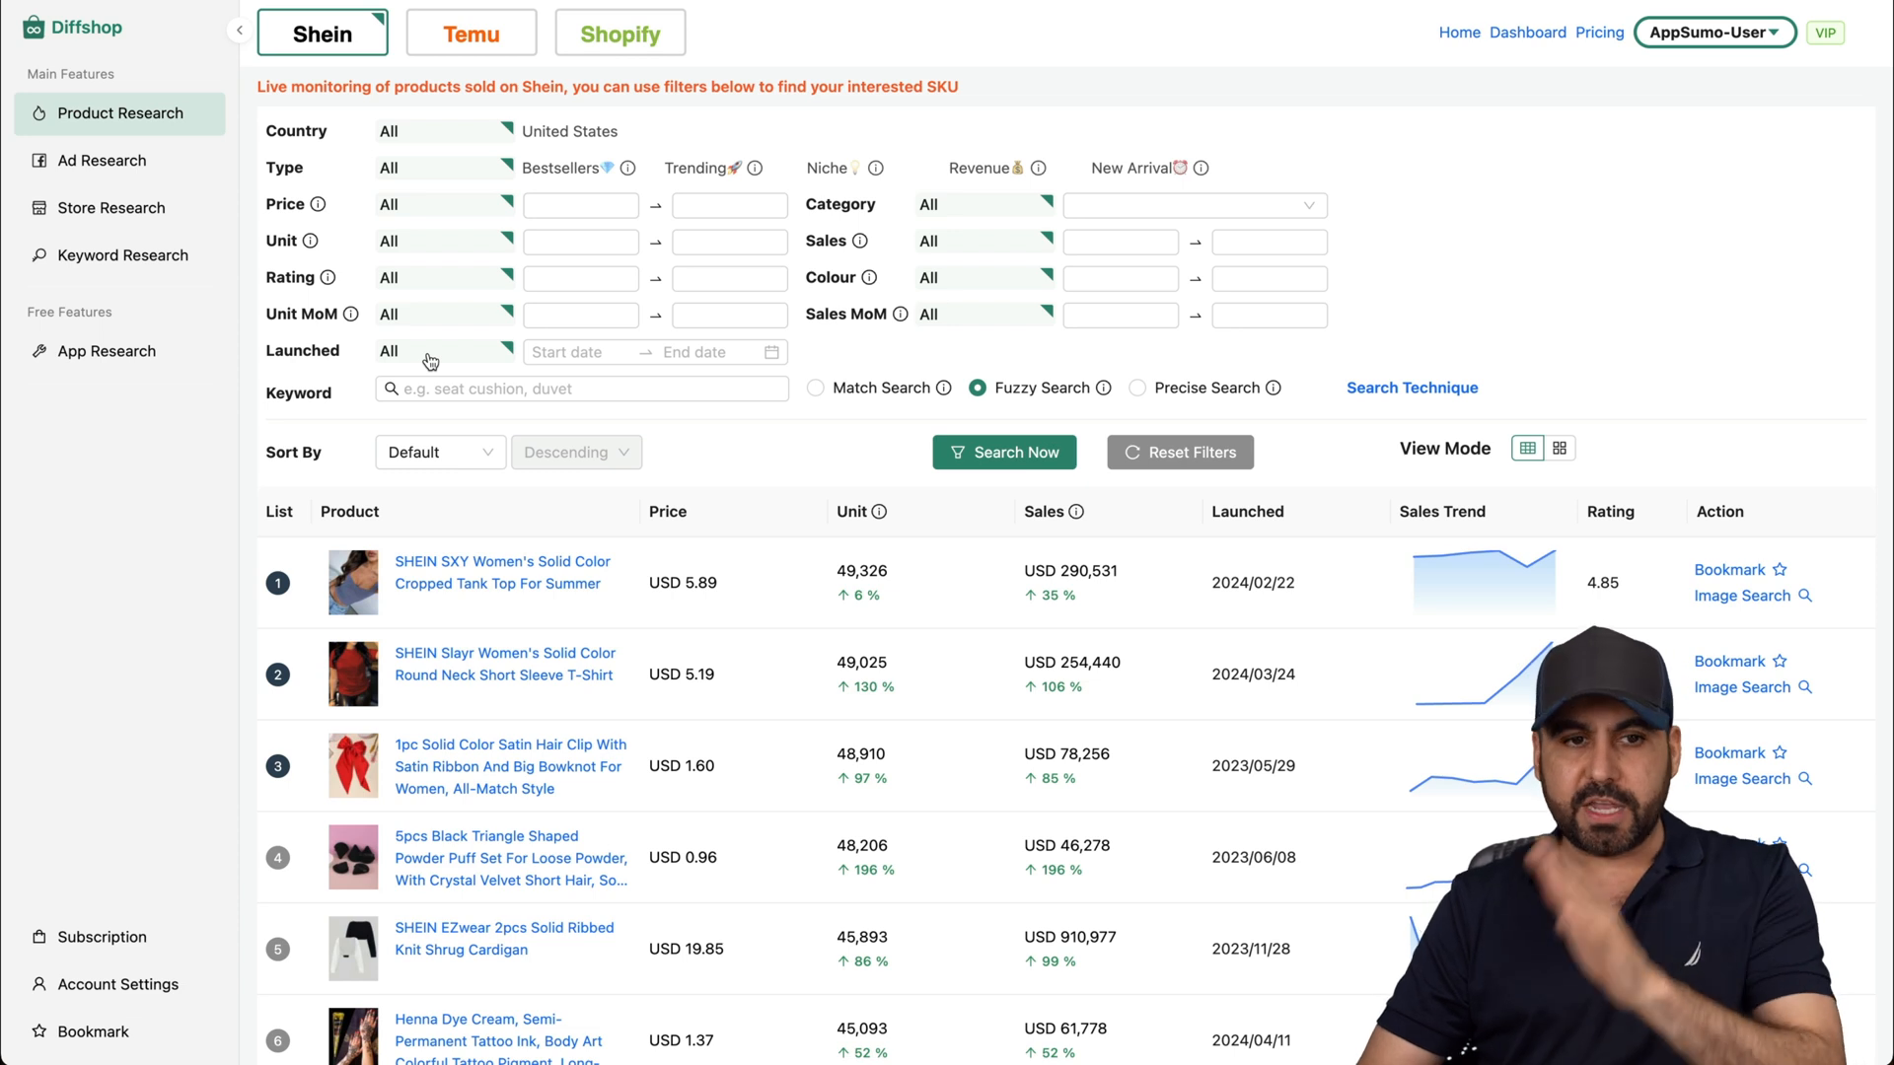
Show Product Research listings for Temu and then Shopify and run the search.
click(469, 31)
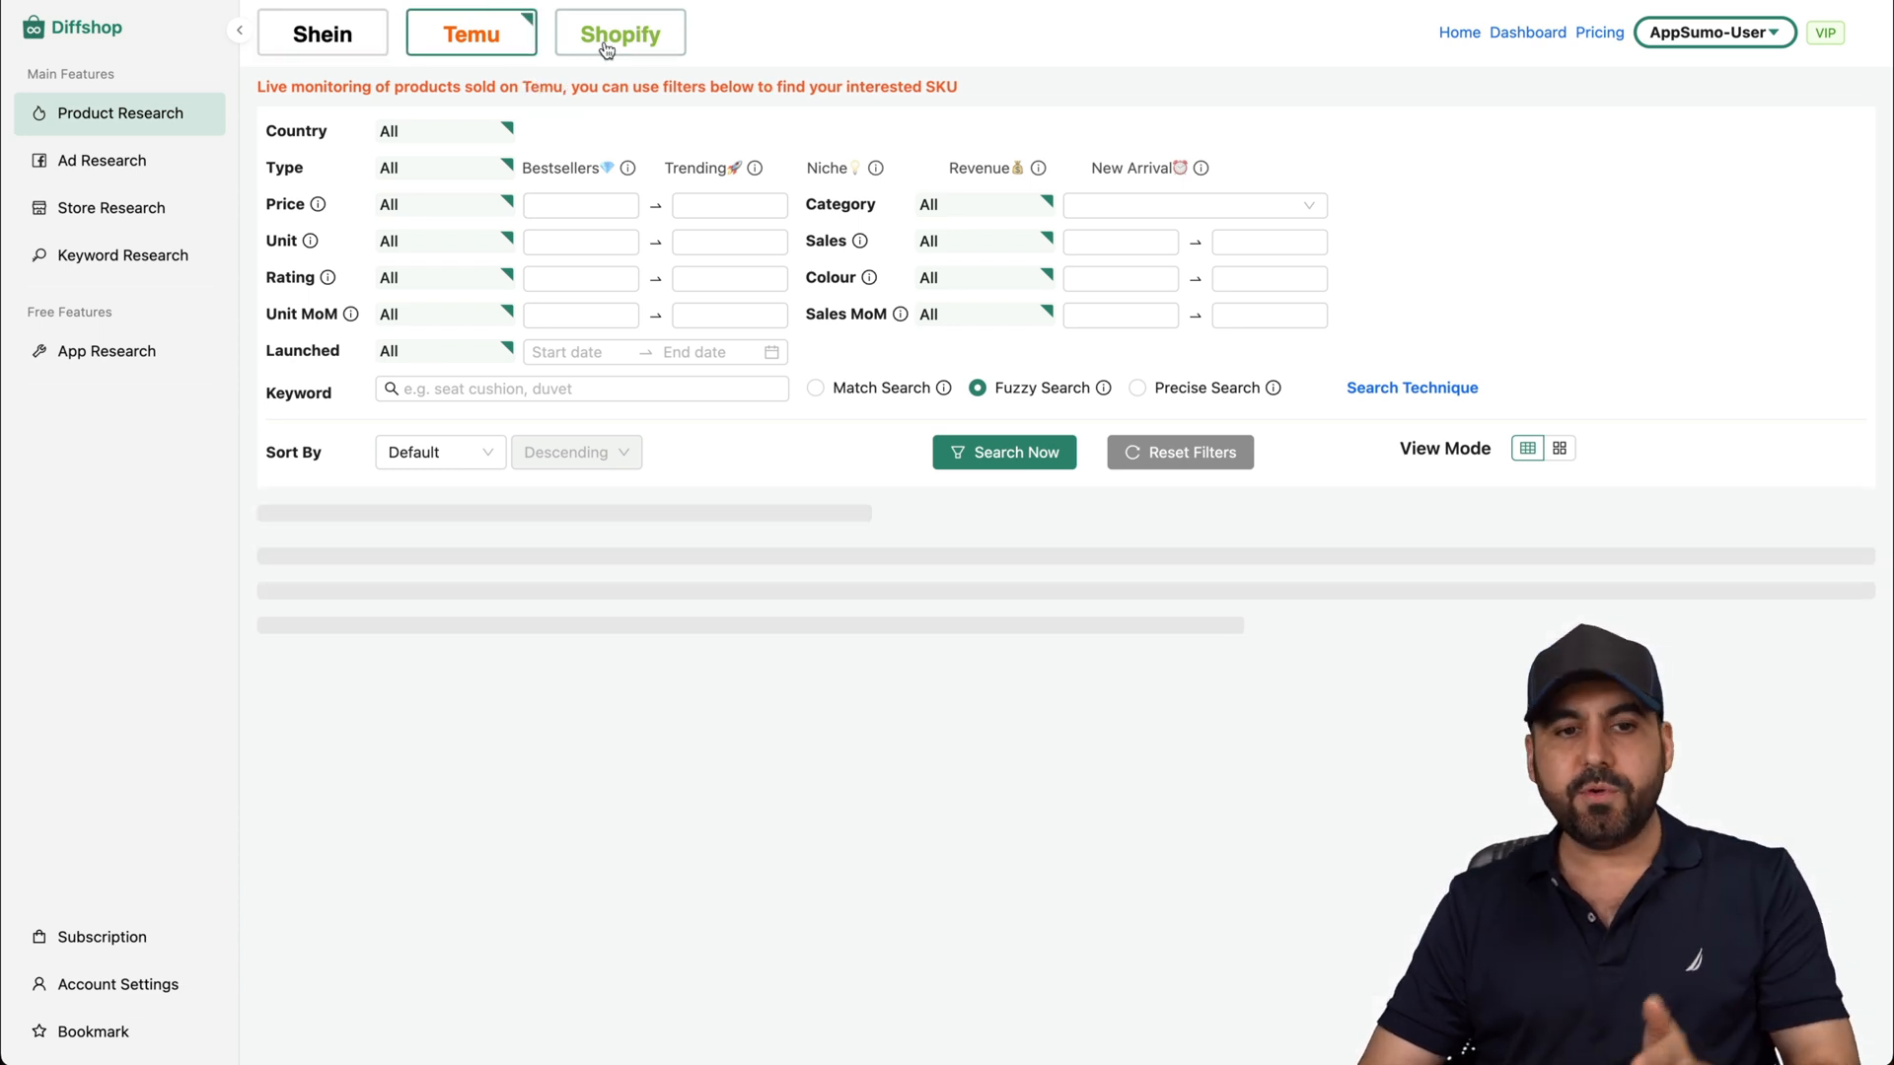
click(619, 32)
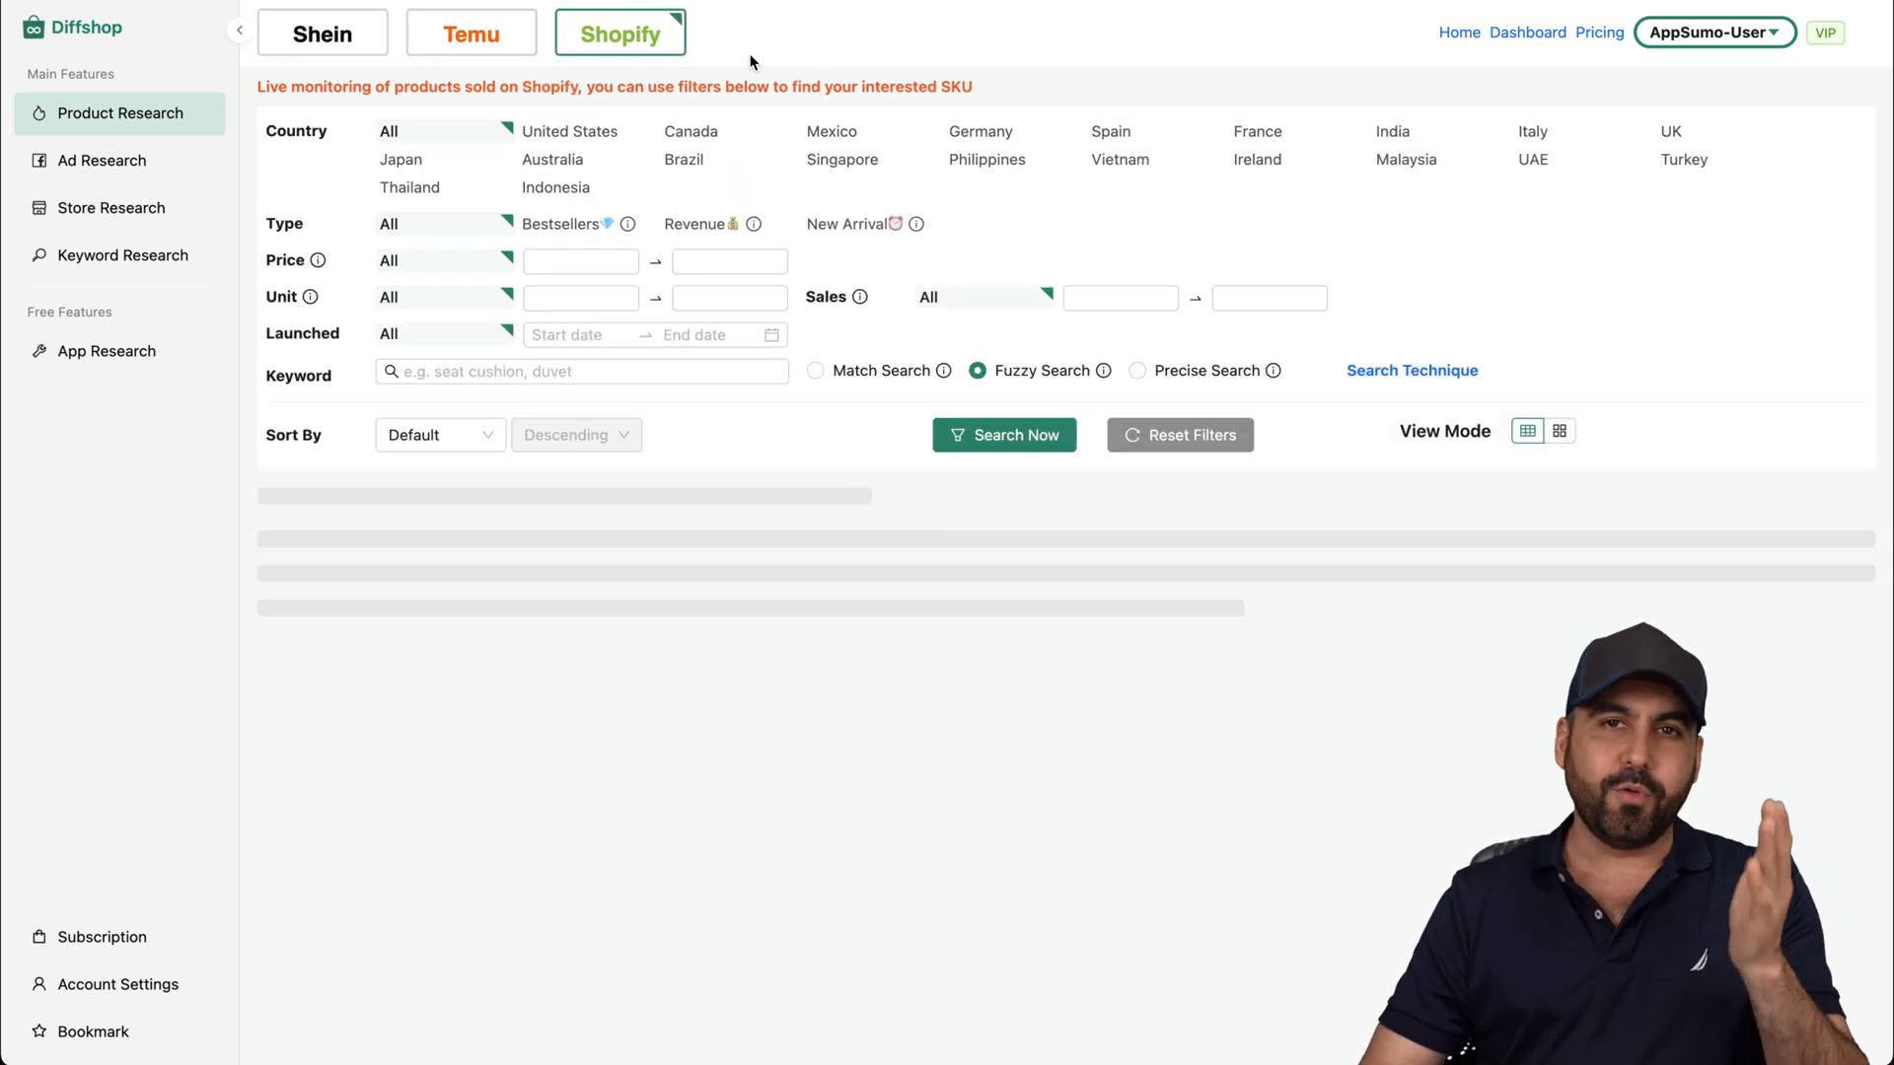
click(1004, 434)
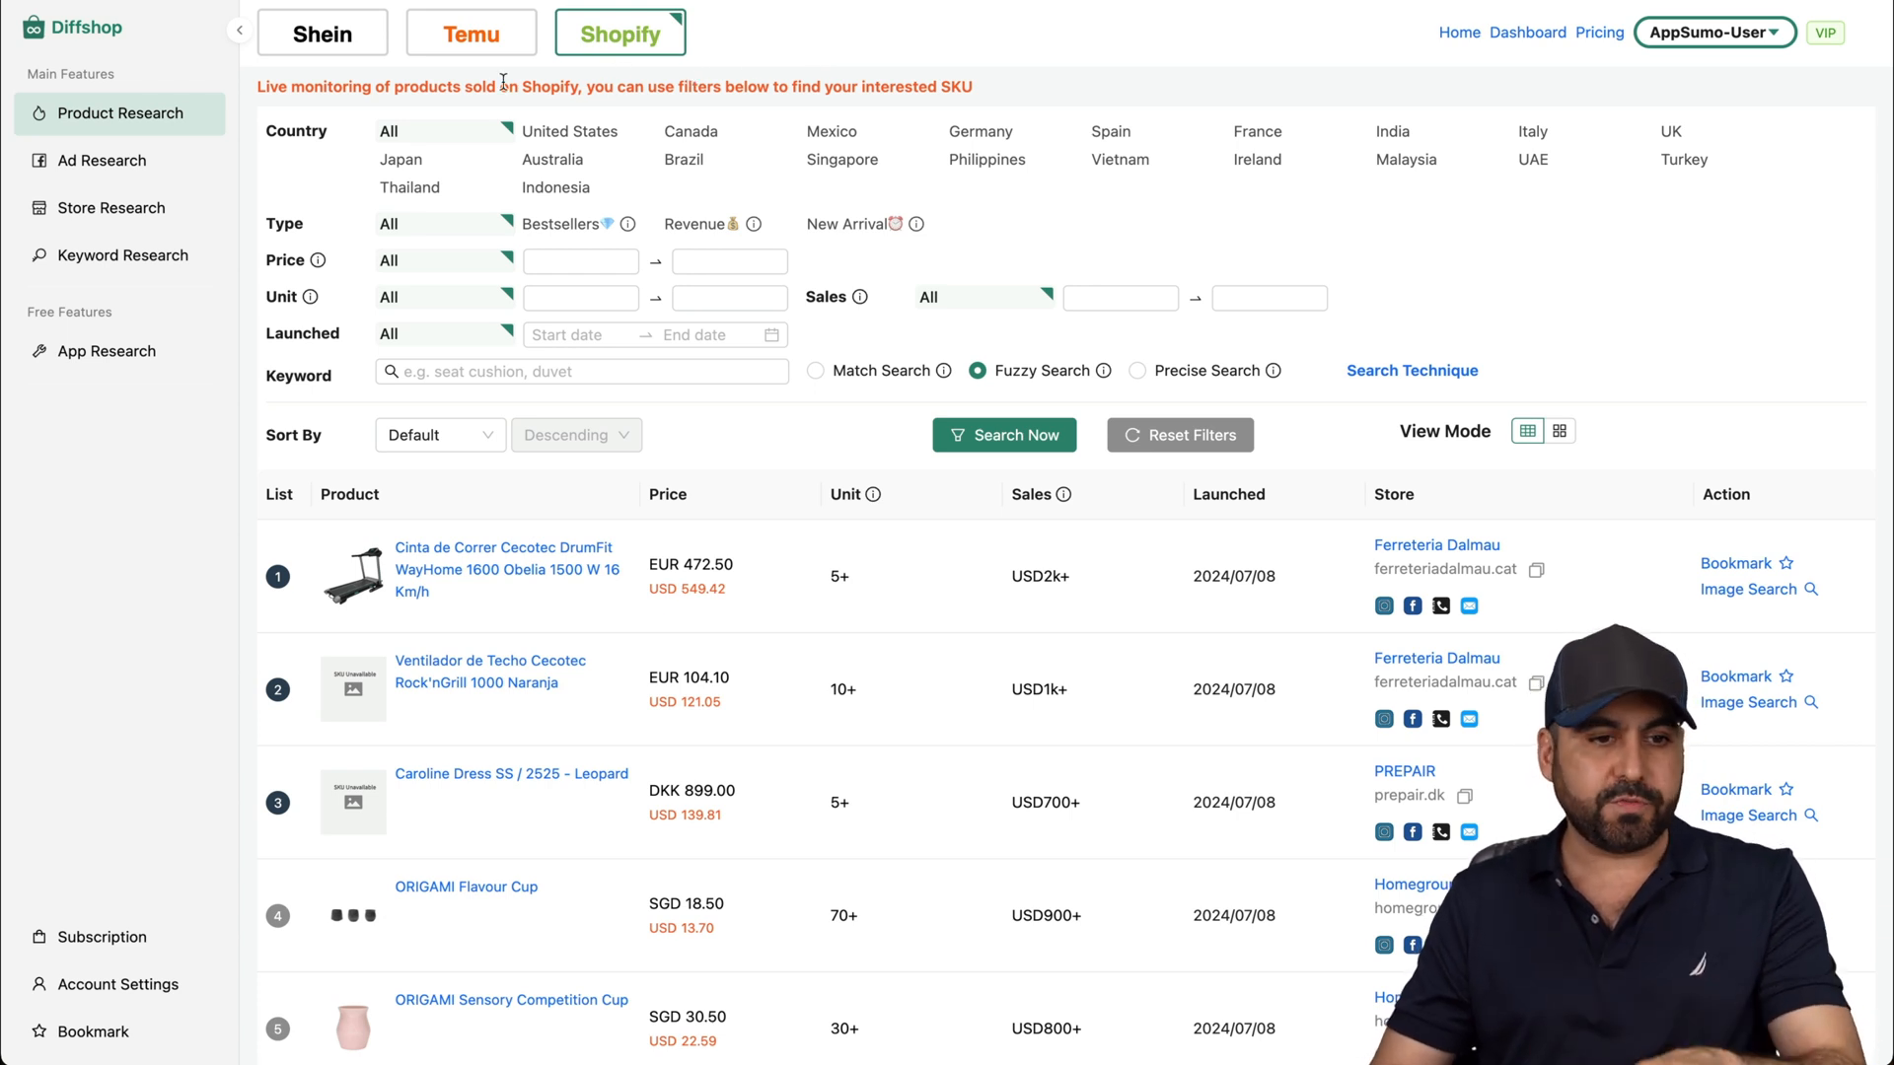
Browse Ad, Store, Keyword and App Research, ending on the Shopify app listings.
click(100, 162)
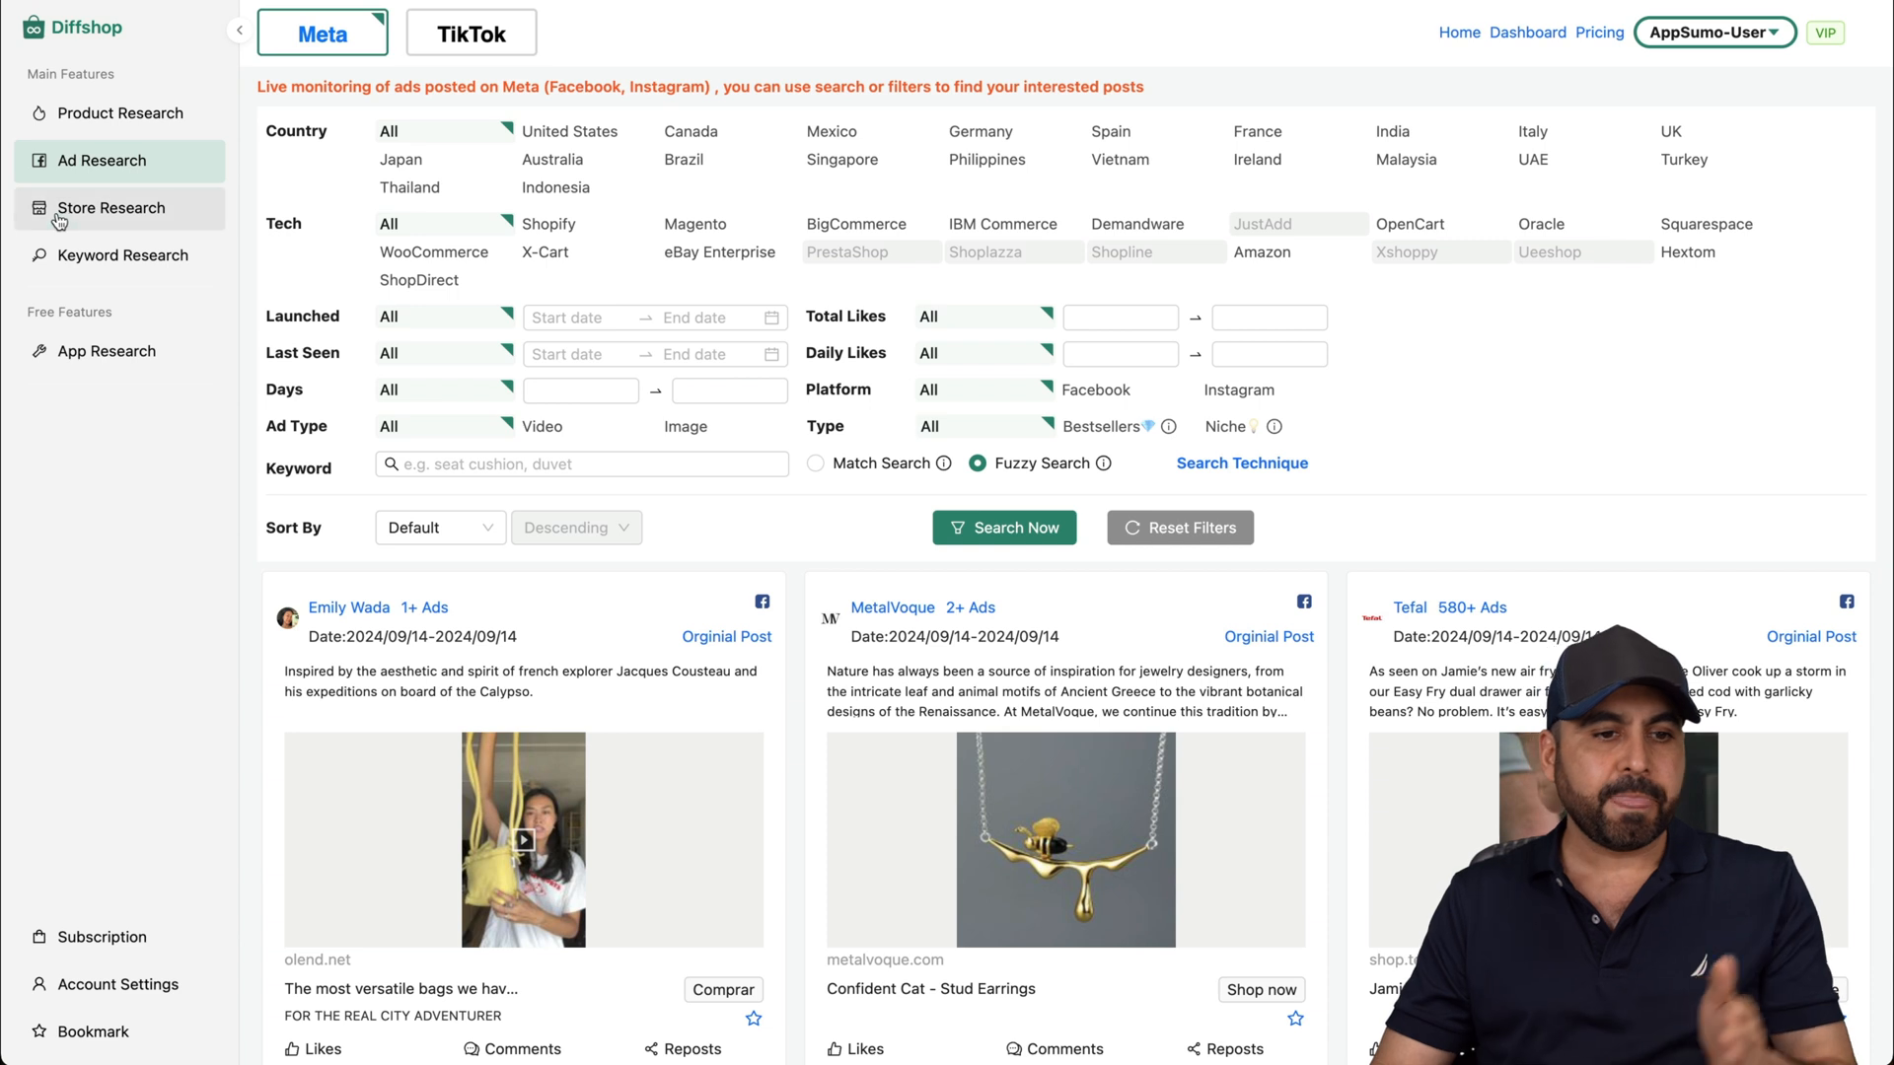
click(98, 207)
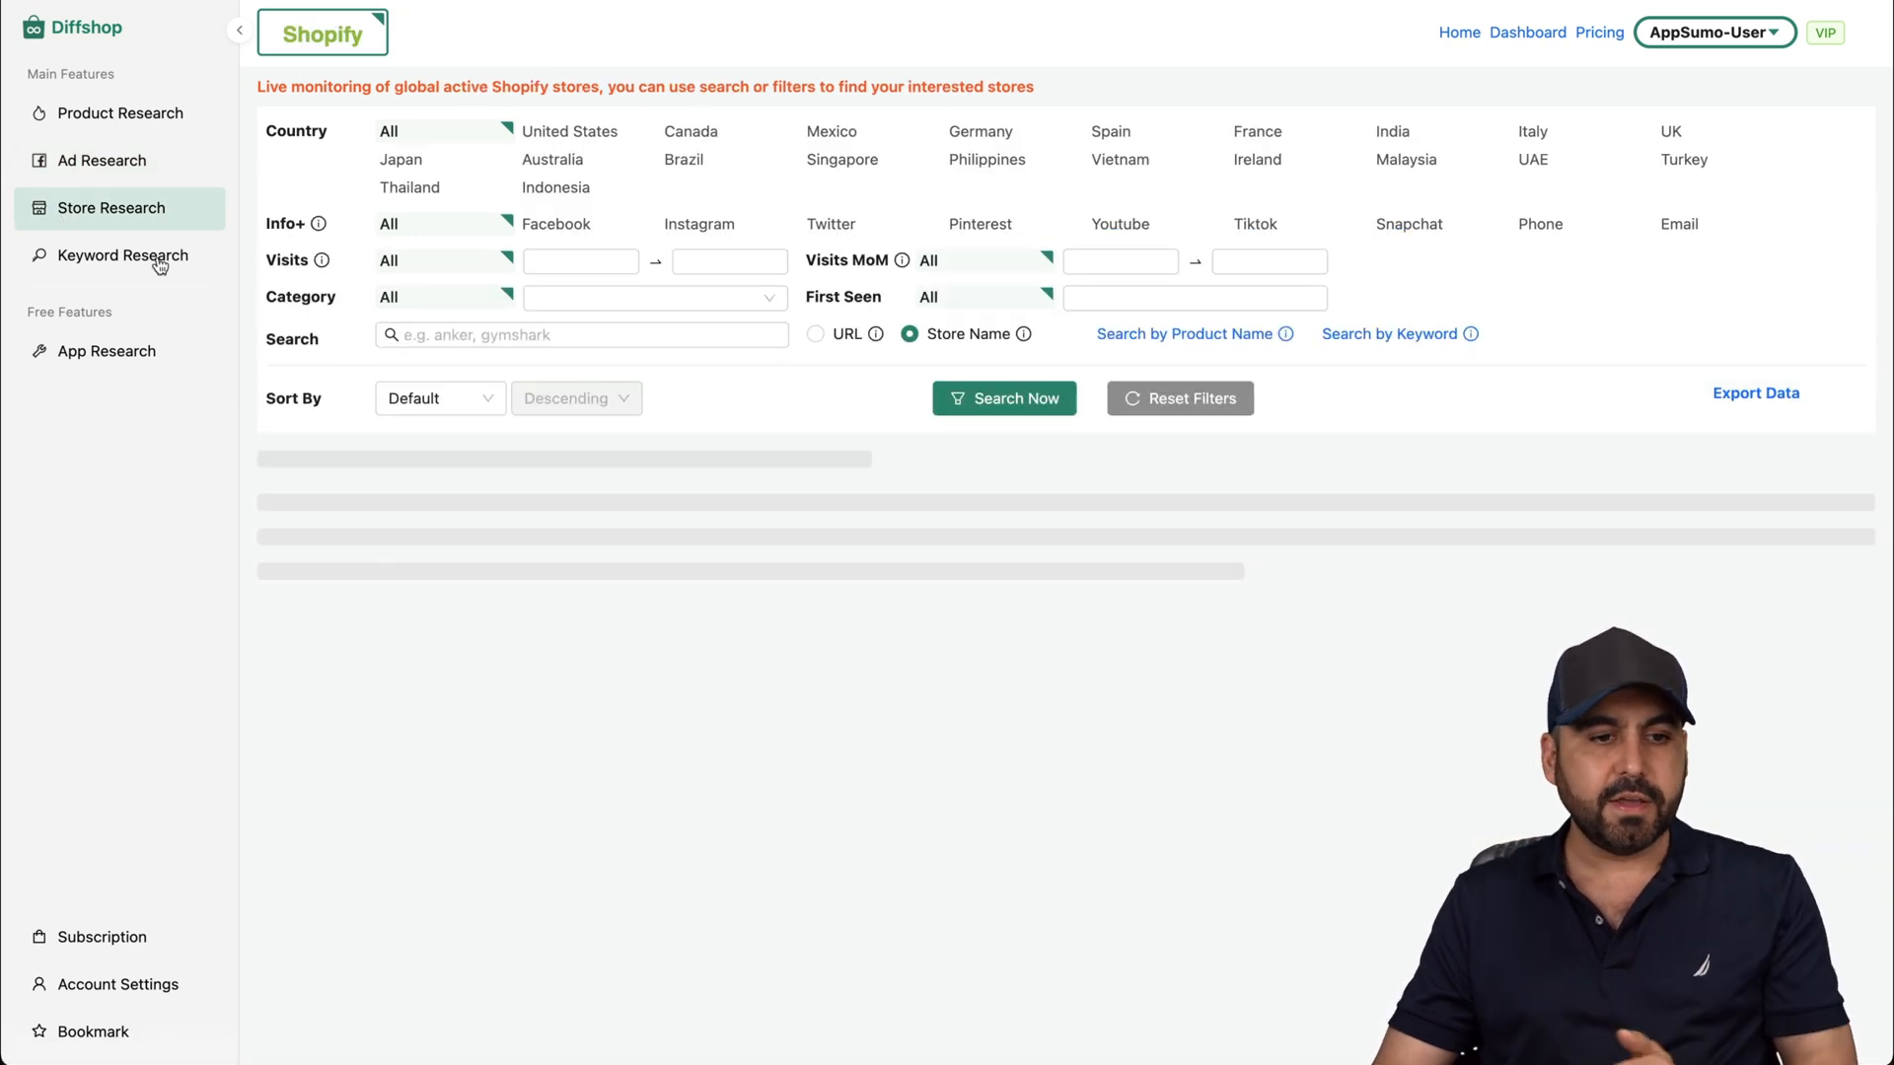
click(122, 255)
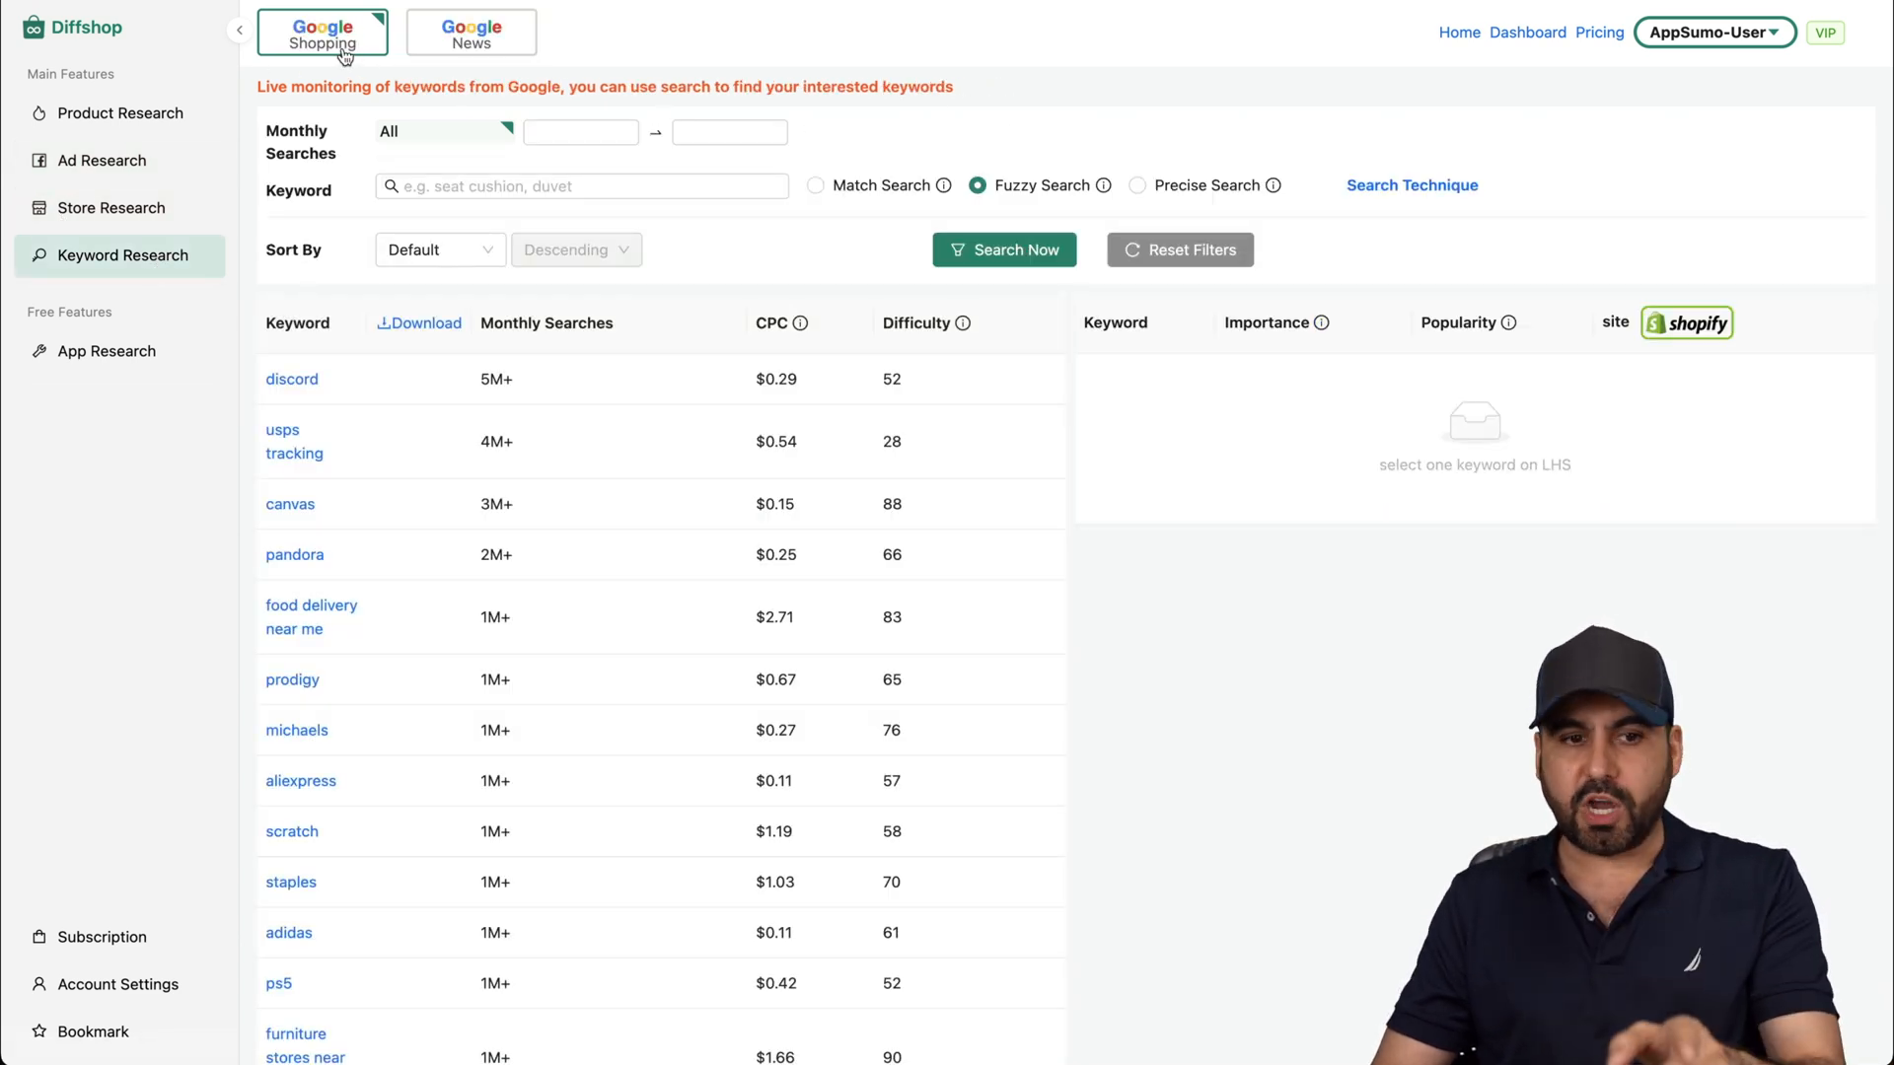
click(106, 351)
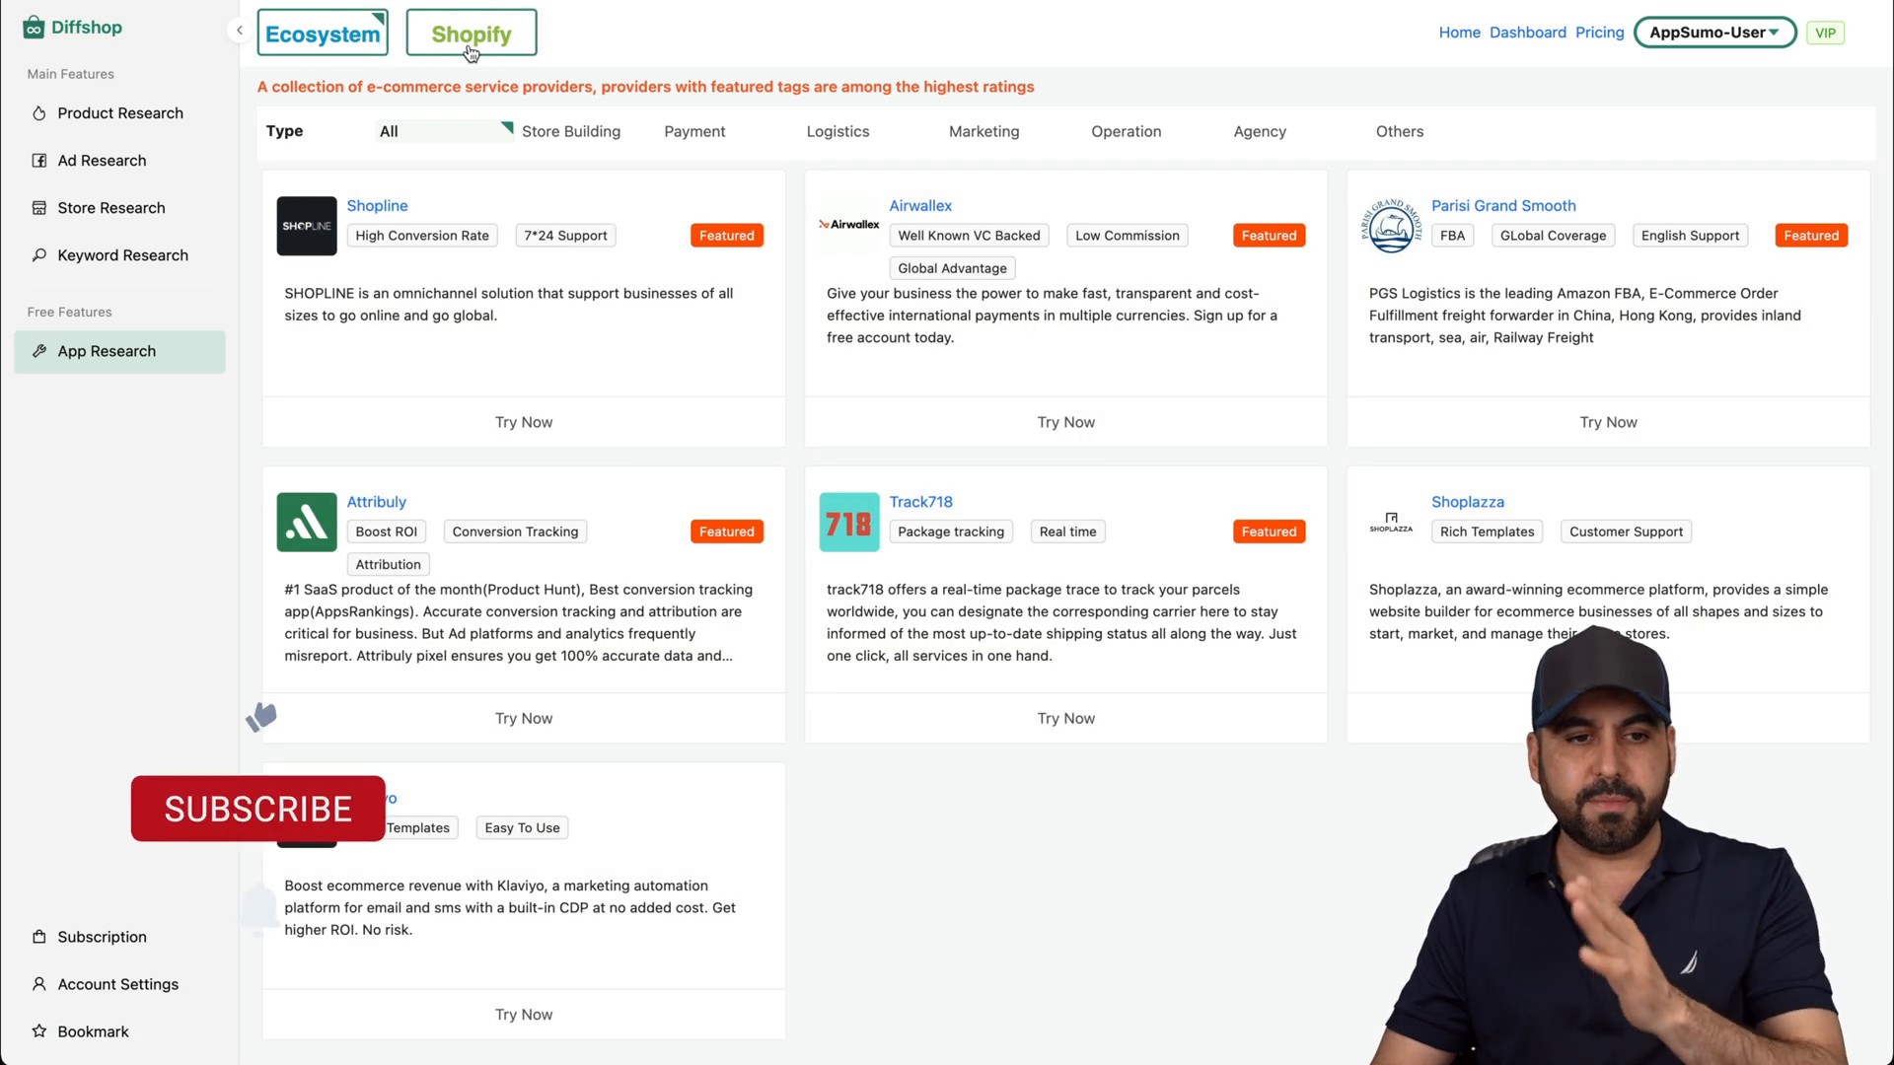
click(469, 32)
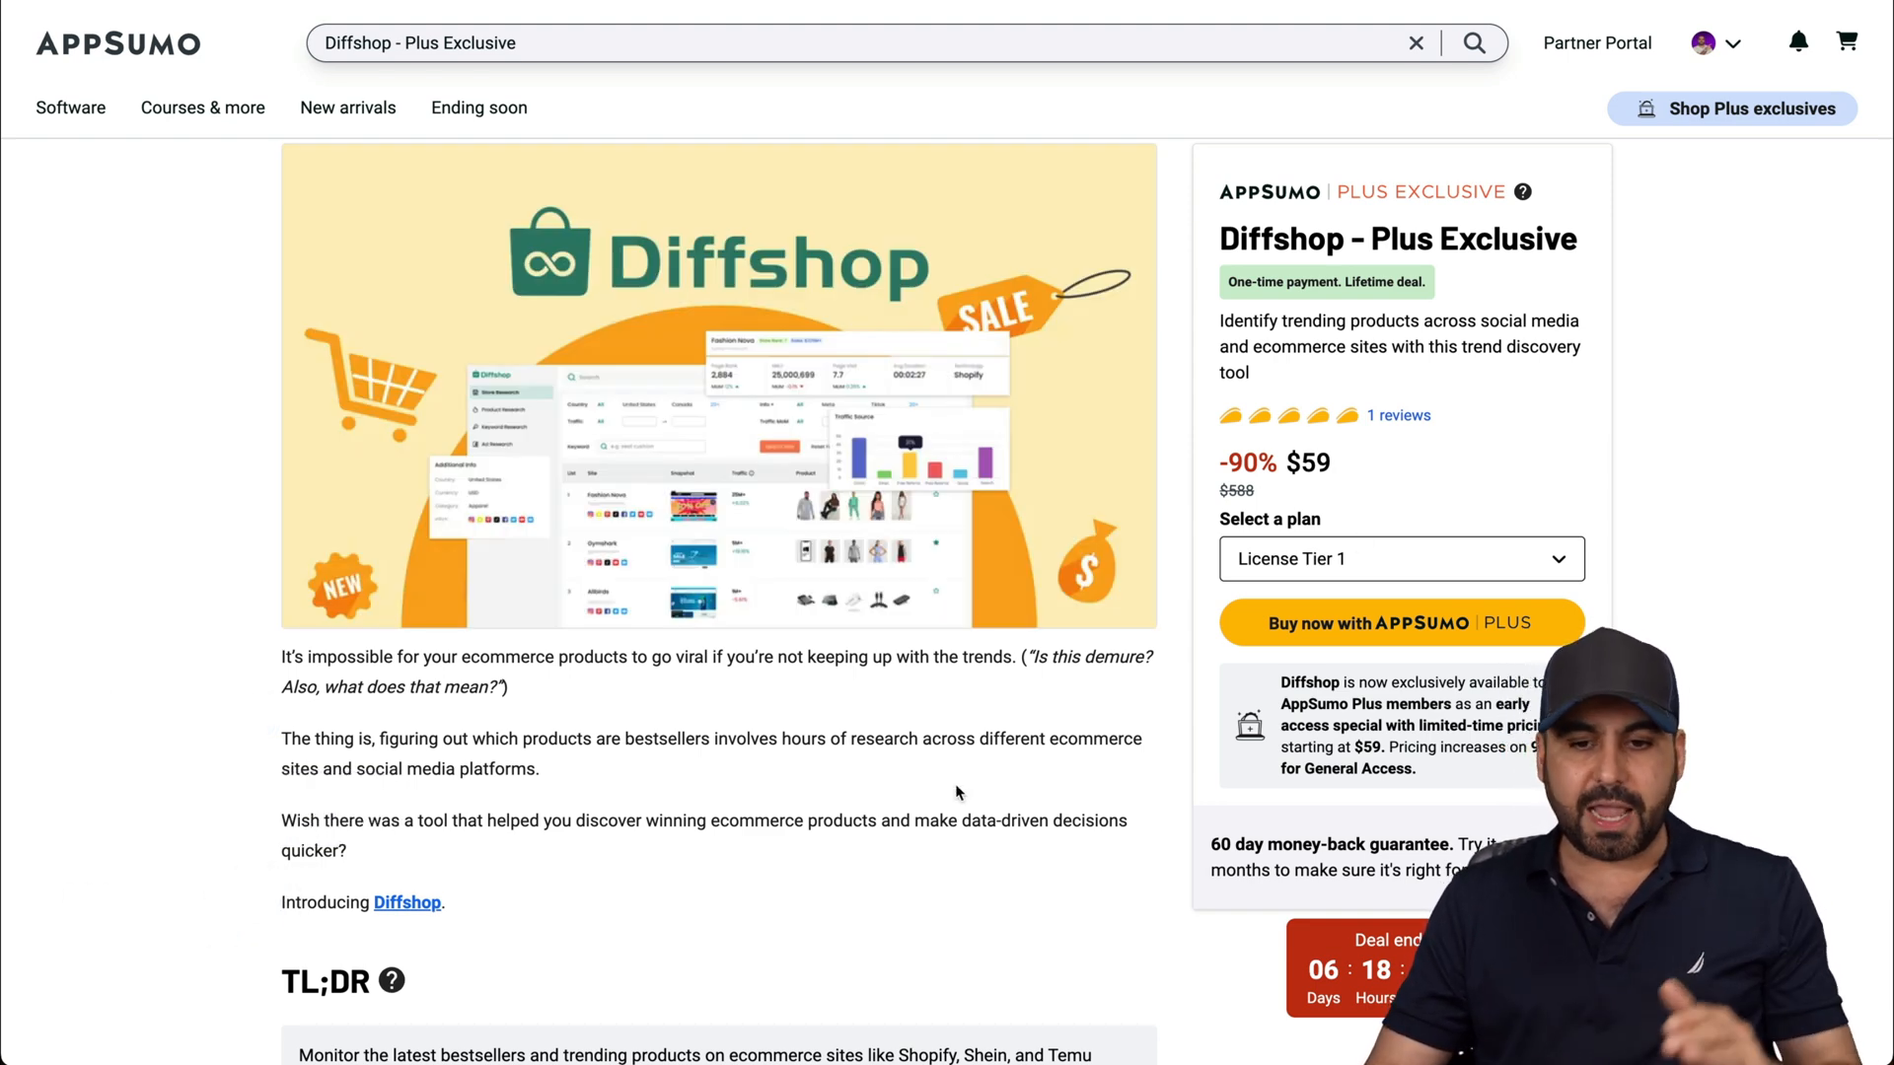
Scroll the Diffshop AppSumo deal page down to its Plans & features tier cards.
scroll(down, 3)
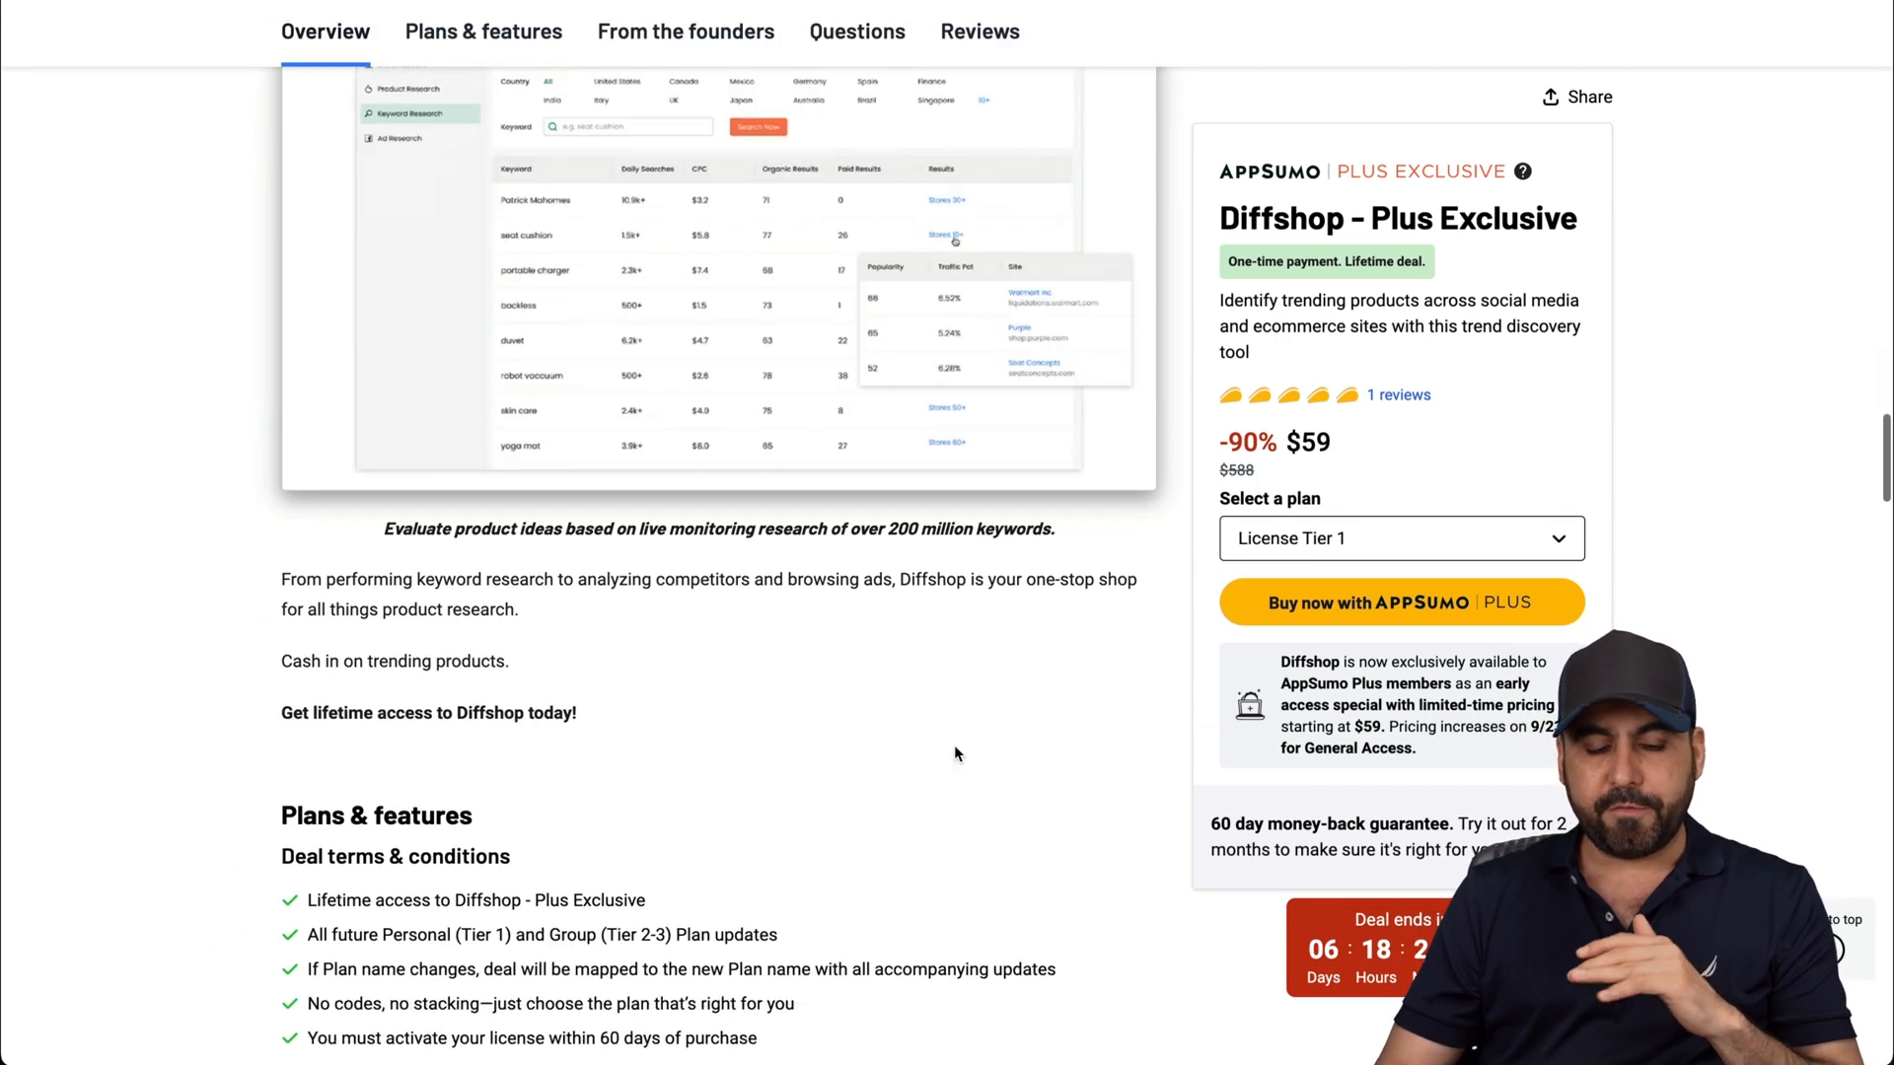
click(481, 31)
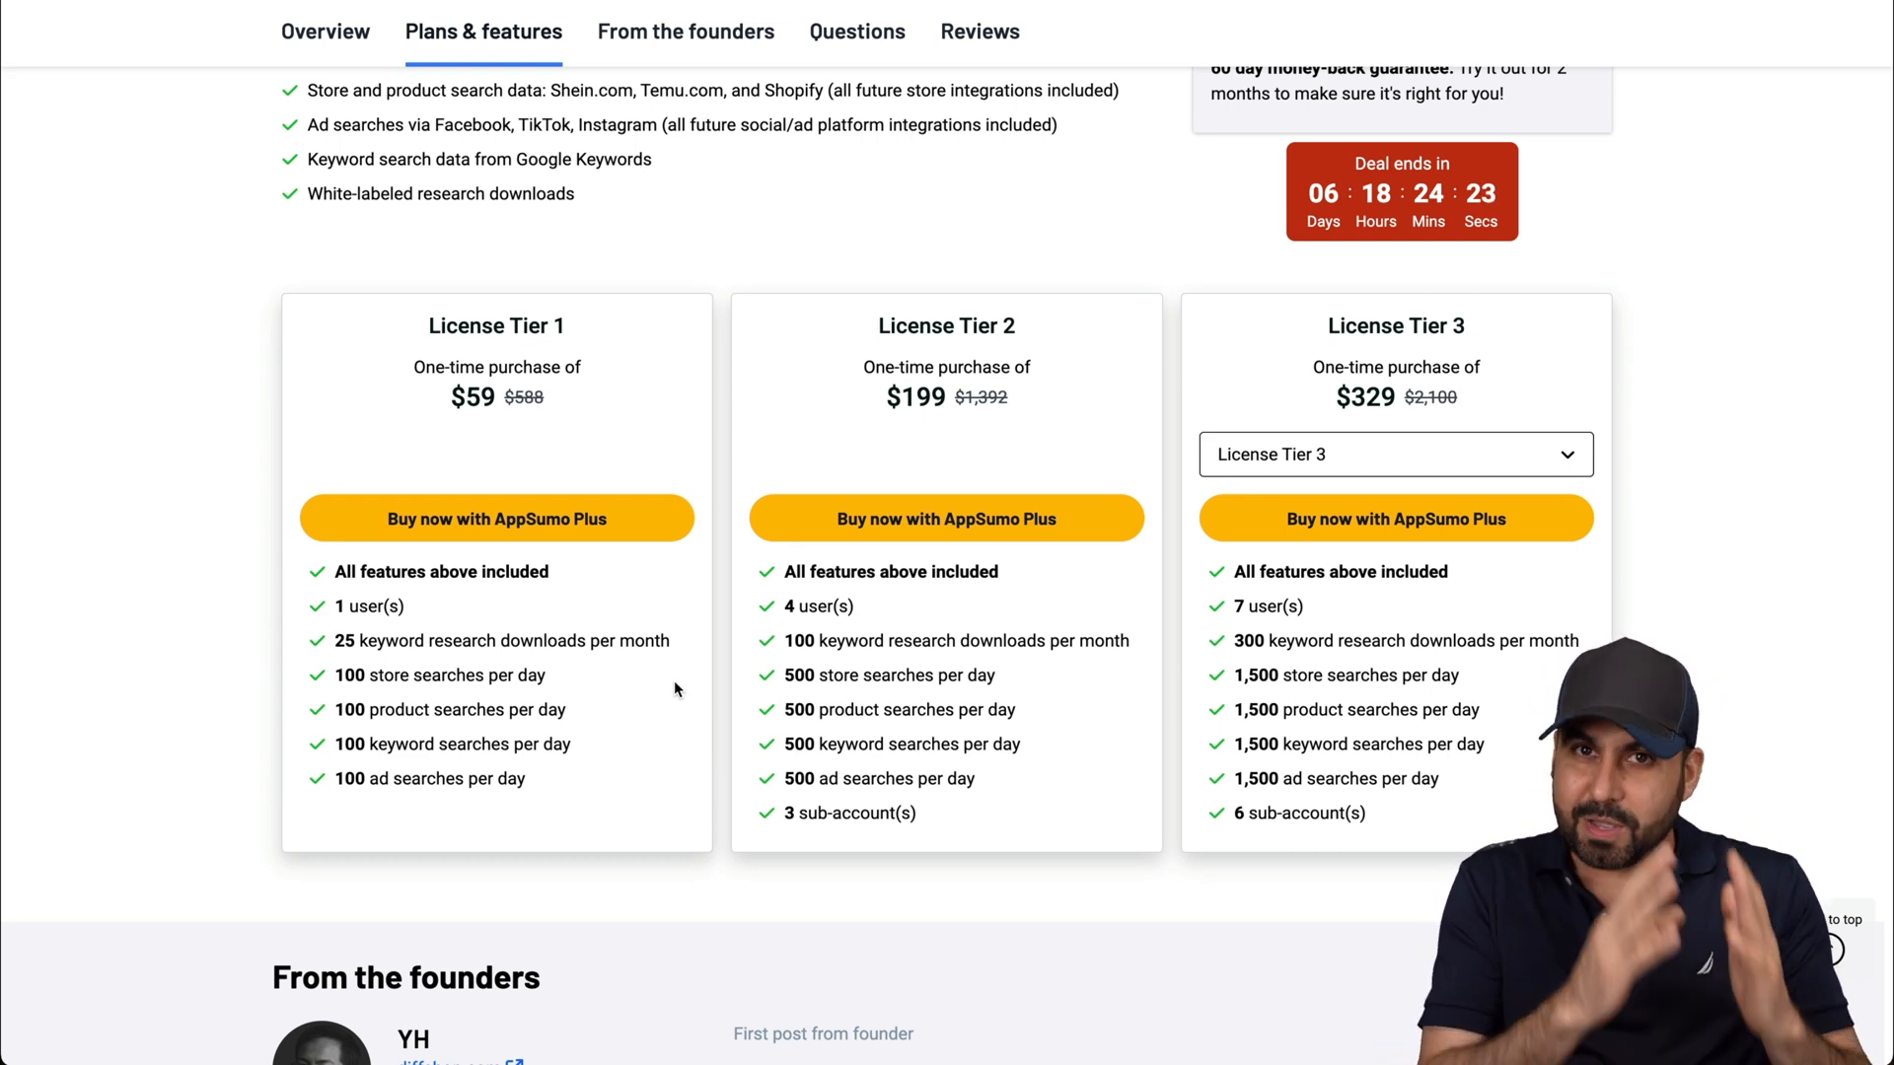
mouse_move(555, 642)
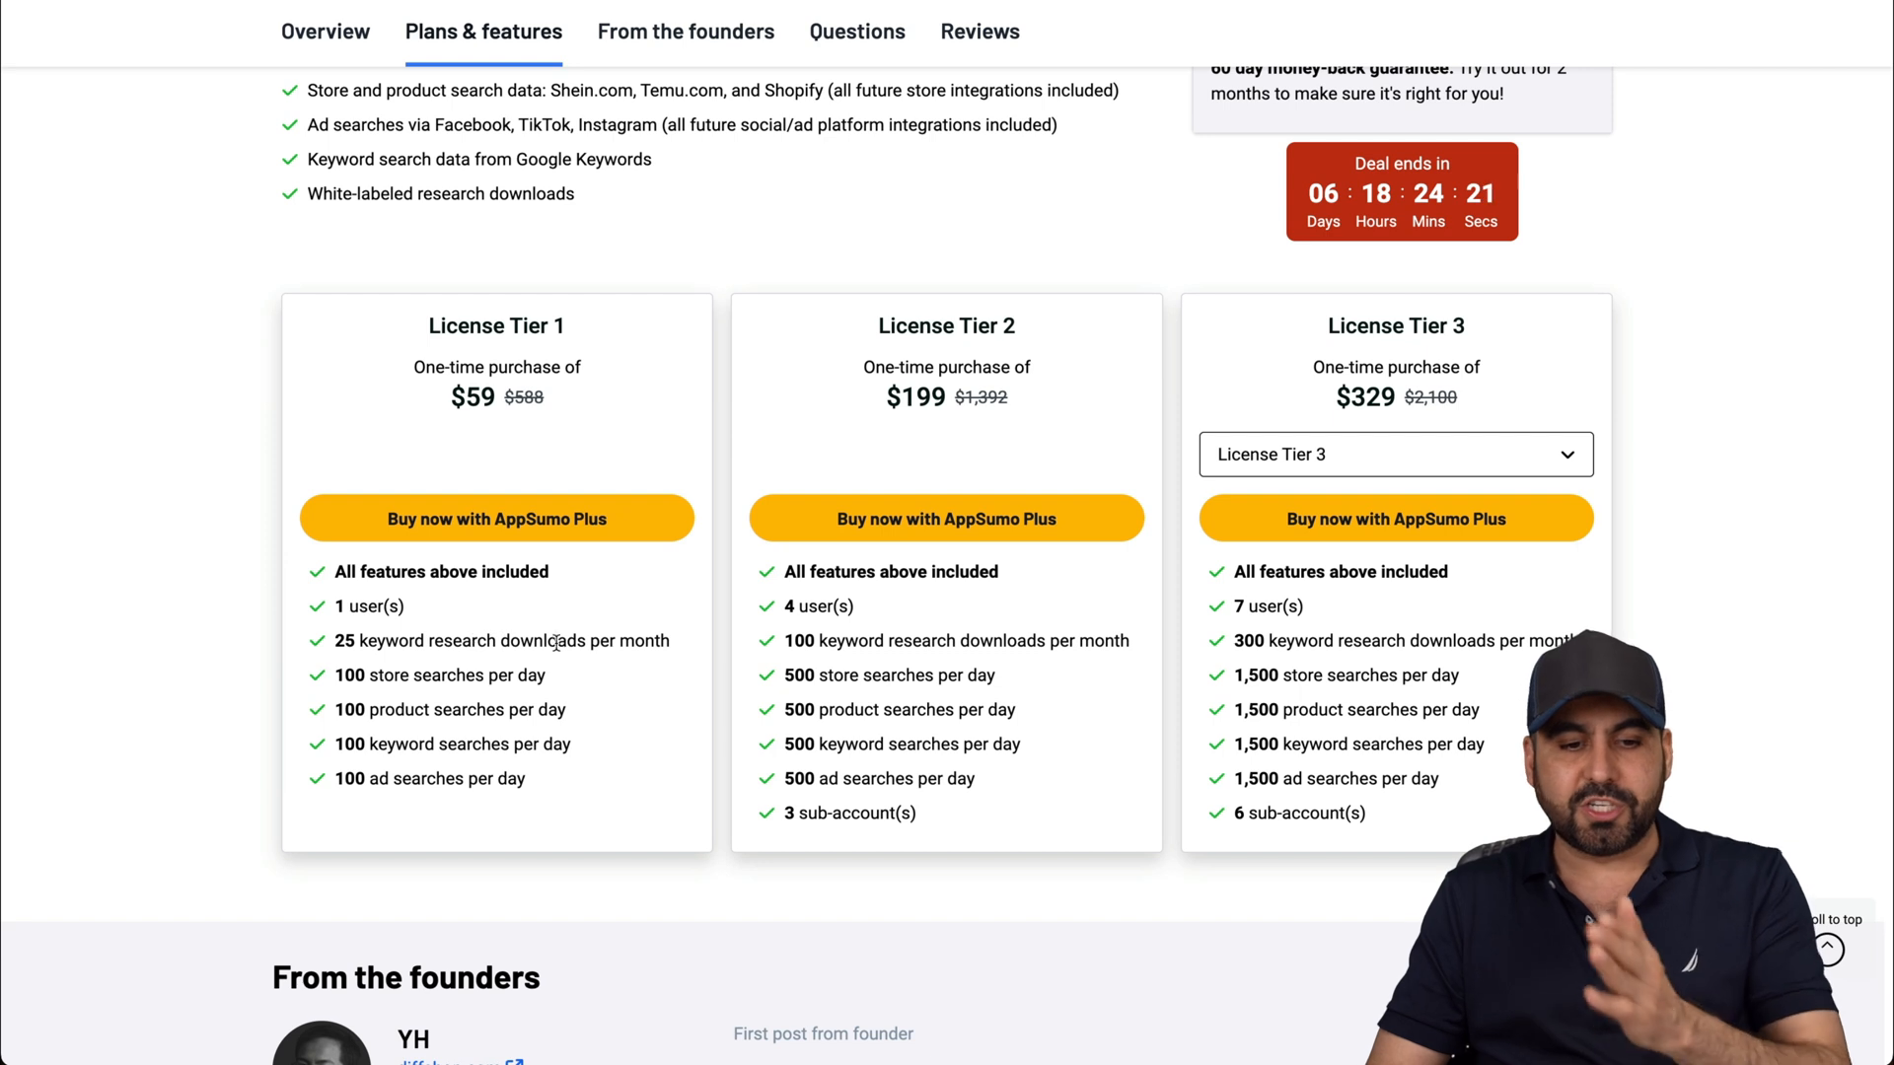
mouse_move(635, 659)
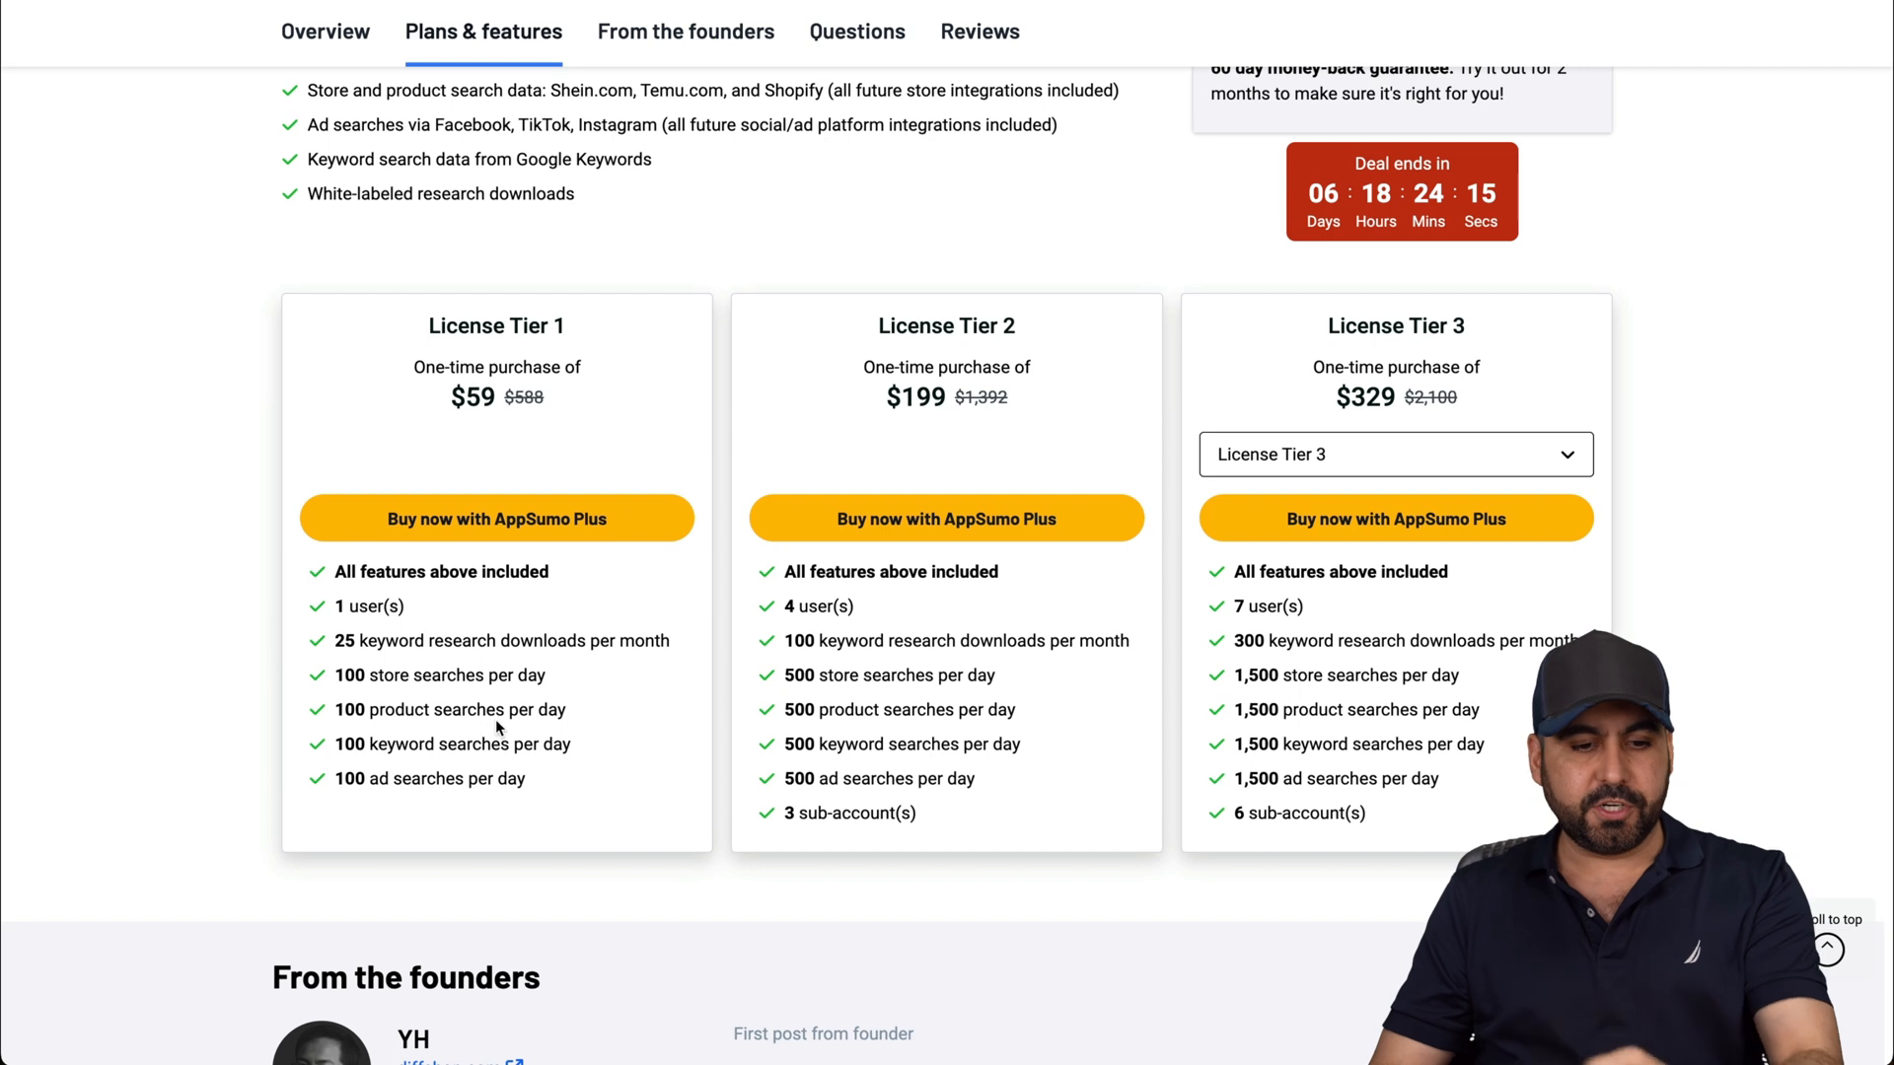
mouse_move(444, 779)
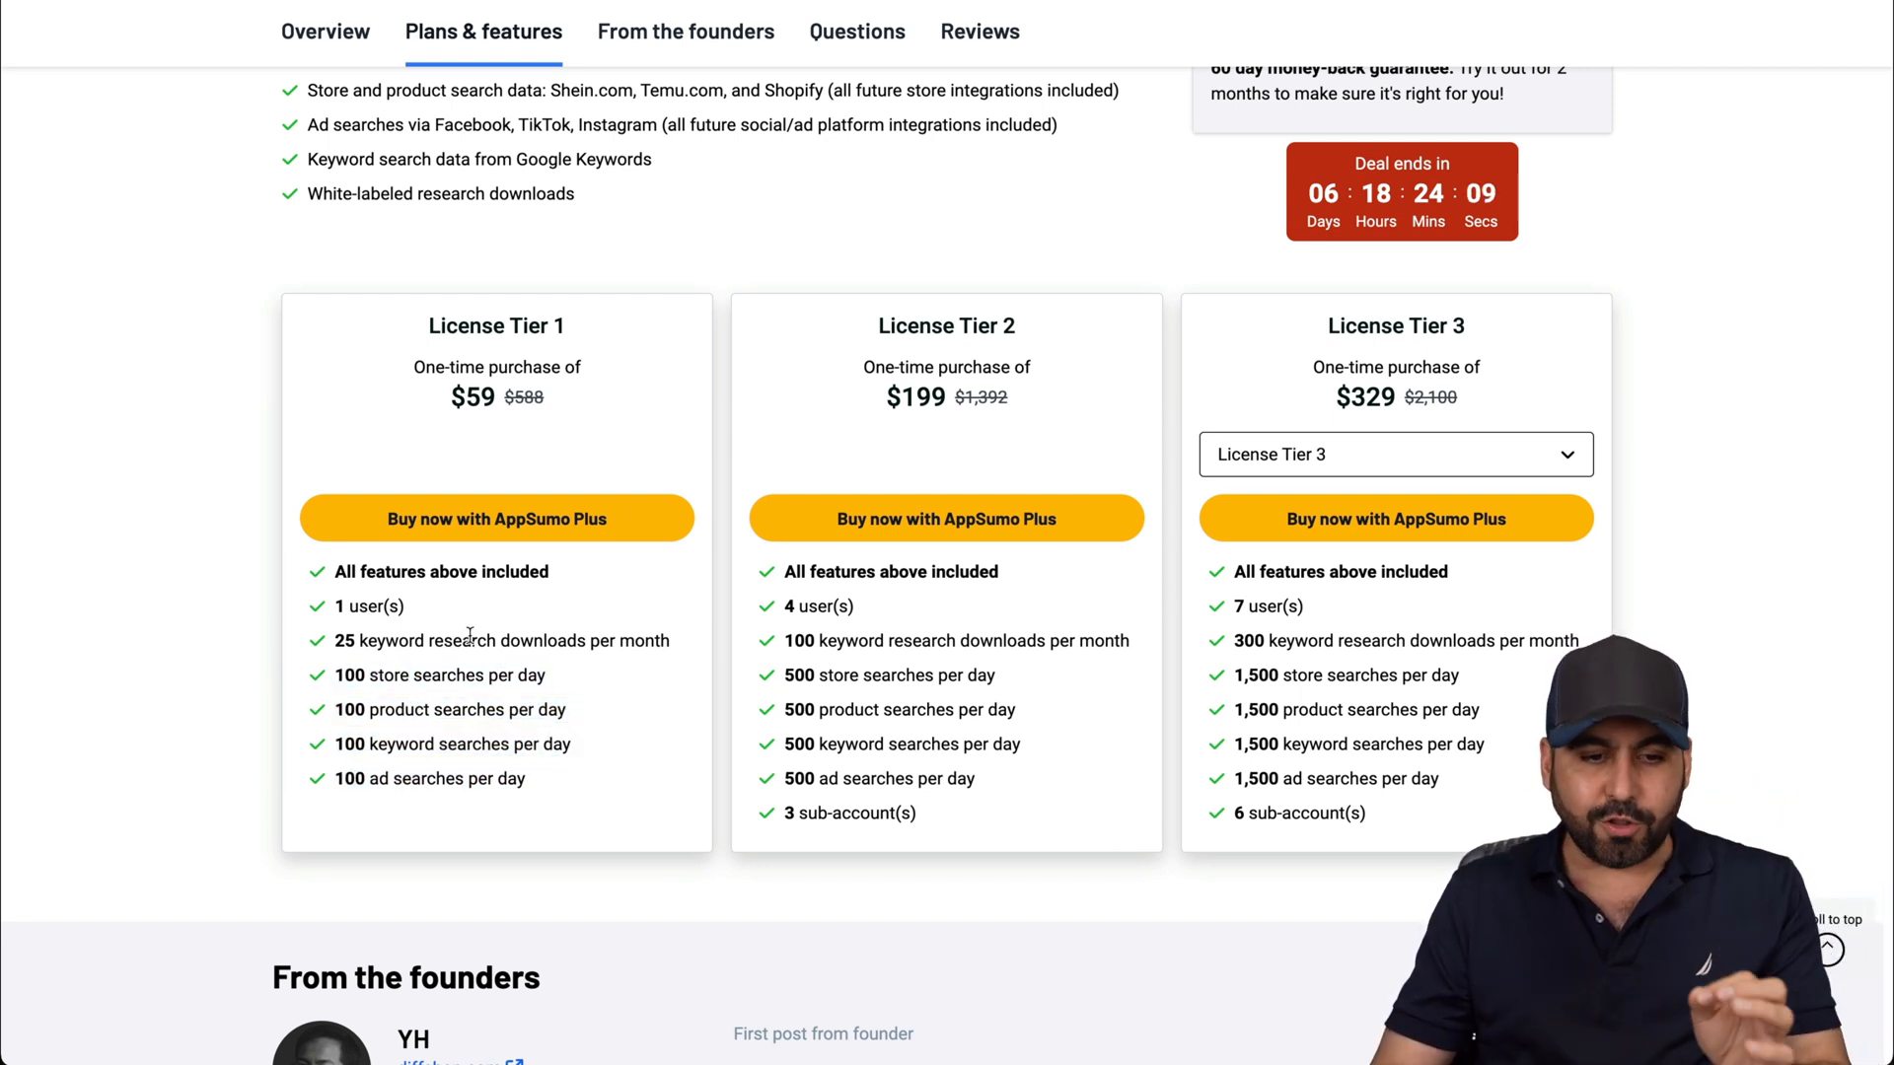
Highlight Tier 2's keyword research download allowance line.
drag(335, 639, 637, 639)
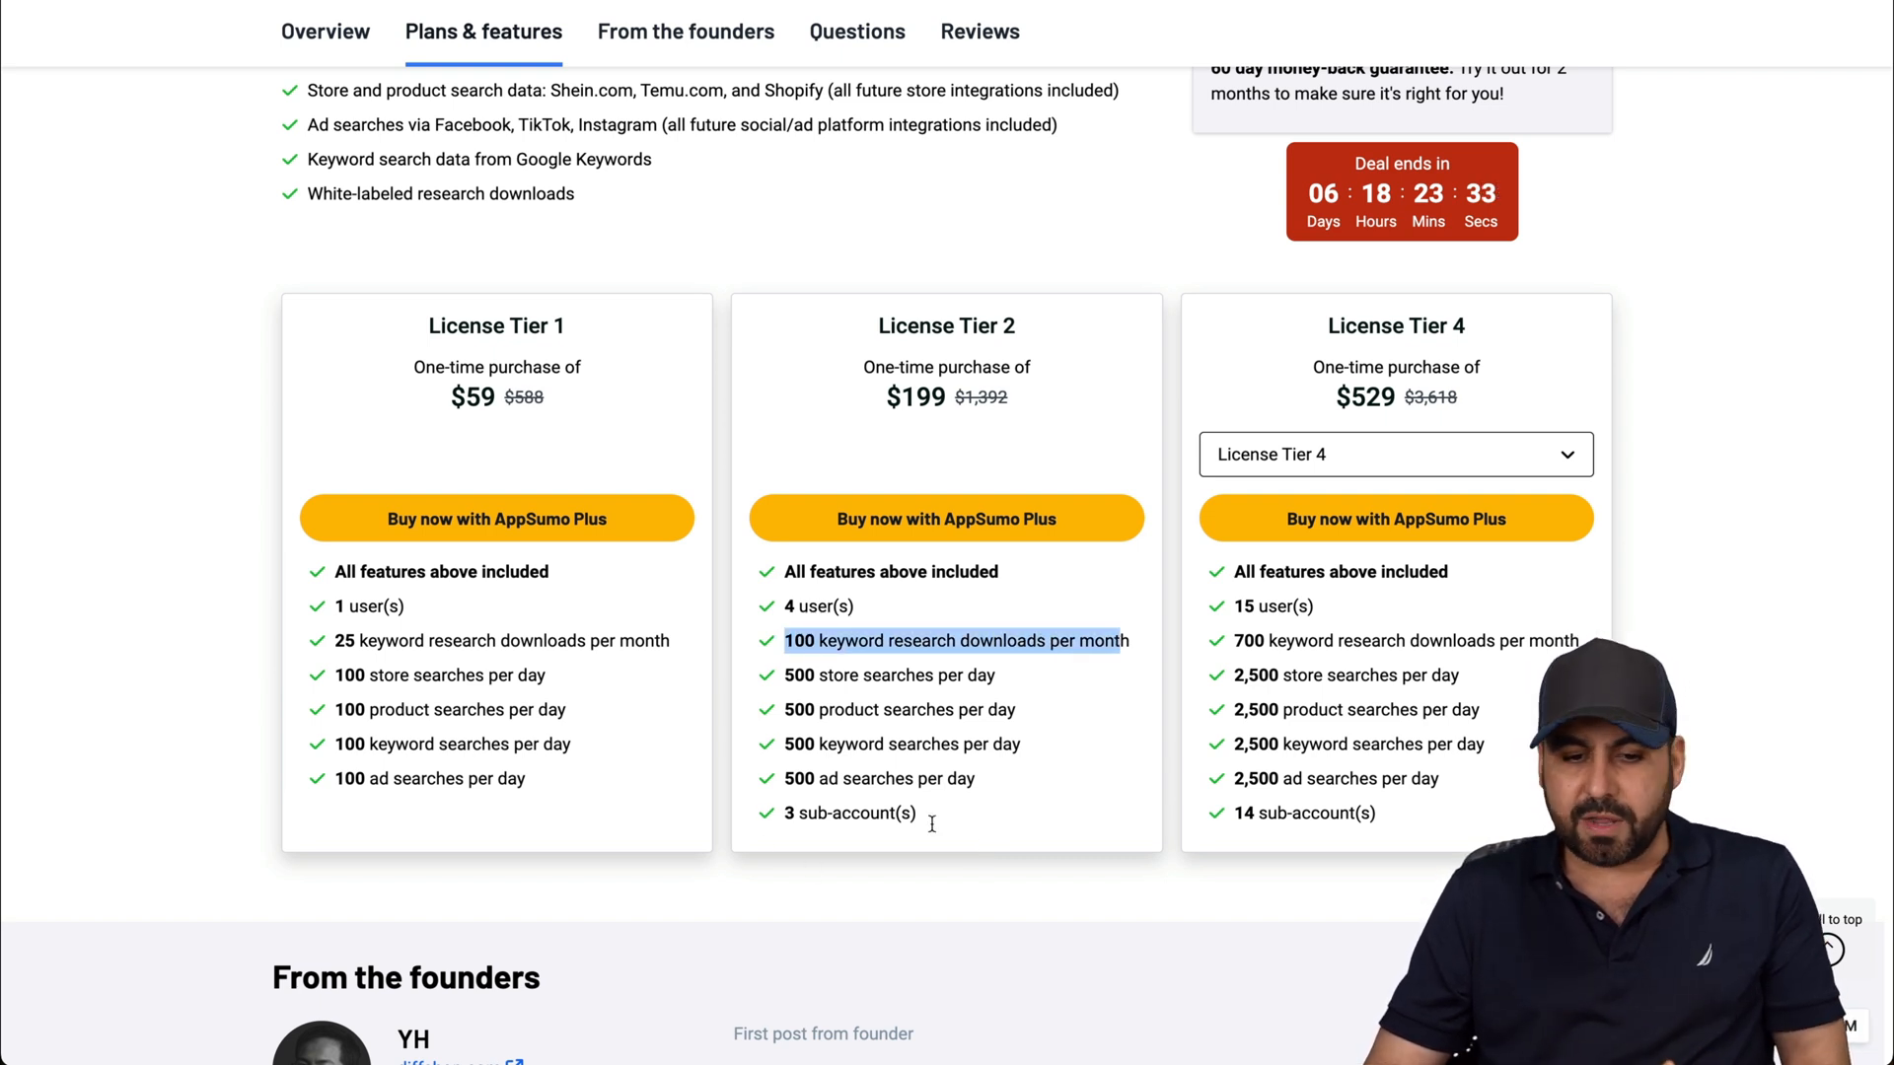
mouse_move(957, 831)
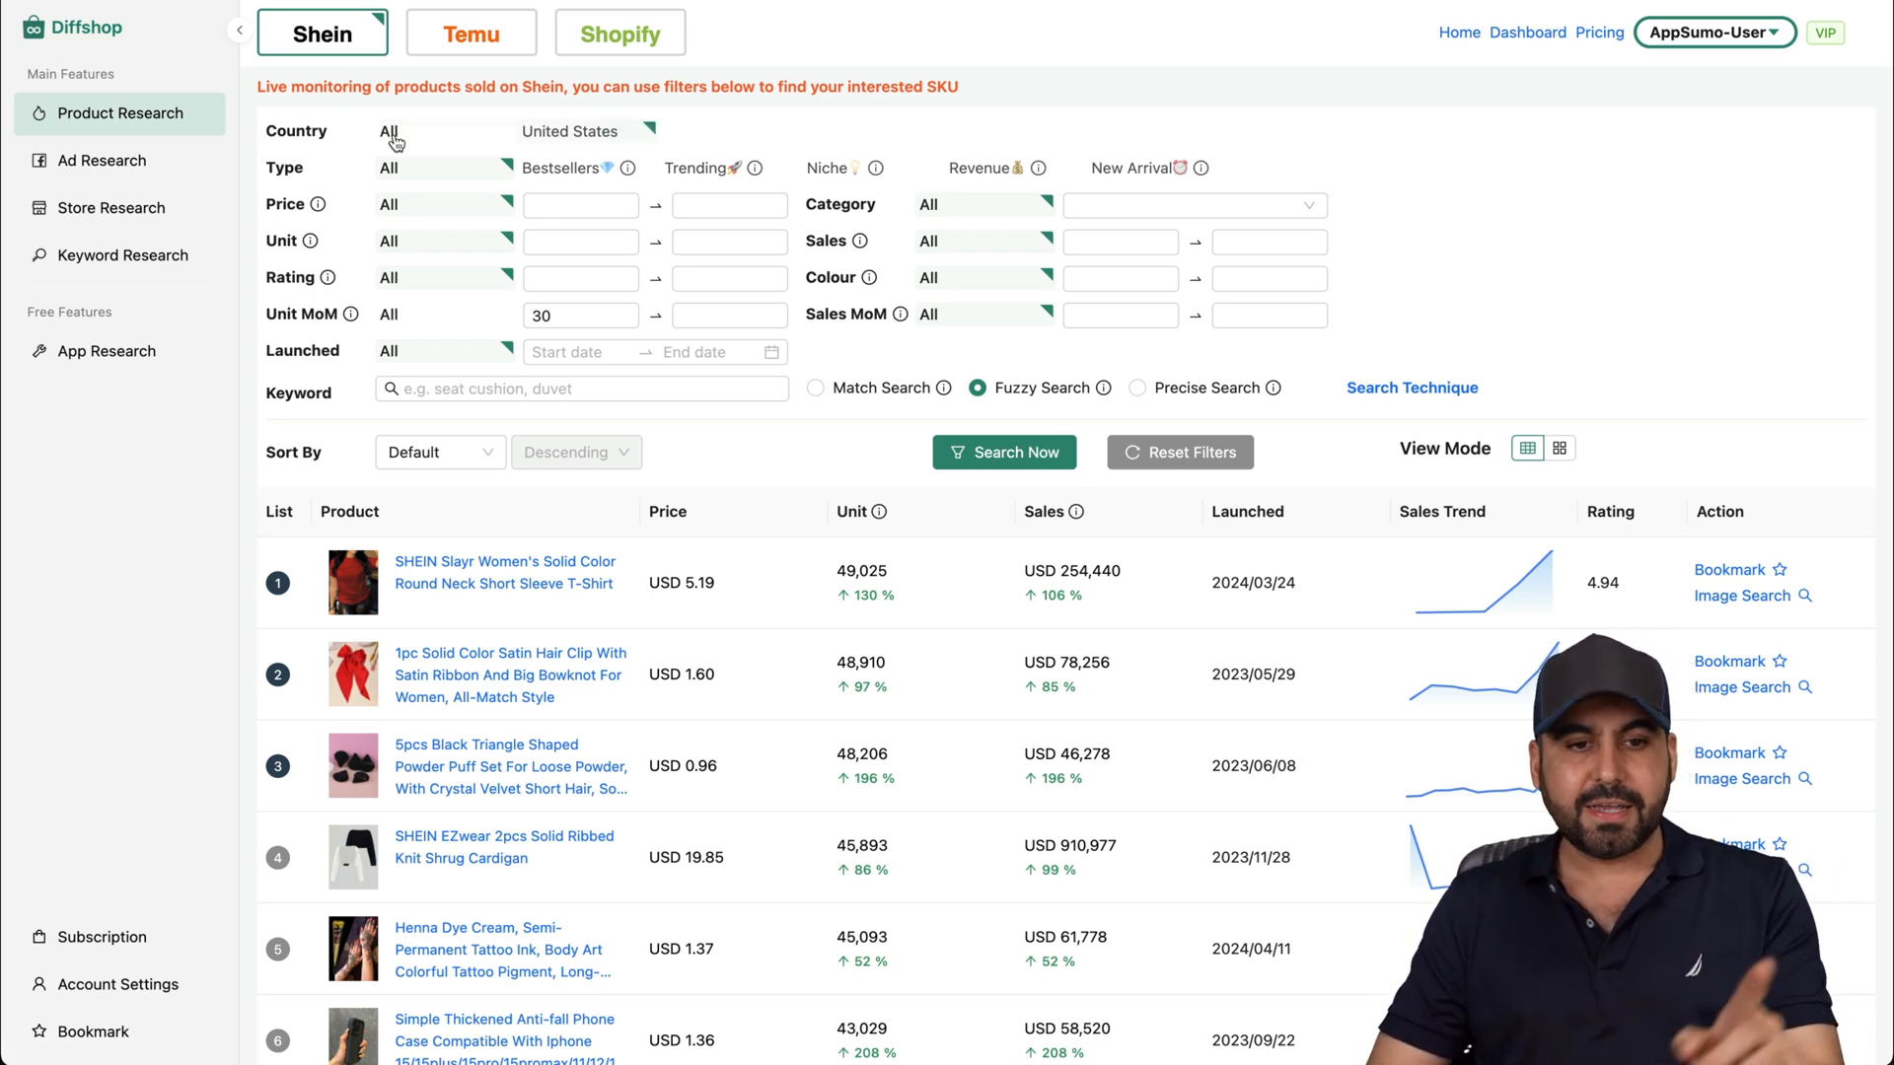
mouse_move(828, 173)
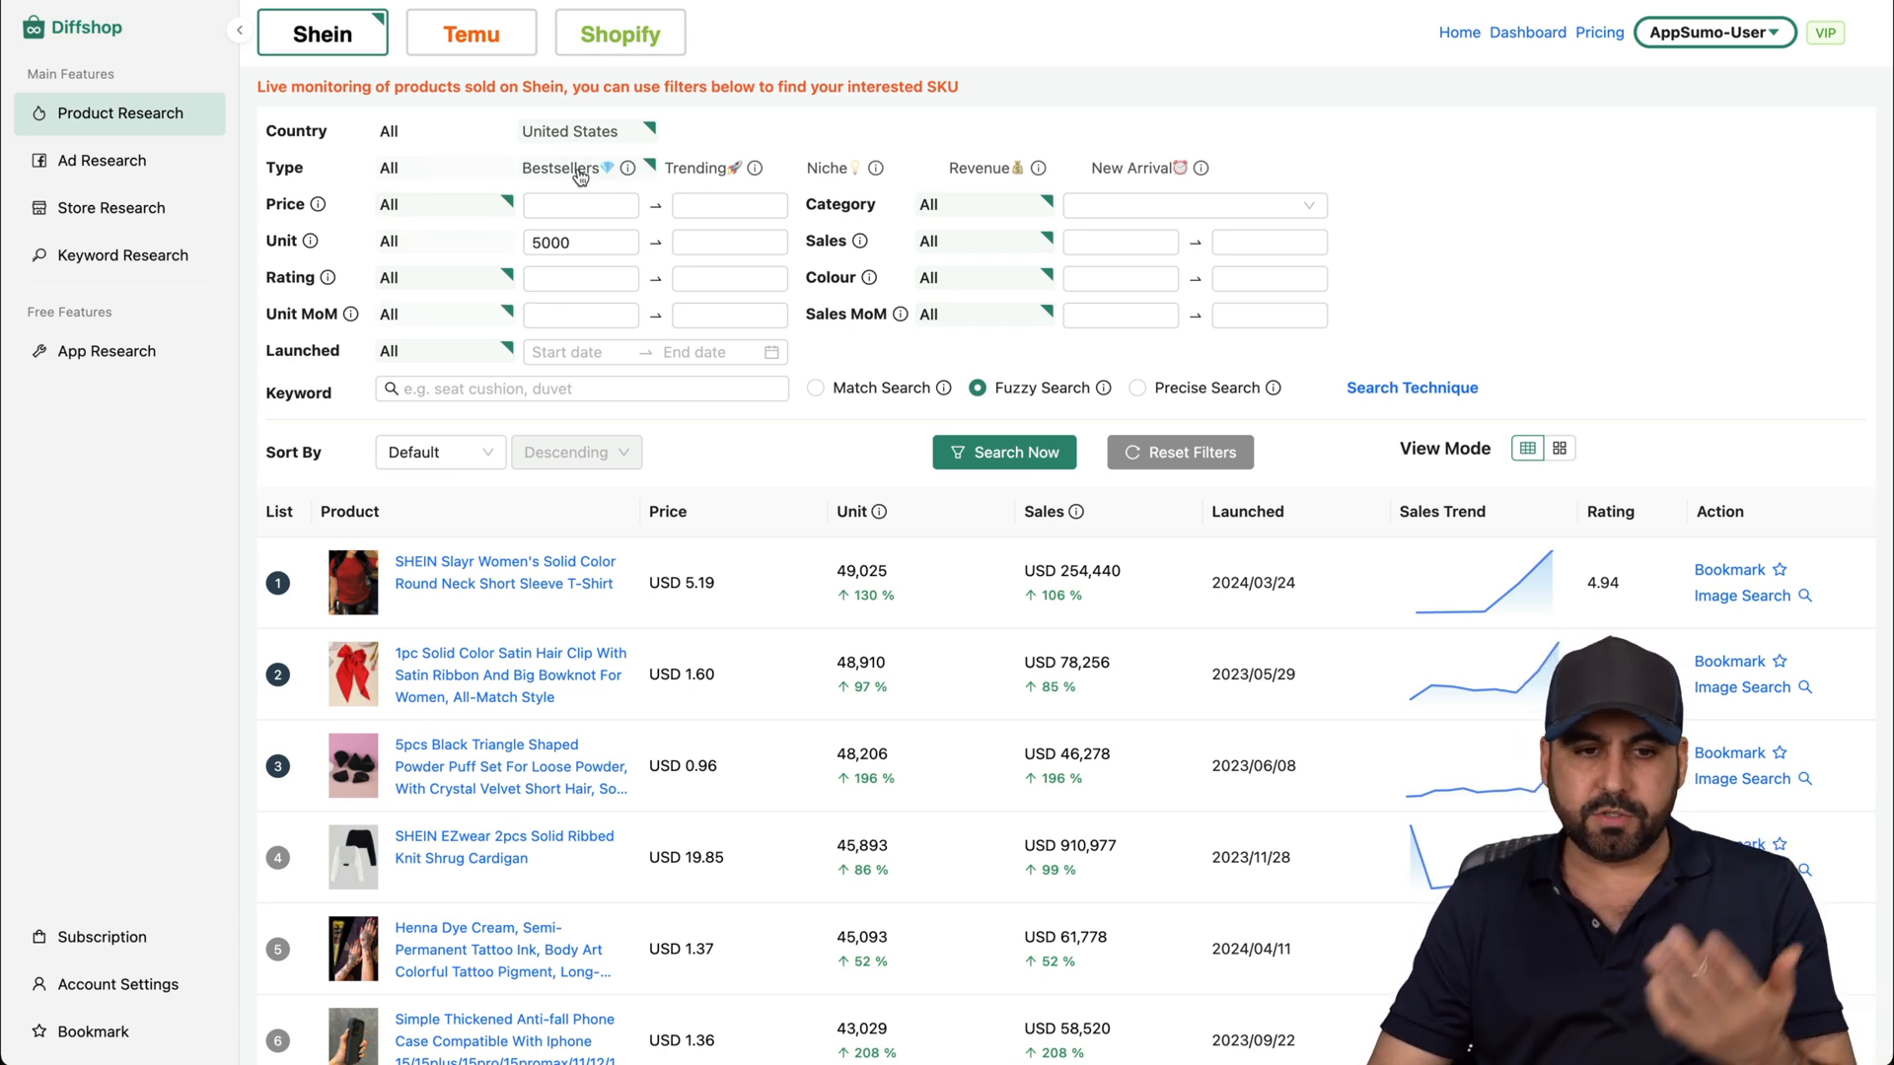
Clear the unit filter and search Shein products for the keyword 'hats'.
click(574, 240)
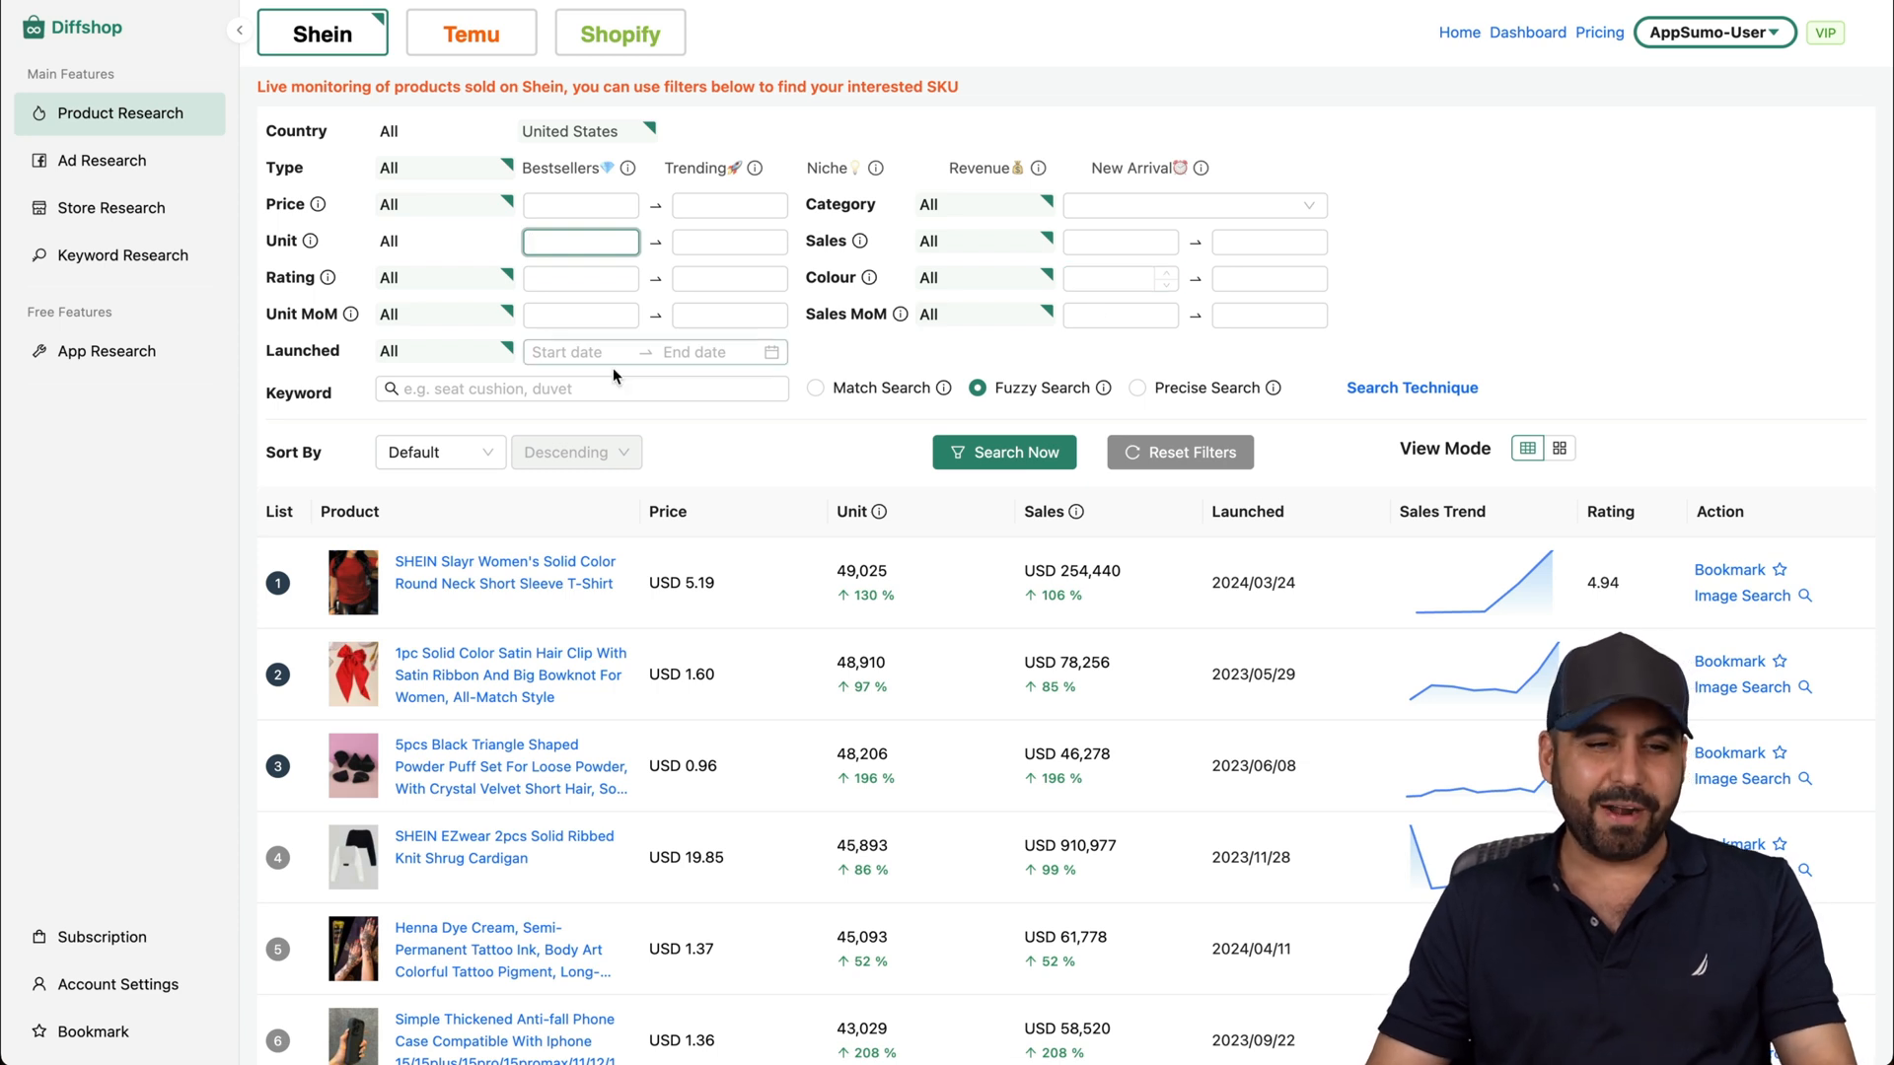
text(hats)
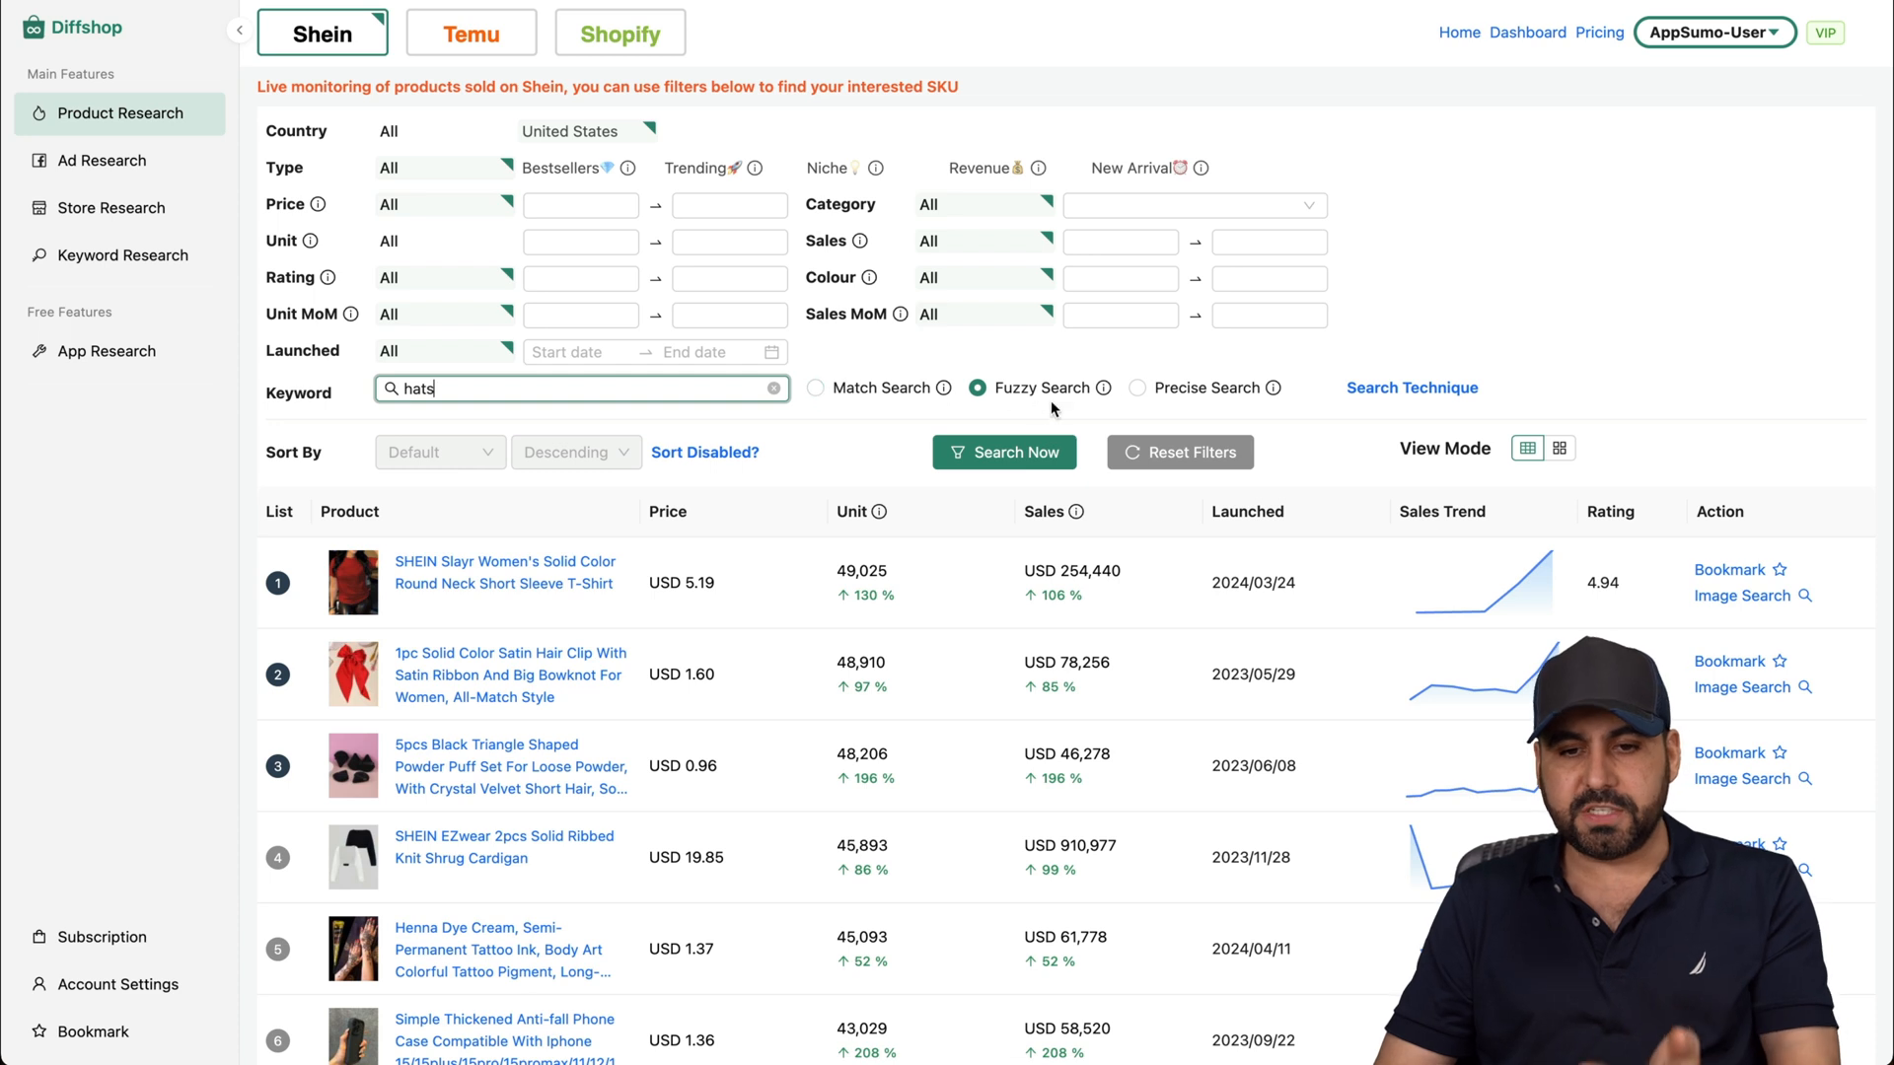
mouse_move(1105, 386)
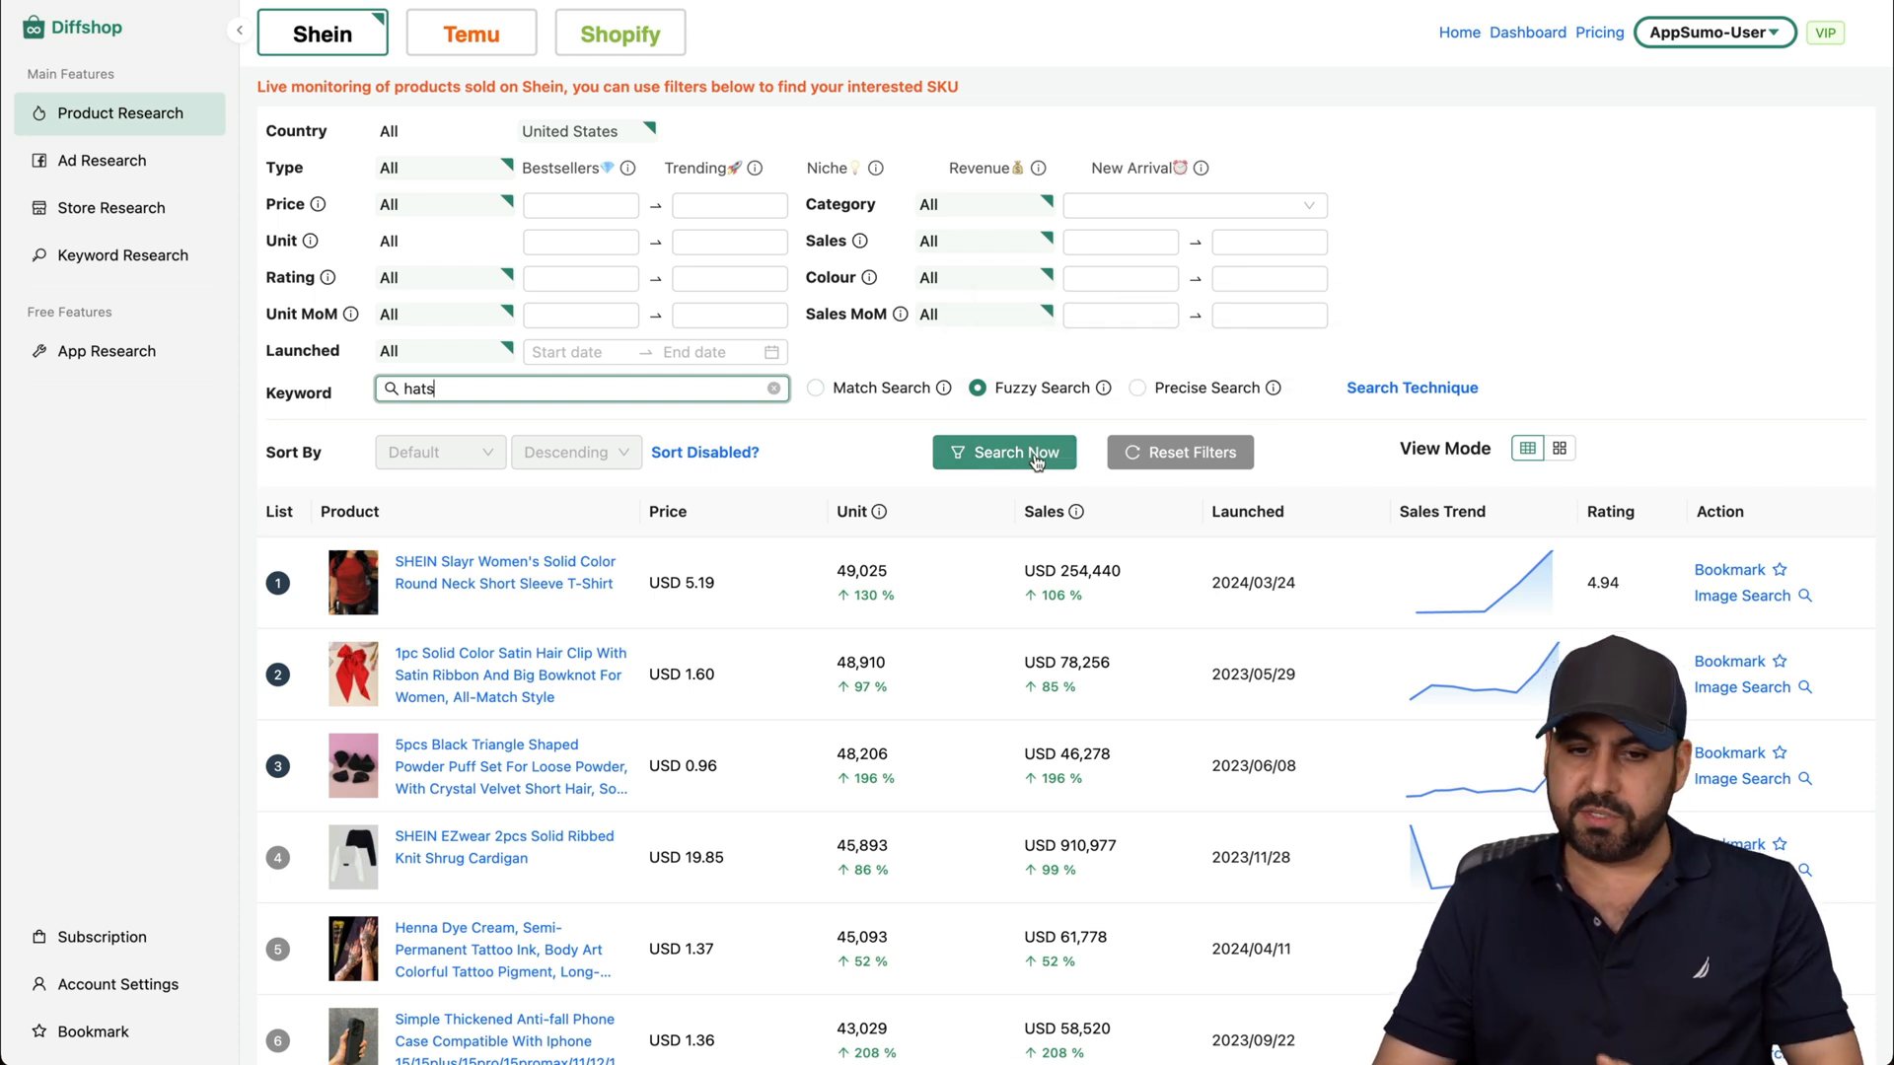
click(1004, 451)
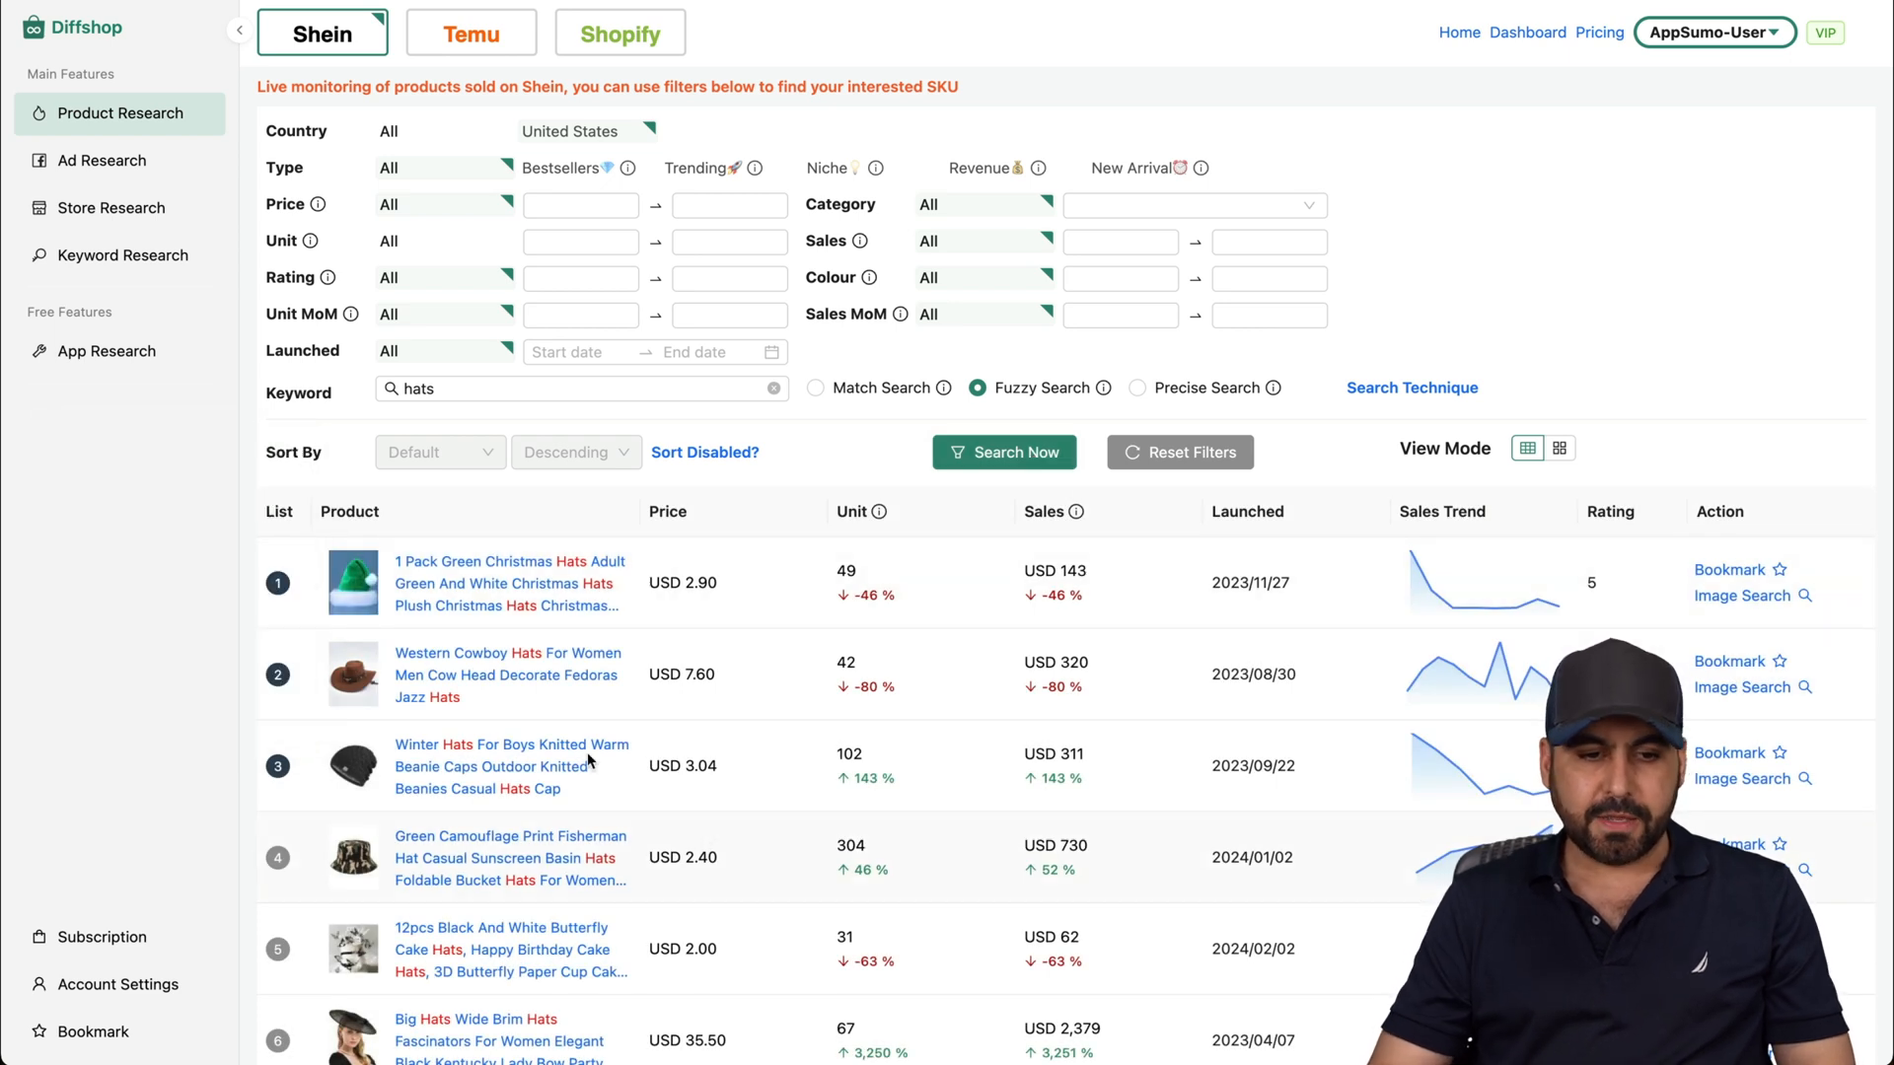
mouse_move(406, 608)
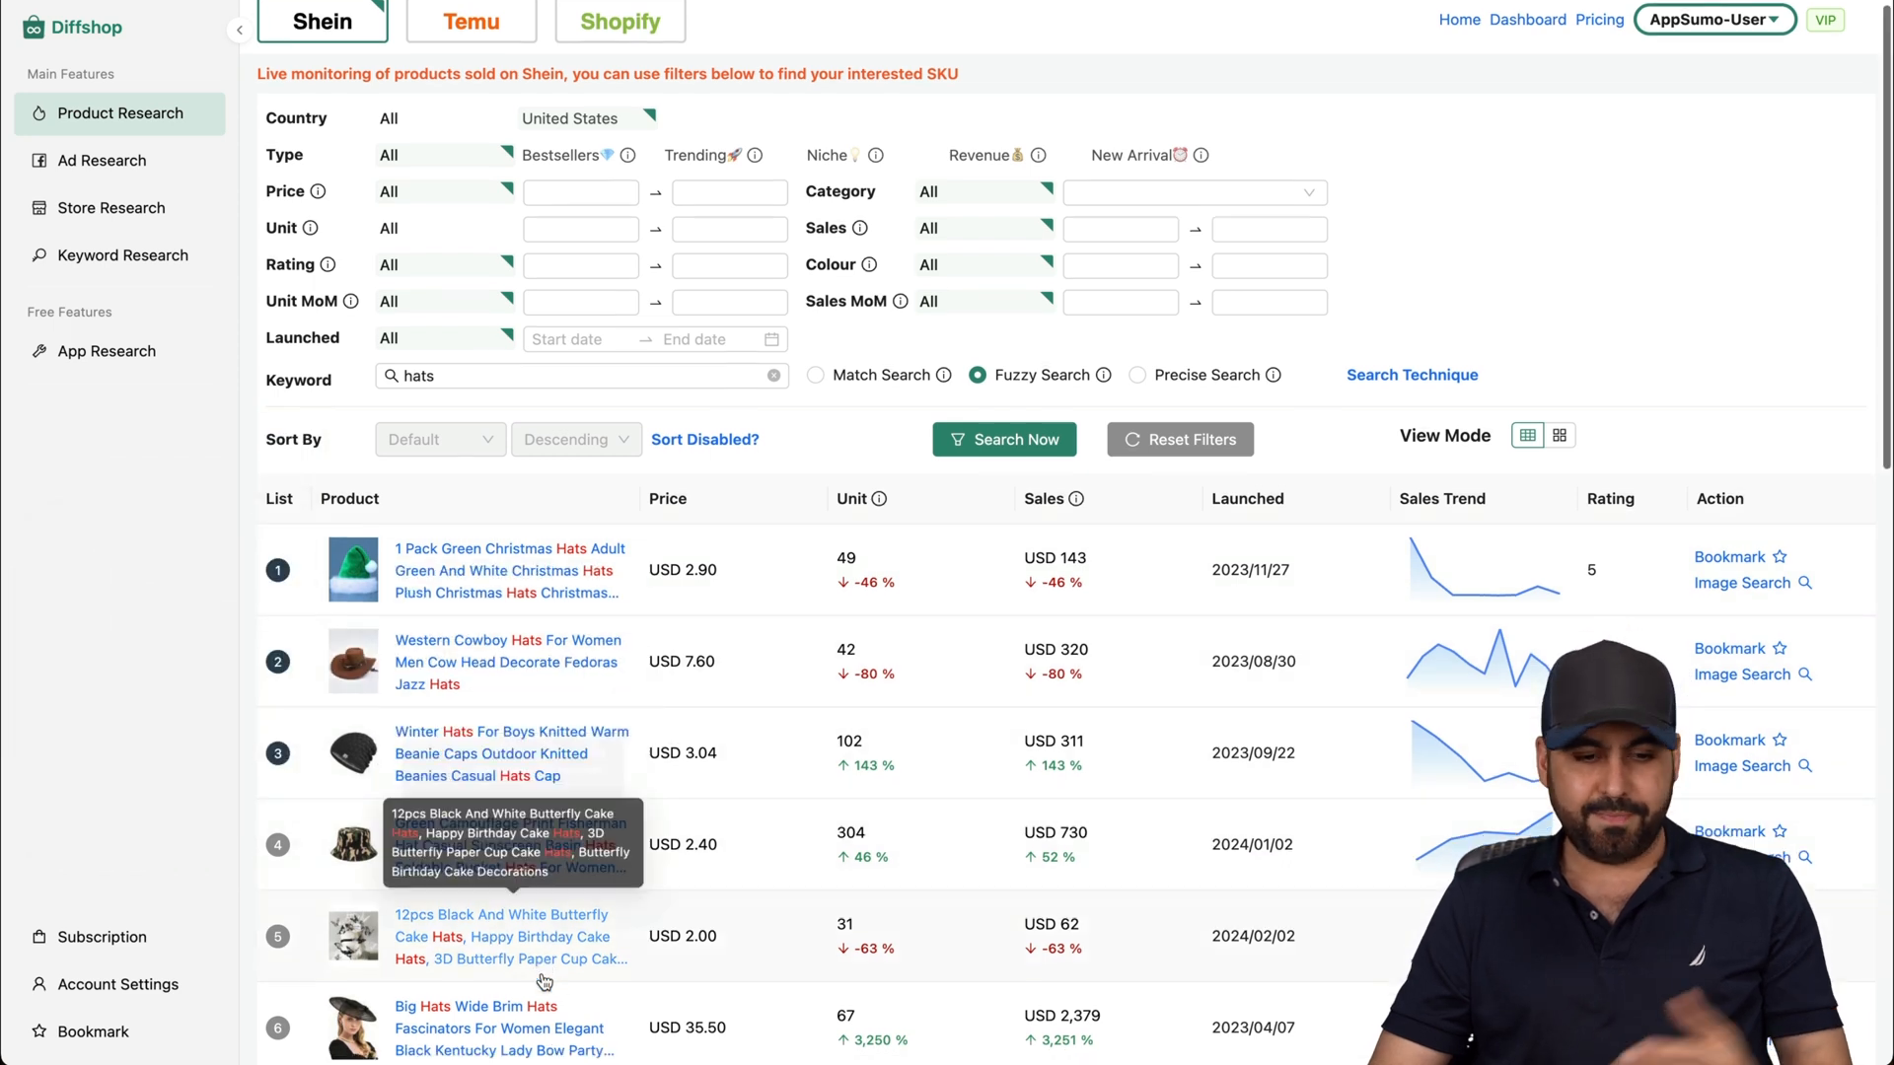
scroll(down, 3)
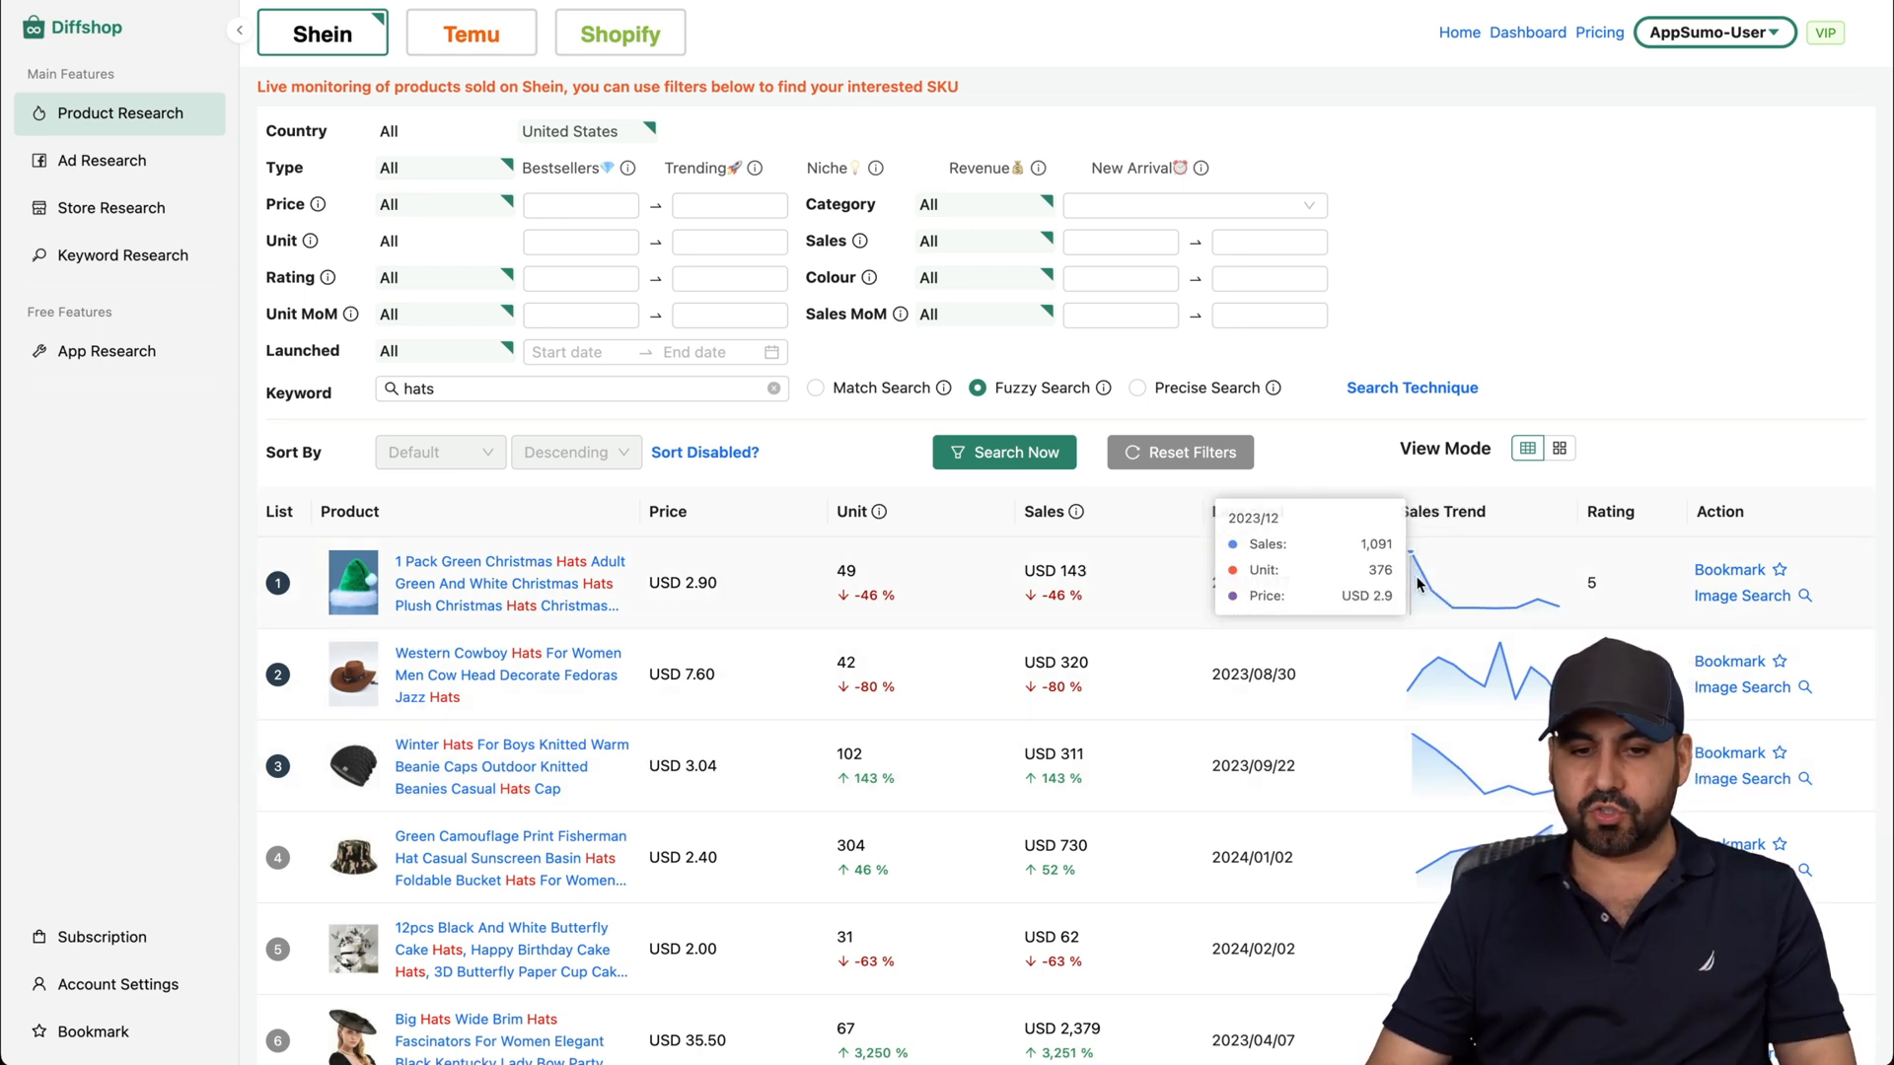
mouse_move(899, 542)
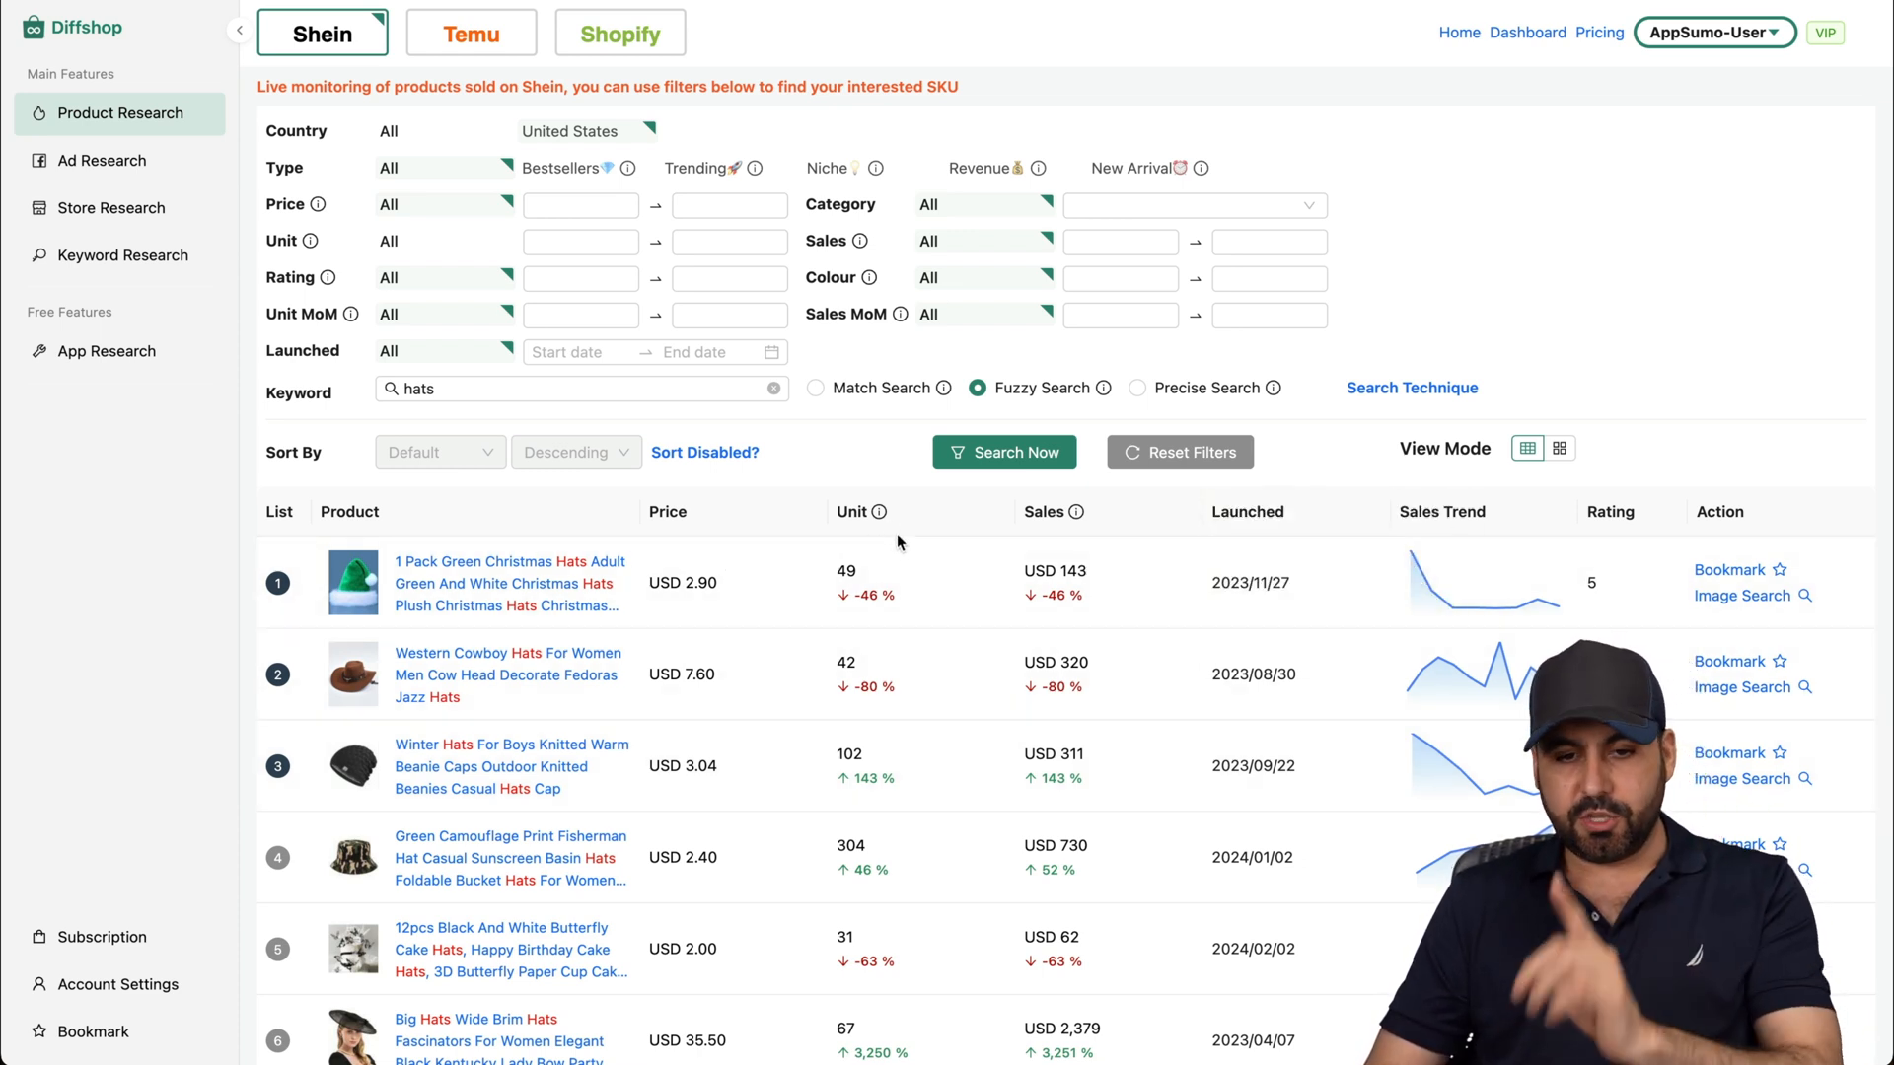
mouse_move(1282, 606)
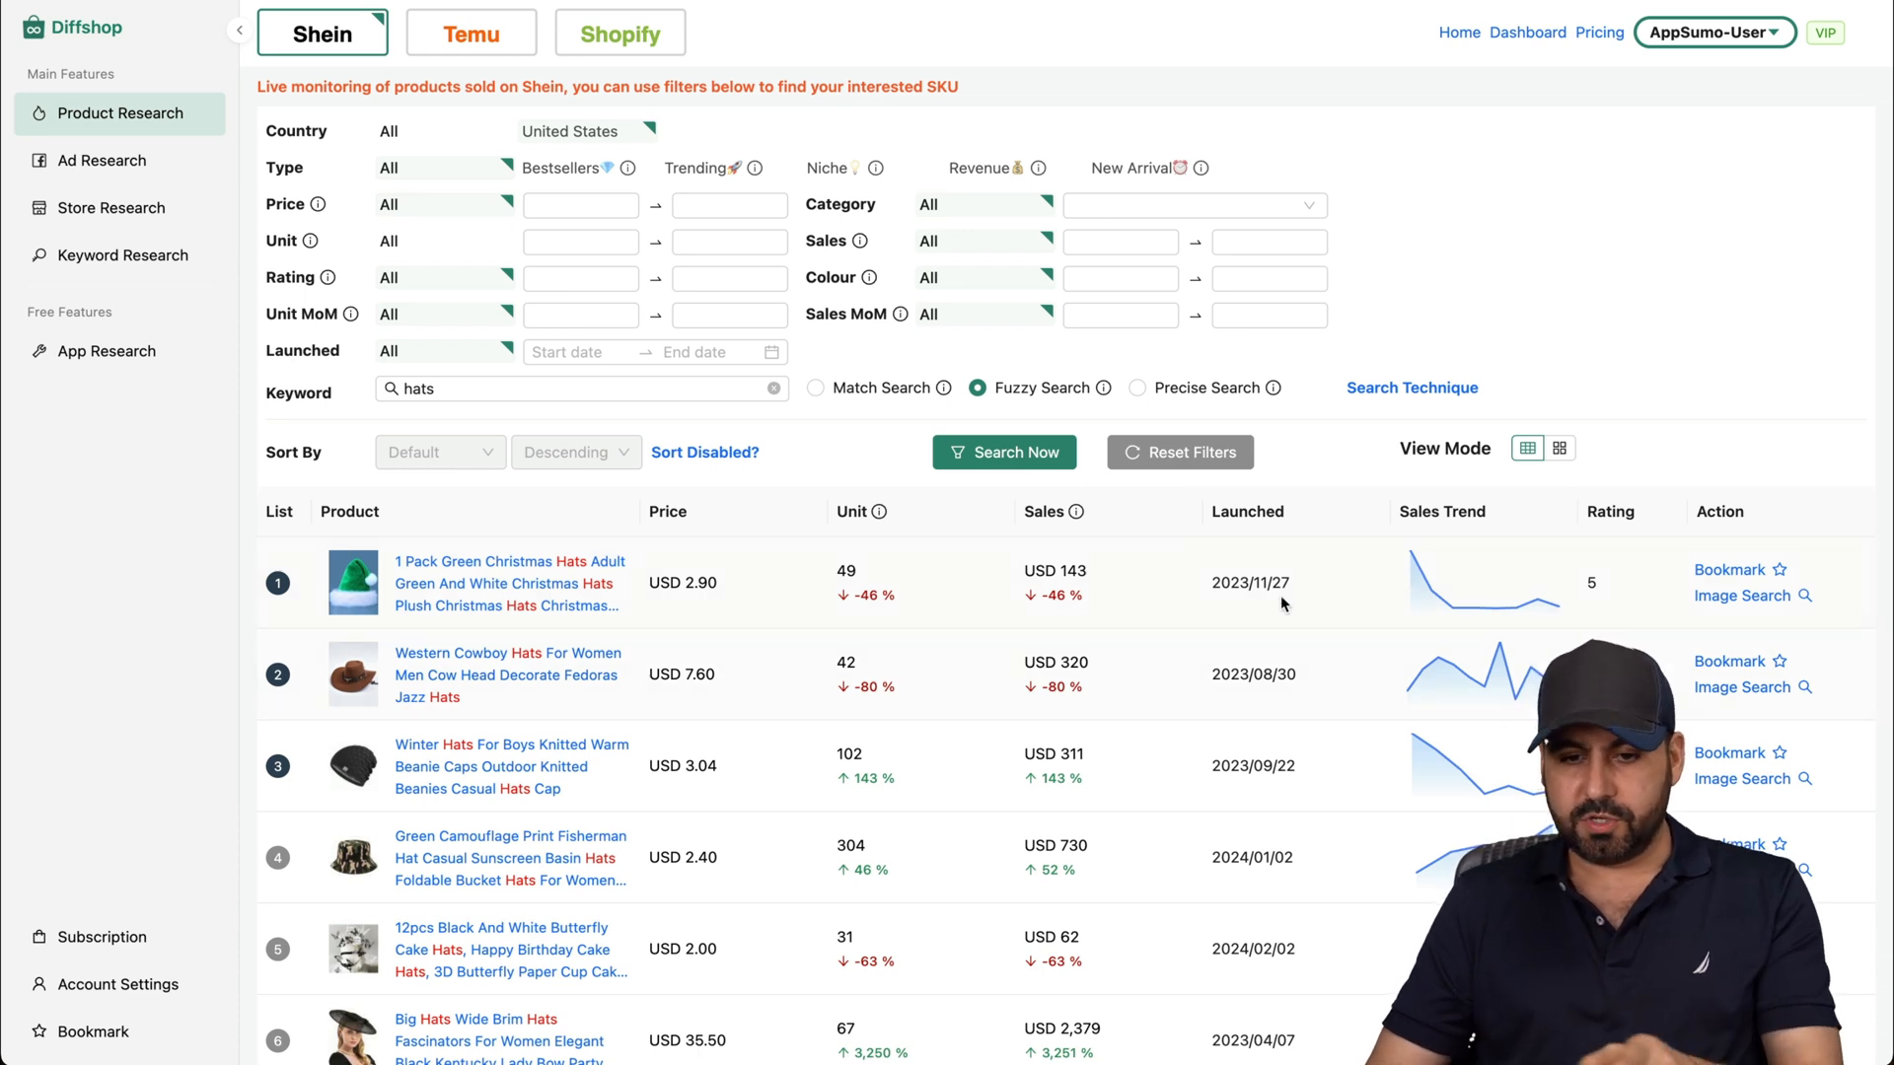
mouse_move(1247, 600)
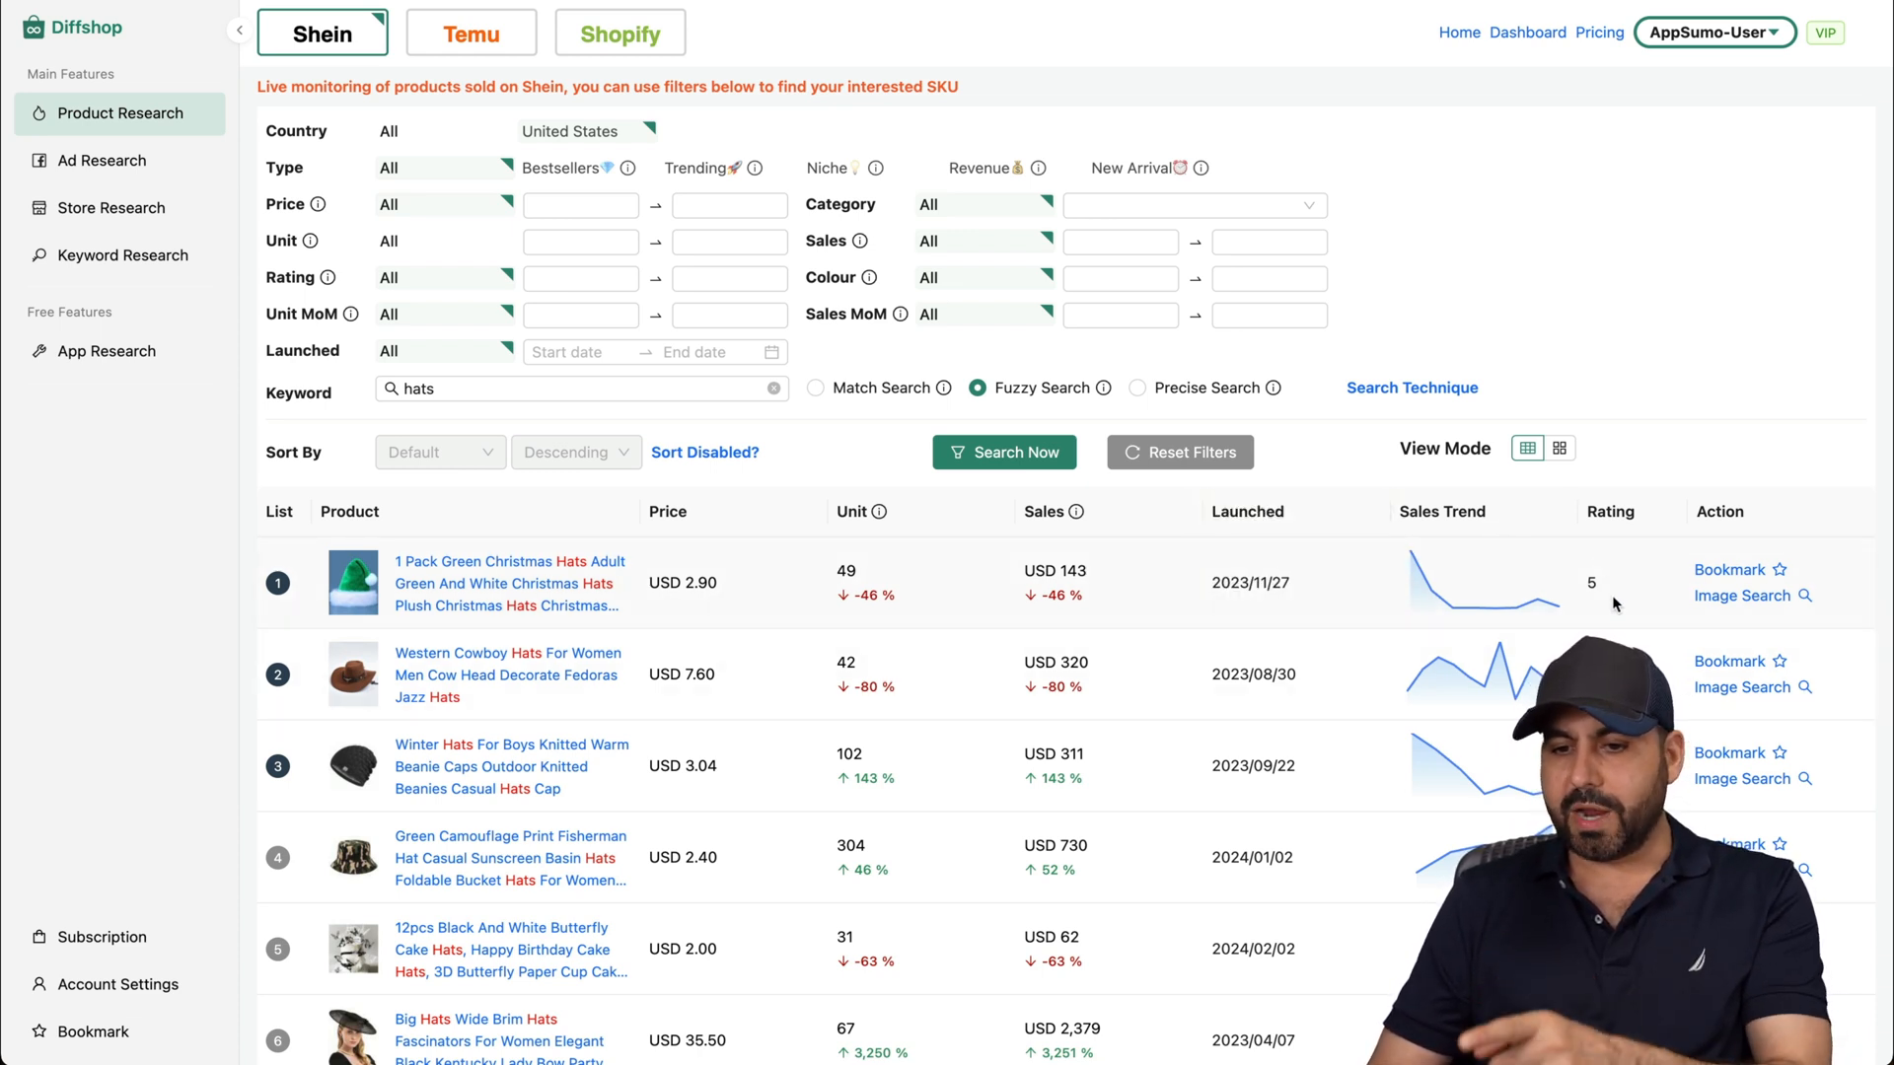
mouse_move(1741, 596)
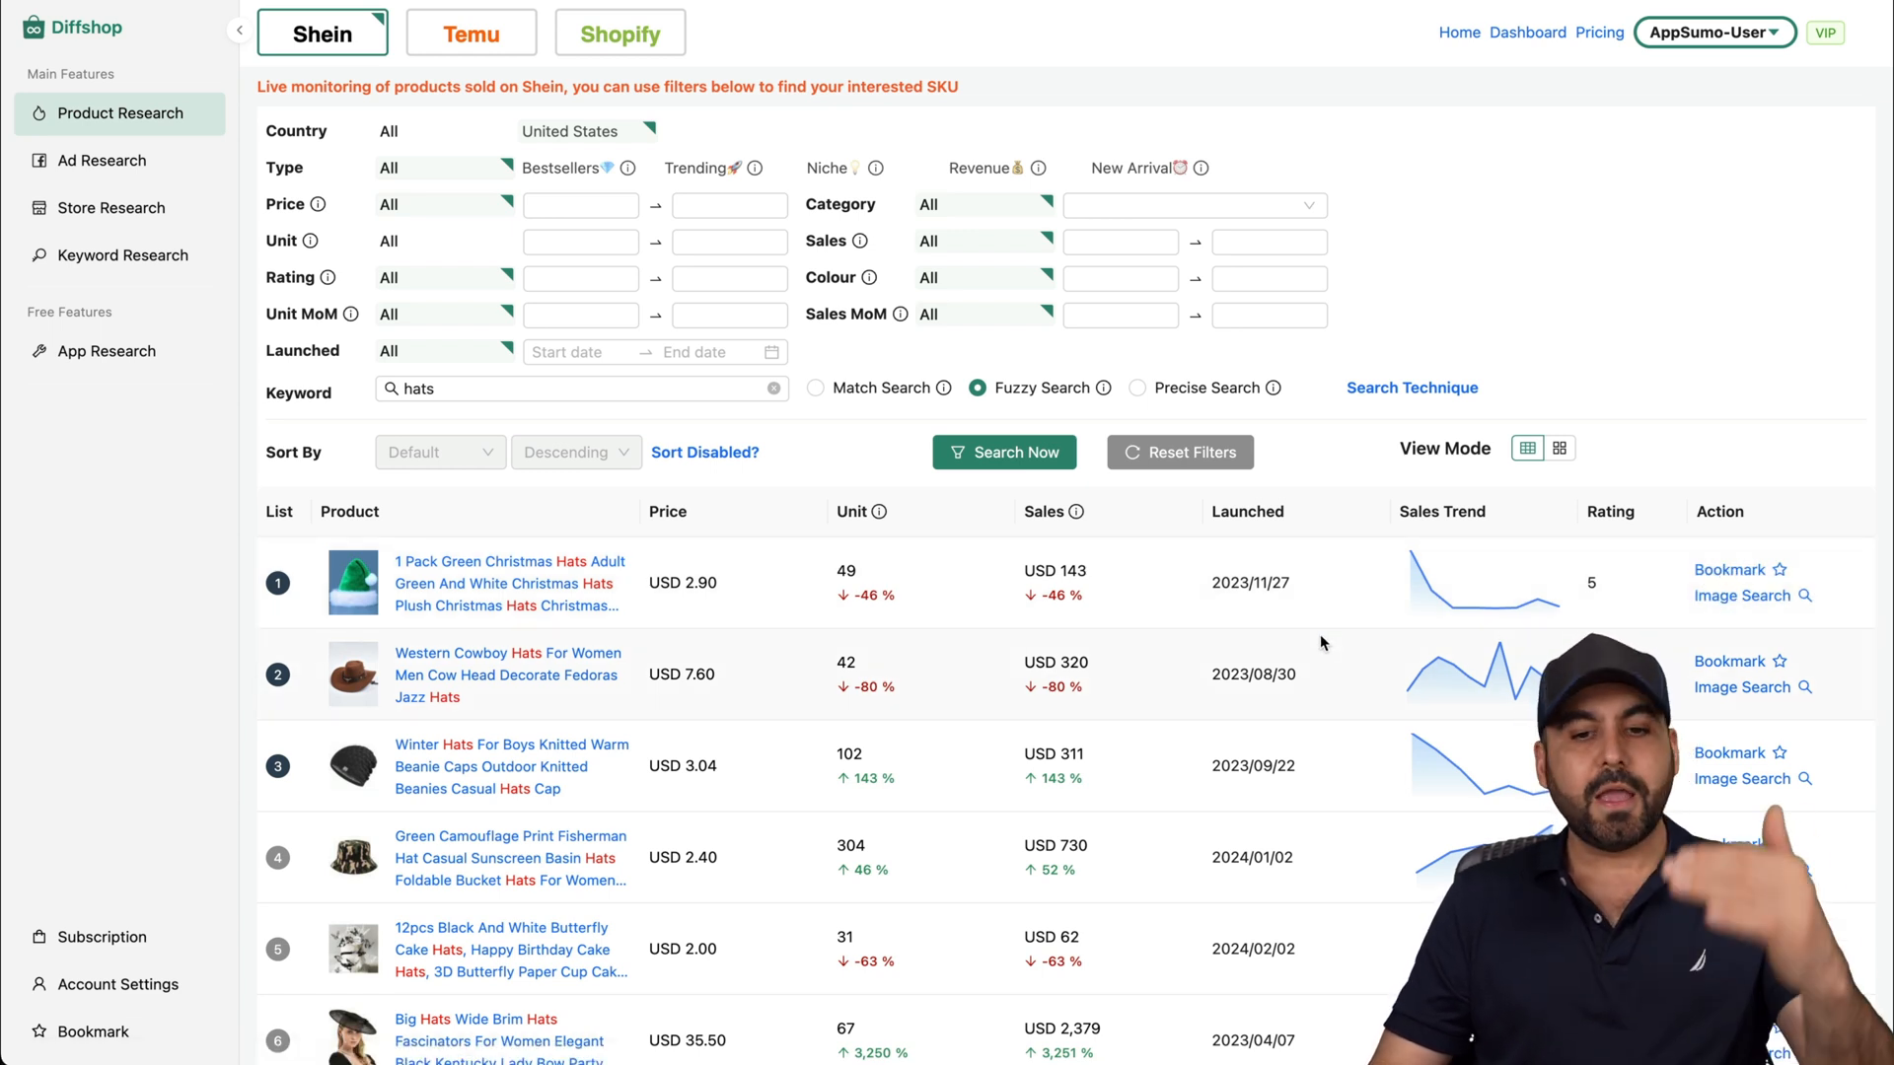
scroll(down, 3)
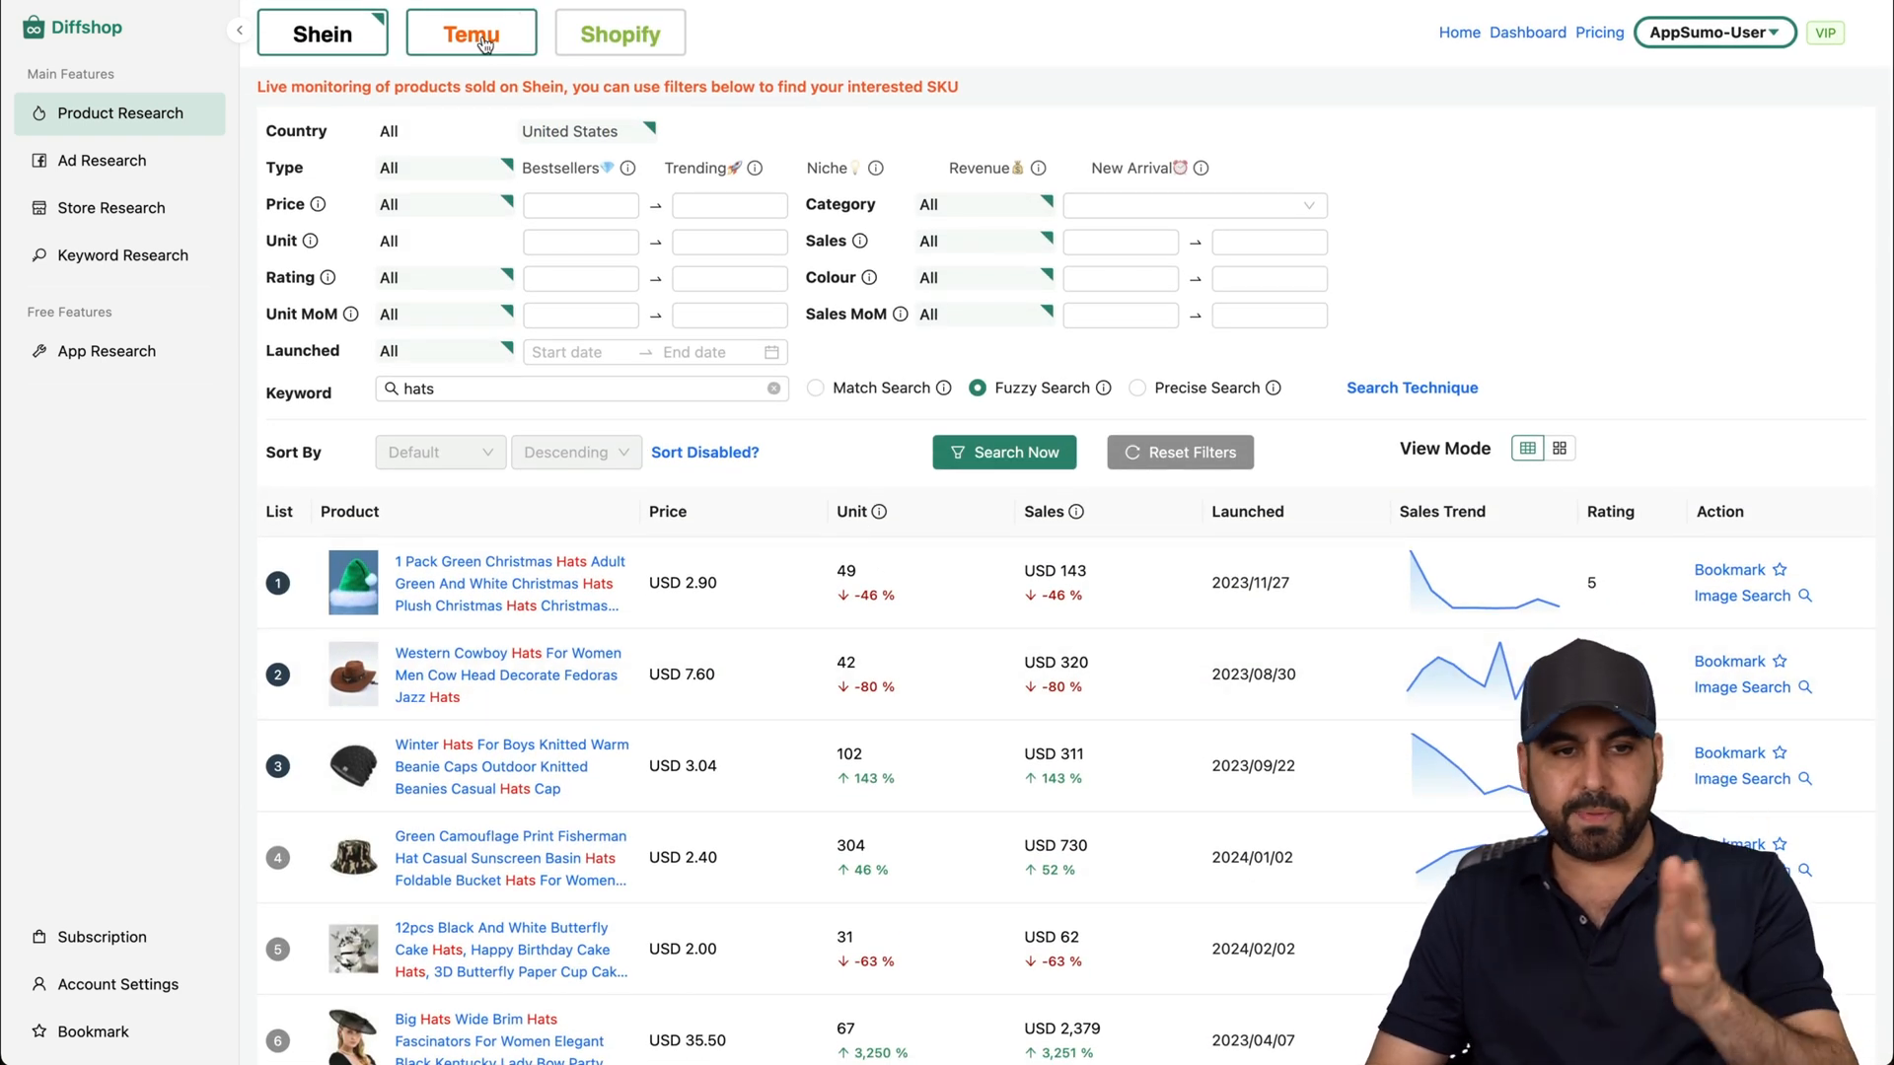
Search Temu listings for '3d printer', browse results, then switch to Shopify listings.
click(469, 32)
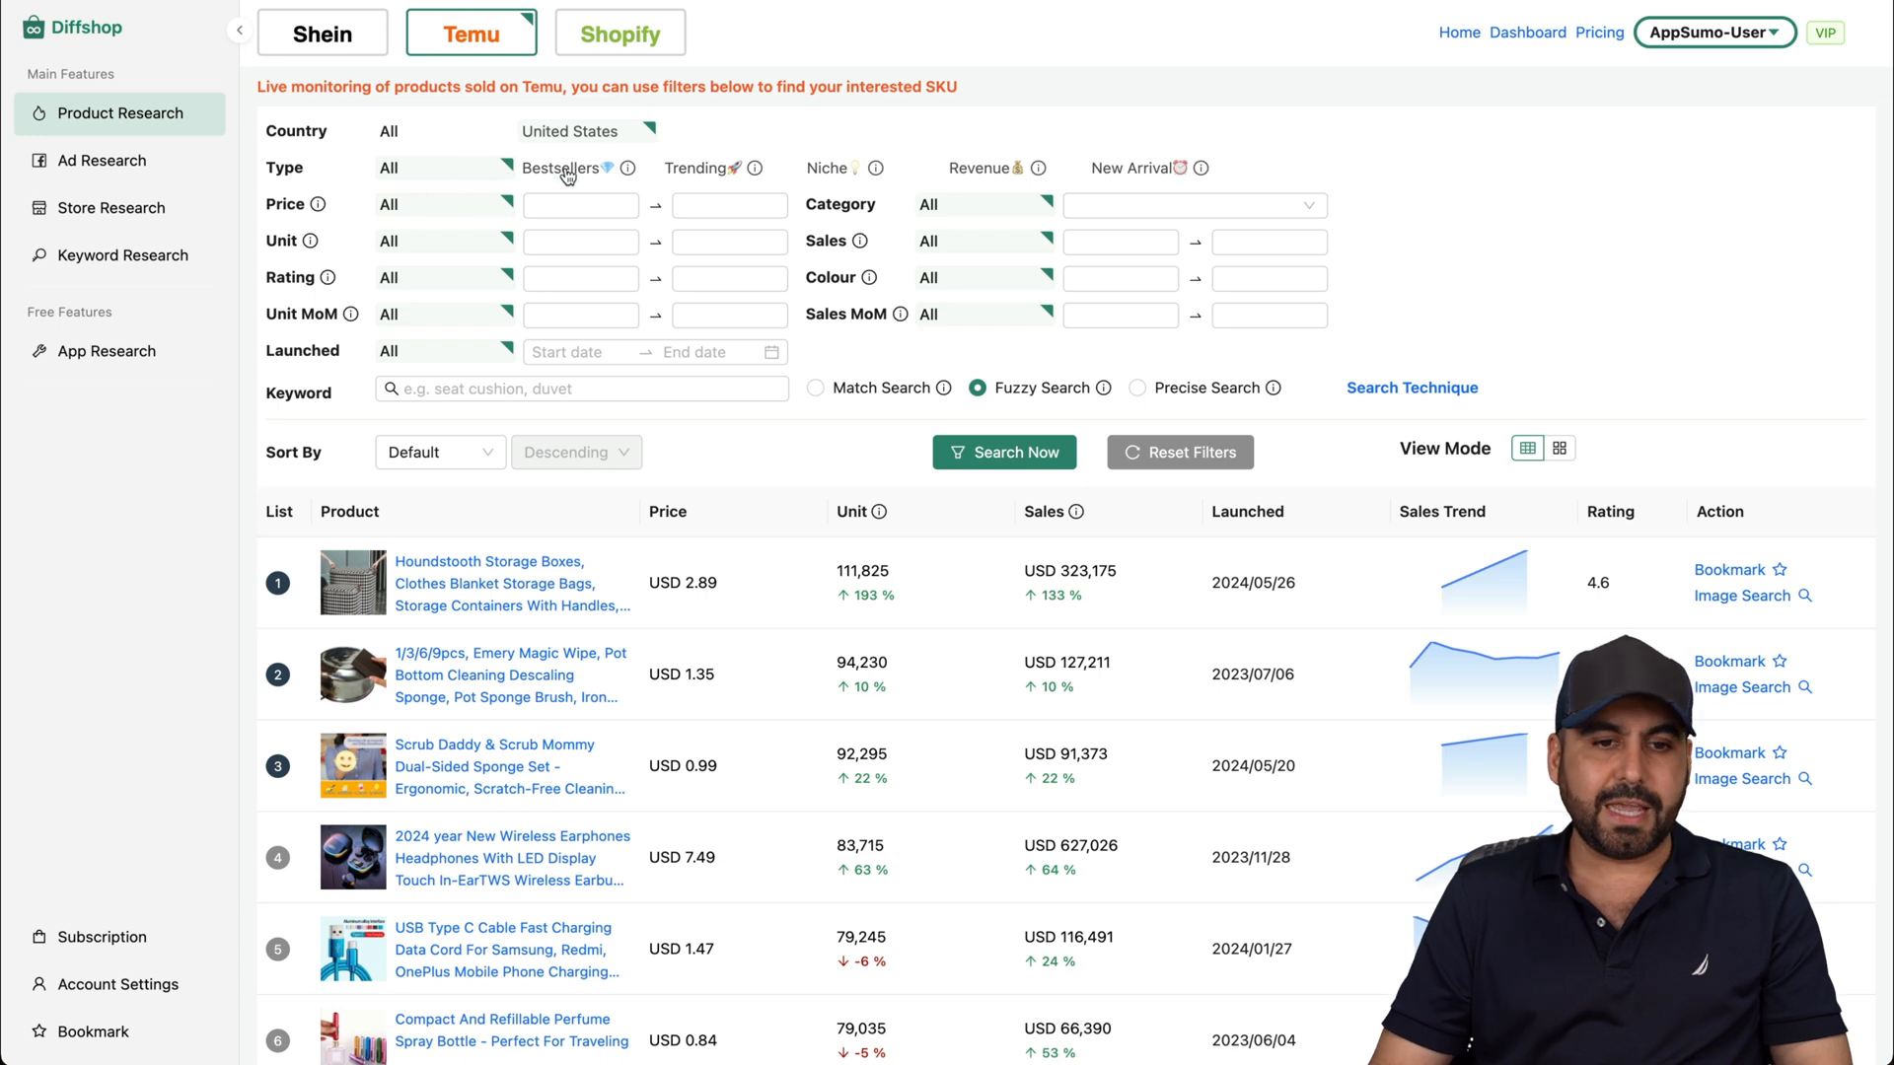
text(3d printer)
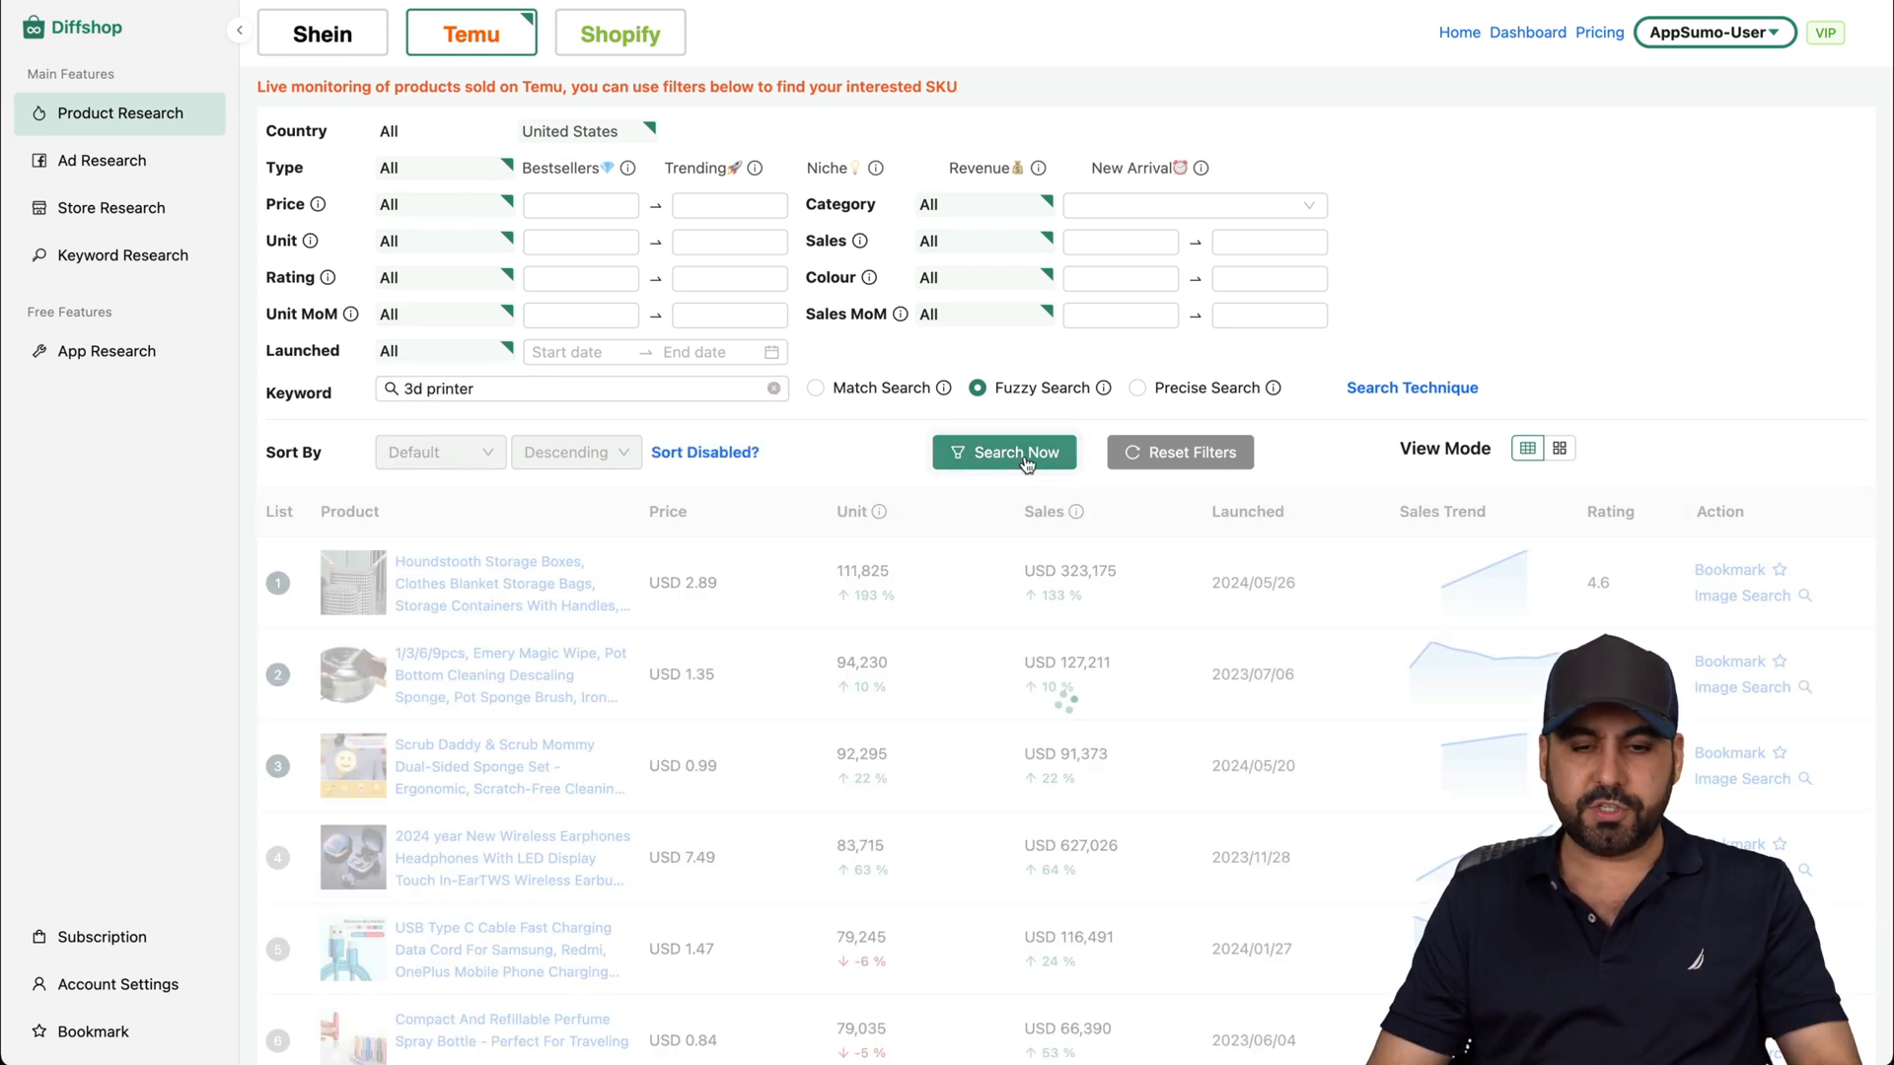
click(1004, 452)
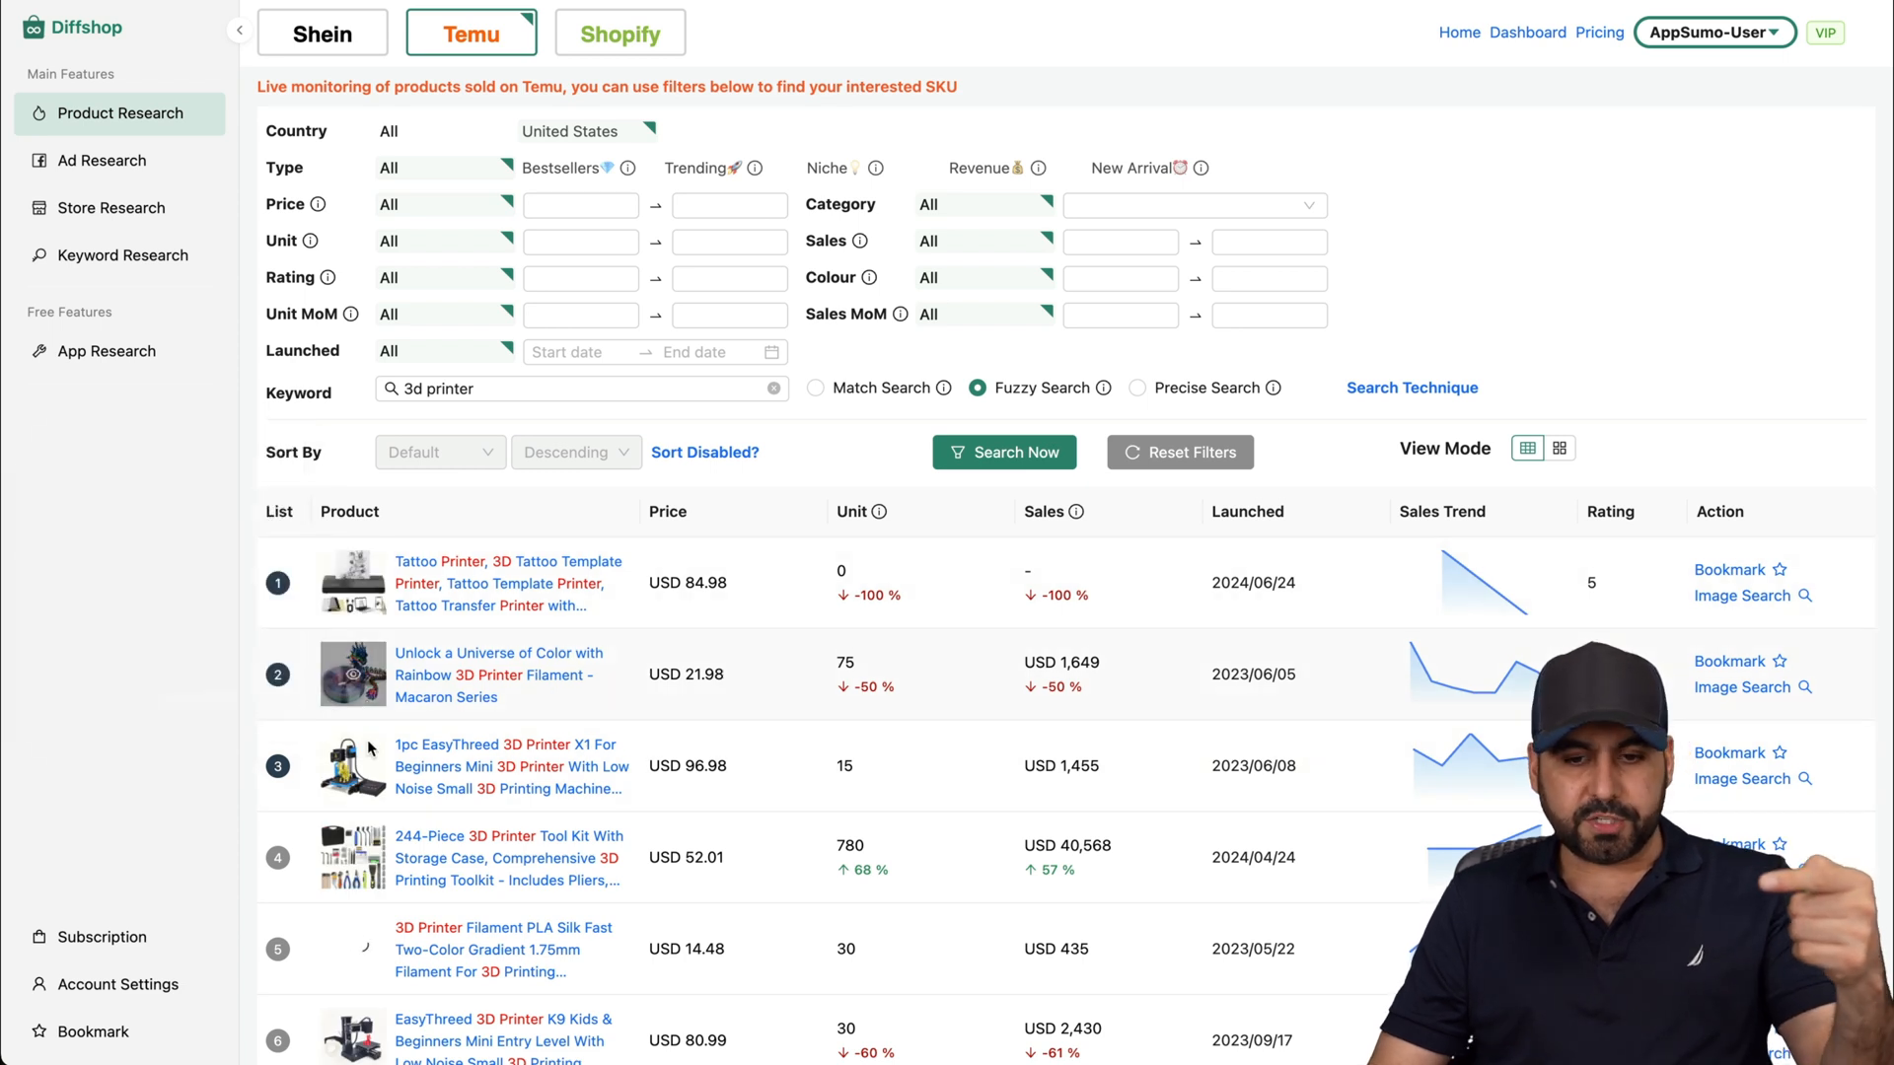
scroll(down, 3)
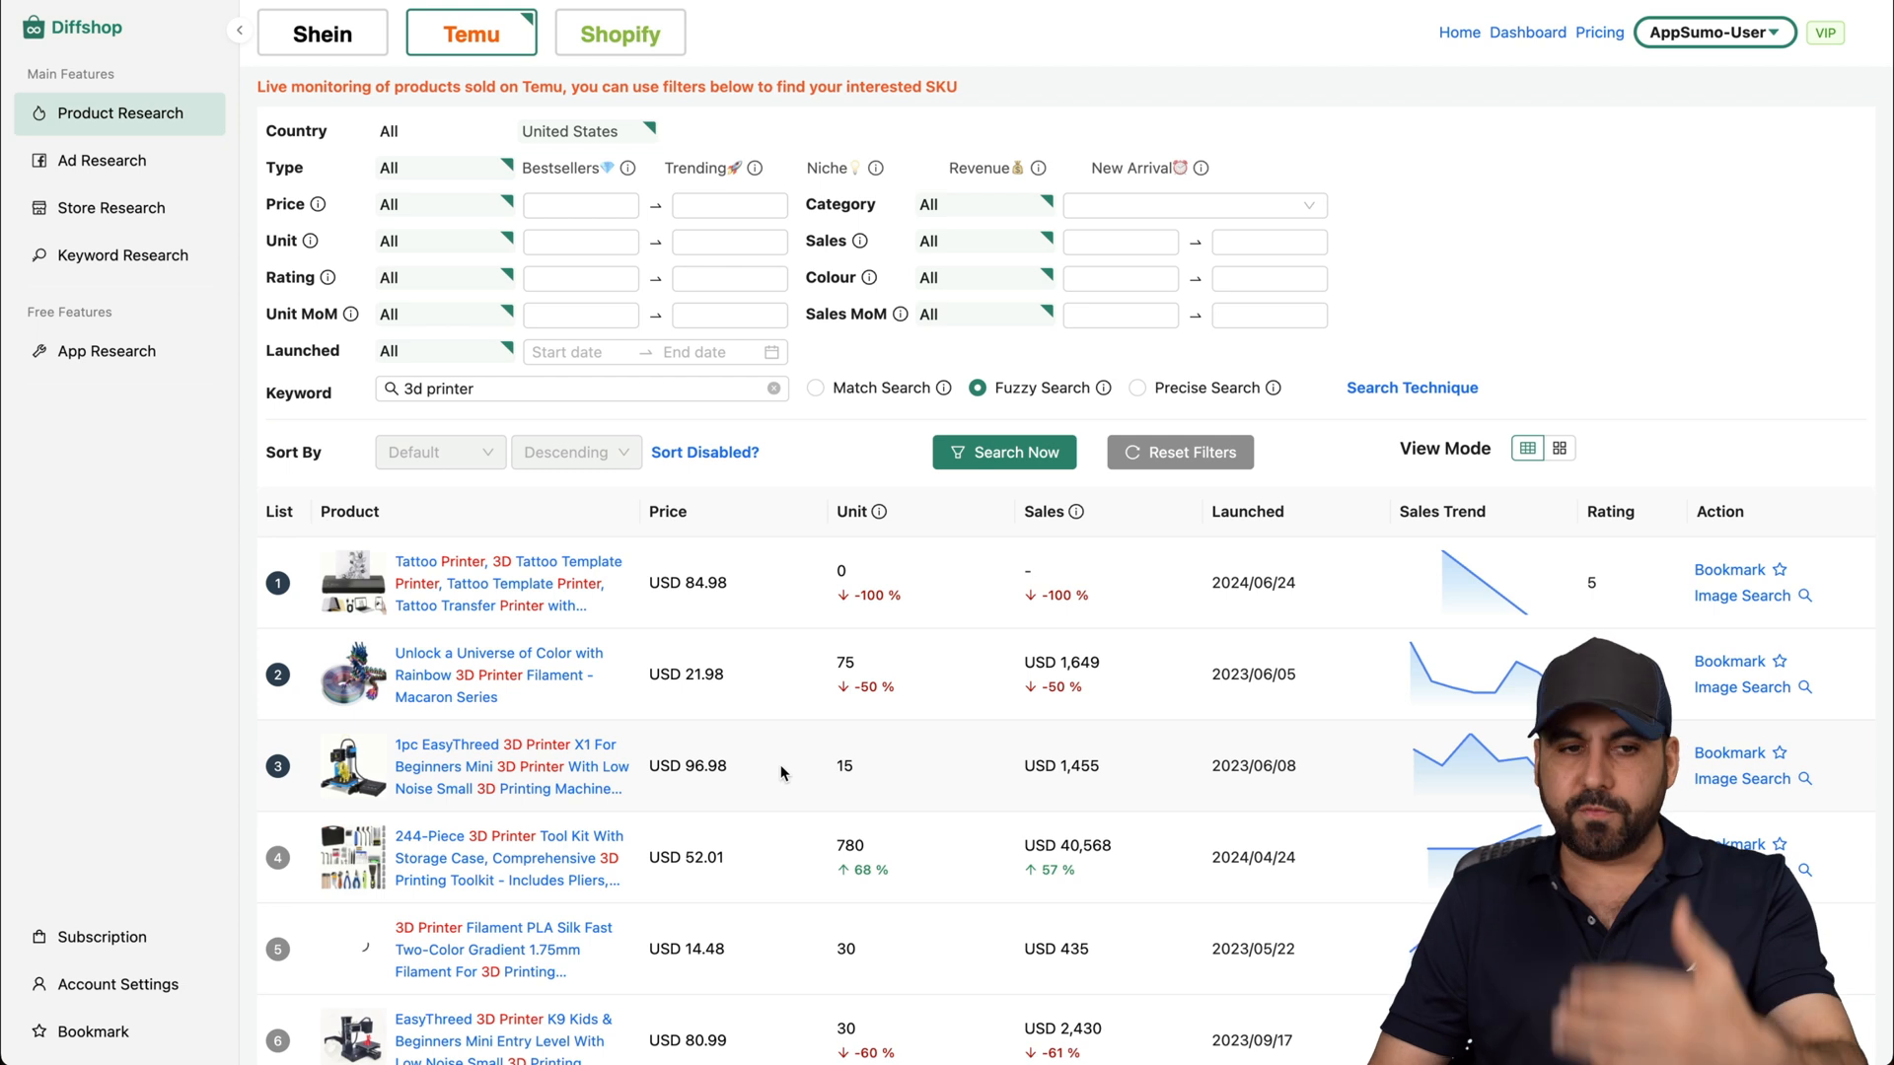
click(619, 31)
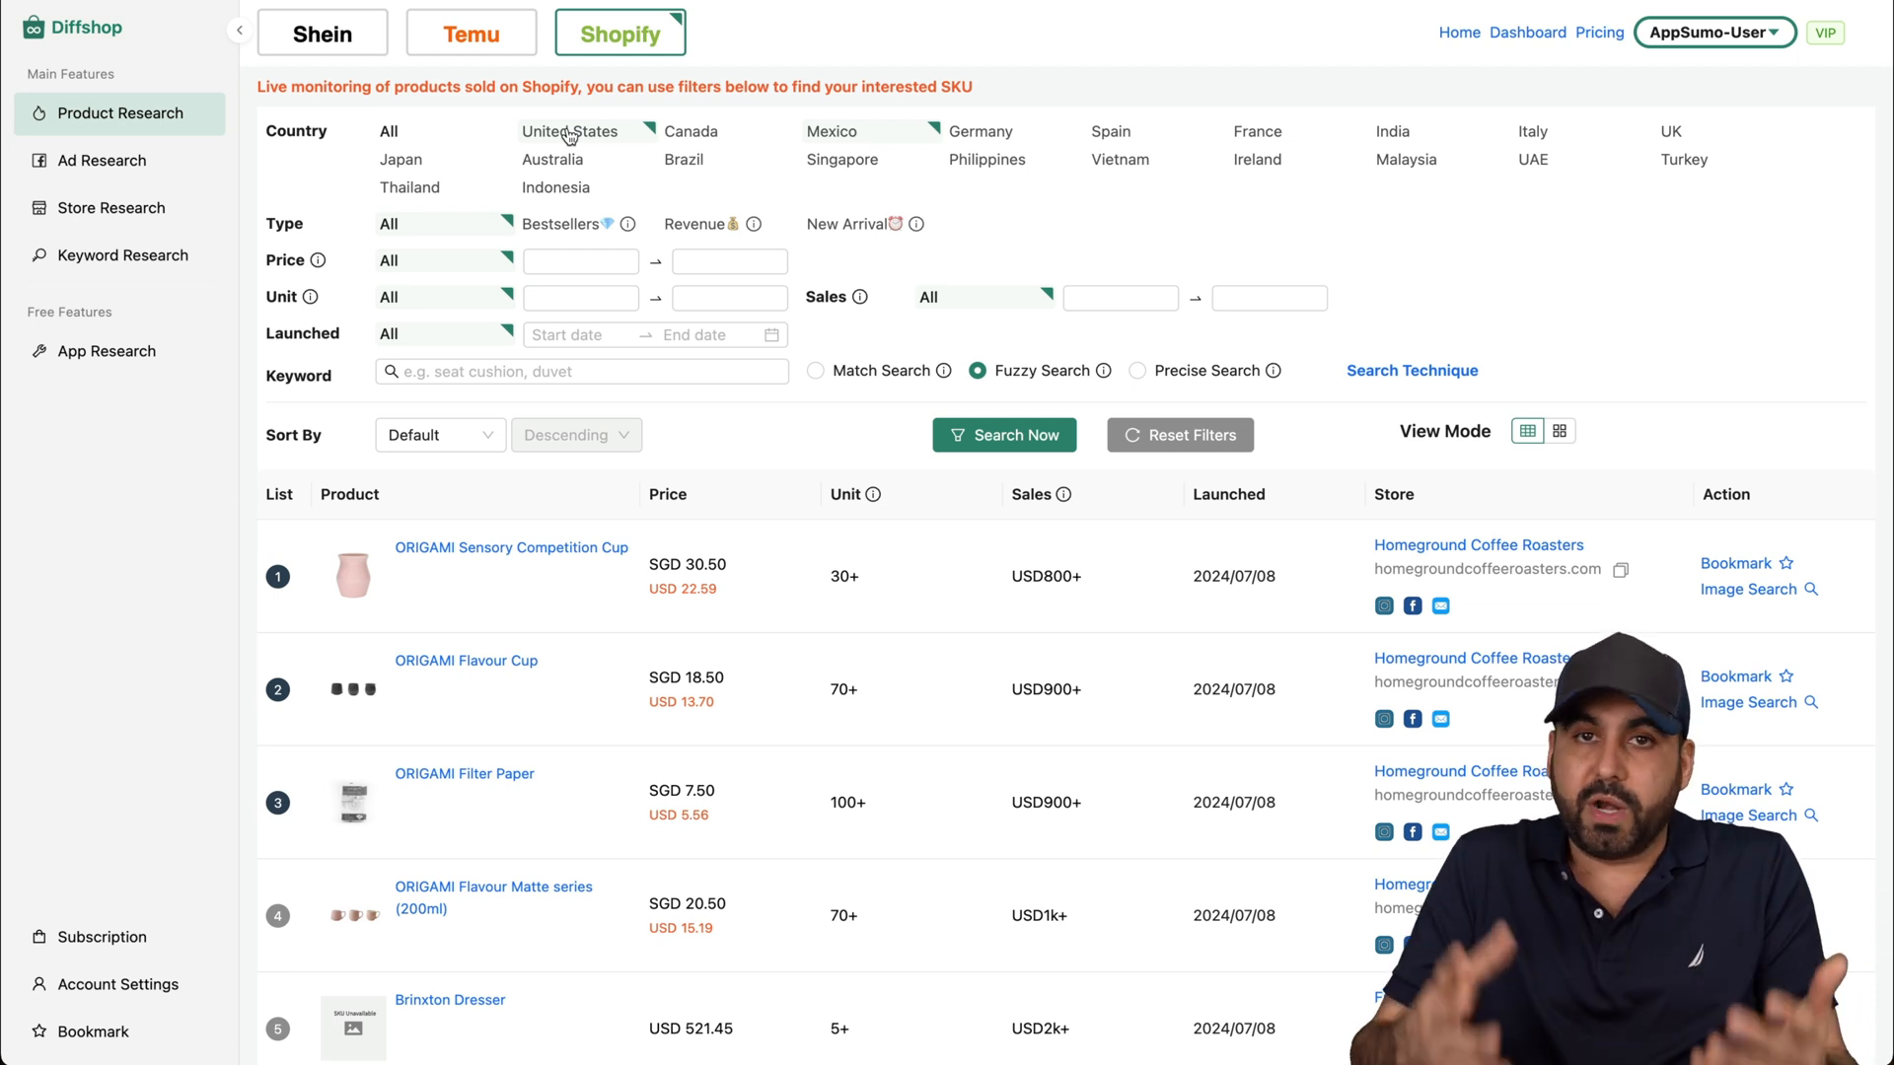
mouse_move(528, 604)
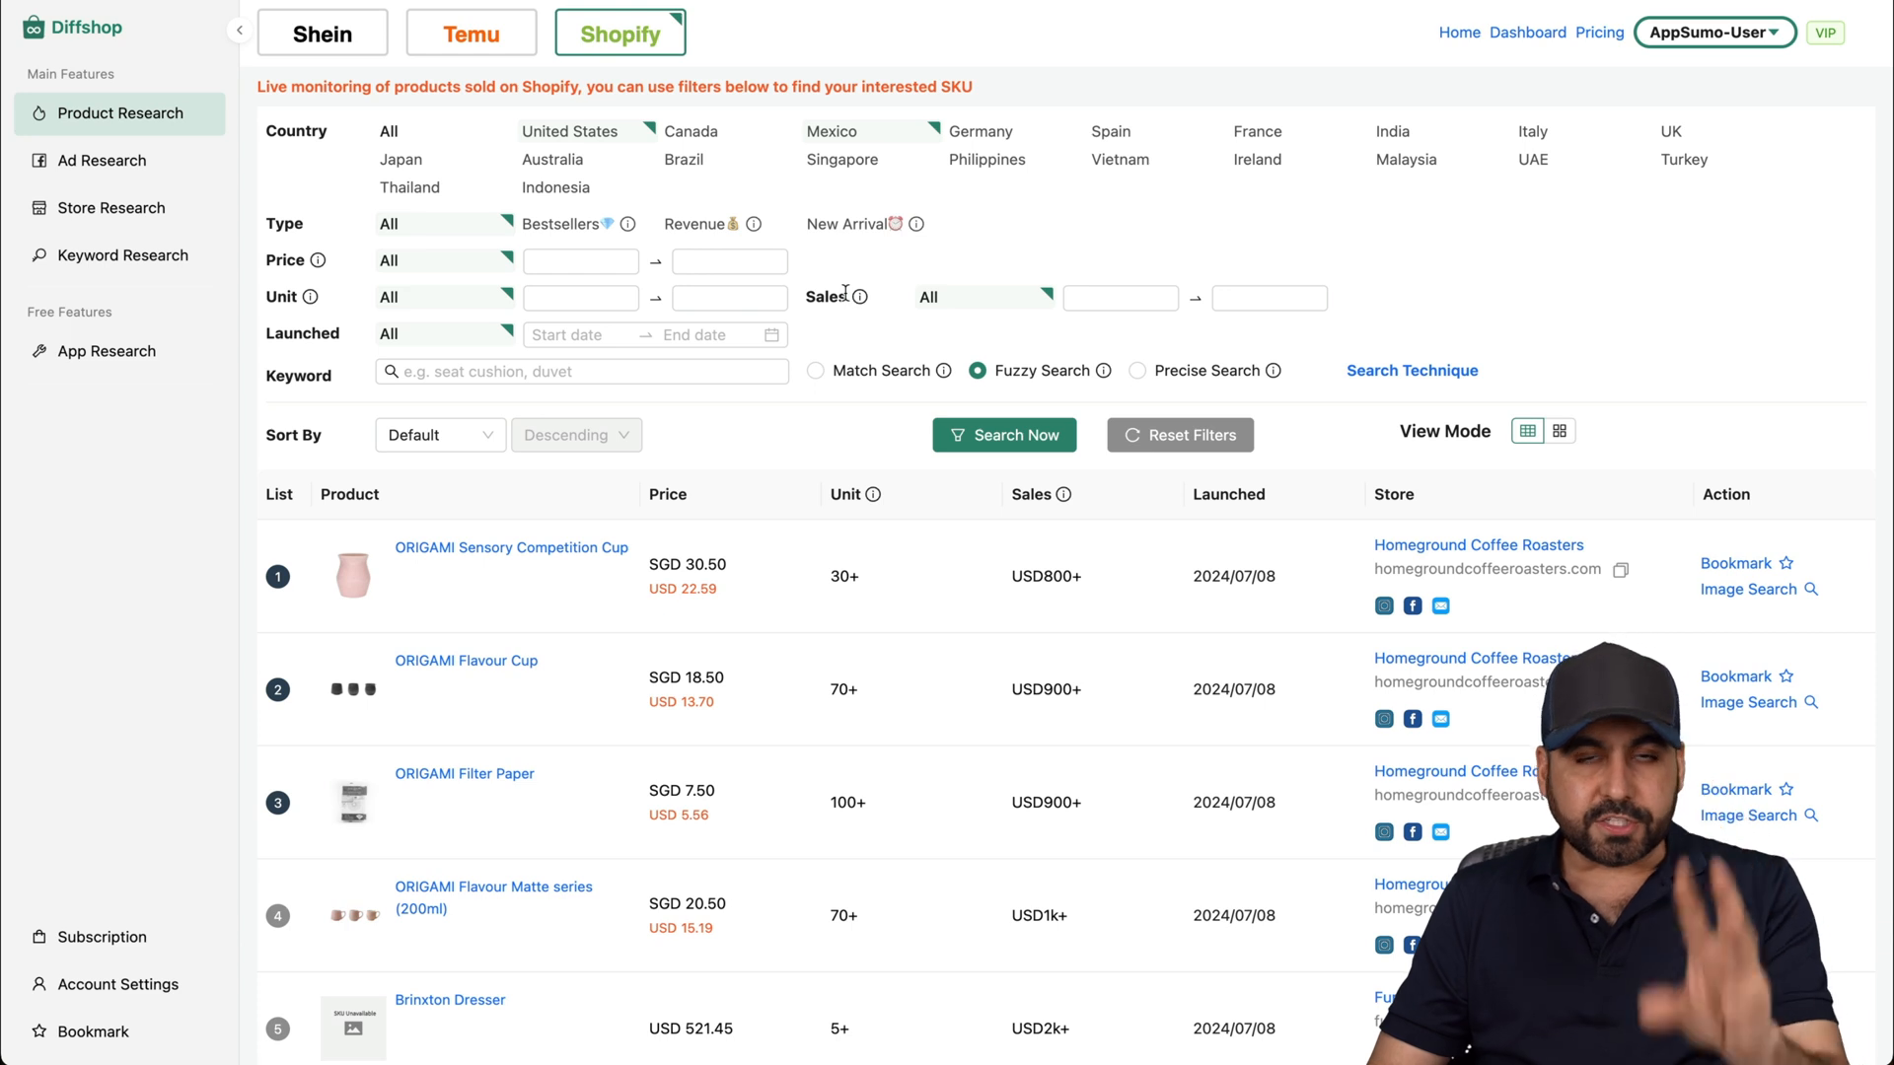
mouse_move(1519, 79)
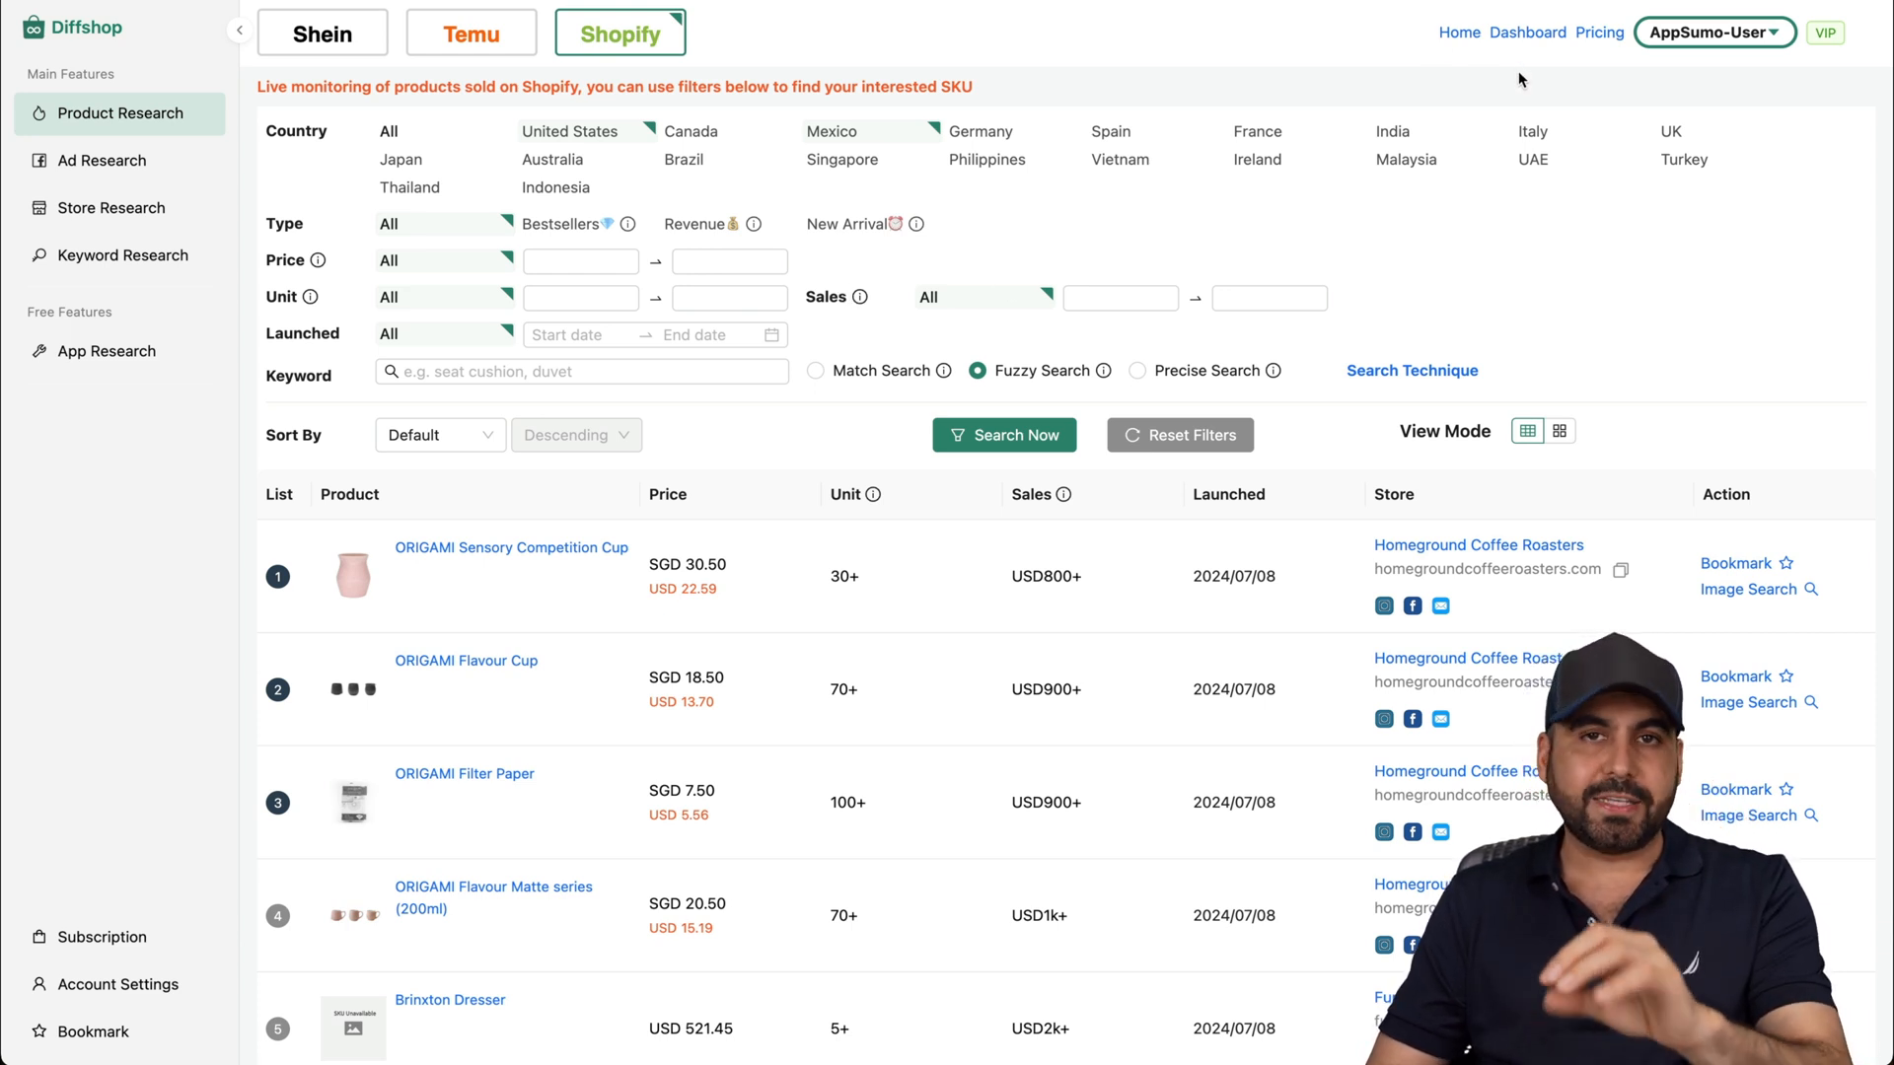
mouse_move(1189, 146)
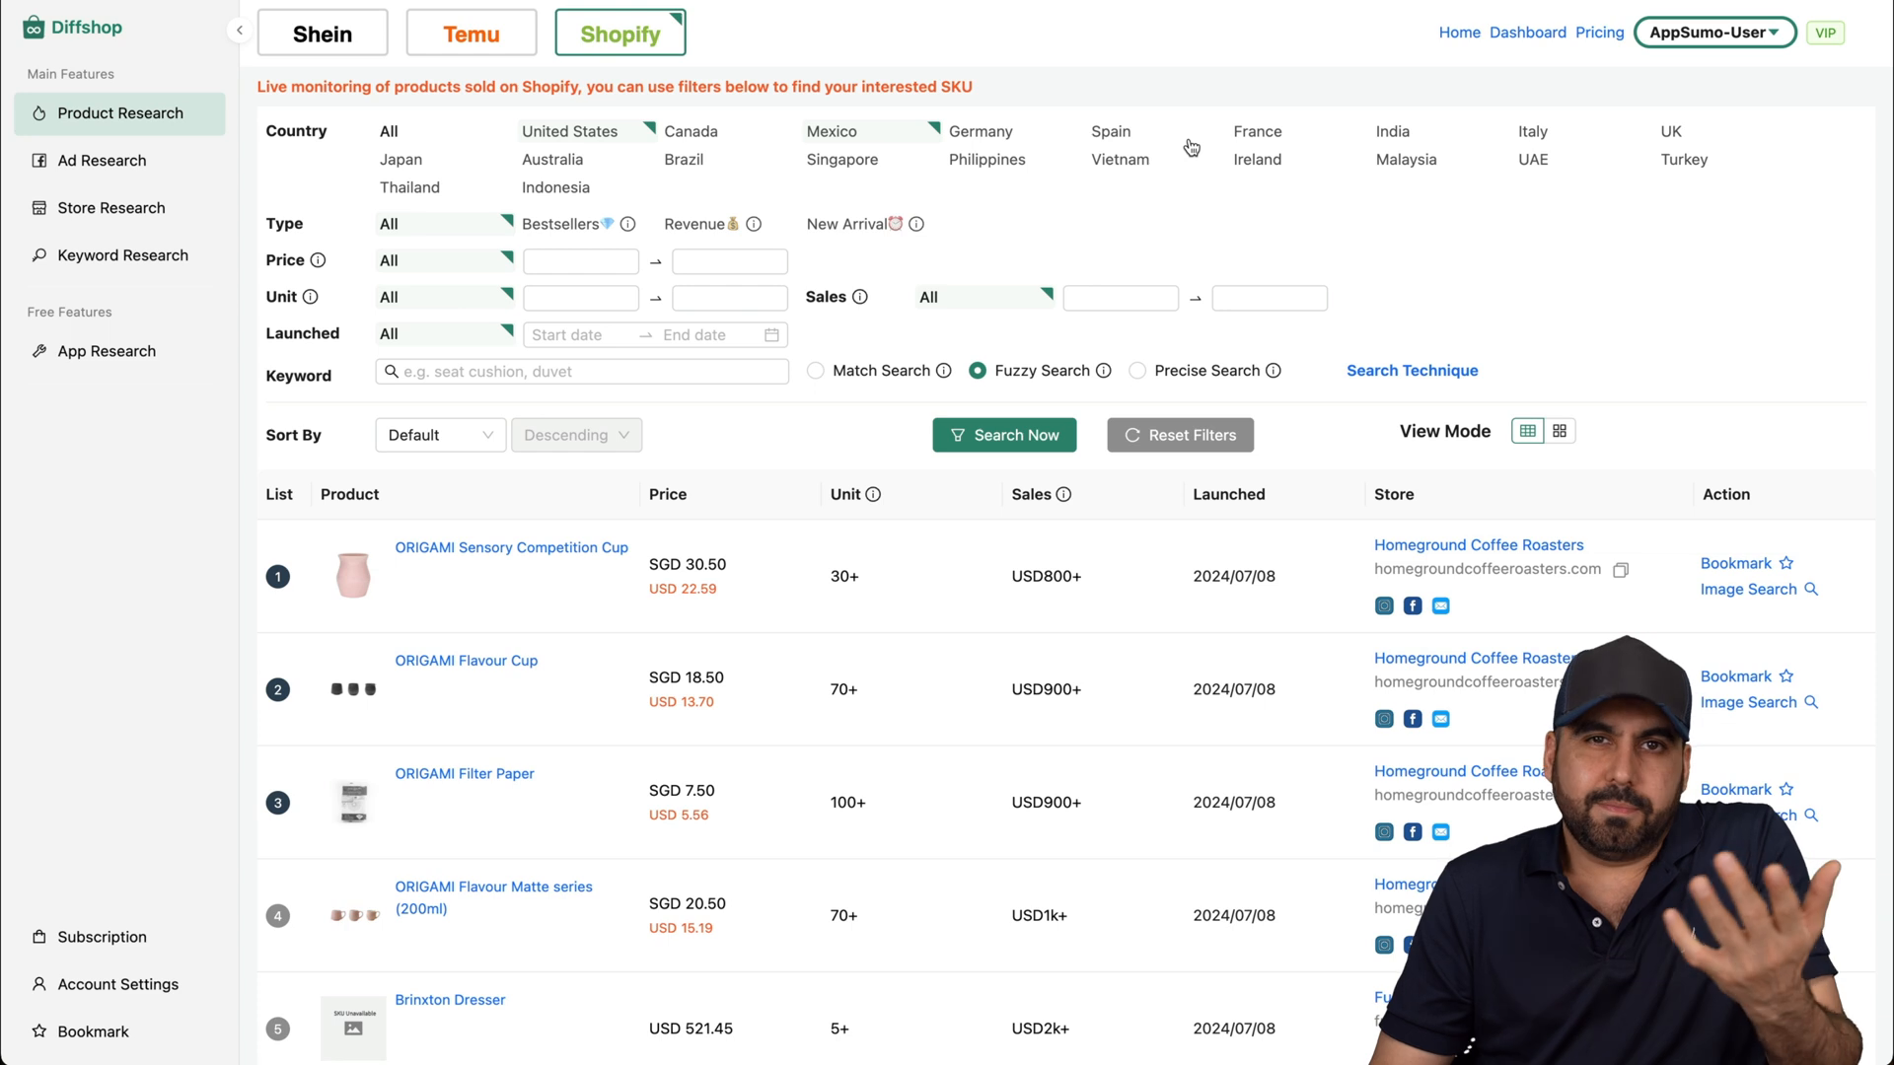
mouse_move(87, 161)
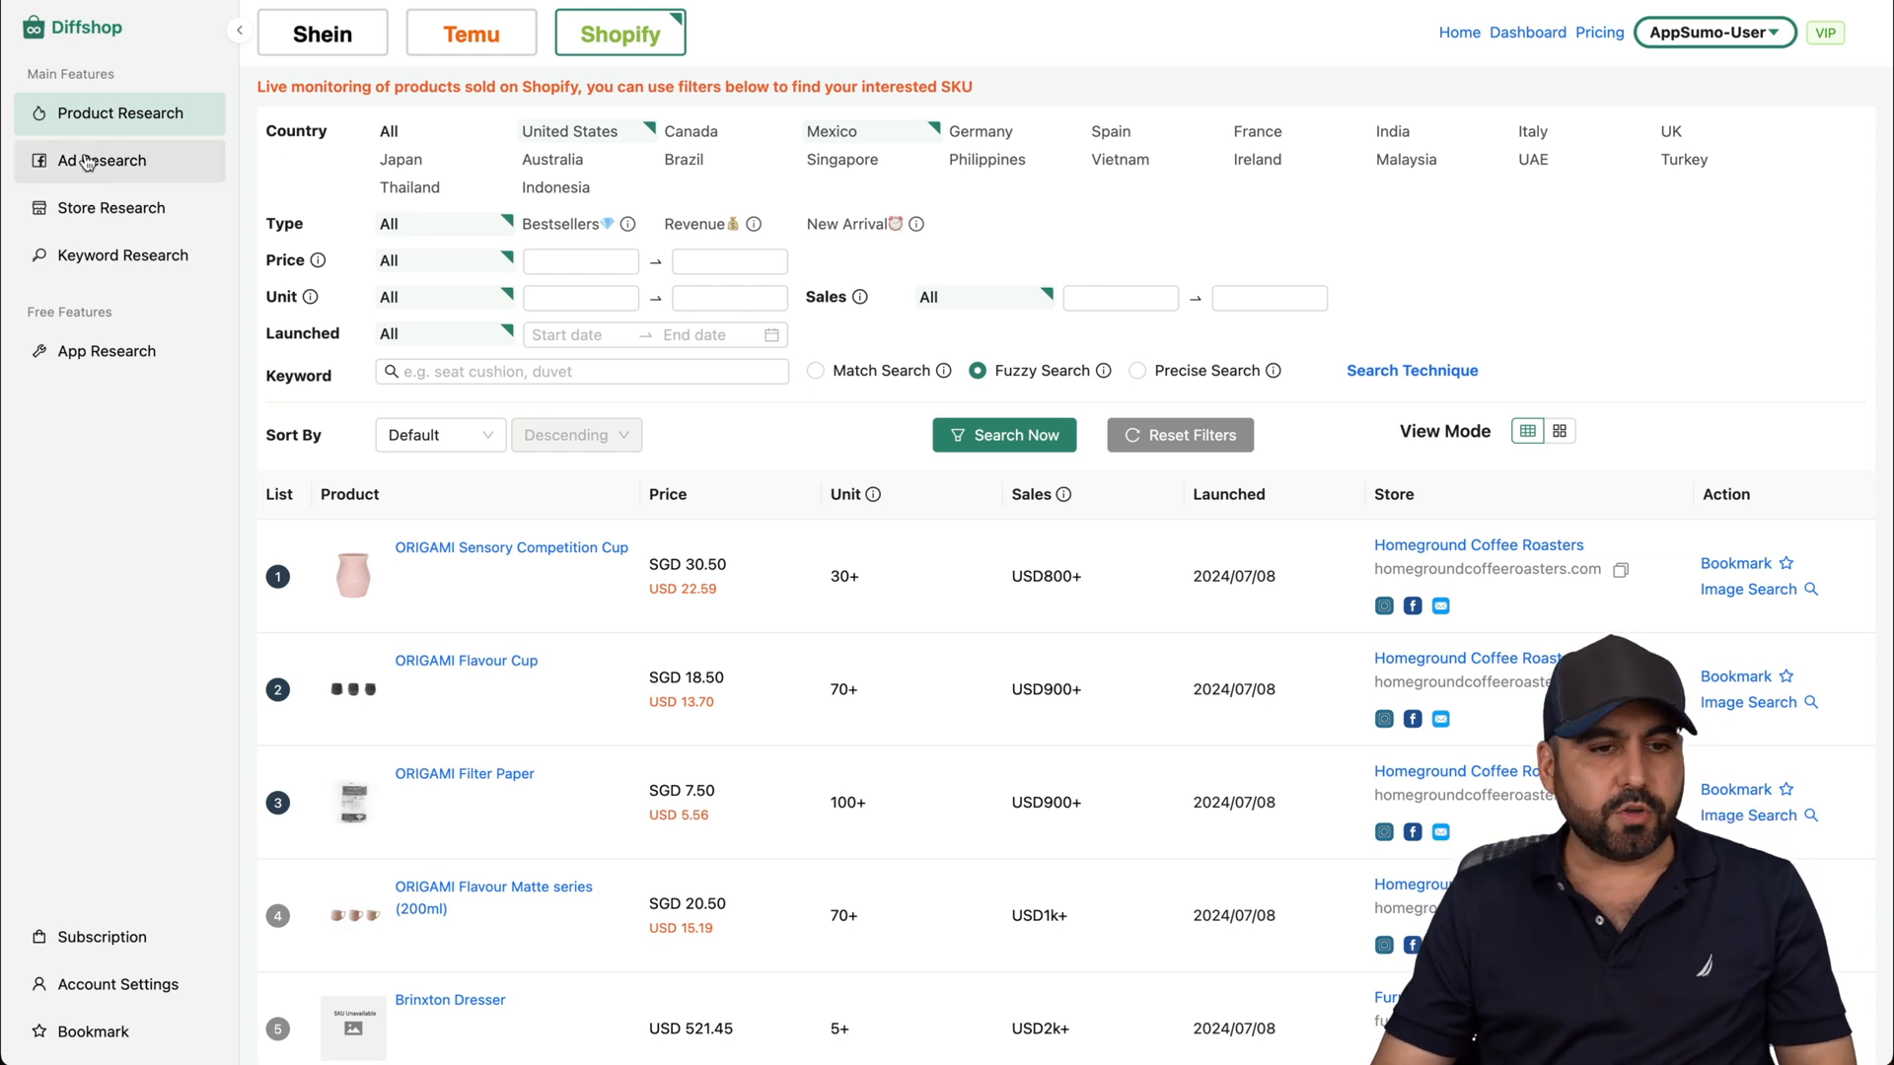
Open Meta Ad Research and enter '3d printer' as the keyword.
click(98, 162)
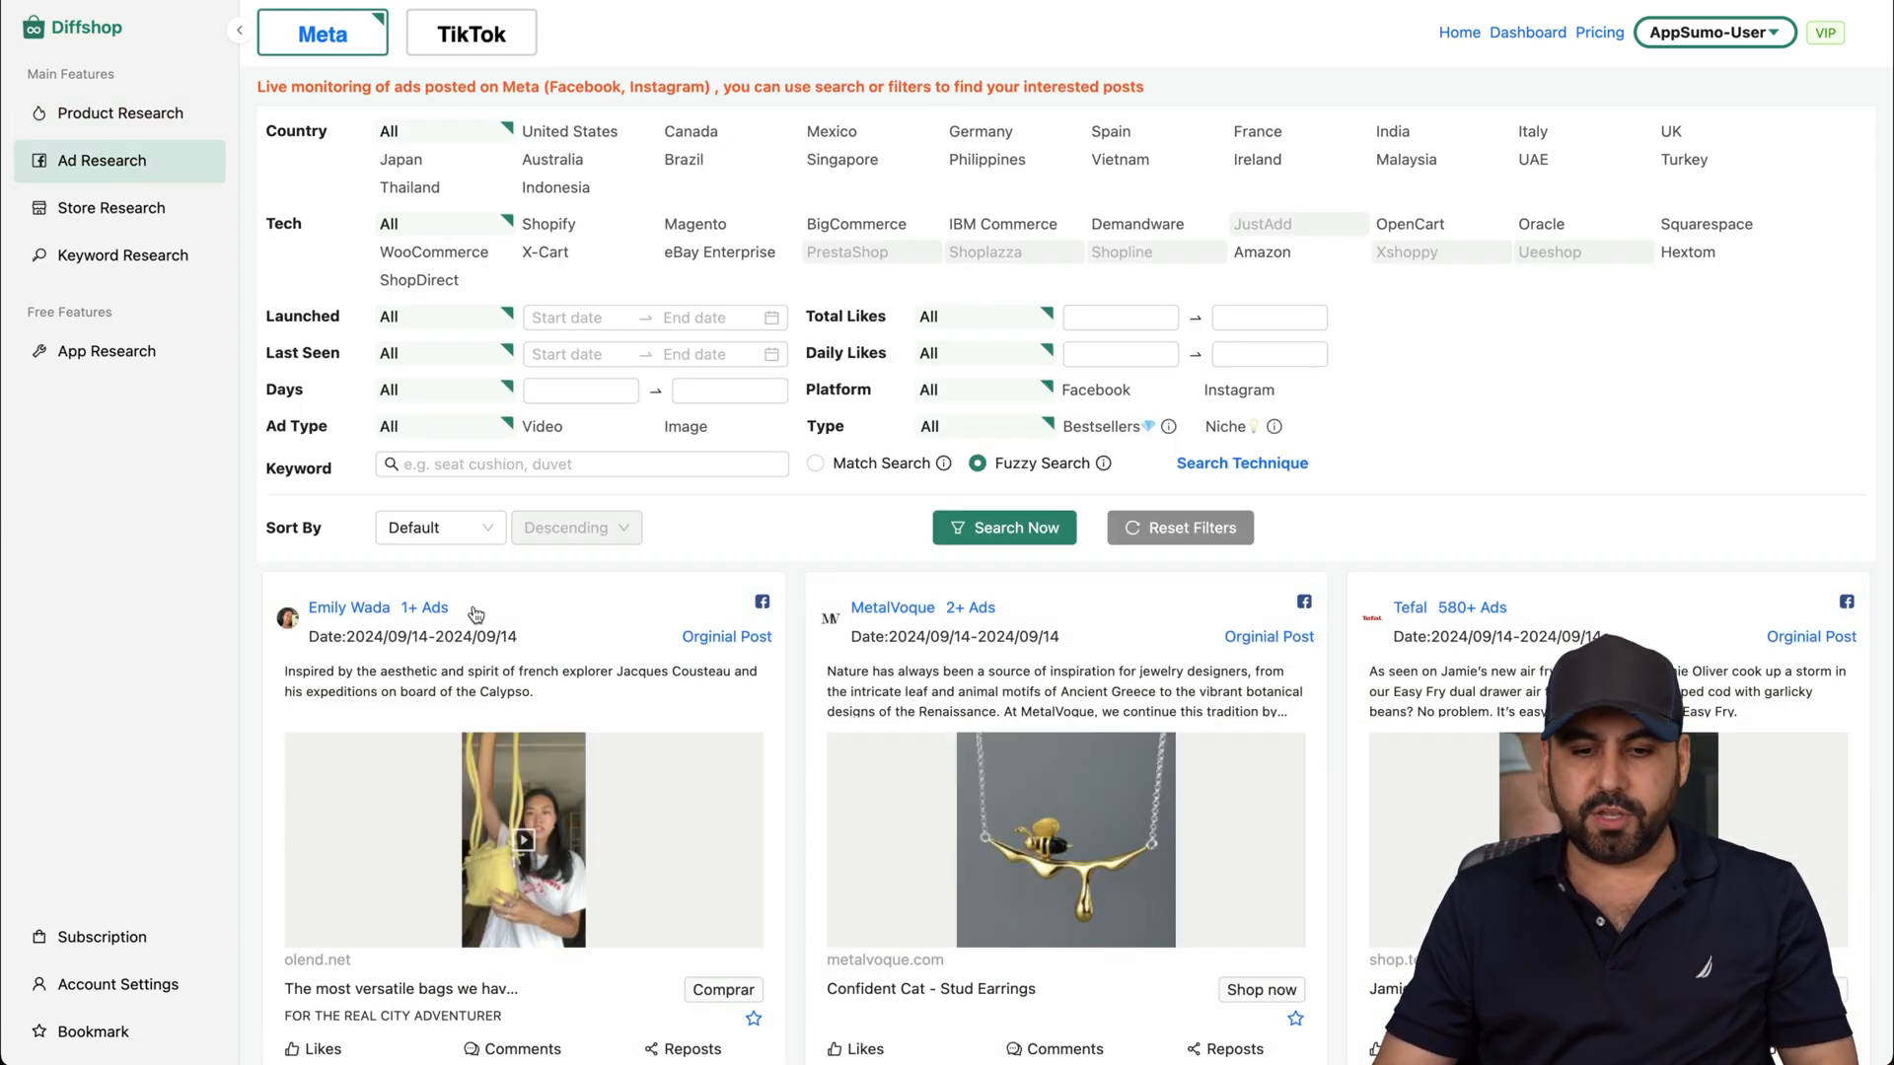
mouse_move(785, 572)
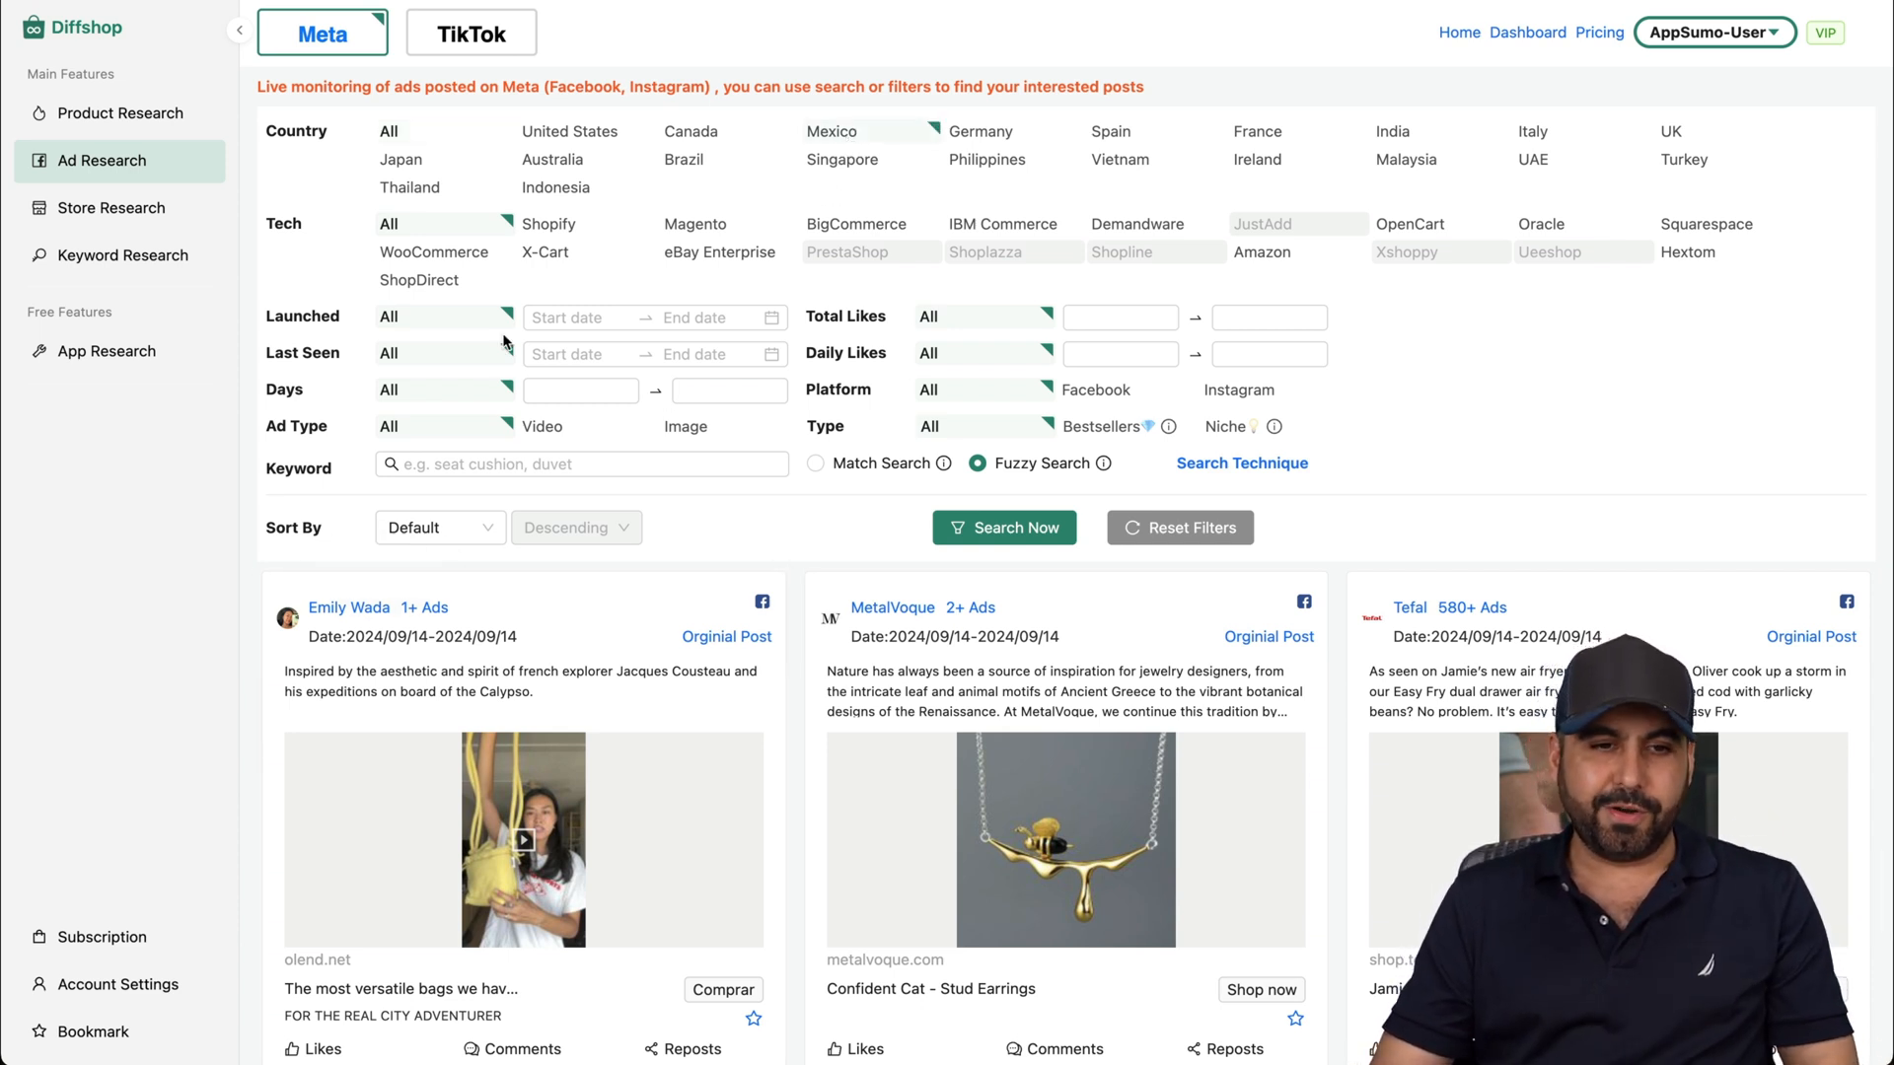
mouse_move(499, 201)
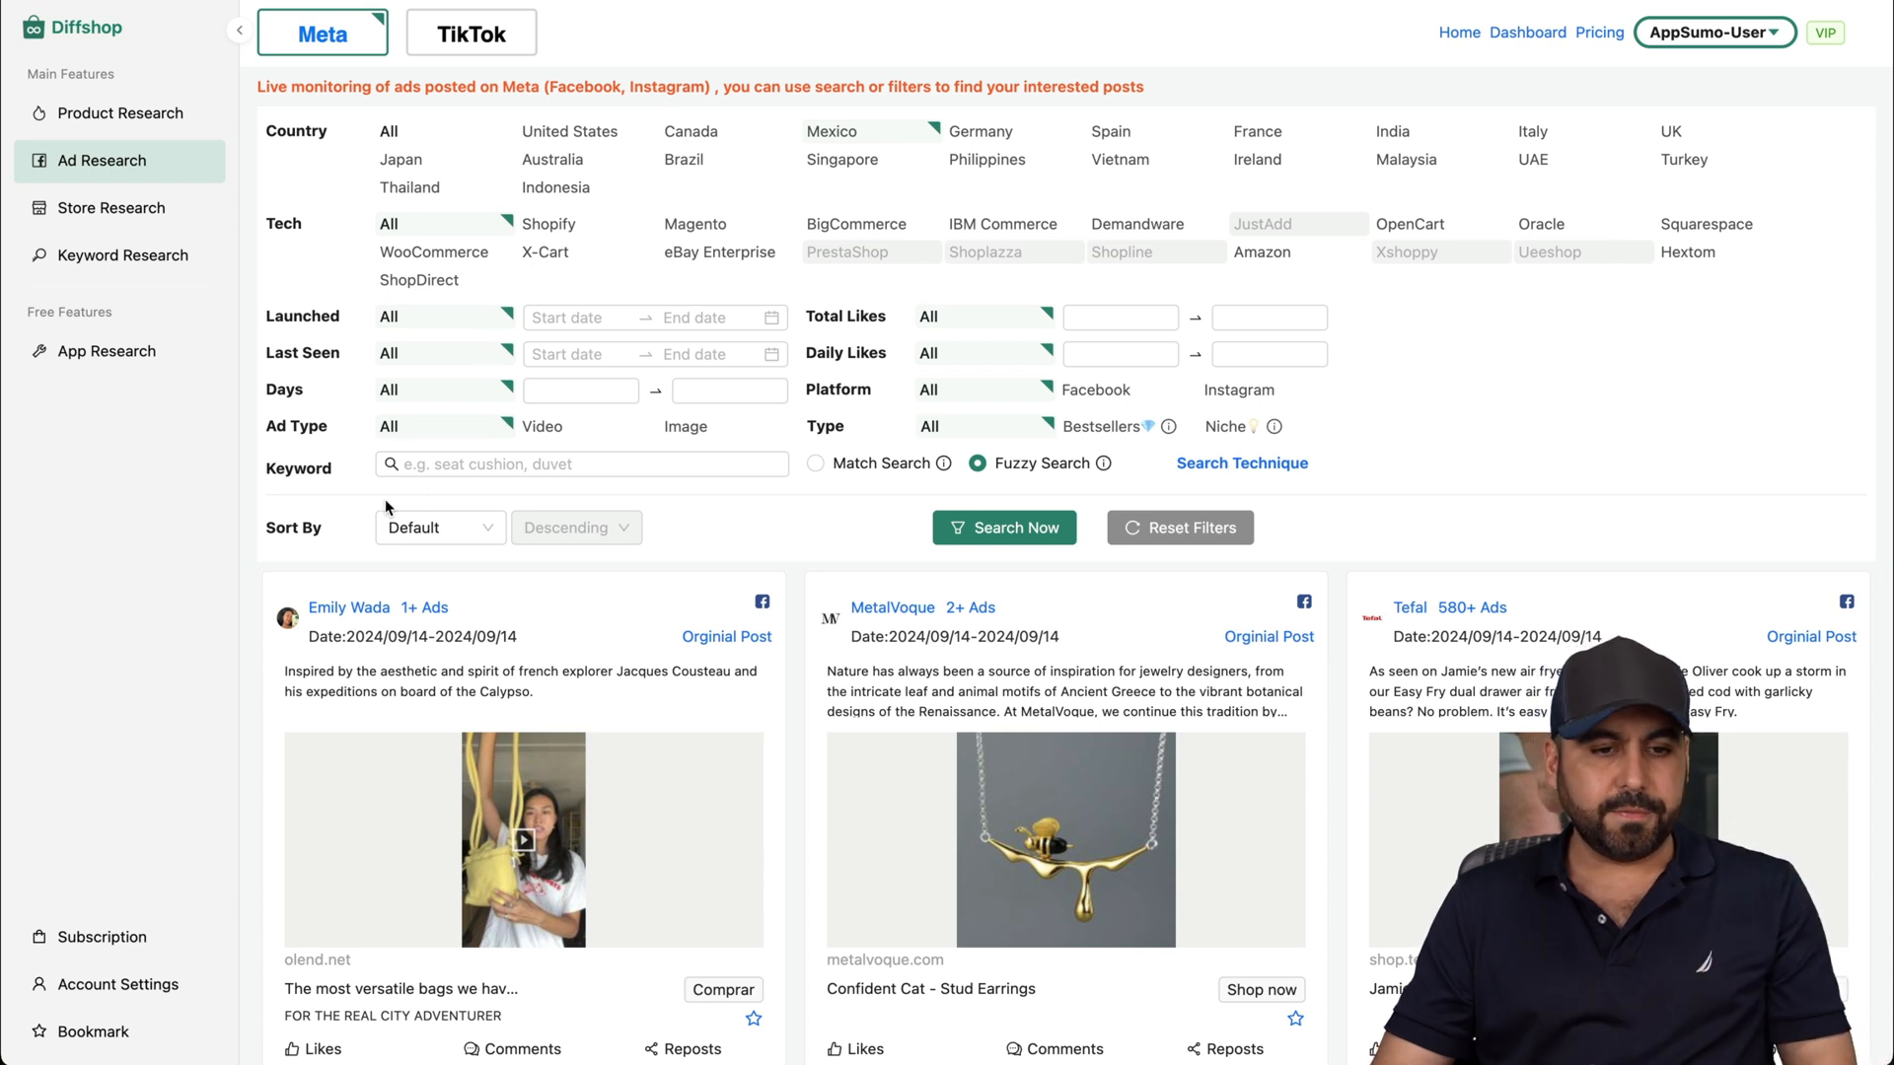
text(3d tr)
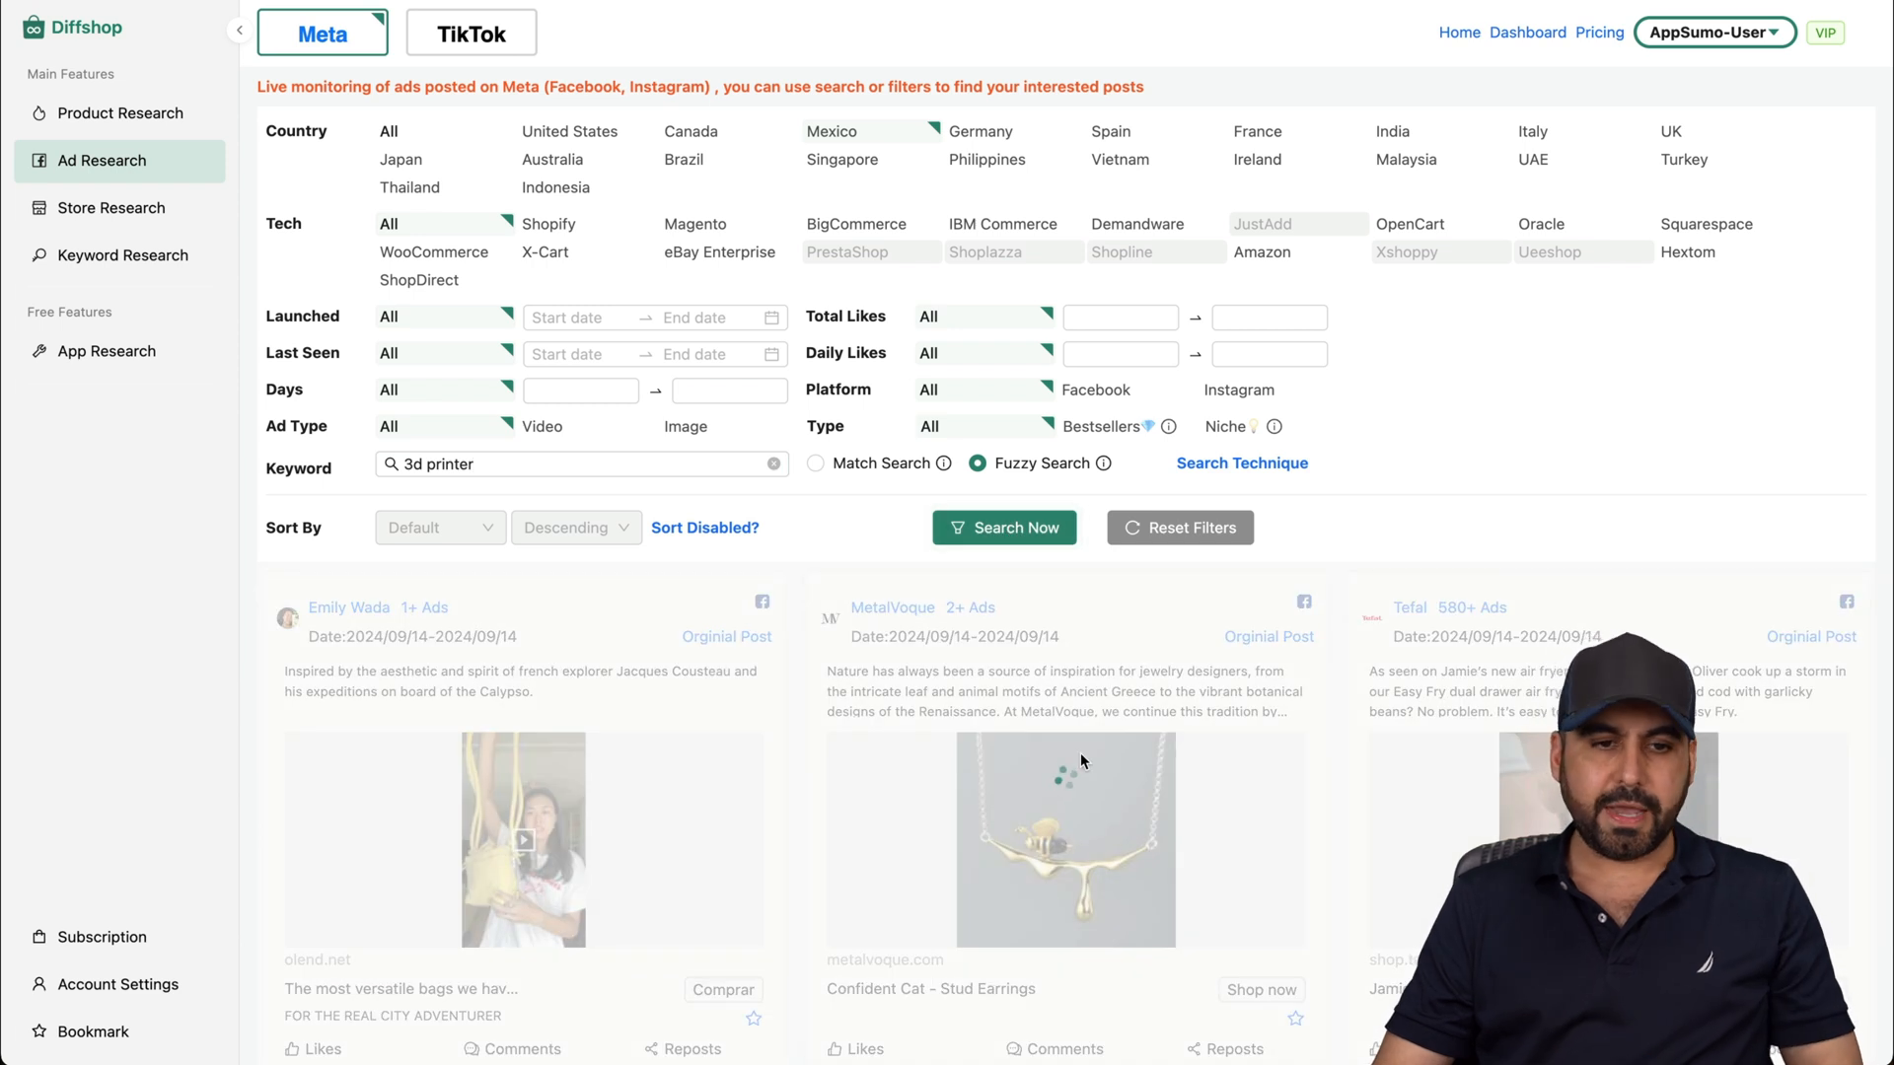
Browse the 3d printer ad cards with likes, days and cost, then switch to TikTok ads.
scroll(down, 3)
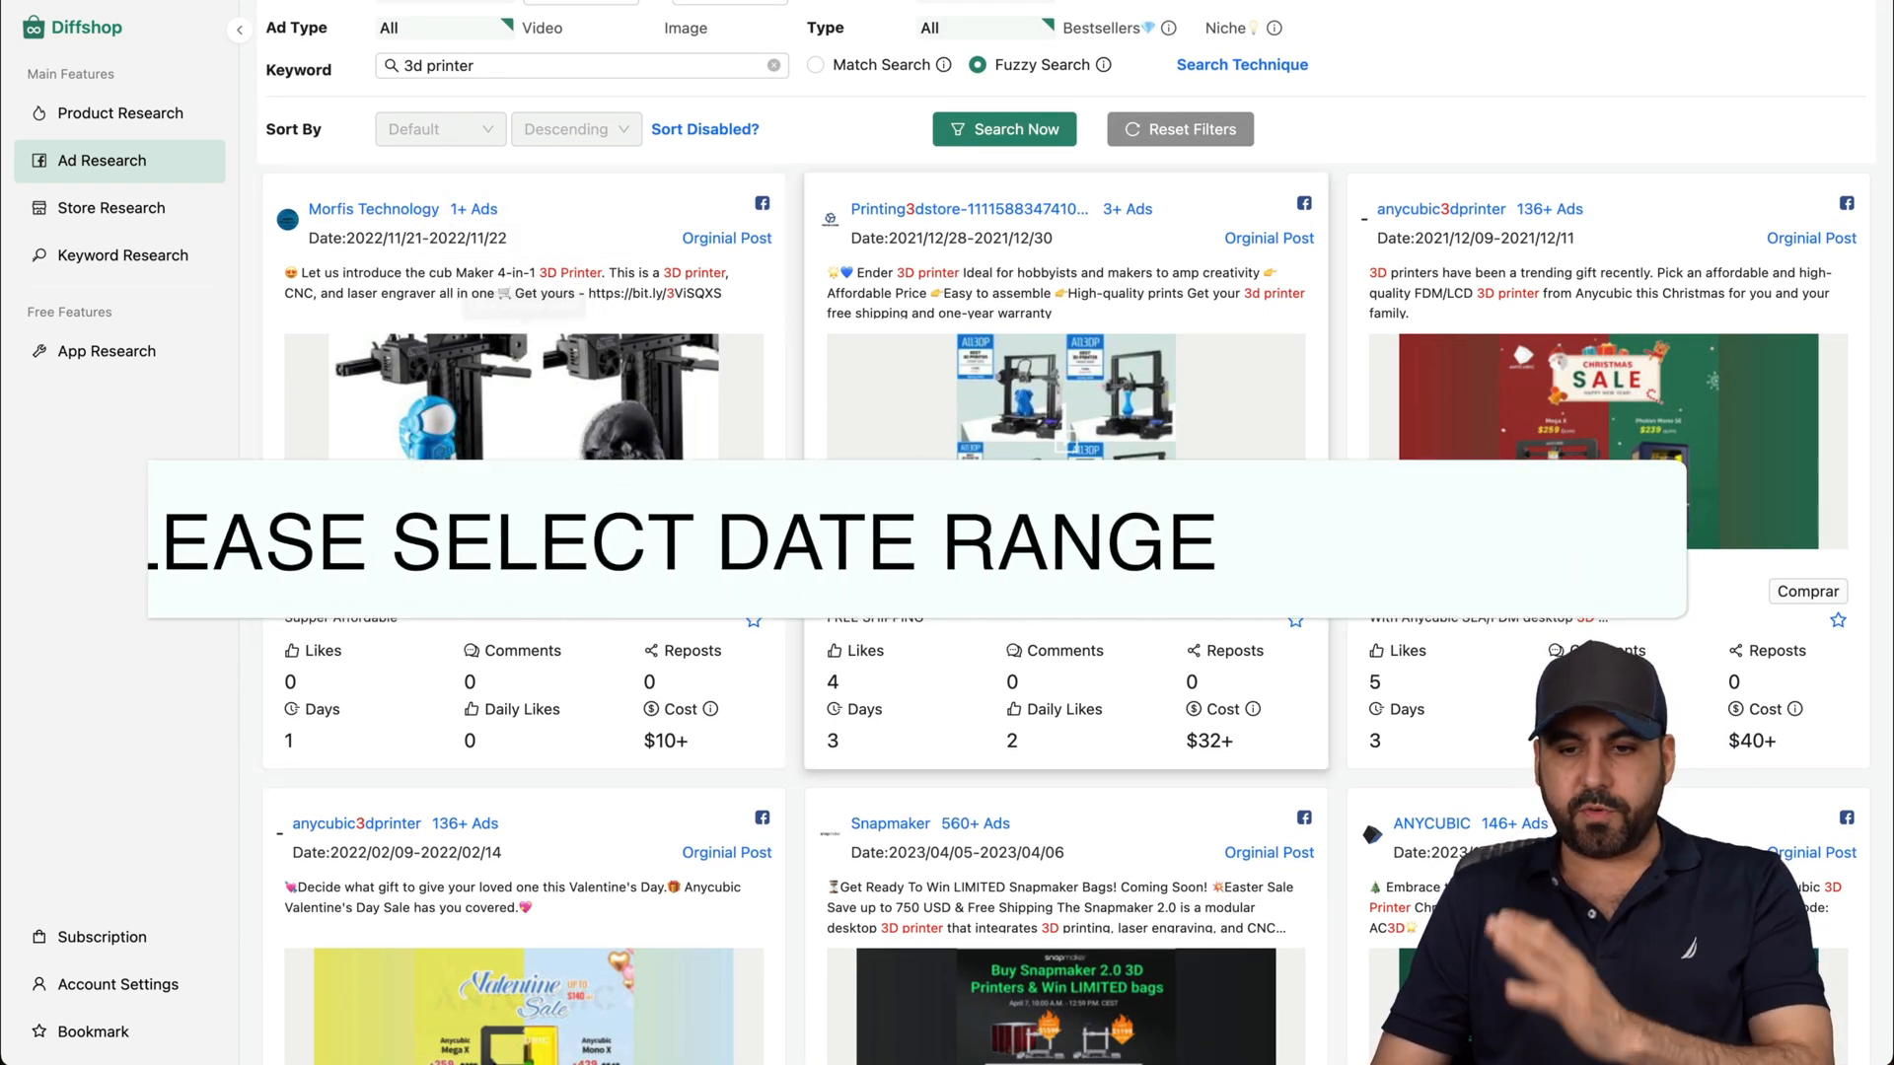
scroll(down, 3)
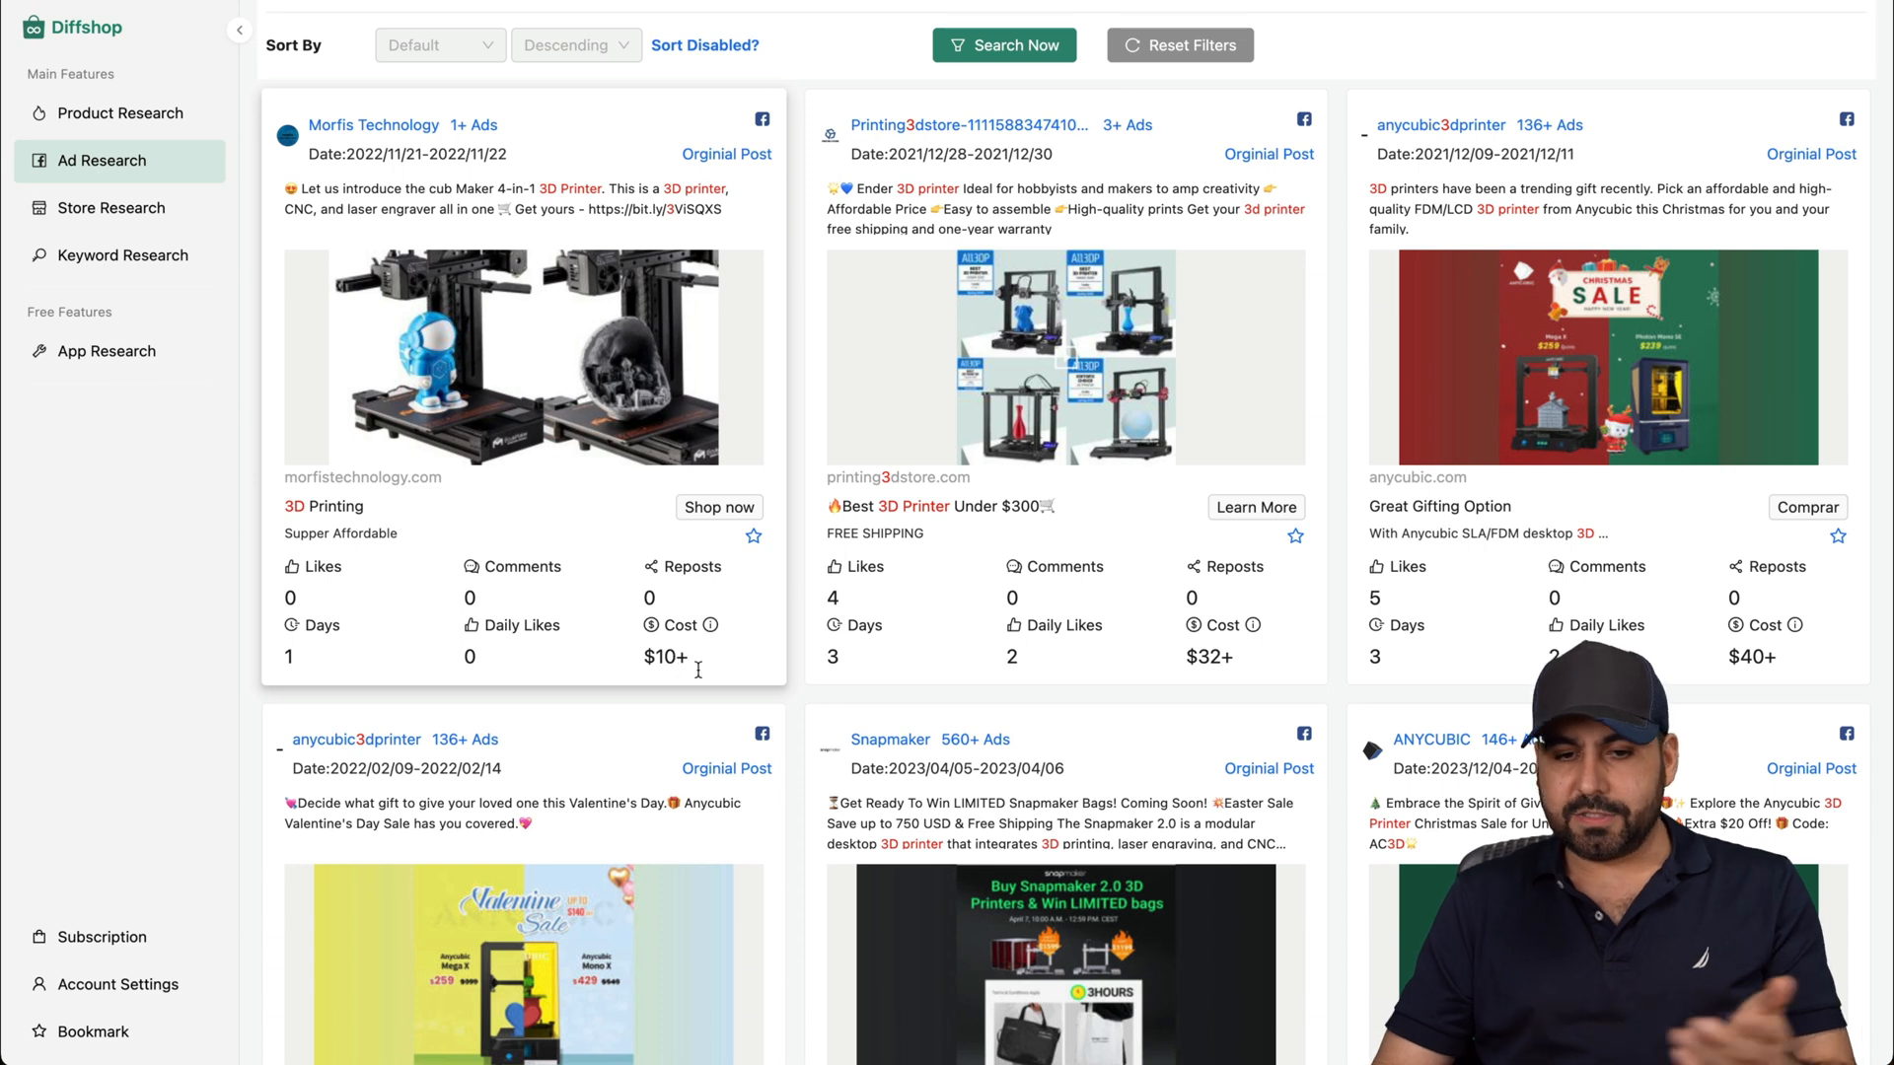
scroll(down, 3)
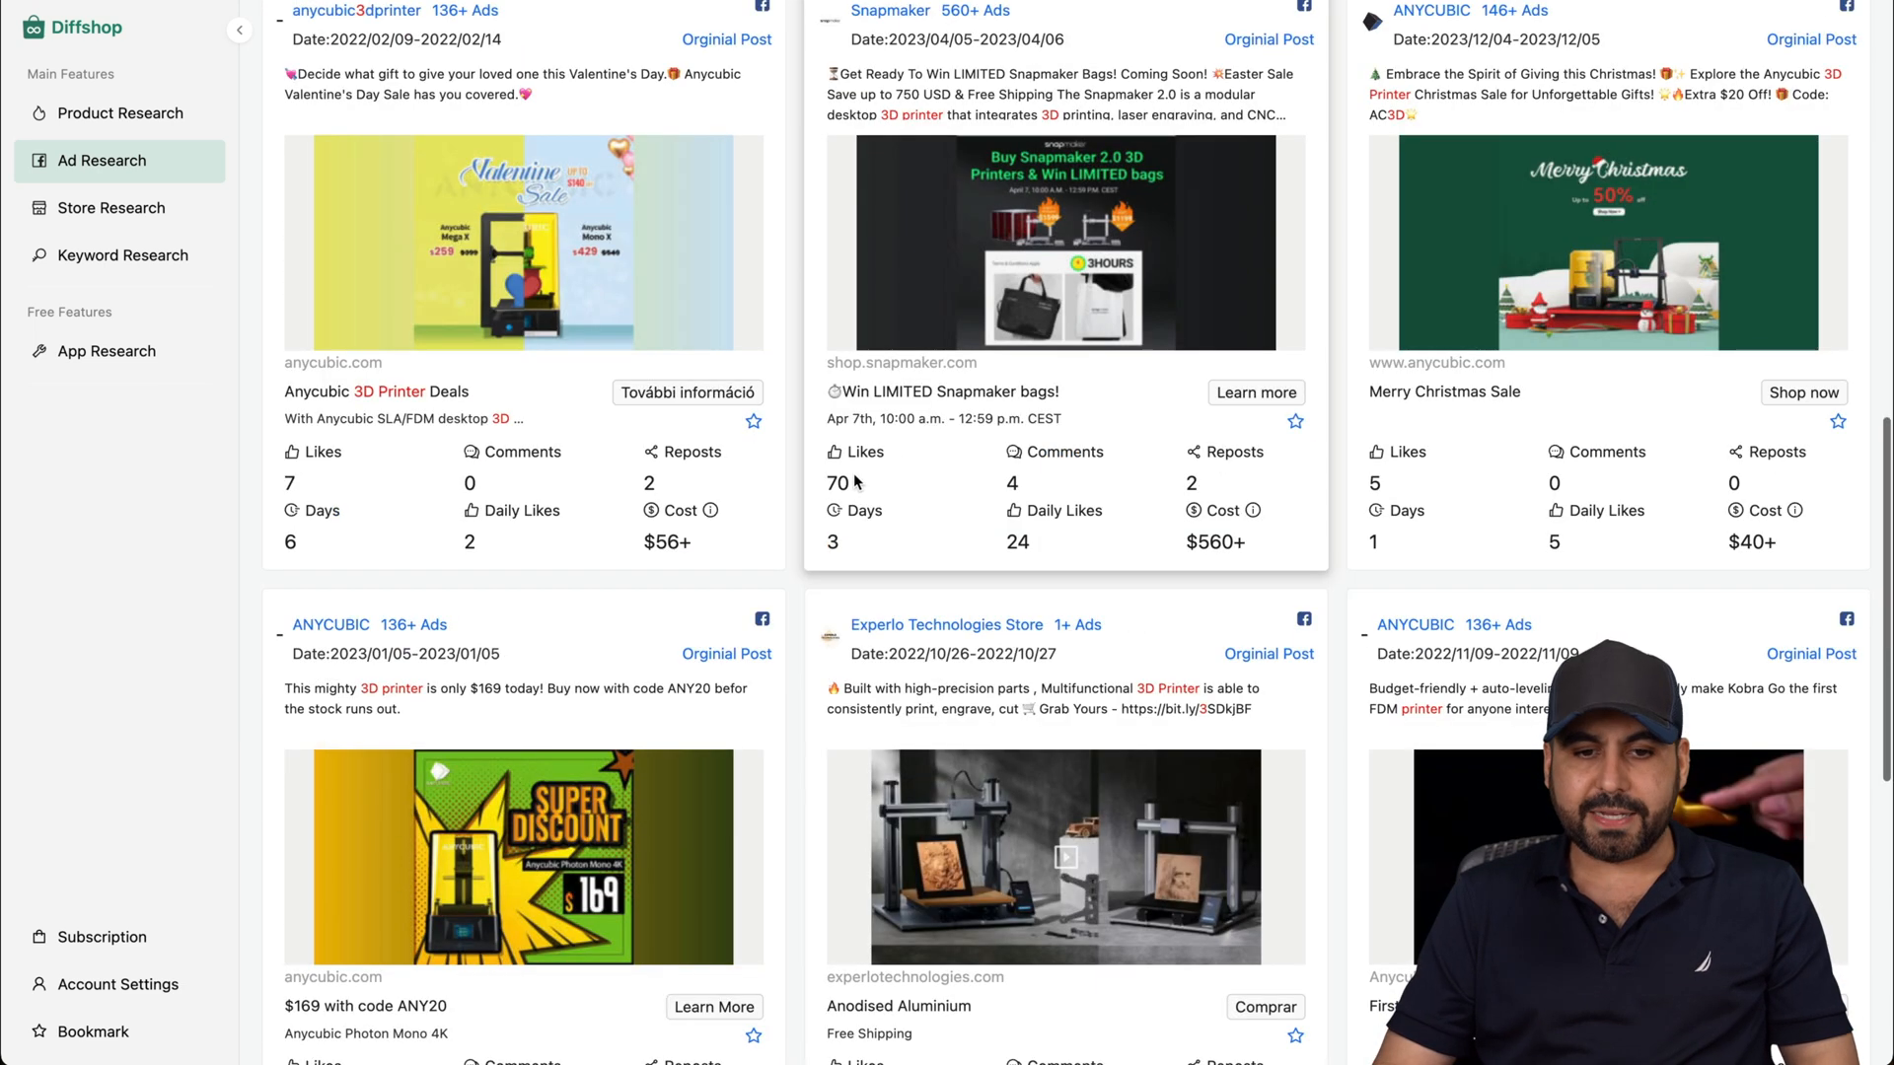
mouse_move(1018, 194)
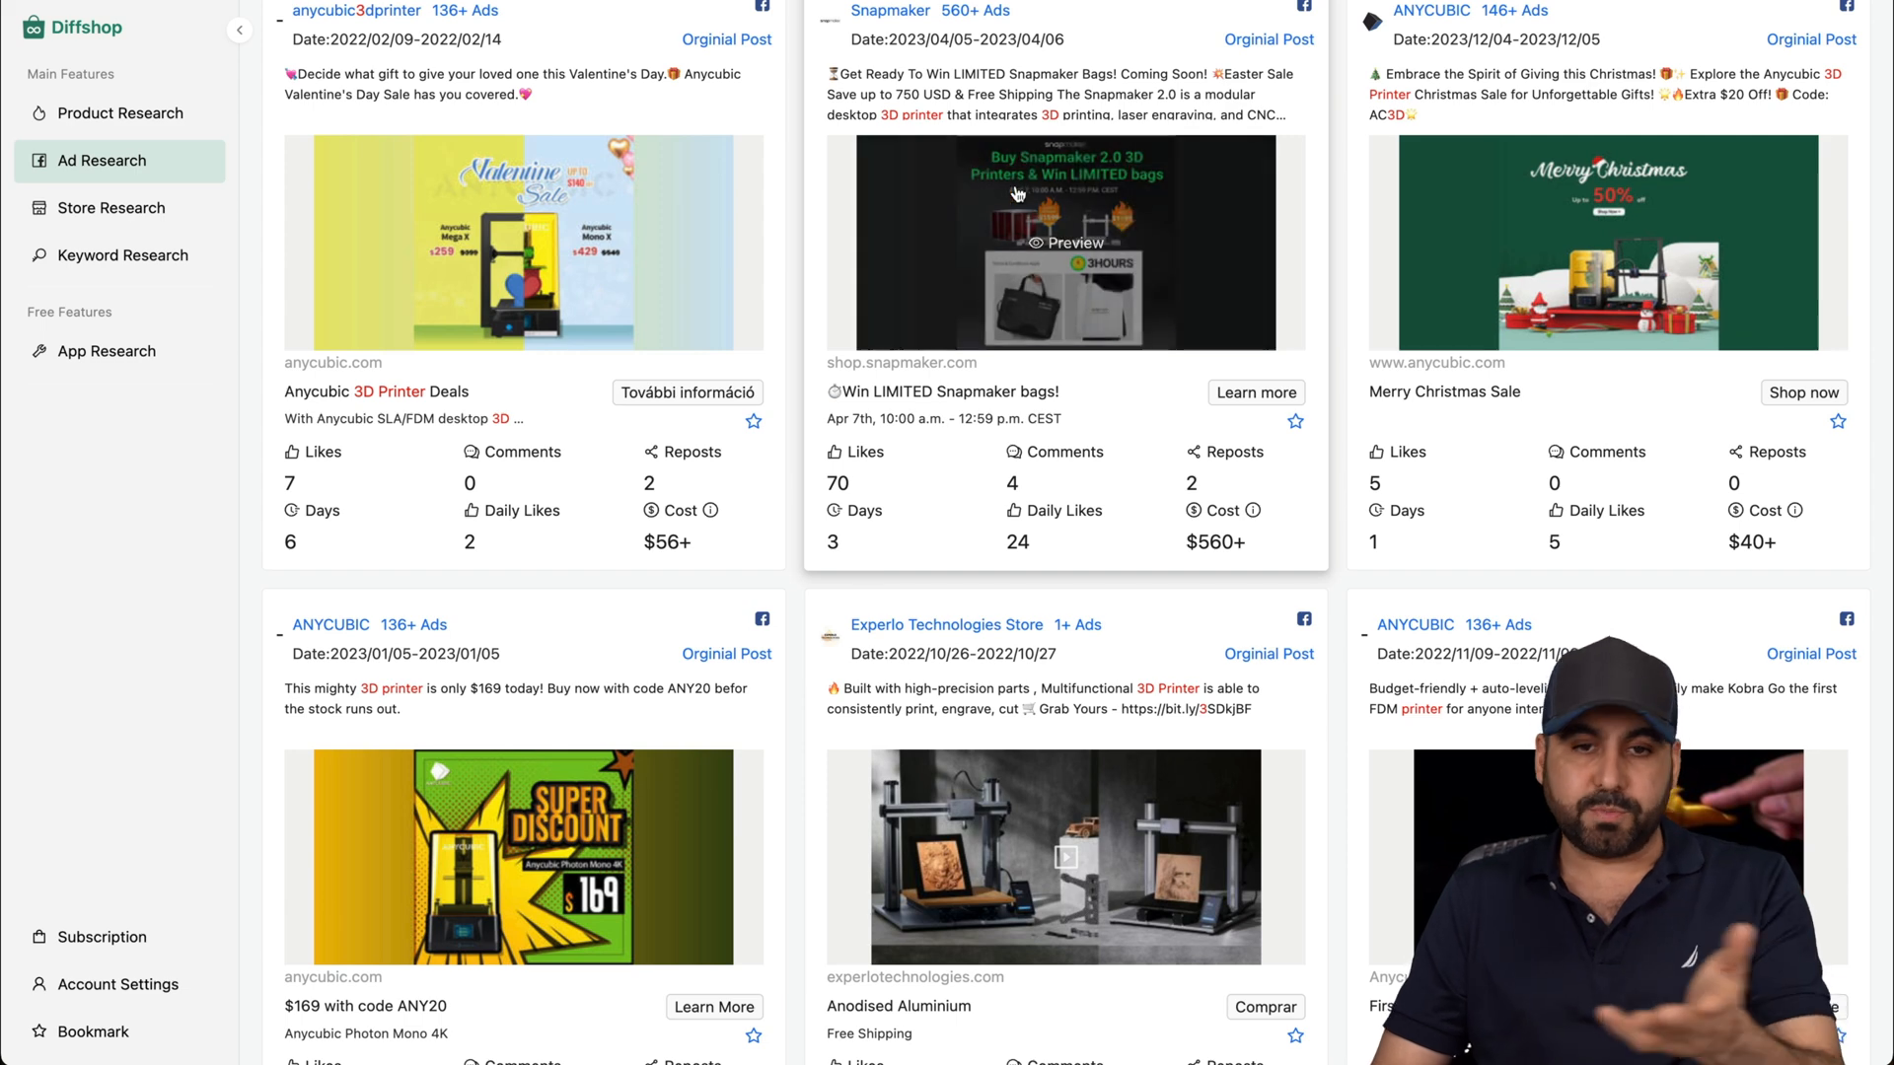
mouse_move(947, 464)
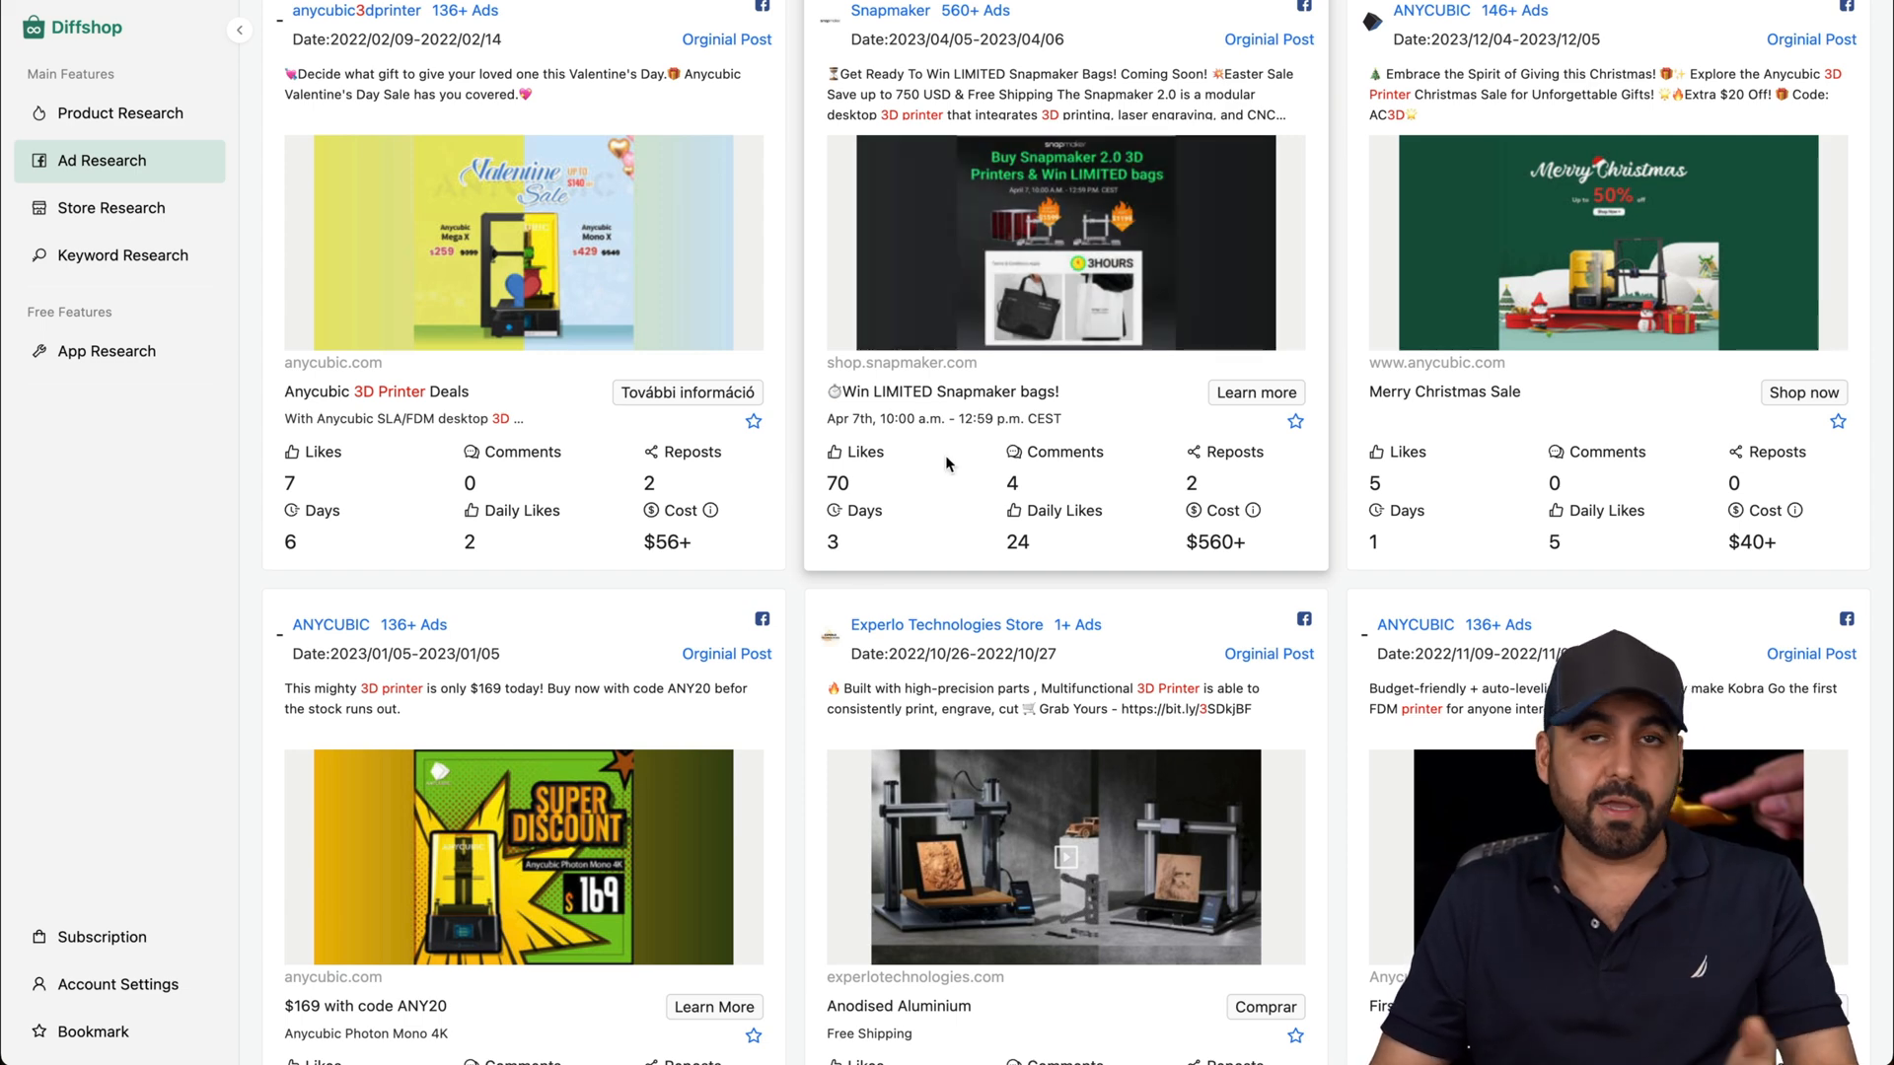
scroll(down, 3)
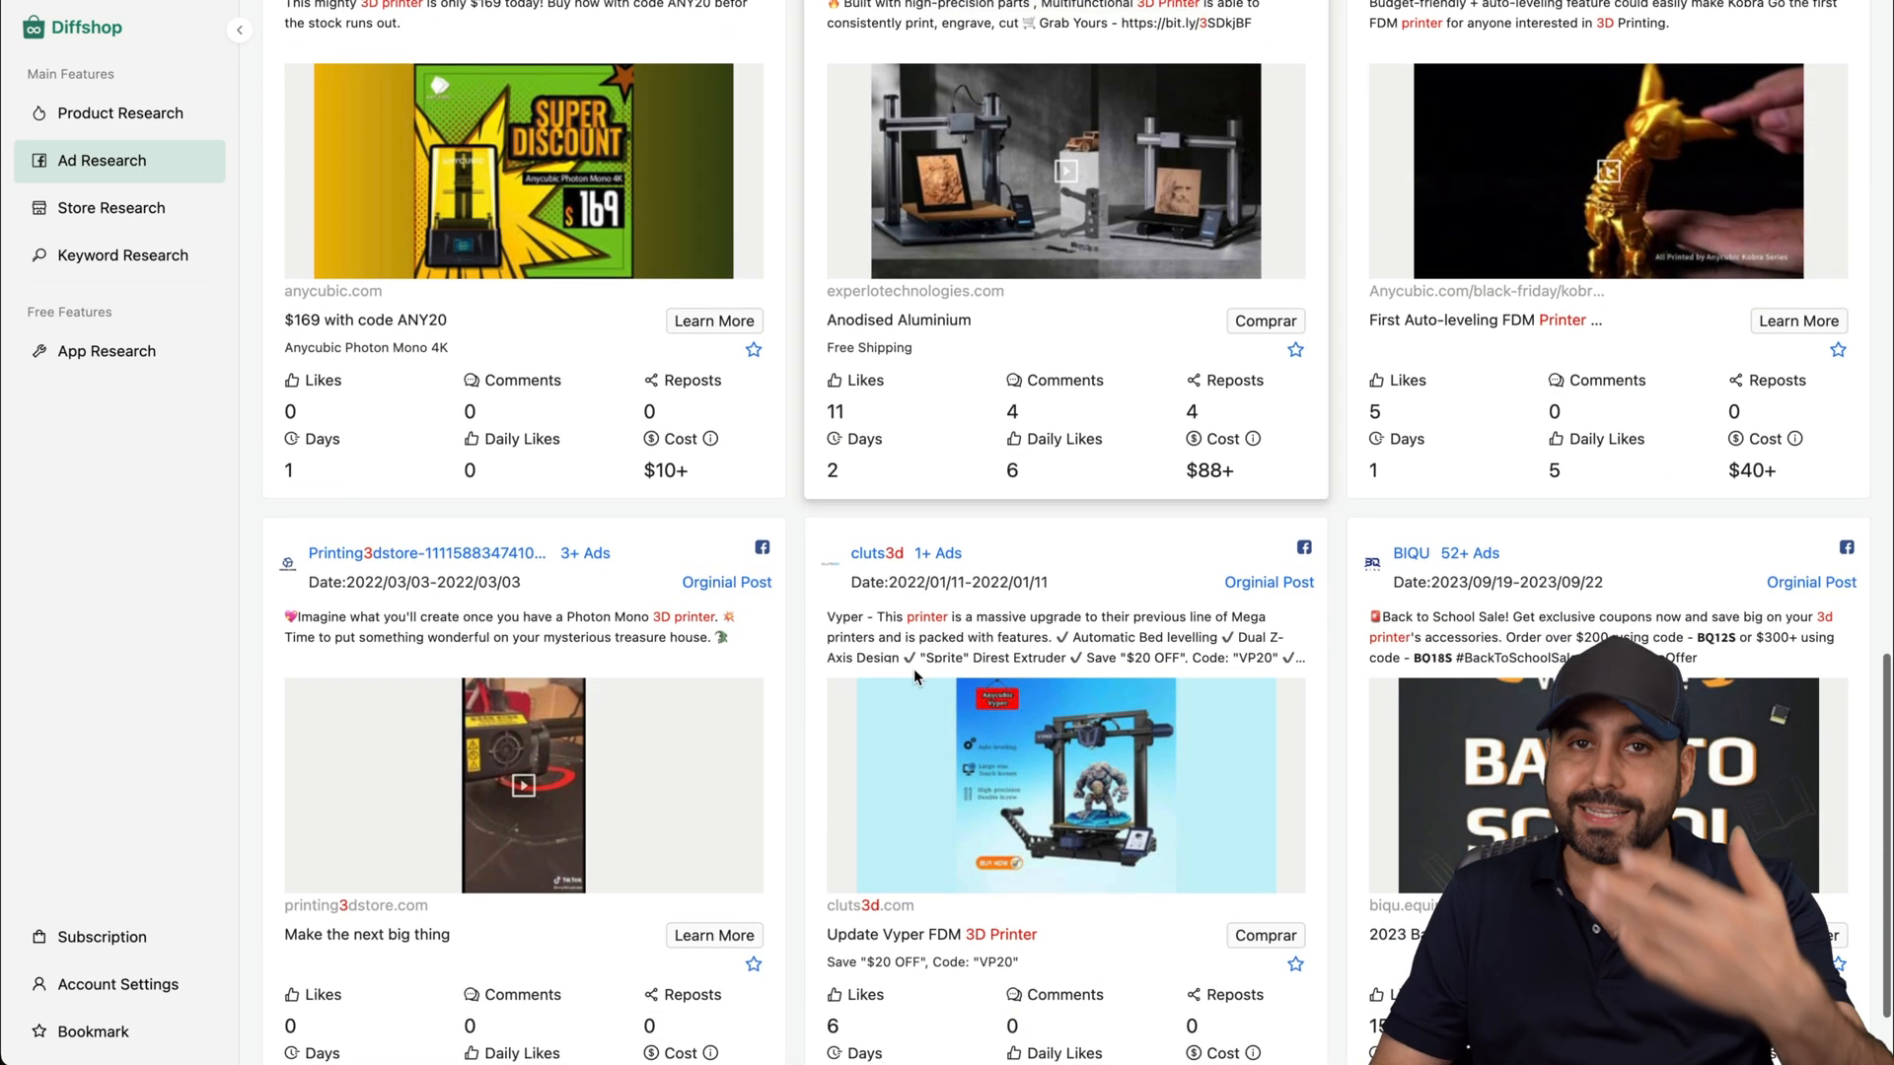
click(469, 32)
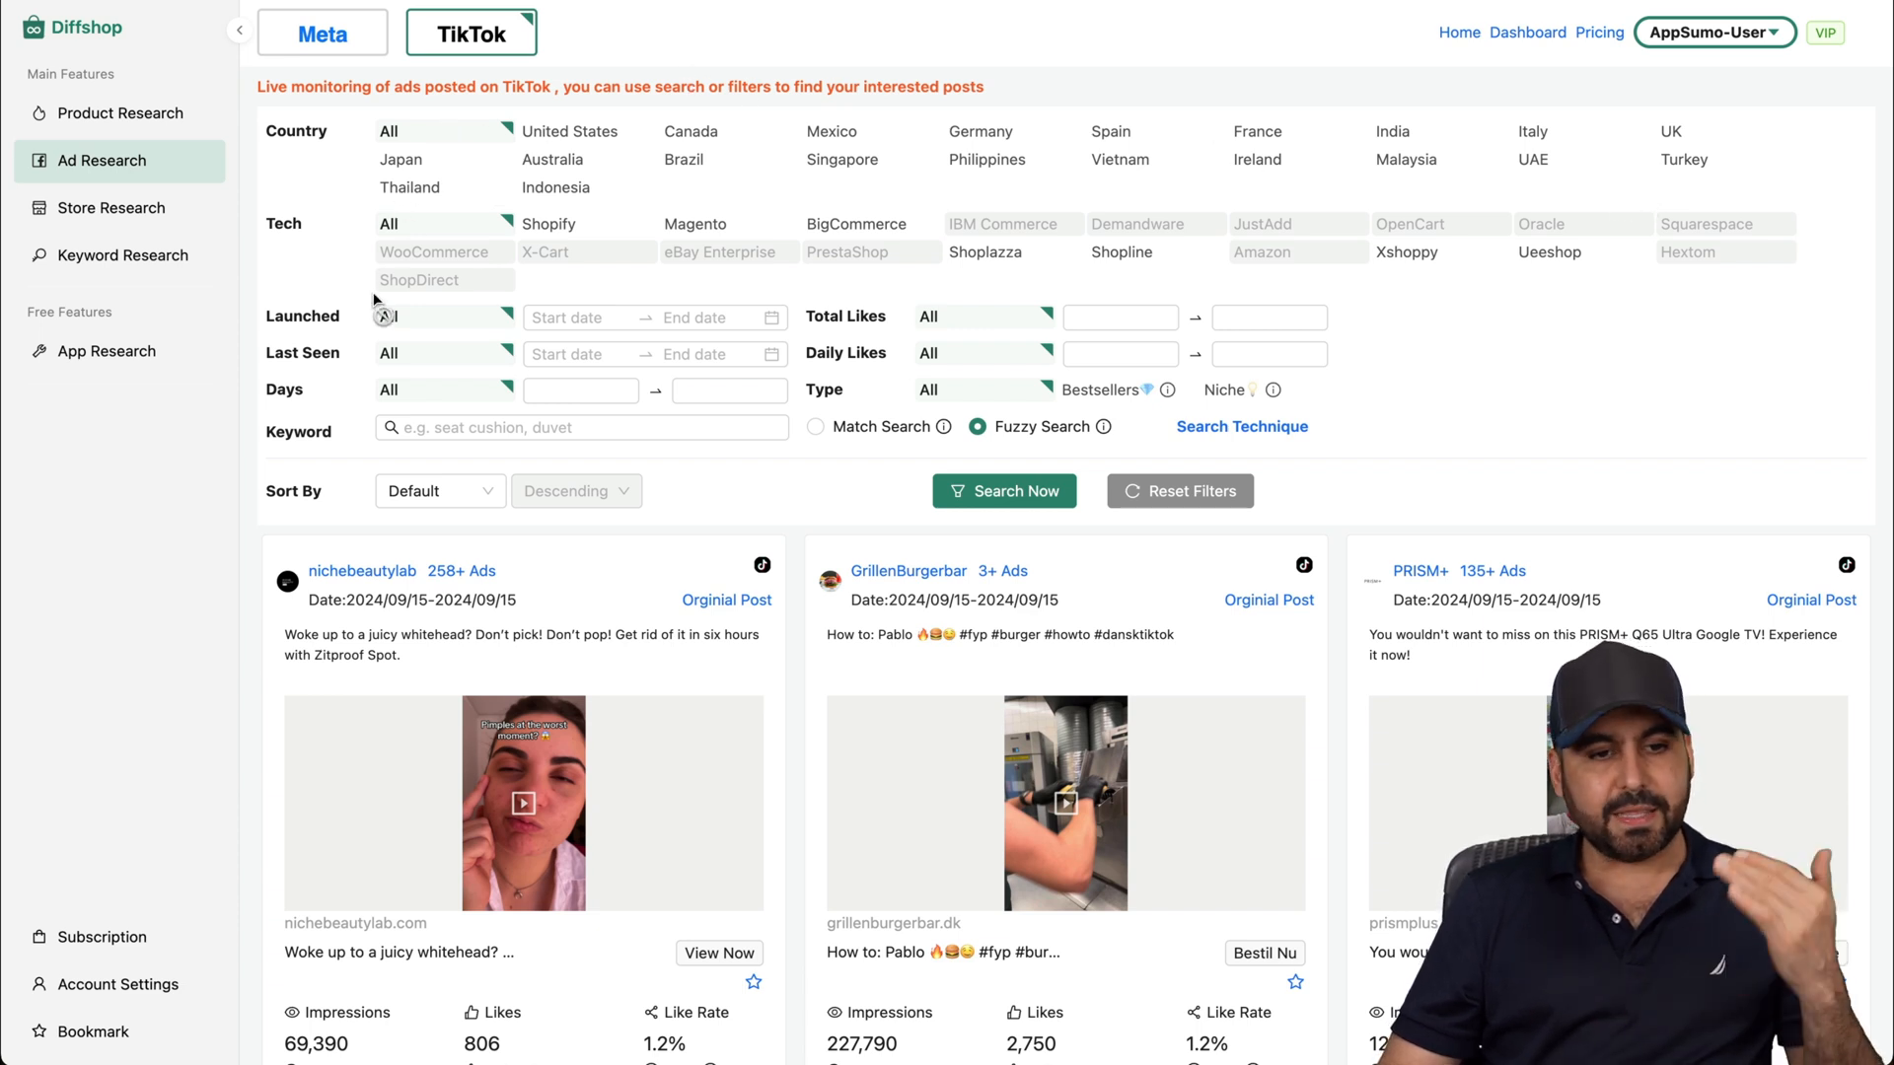
mouse_move(332, 465)
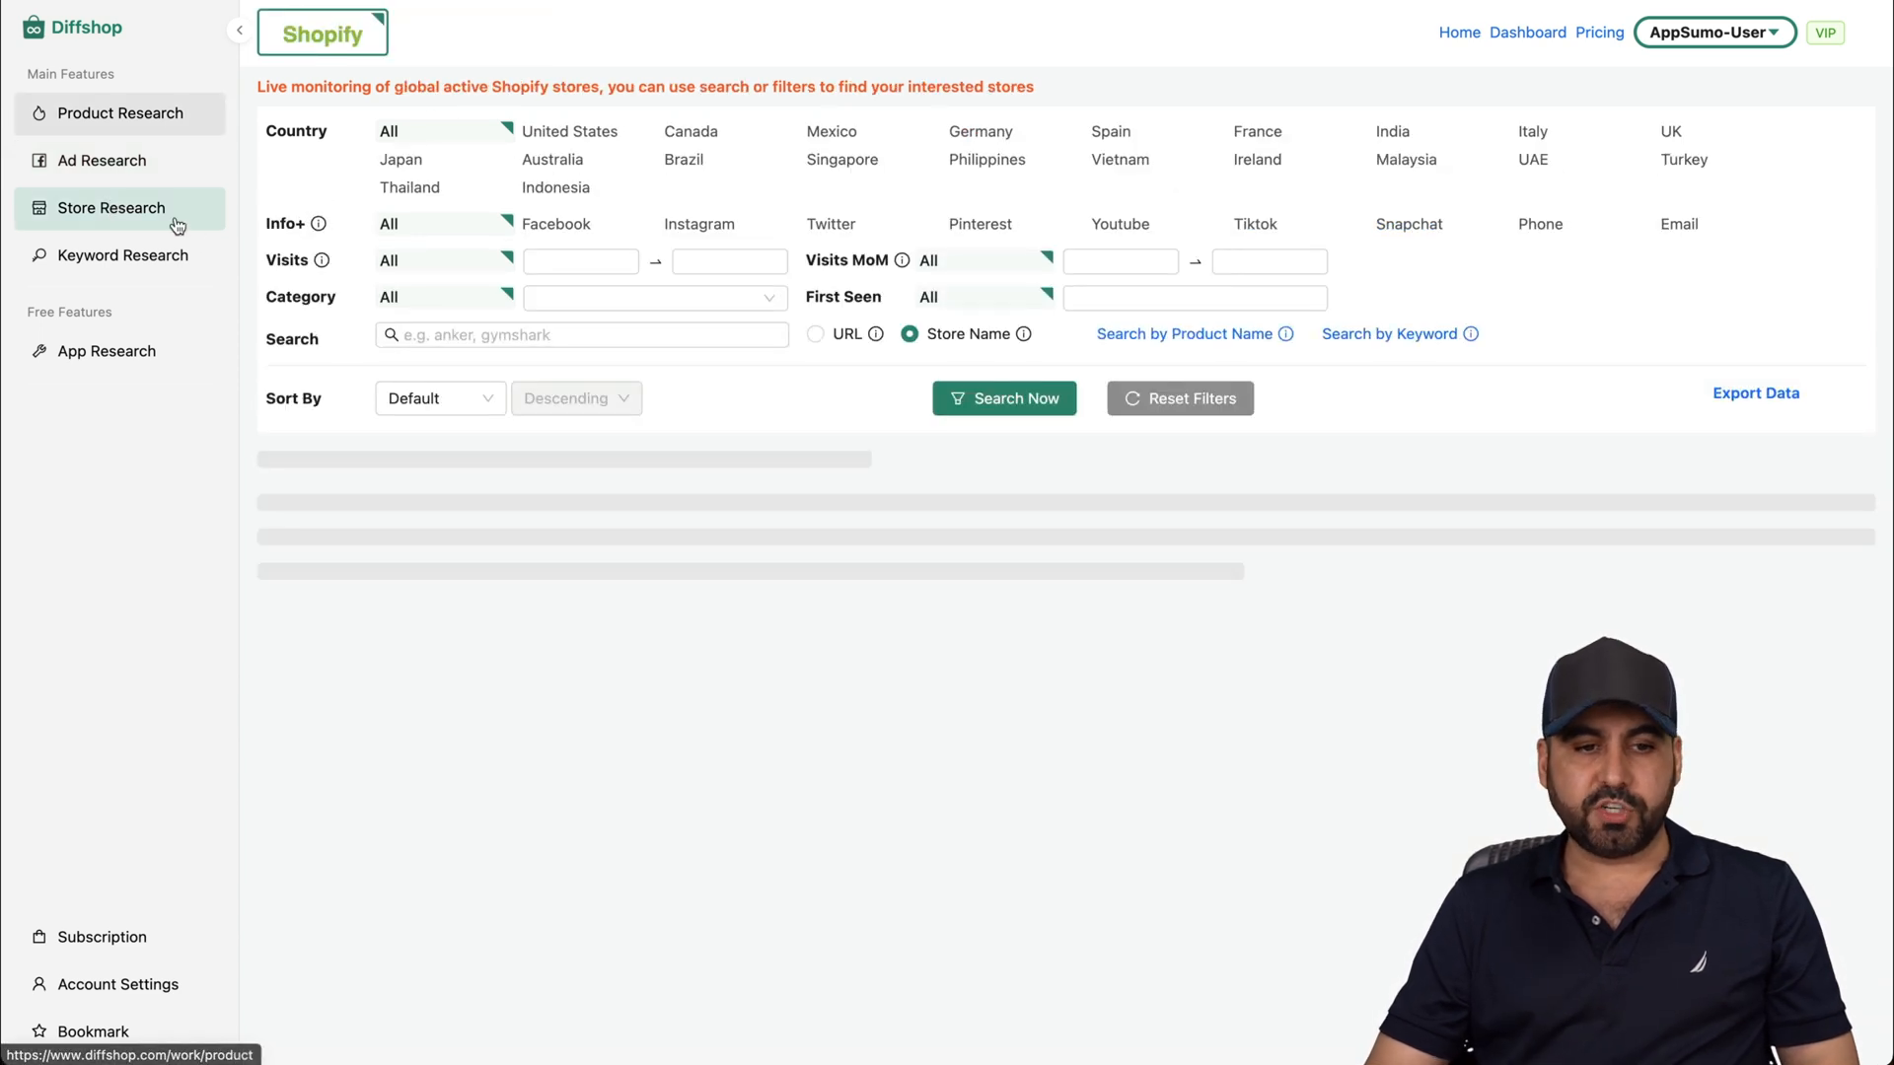
Search Shopify stores named 'teleprompters', finding Telmax Teleprompters, then move to Keyword Research.
click(1004, 398)
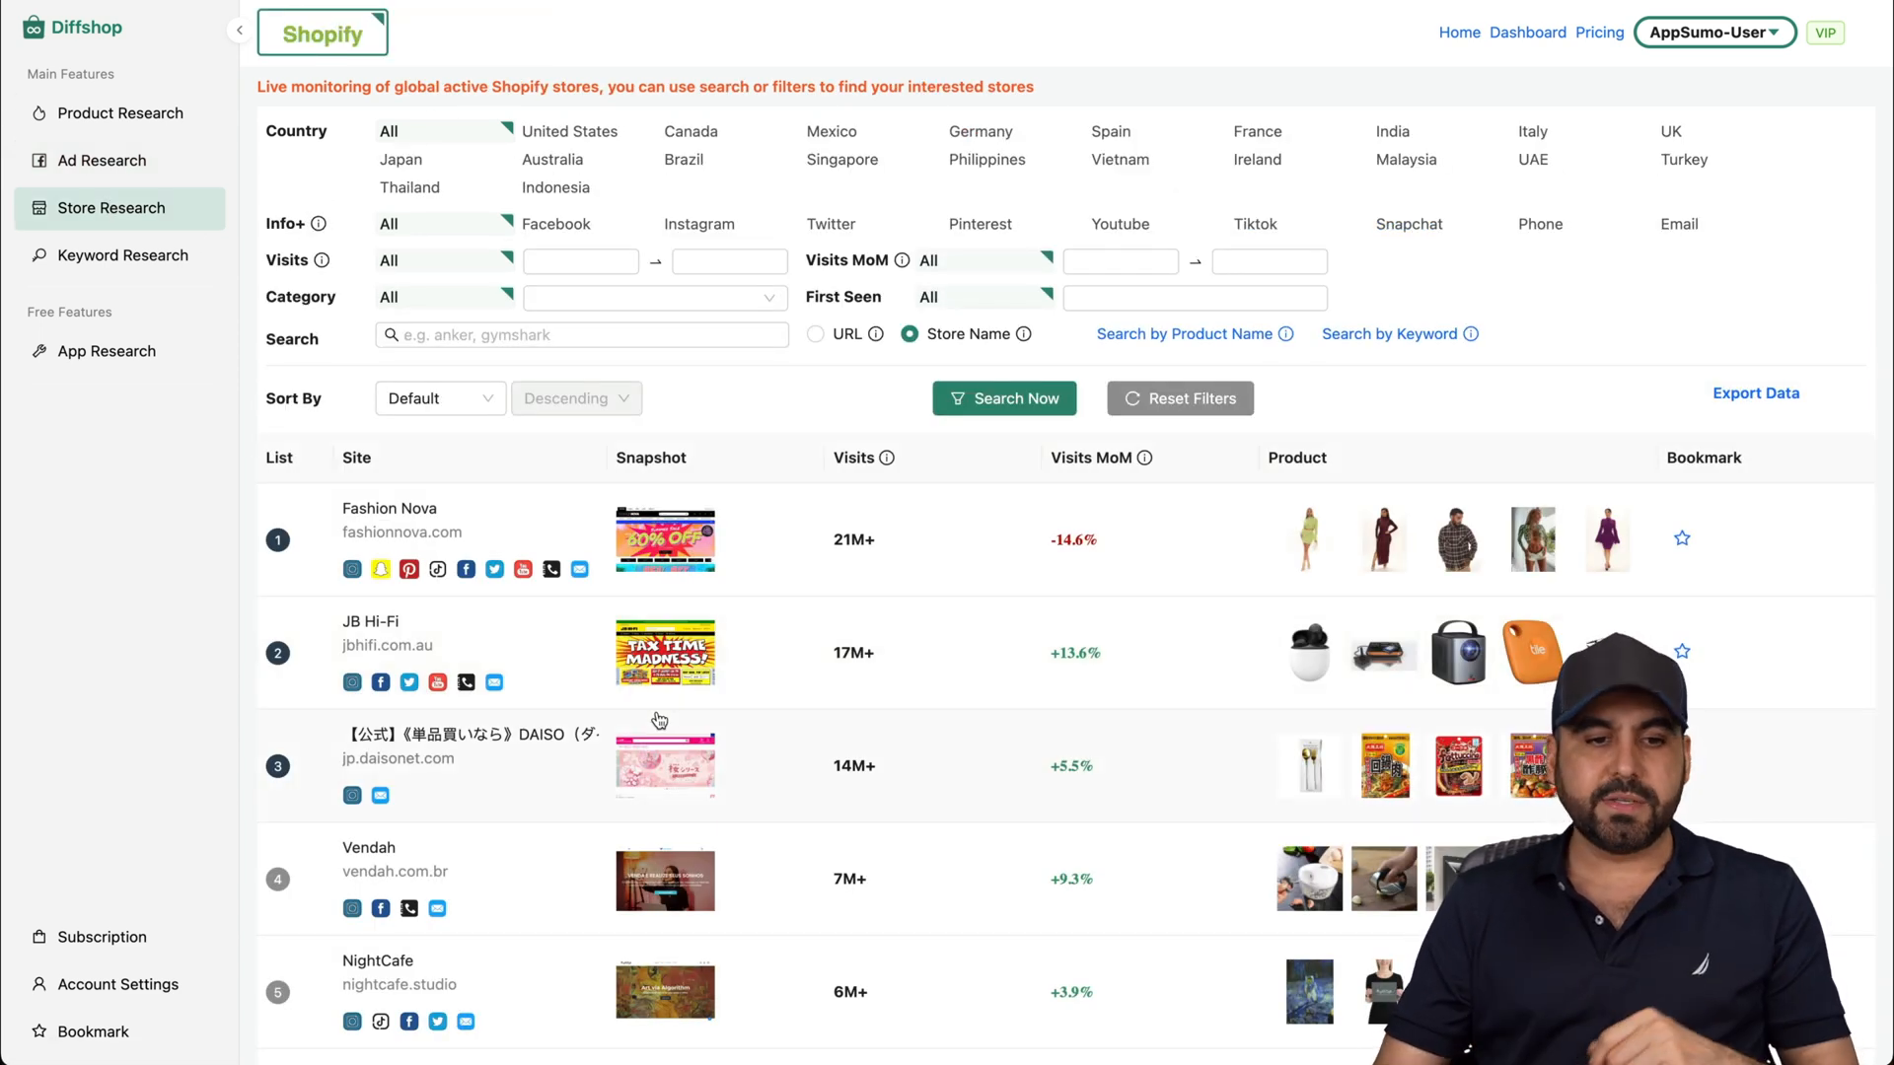
click(580, 334)
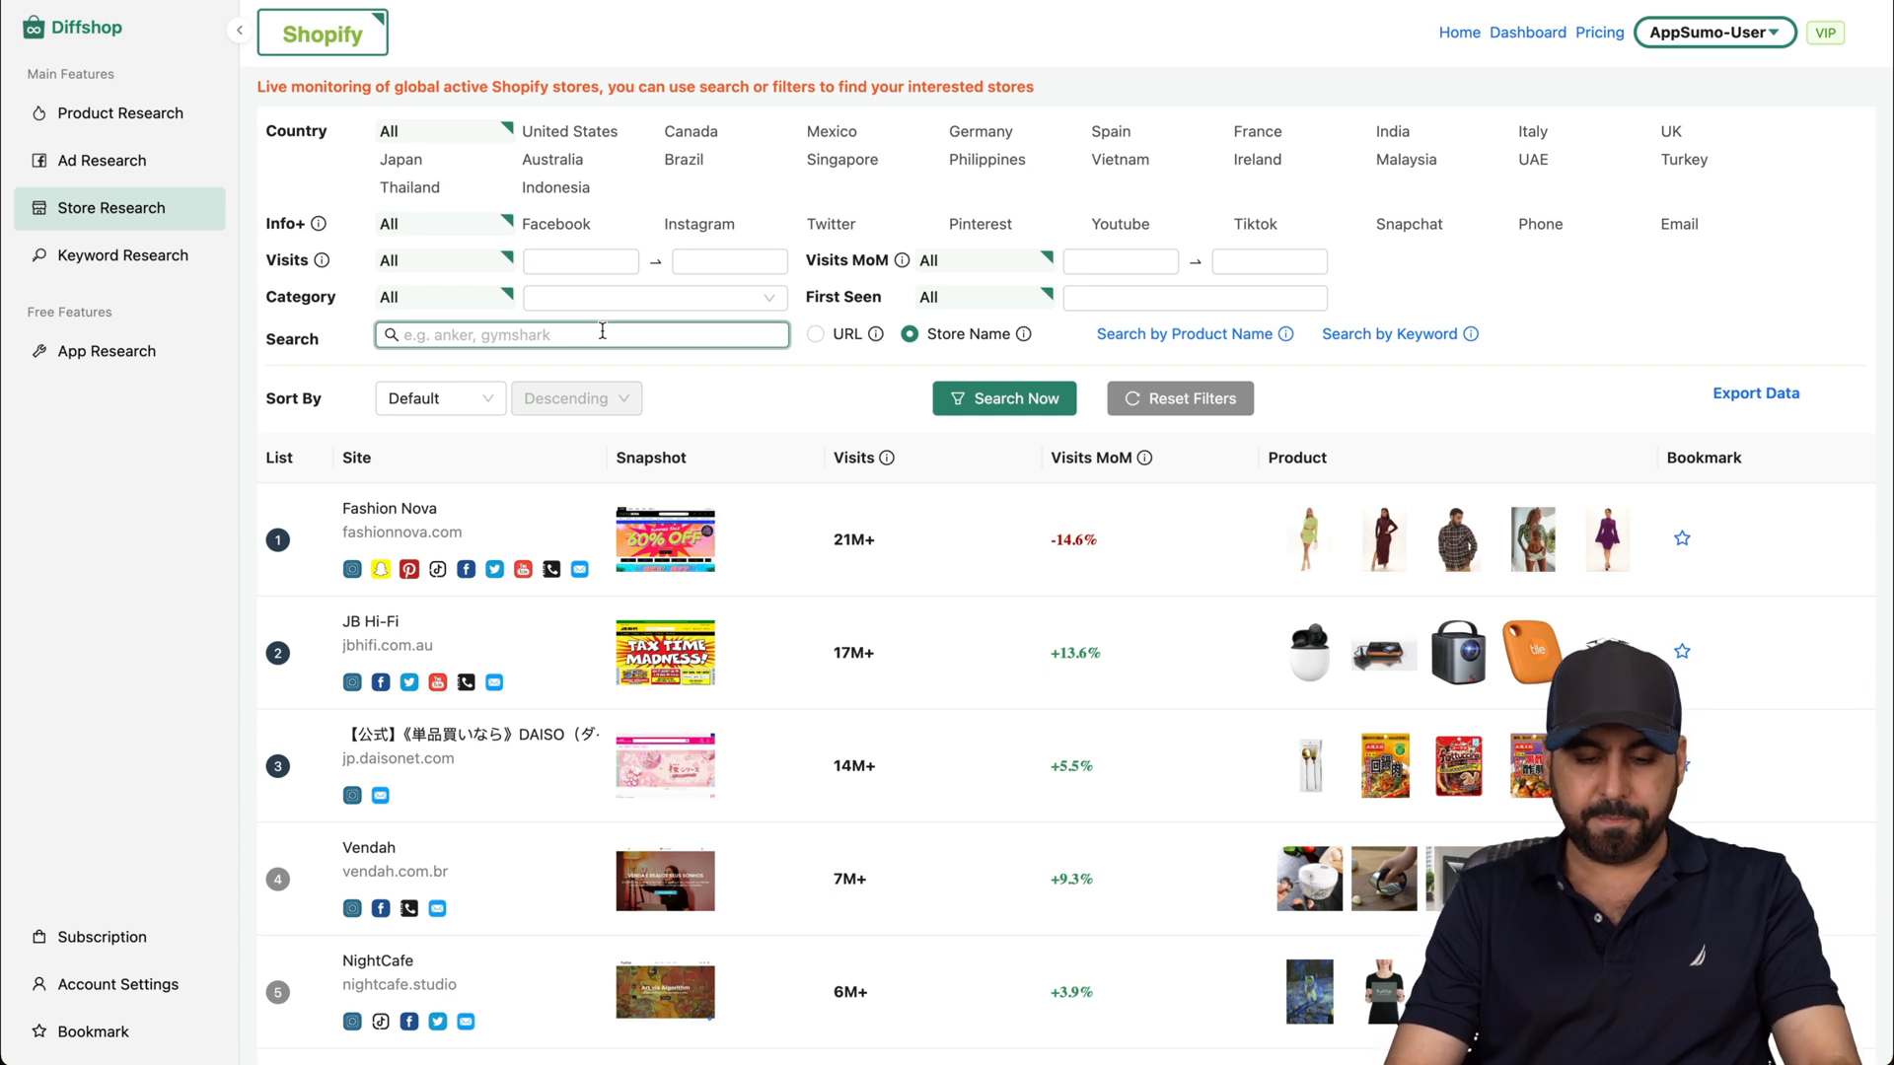
click(1004, 398)
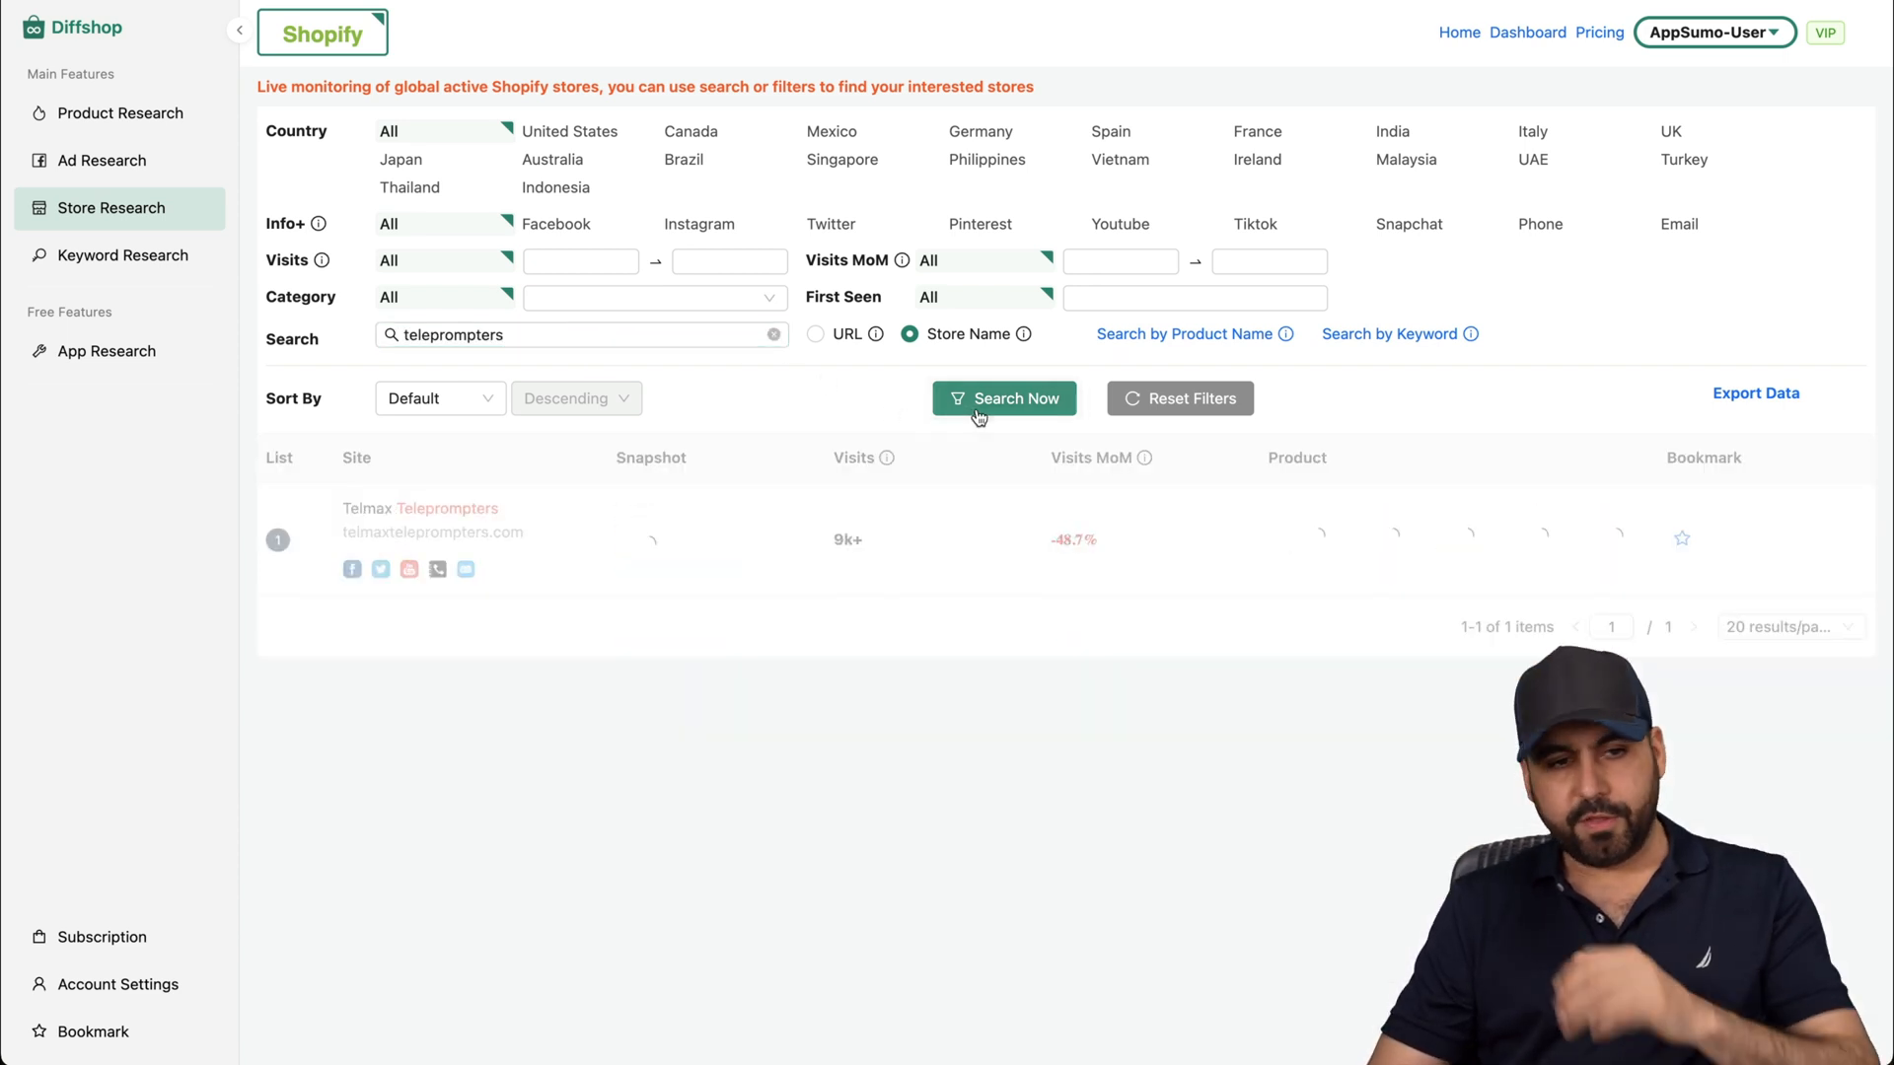
click(1004, 399)
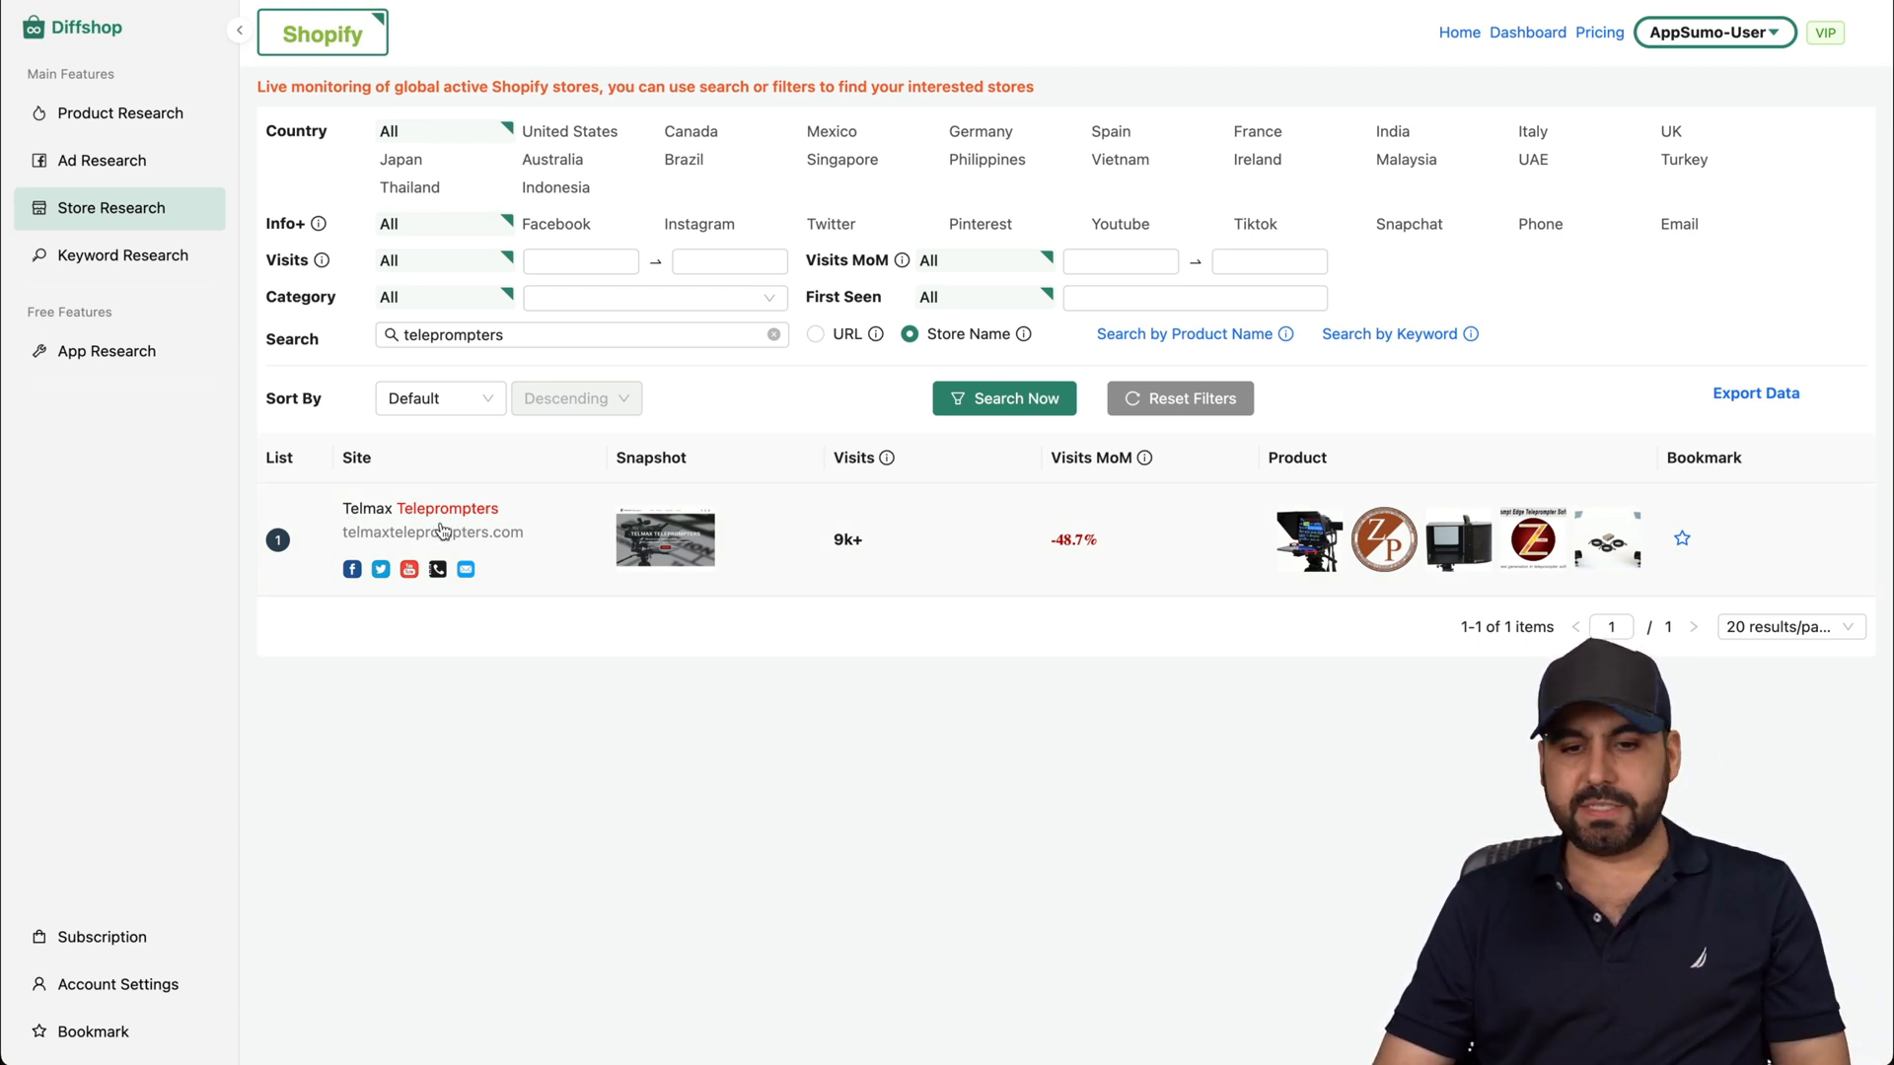
mouse_move(1126, 574)
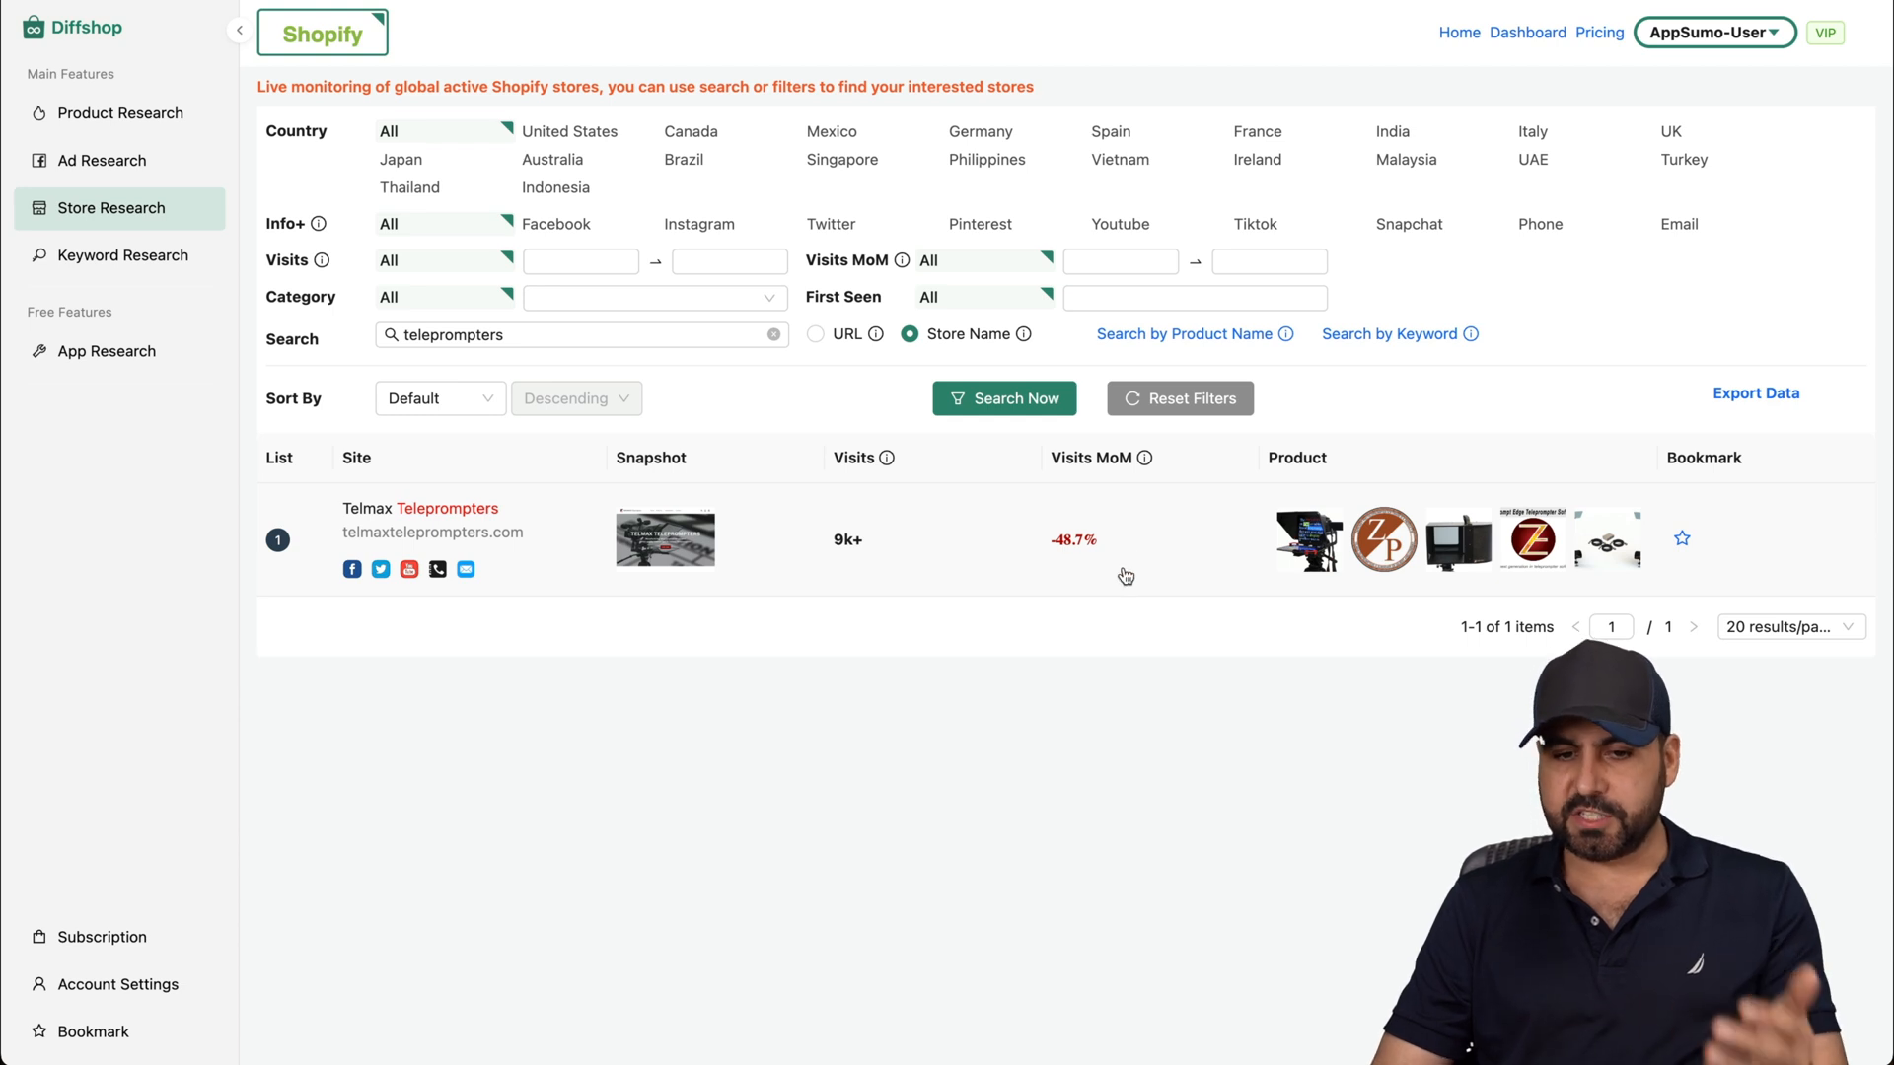
mouse_move(1513, 567)
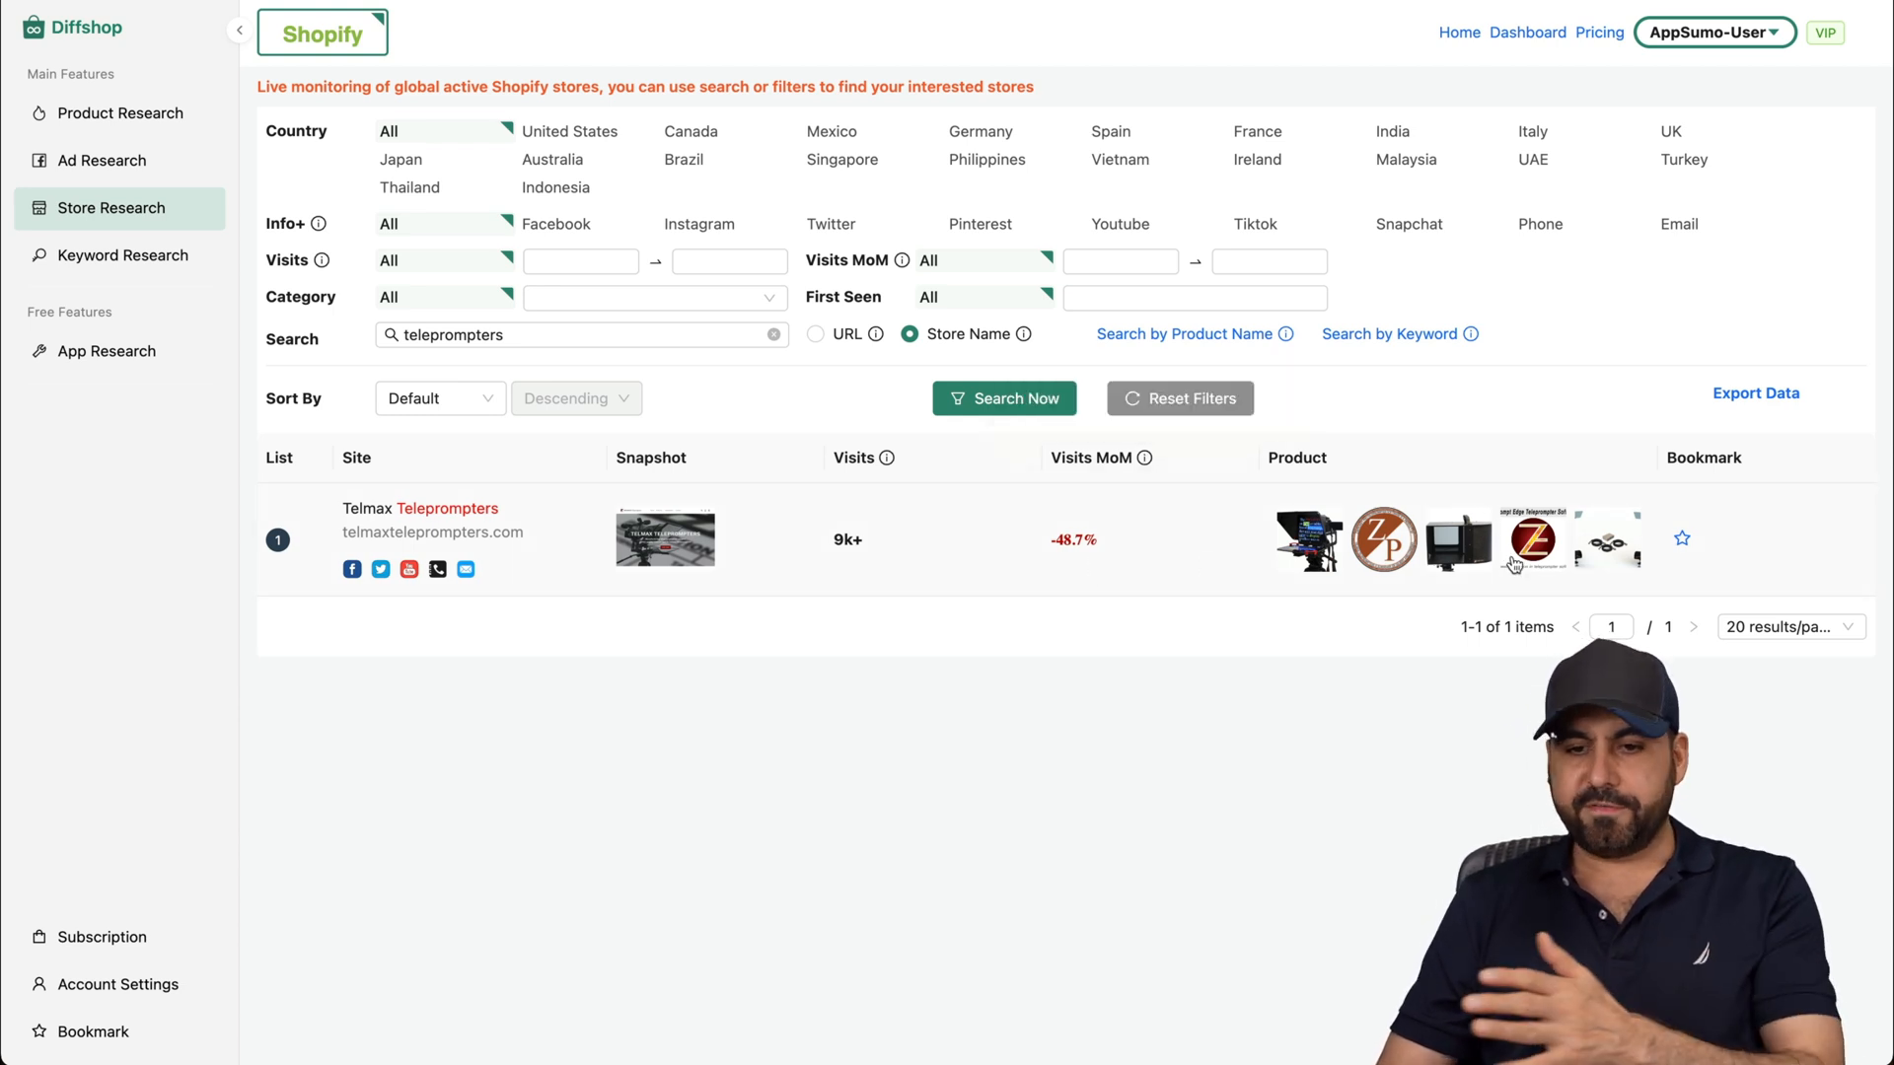
mouse_move(1103, 826)
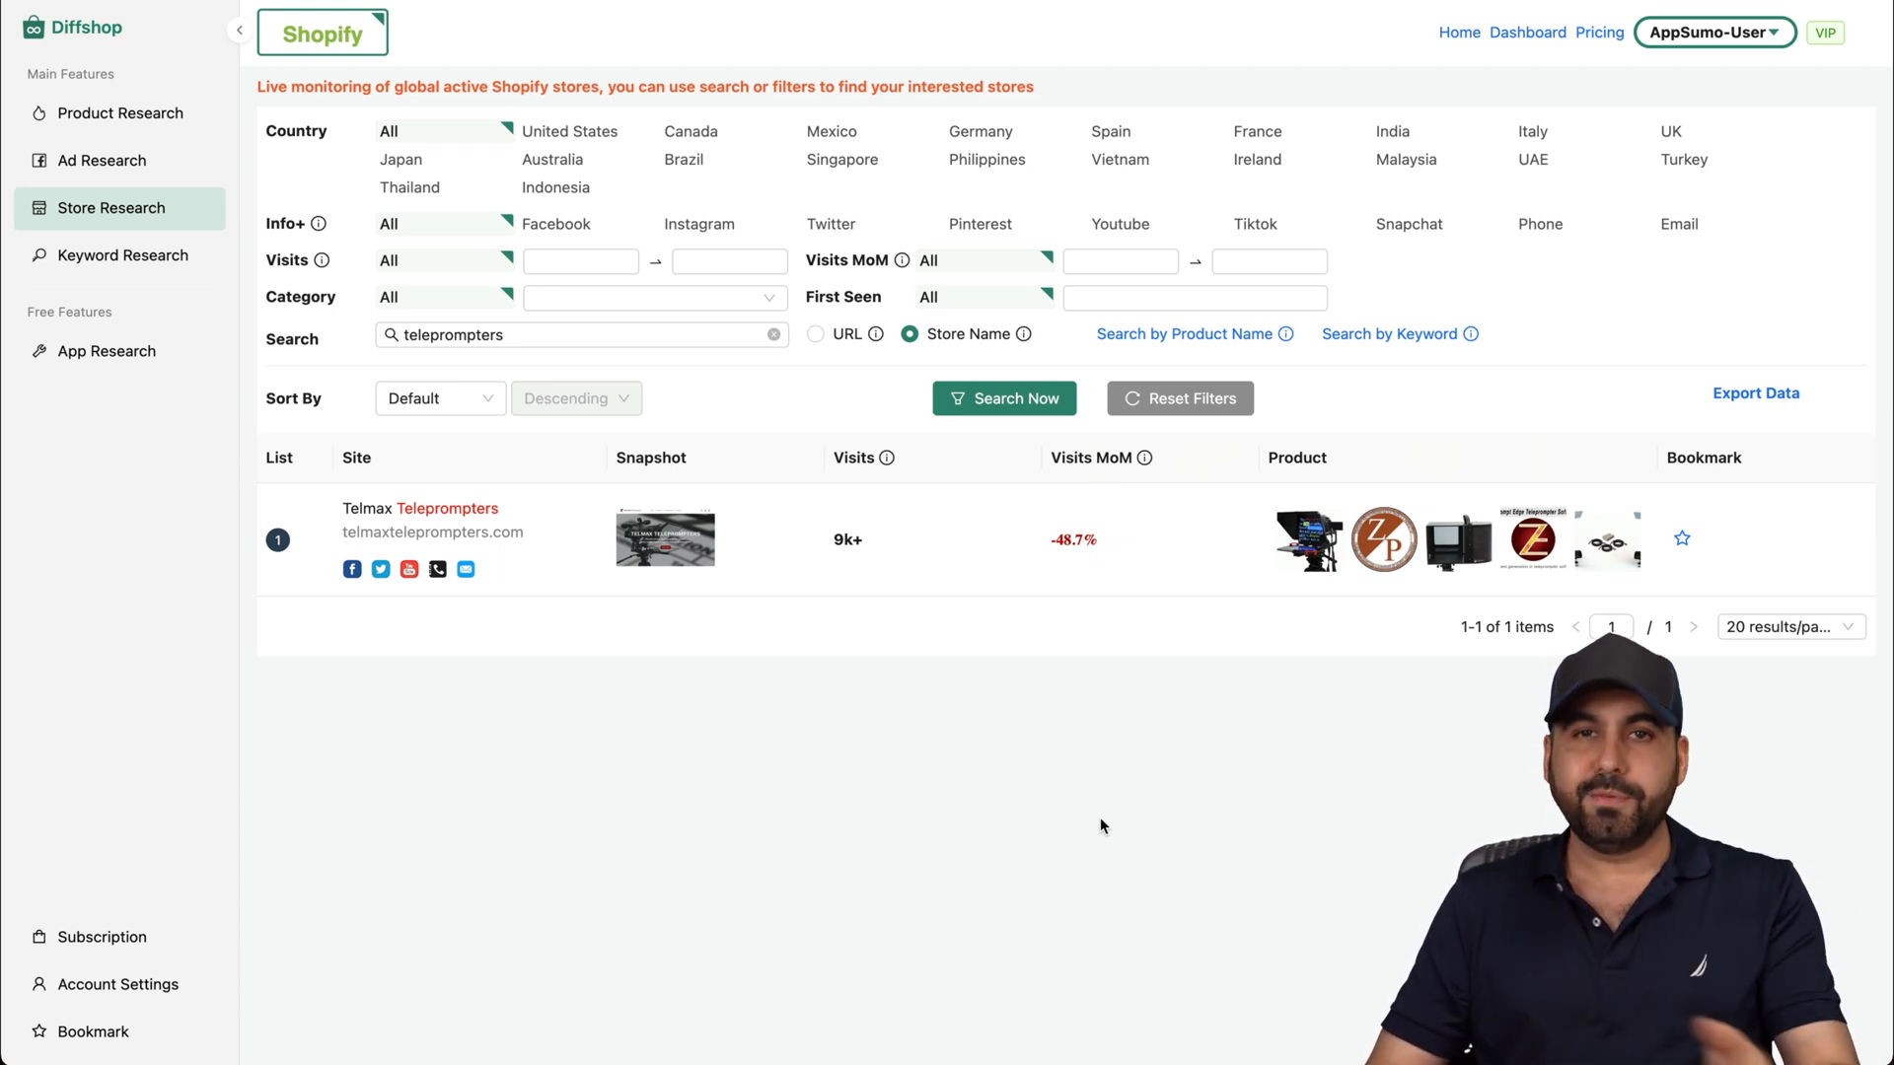
click(122, 254)
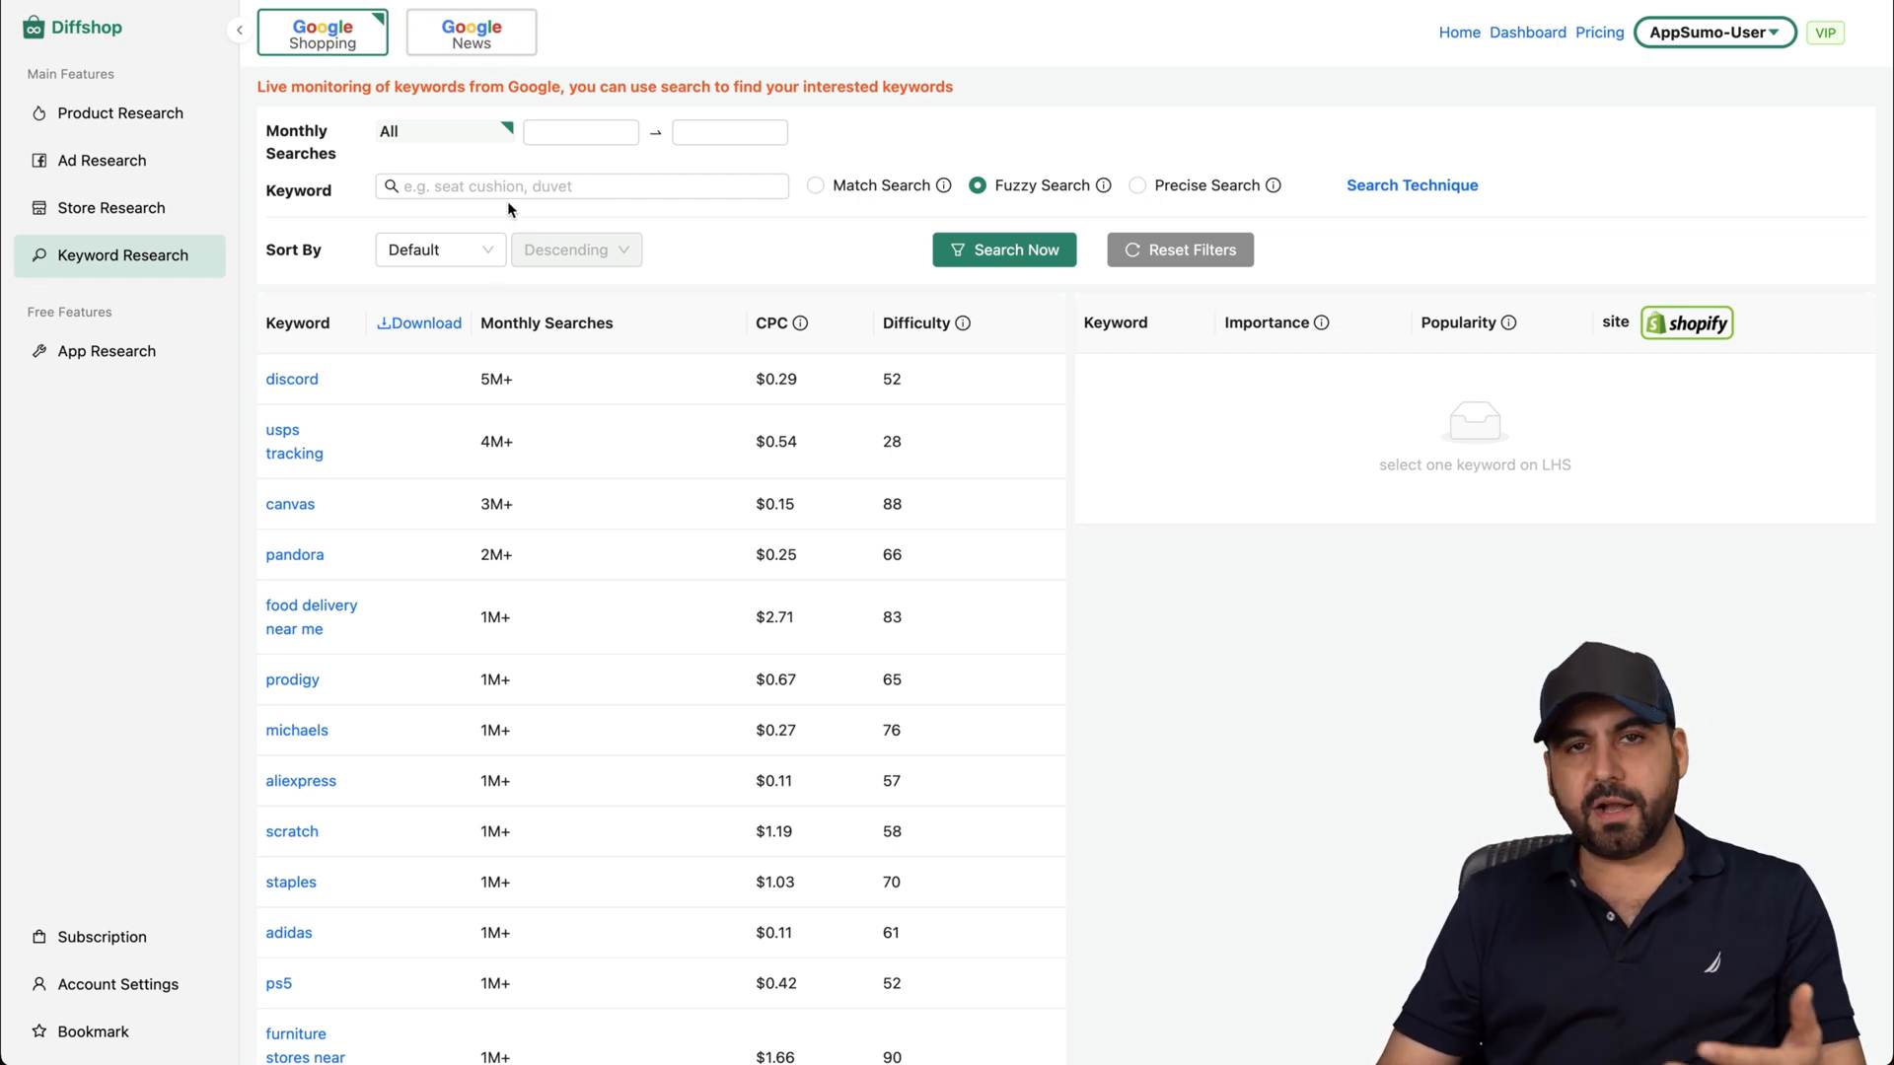
Switch keyword research to trending Google News searches.
click(470, 32)
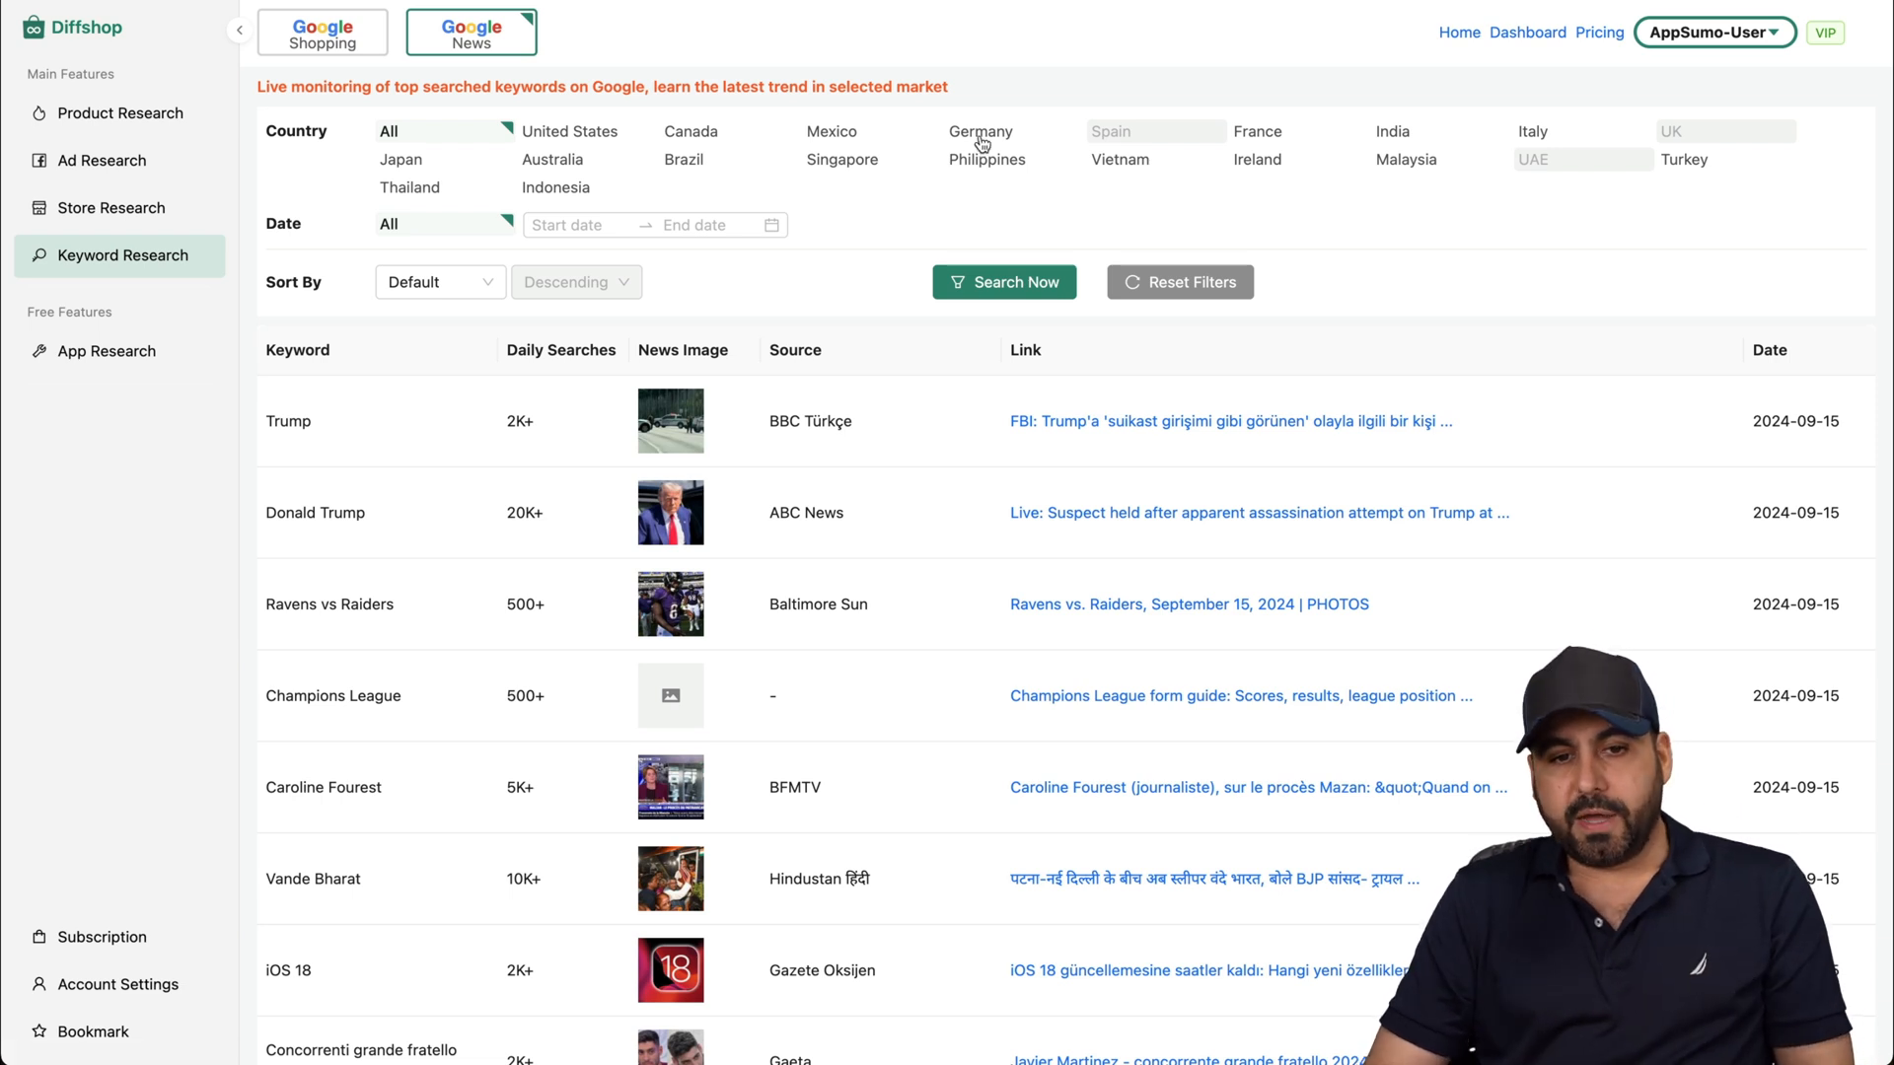
mouse_move(720, 166)
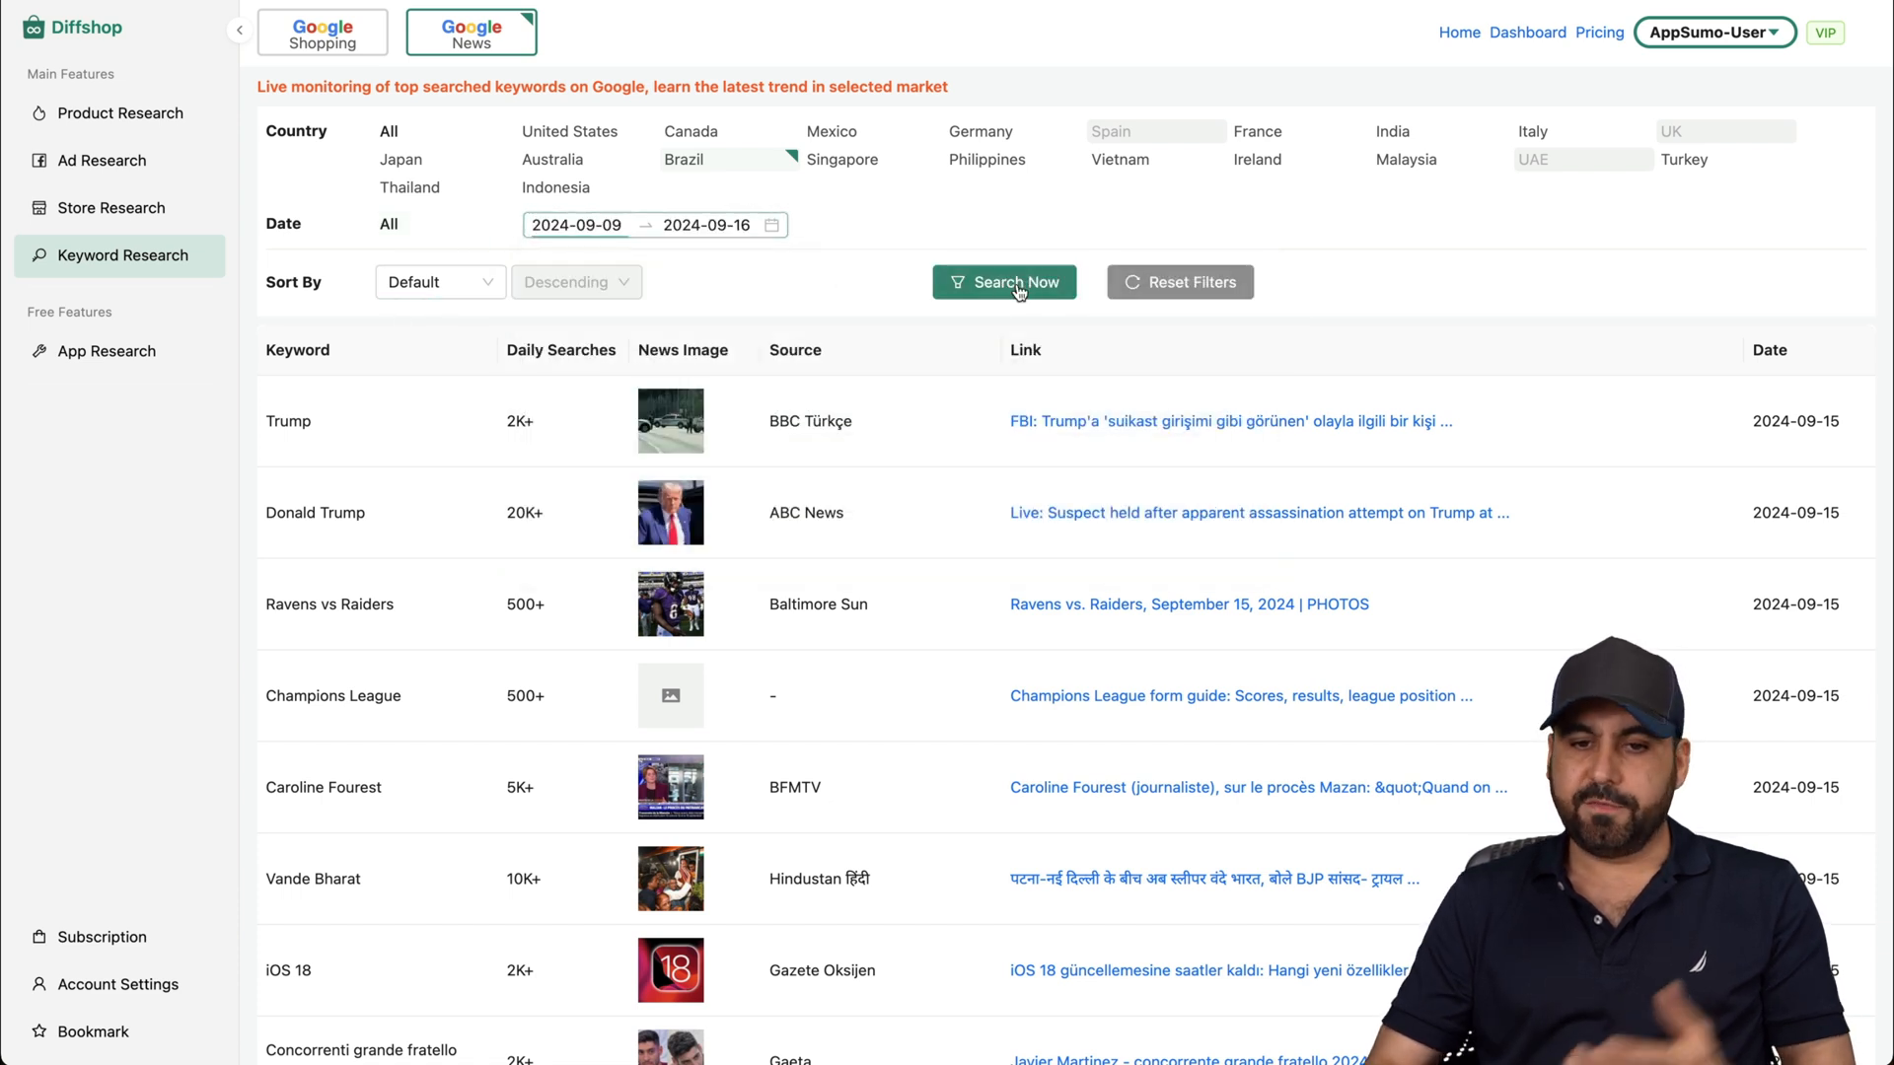
Run the Brazil news keyword search for 2024-09-09 to 2024-09-16 and browse the football results.
click(1004, 282)
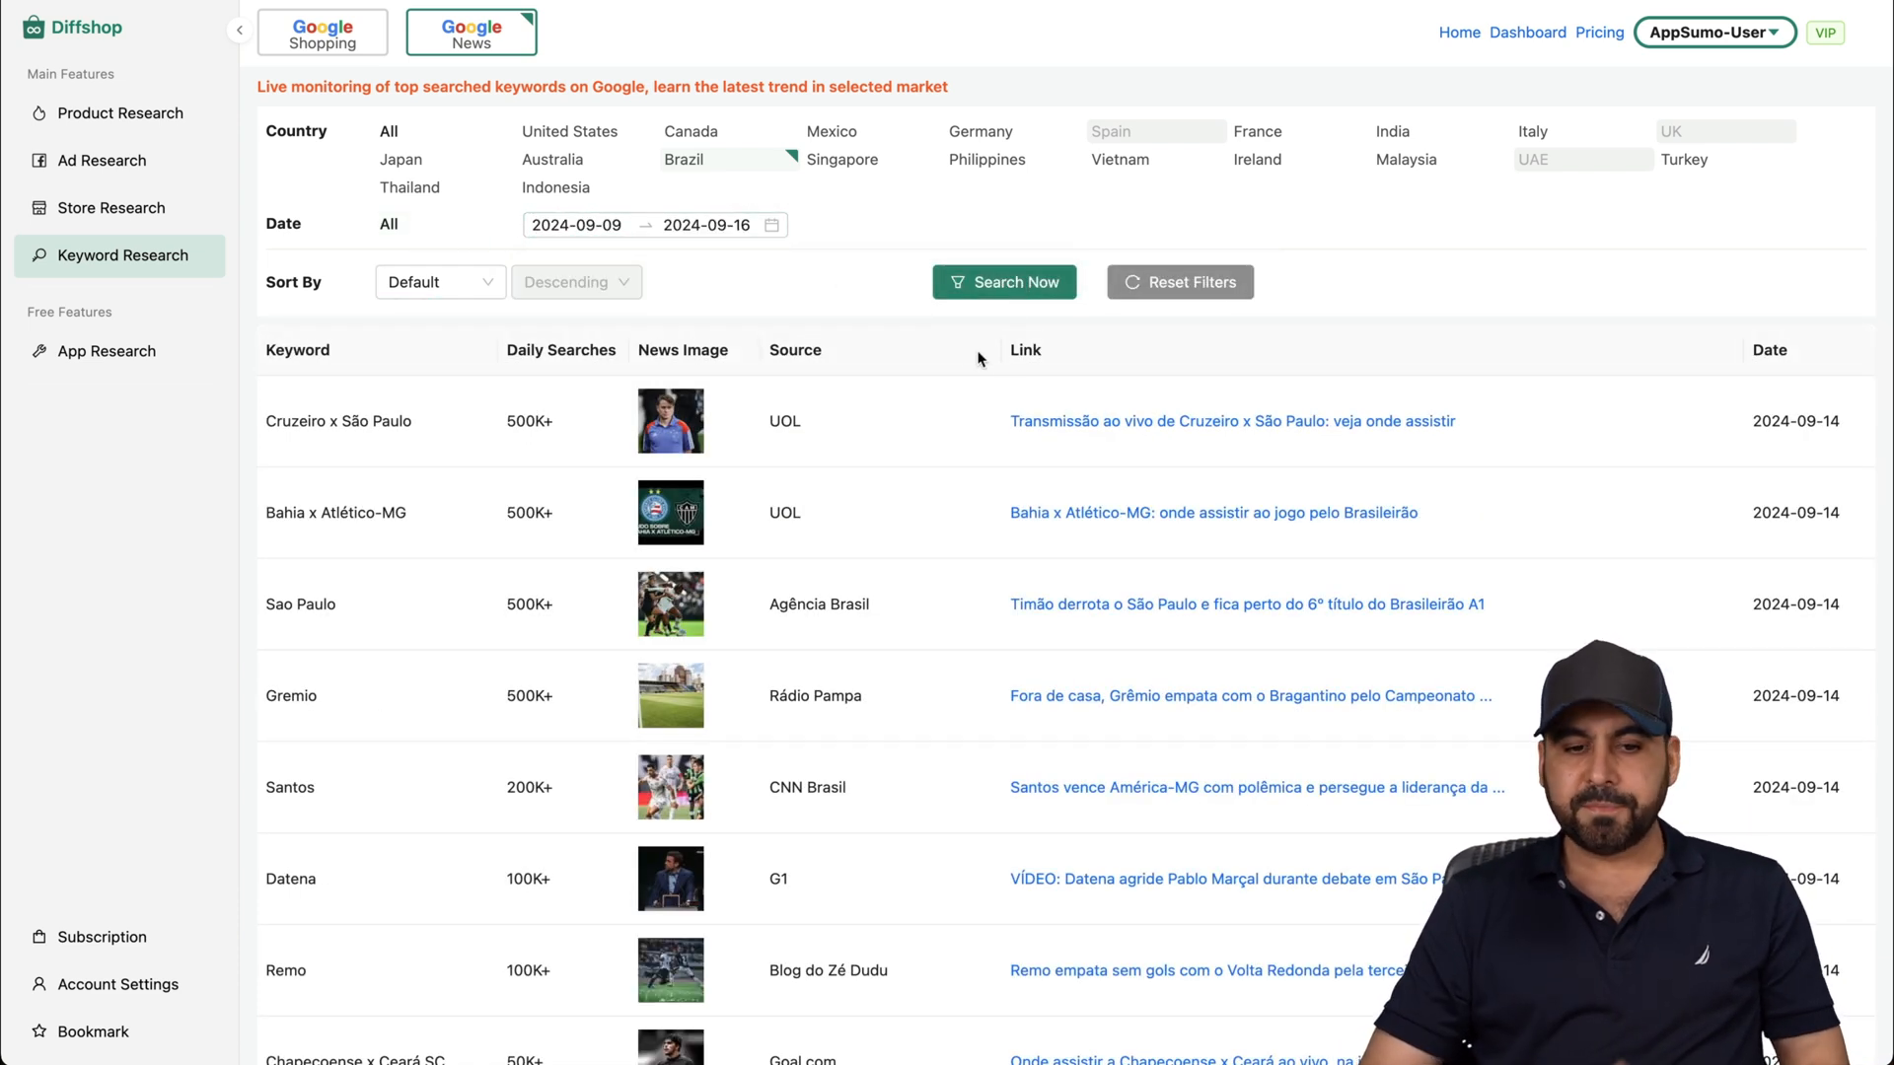
scroll(down, 3)
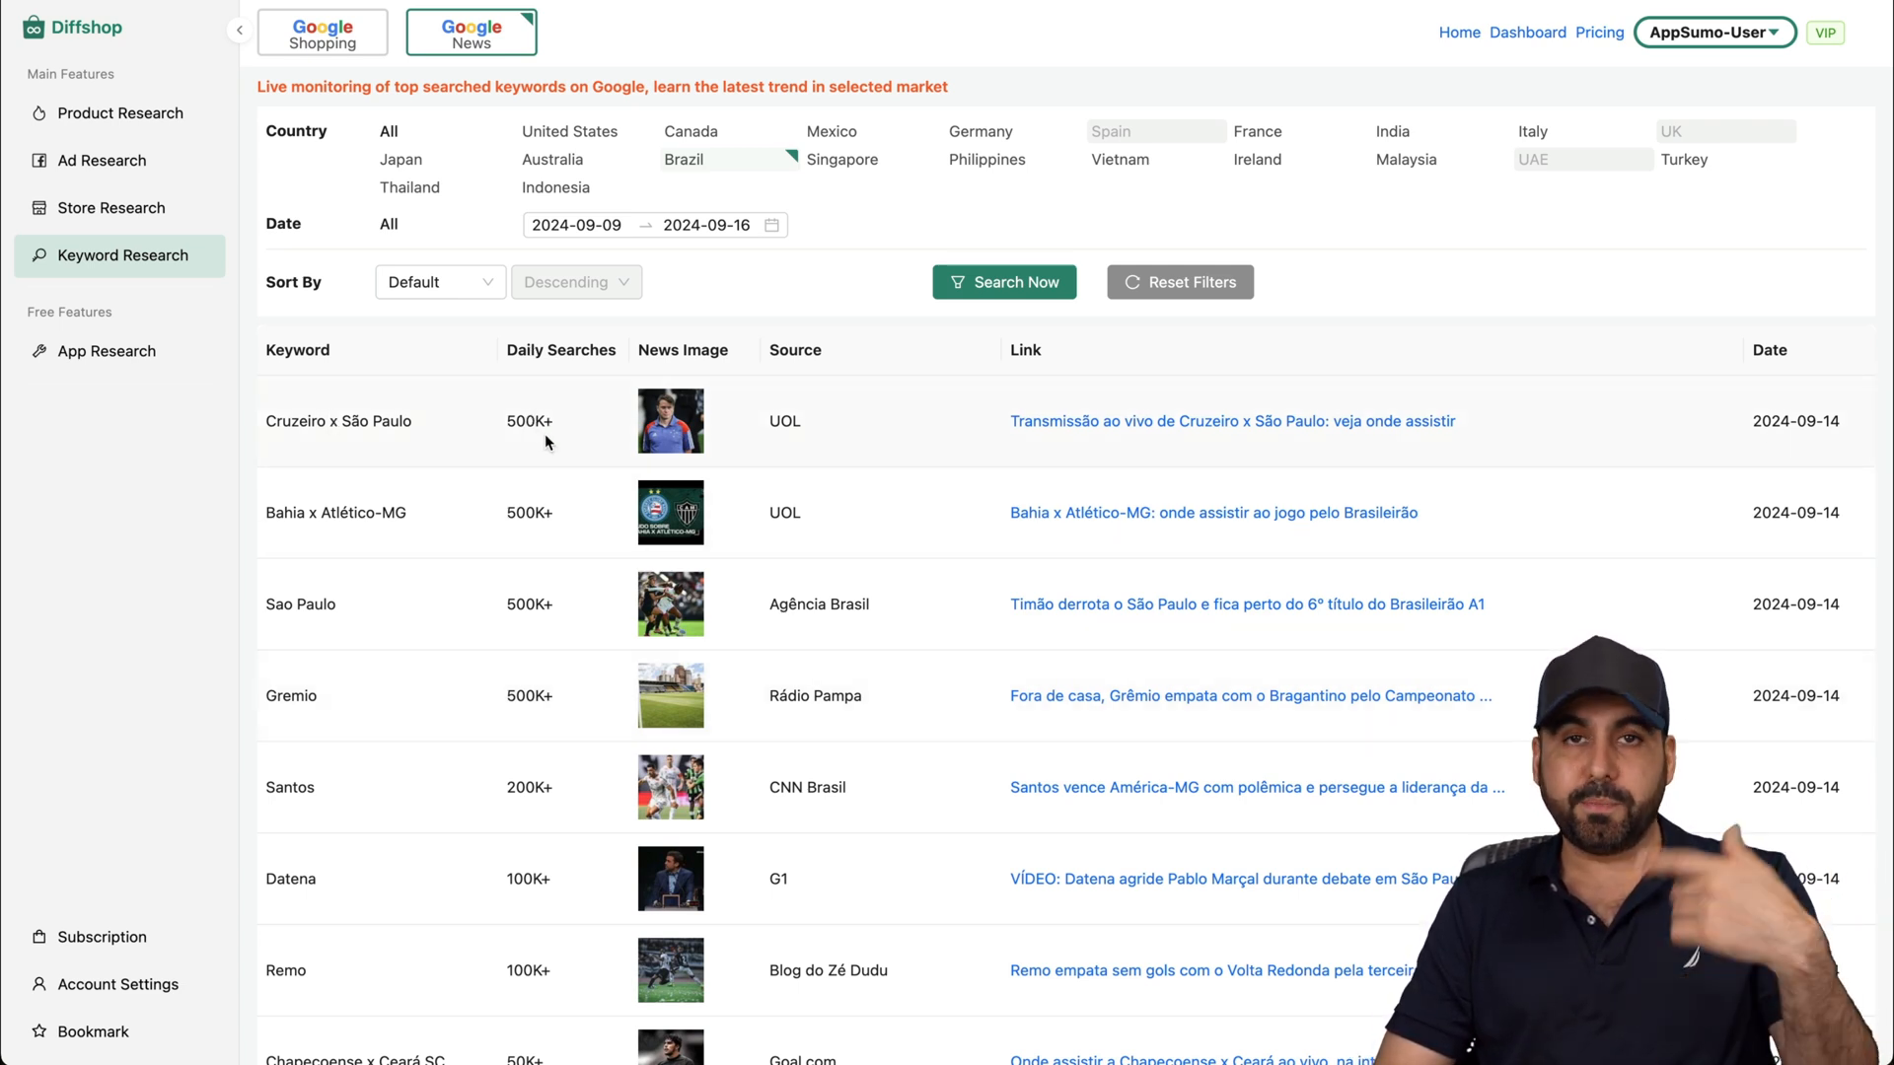
mouse_move(1335, 440)
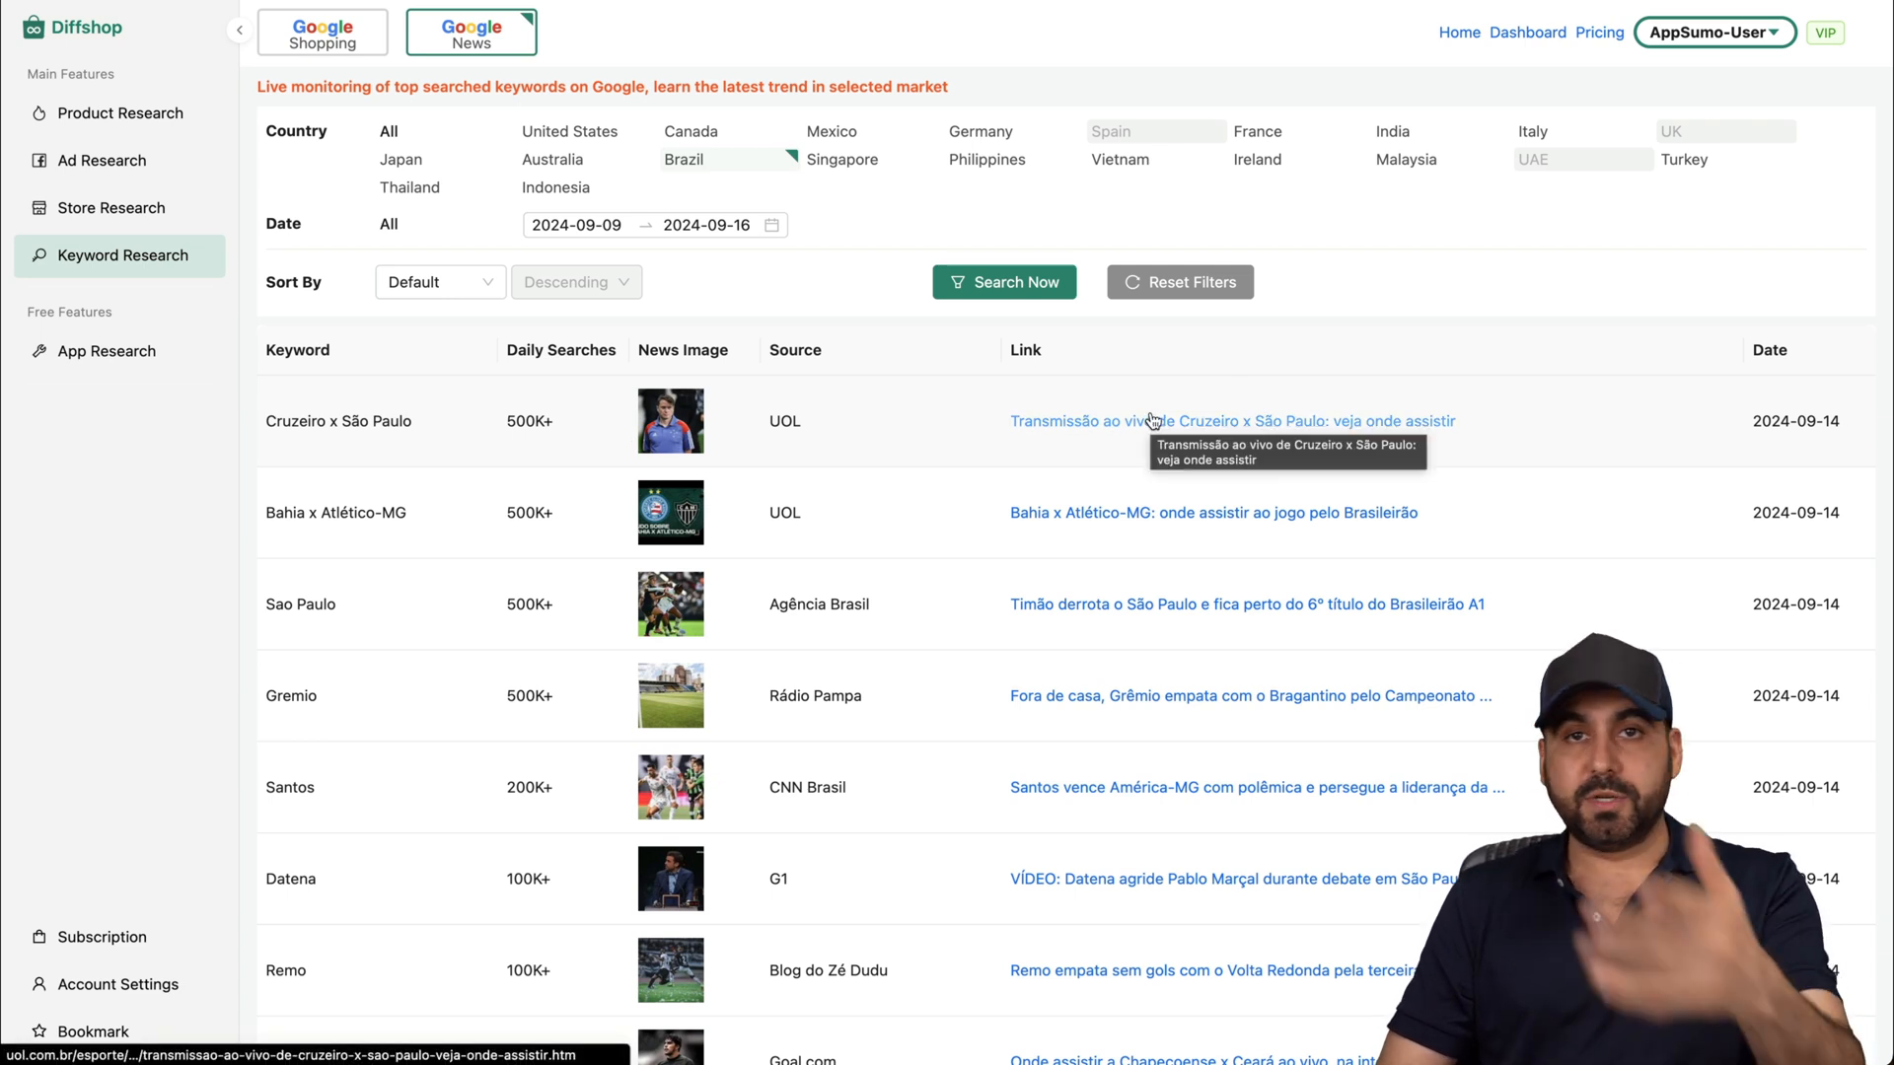
mouse_move(979, 424)
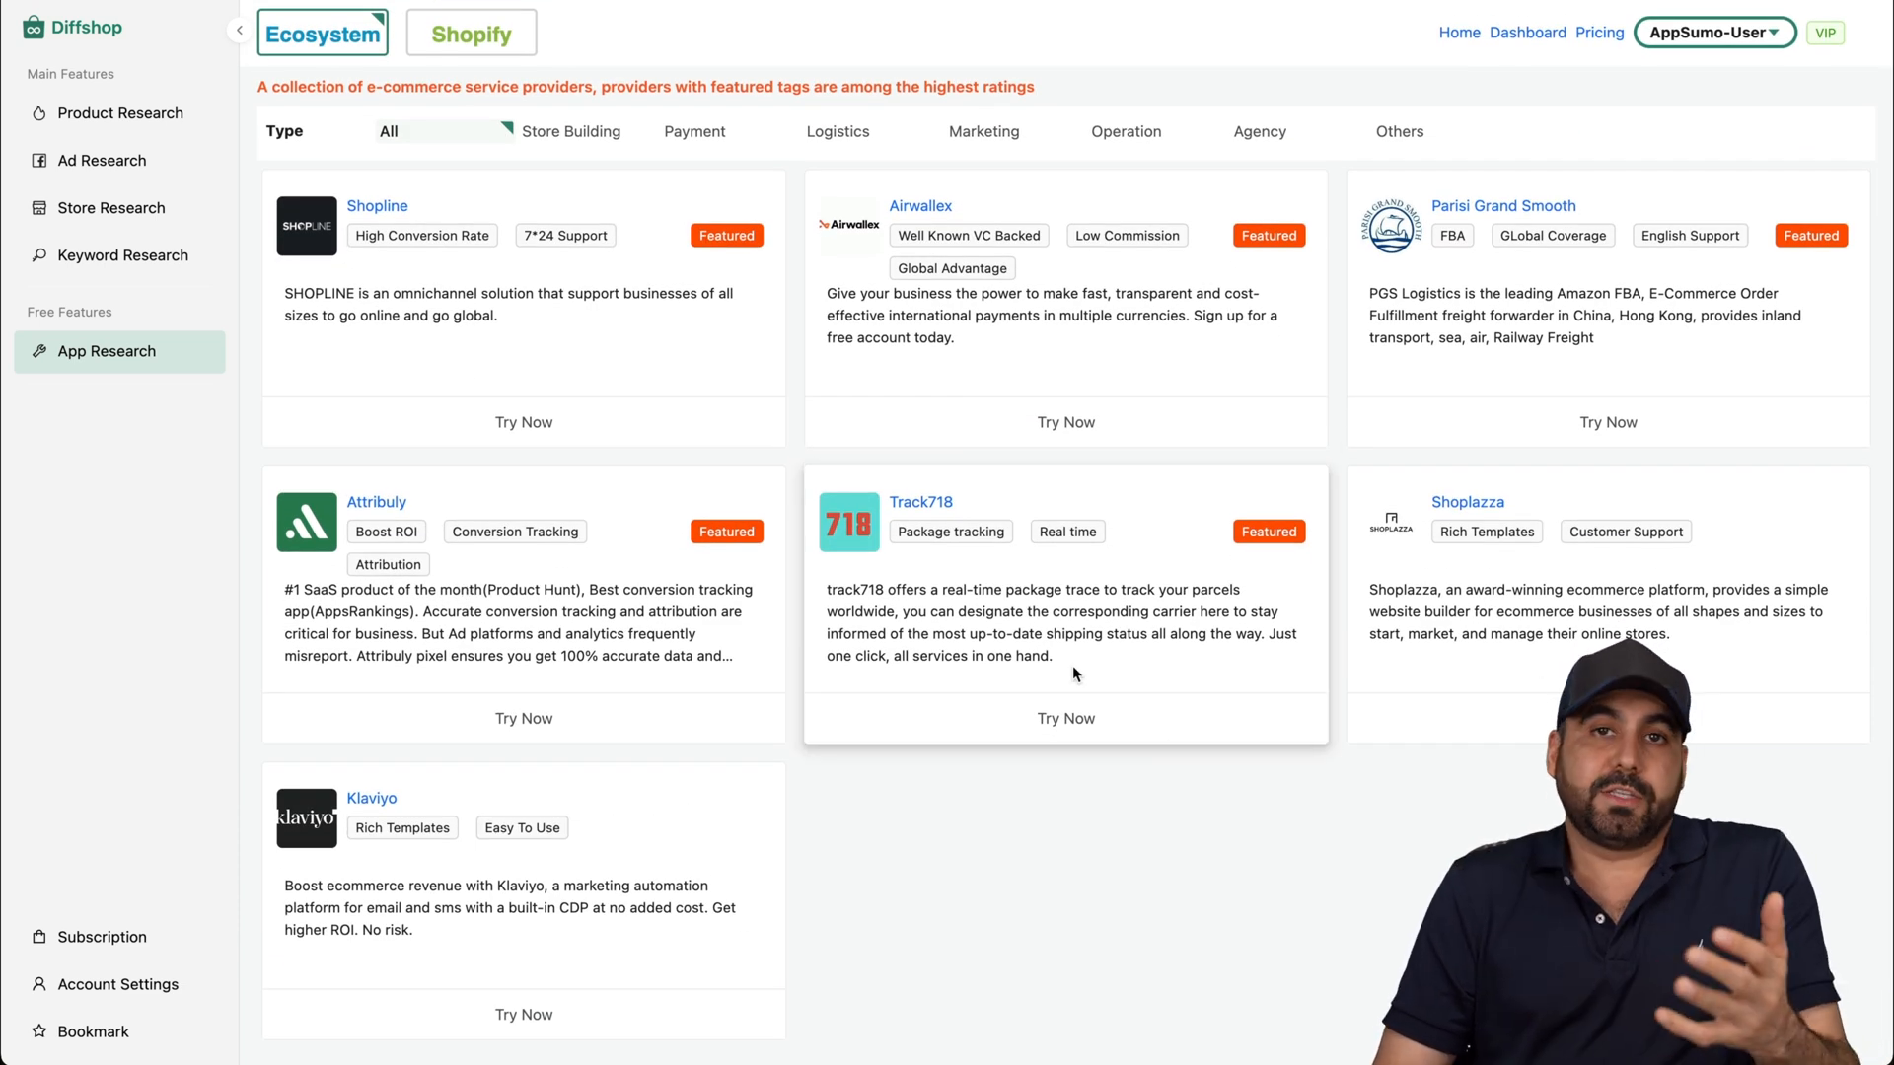
List the most-installed Shopify App Store apps with install counts, then reach the account options.
click(469, 32)
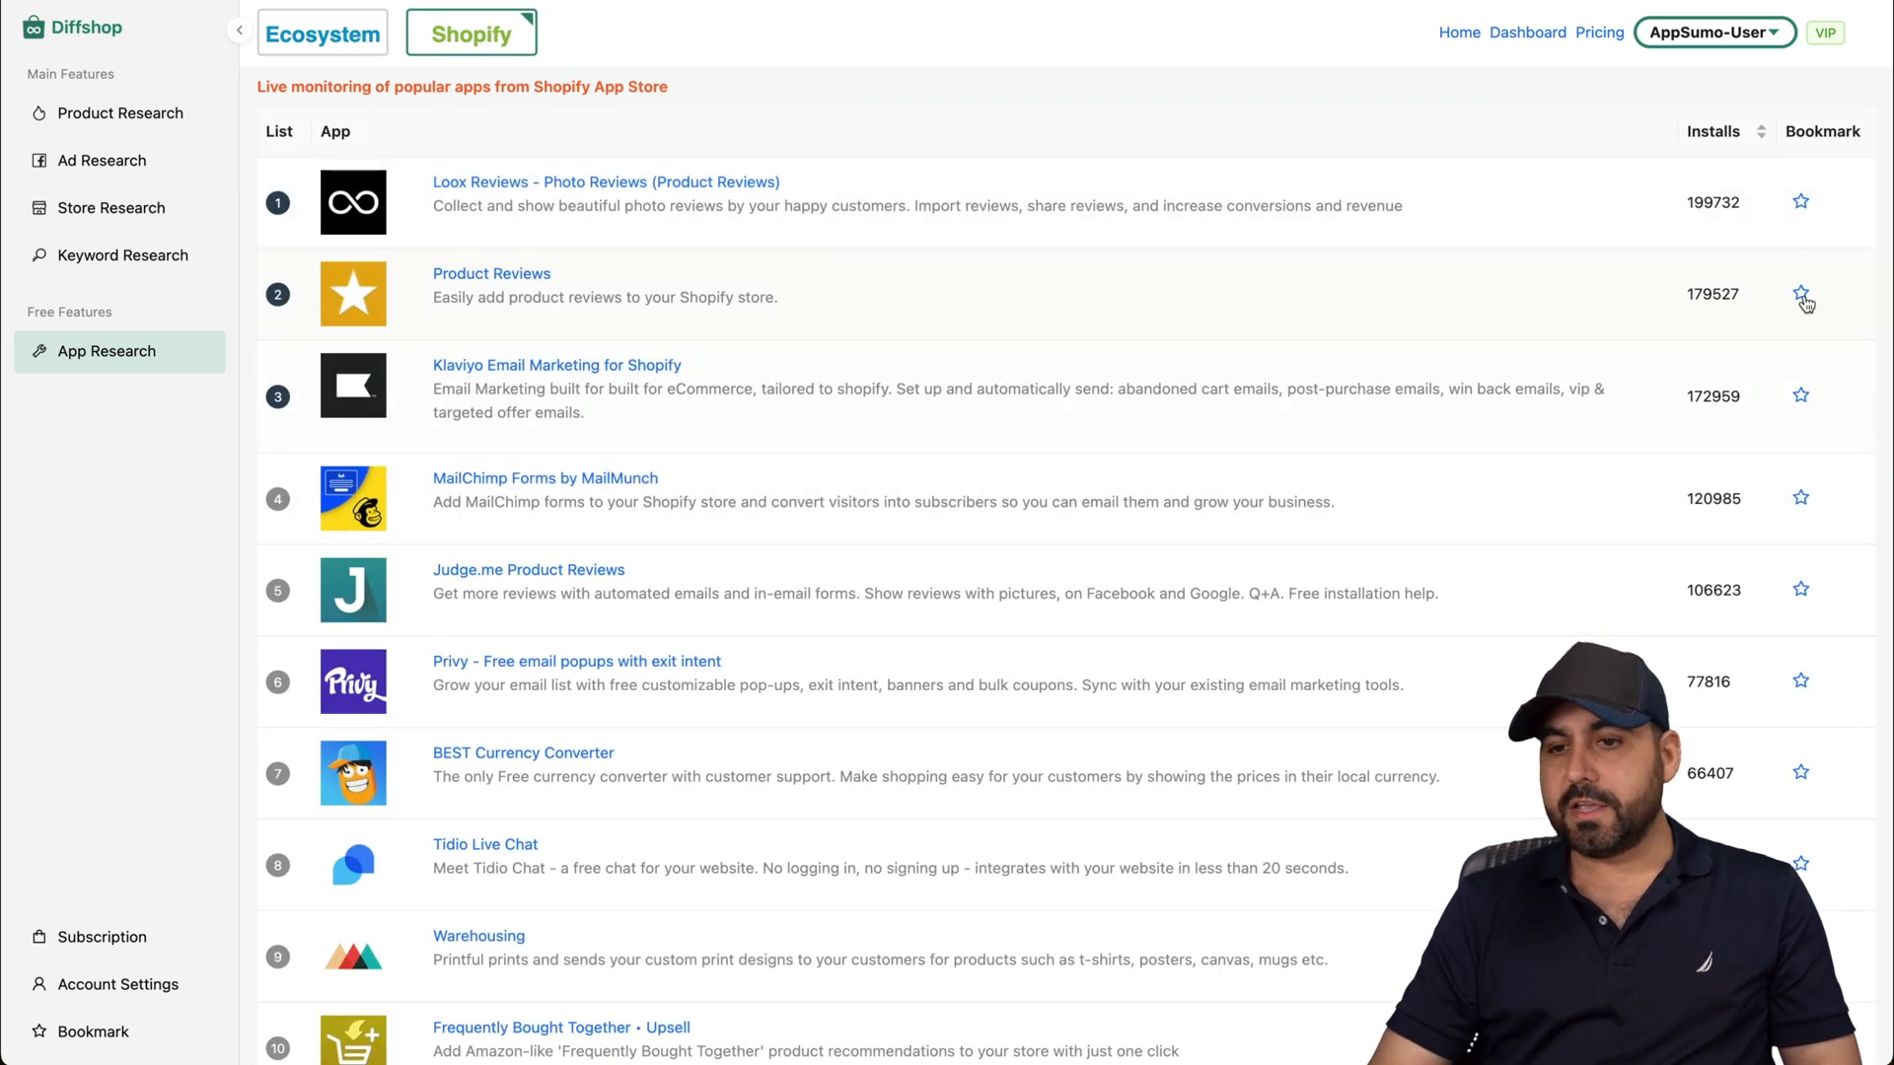
scroll(down, 3)
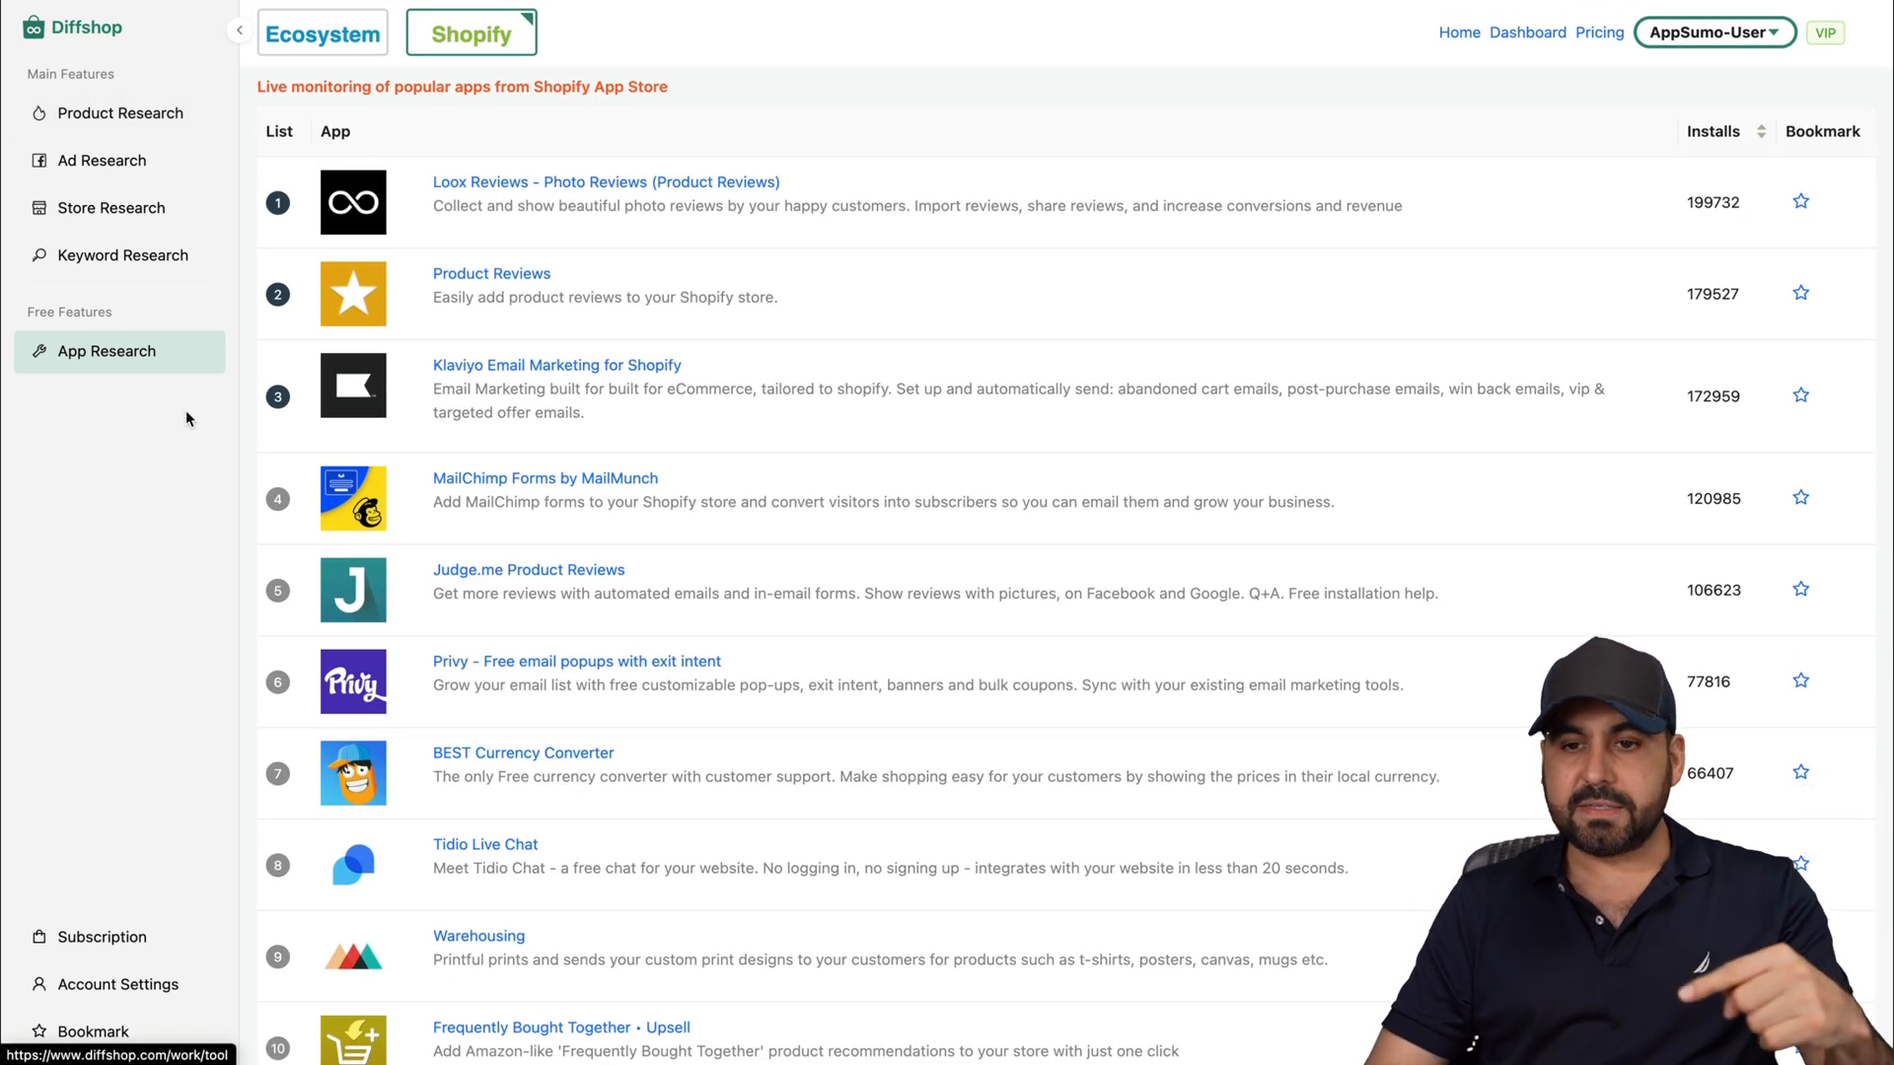
click(1708, 31)
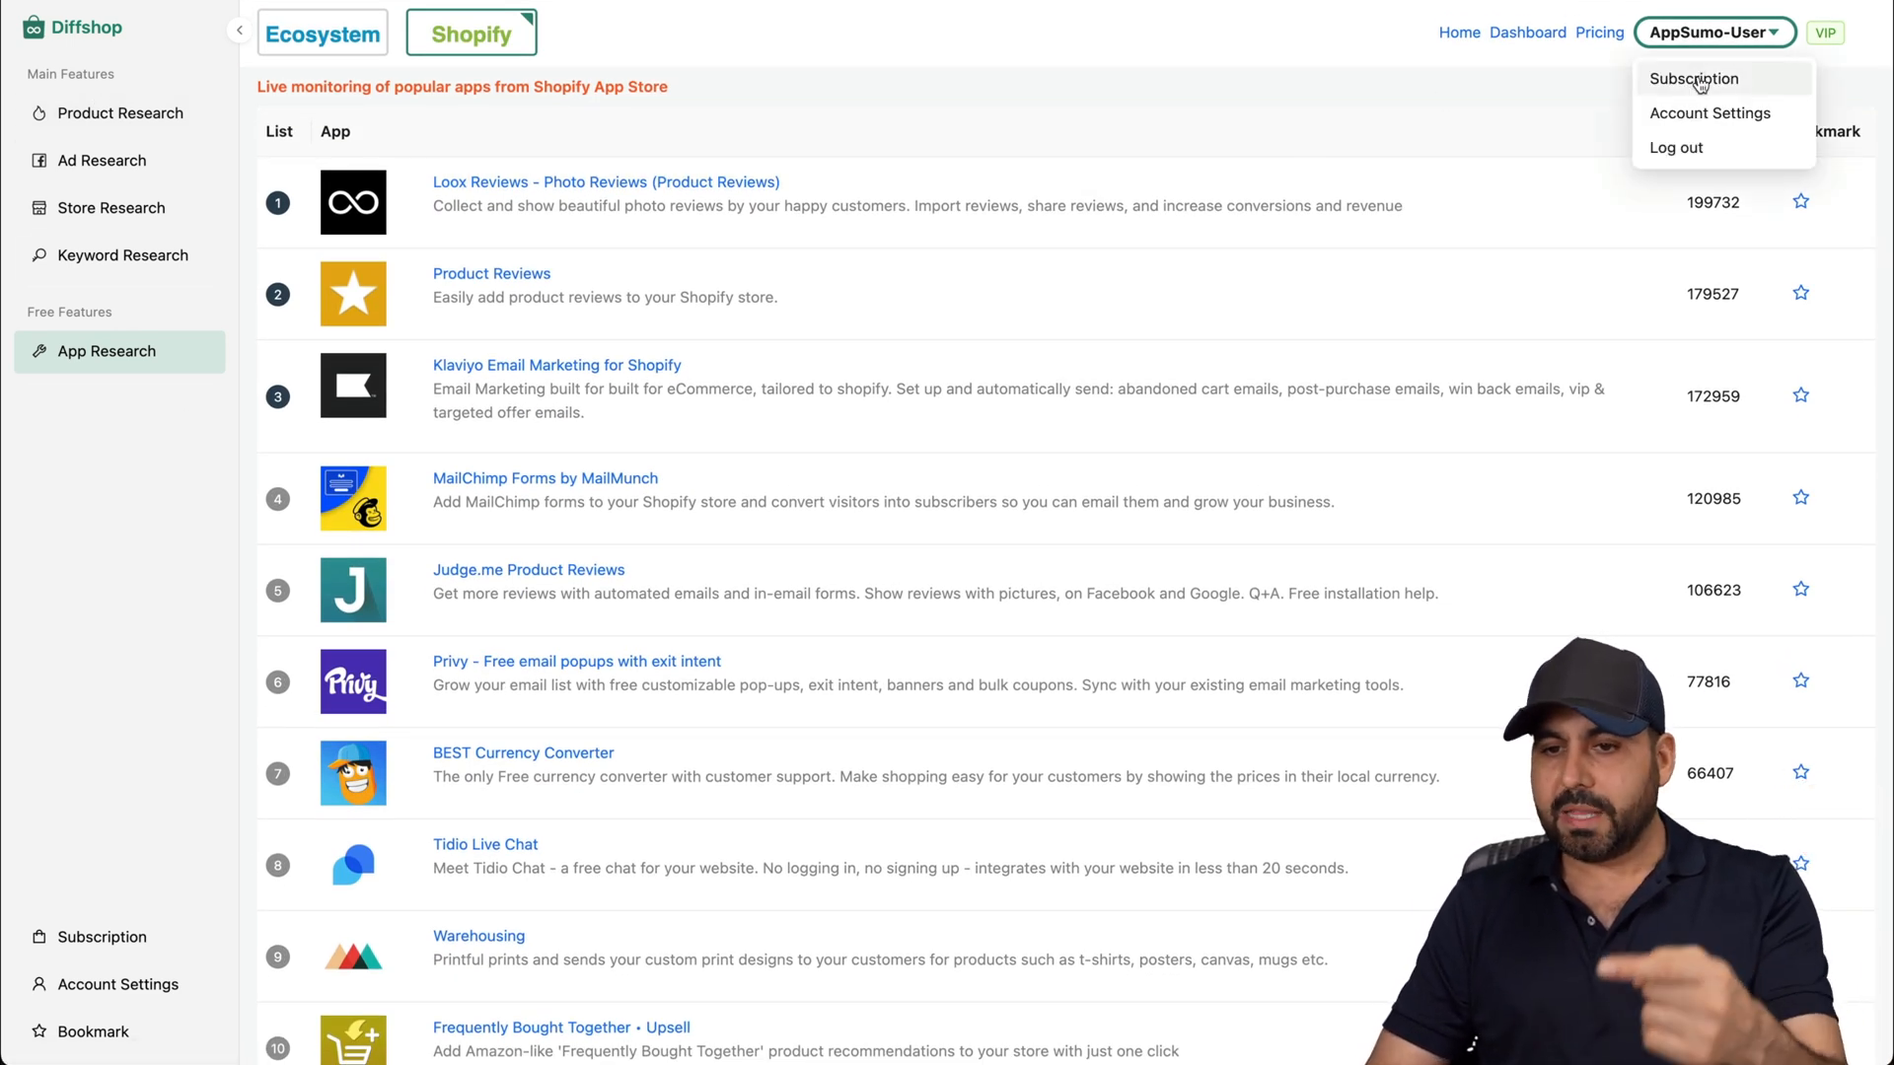
Show the Subscription page with the lifetime AppSumo Tier 1 plan and daily usage counts.
click(1693, 79)
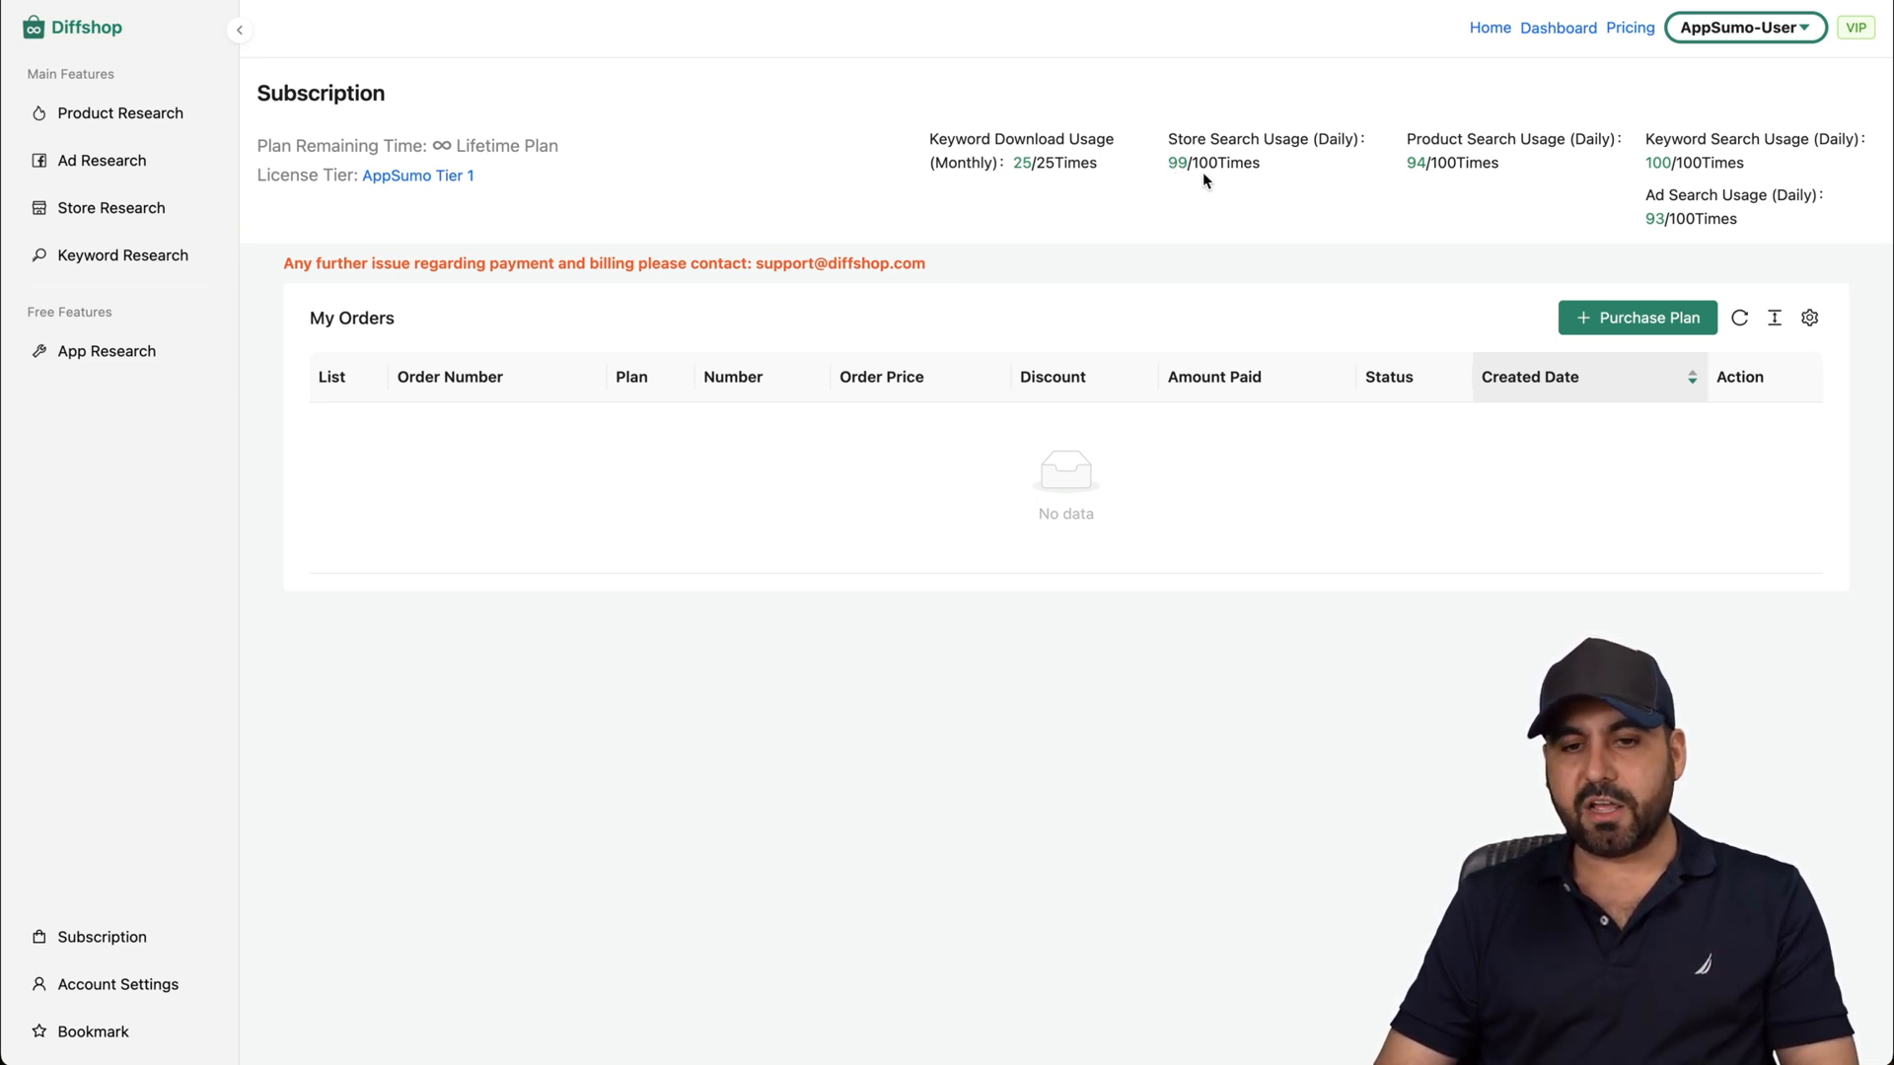
mouse_move(1345, 197)
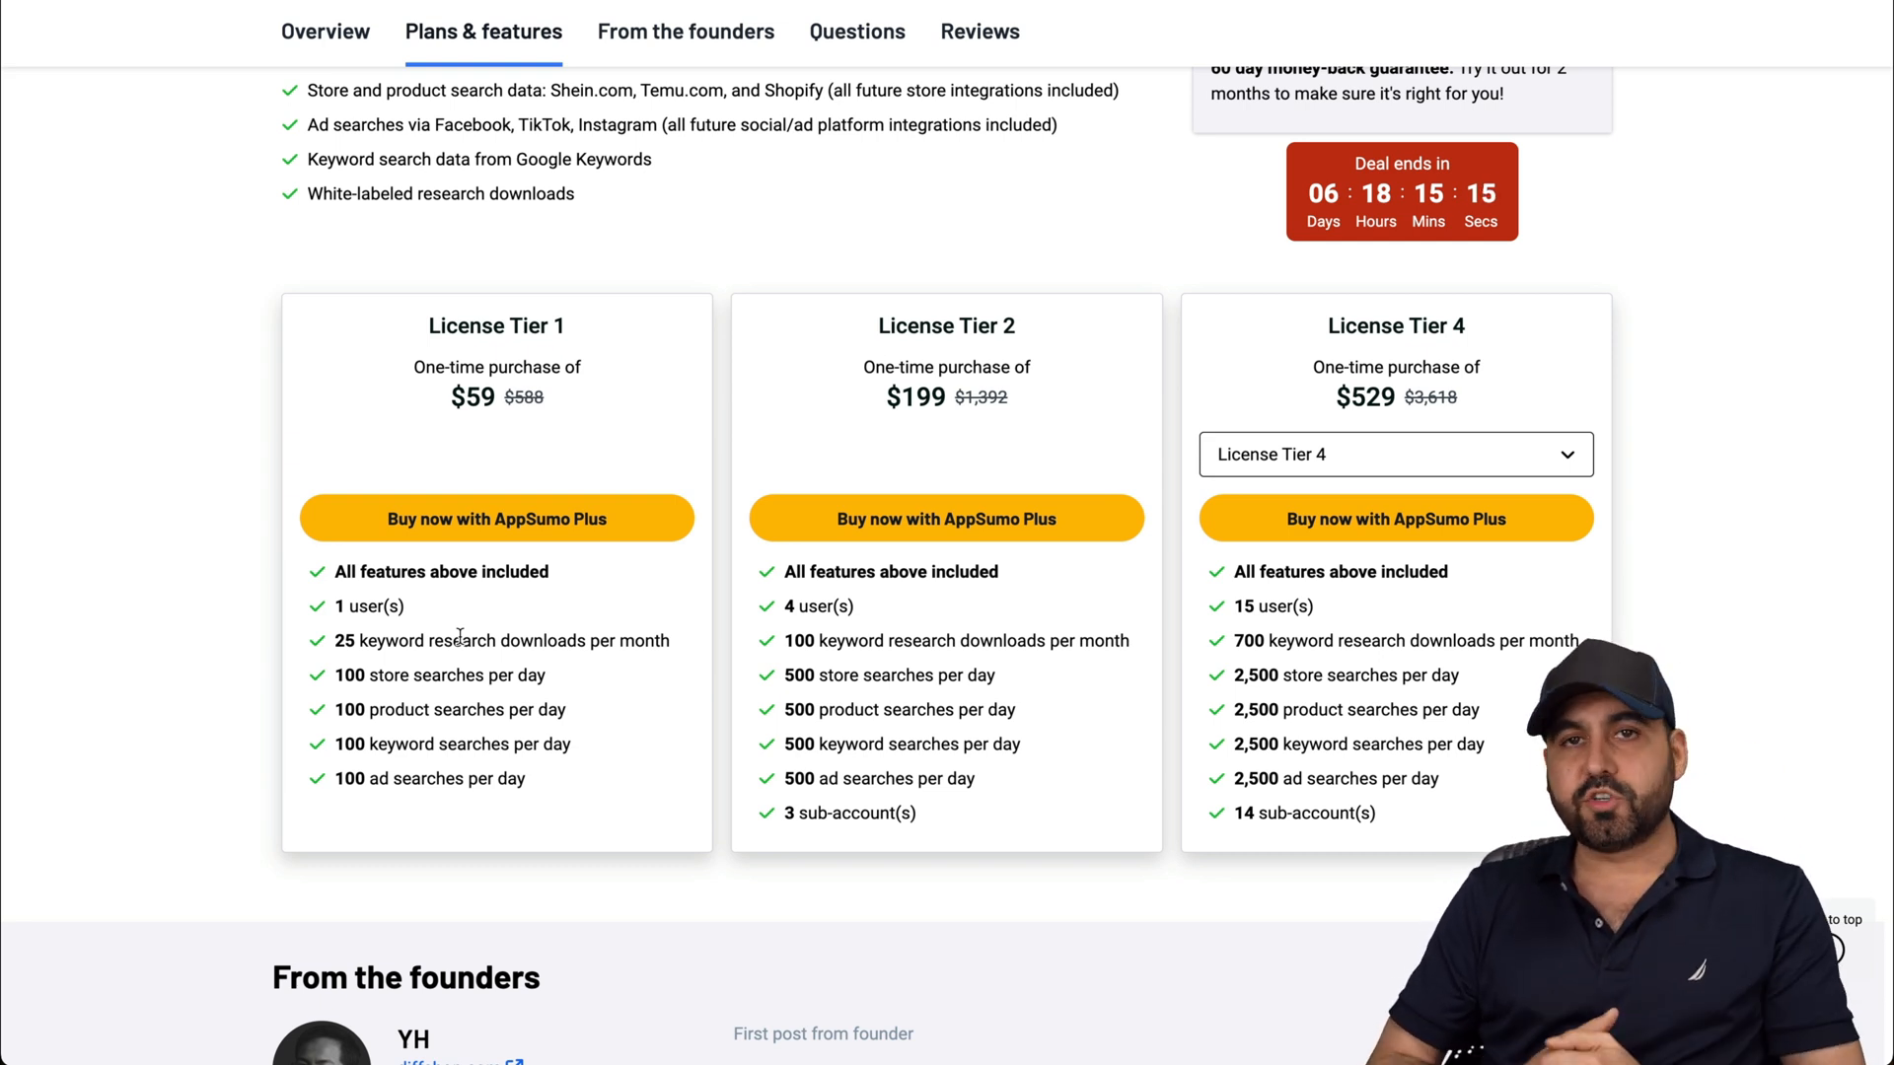
Review the Diffshop Plus Exclusive licence tiers, returning to Tier 1 at $59.
scroll(up, 3)
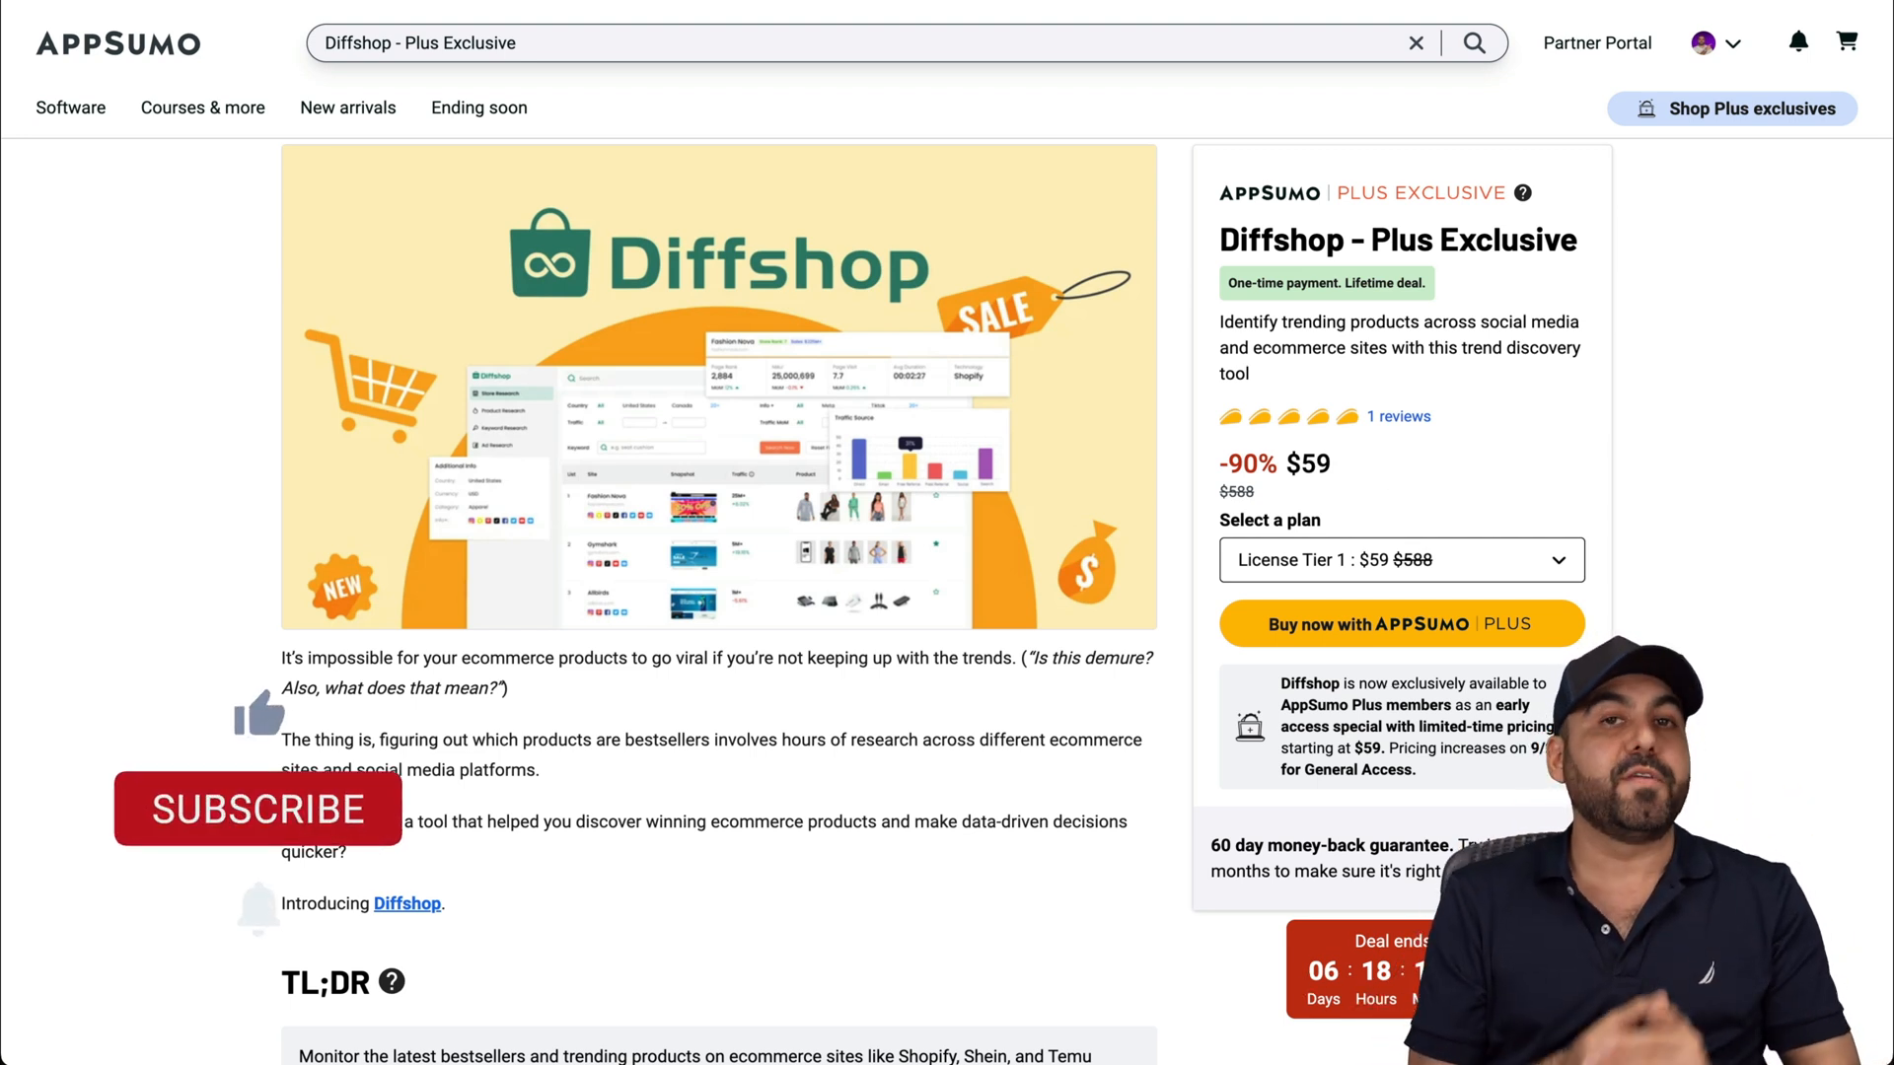
mouse_move(274, 734)
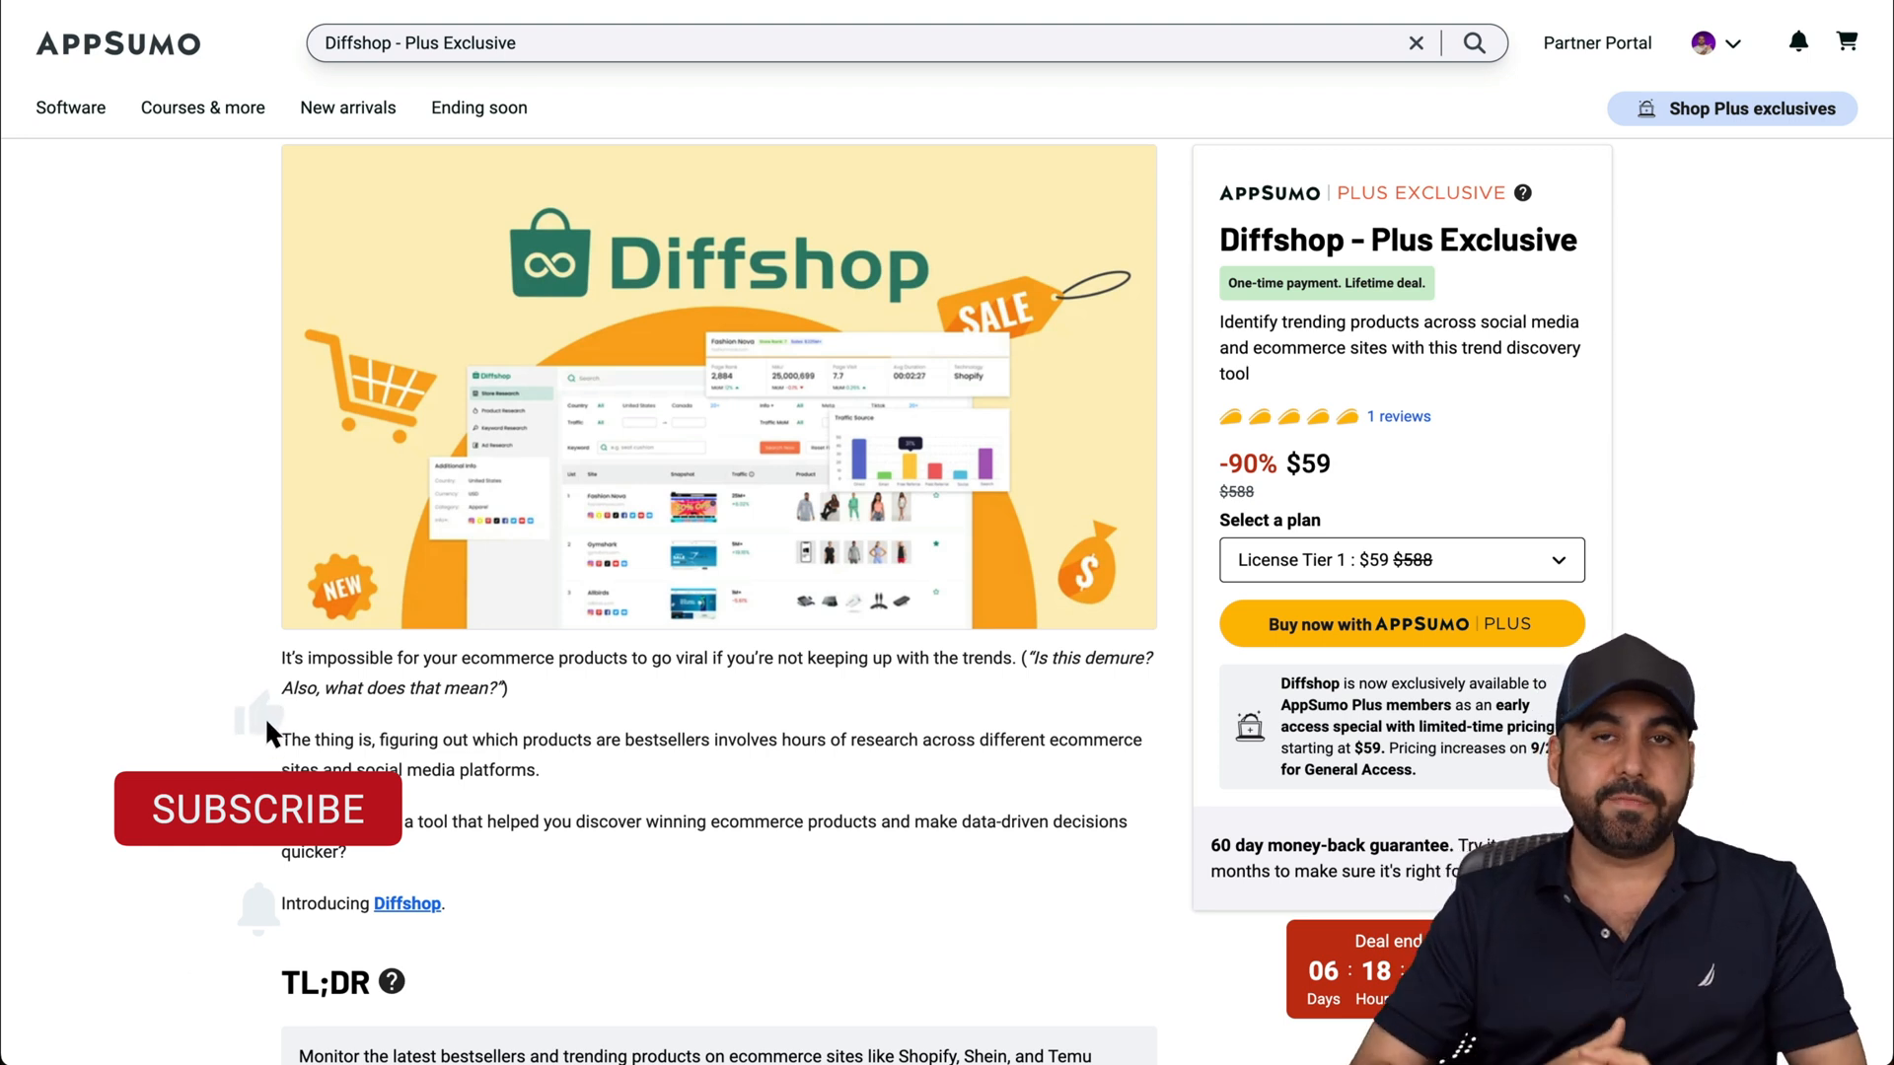
click(257, 811)
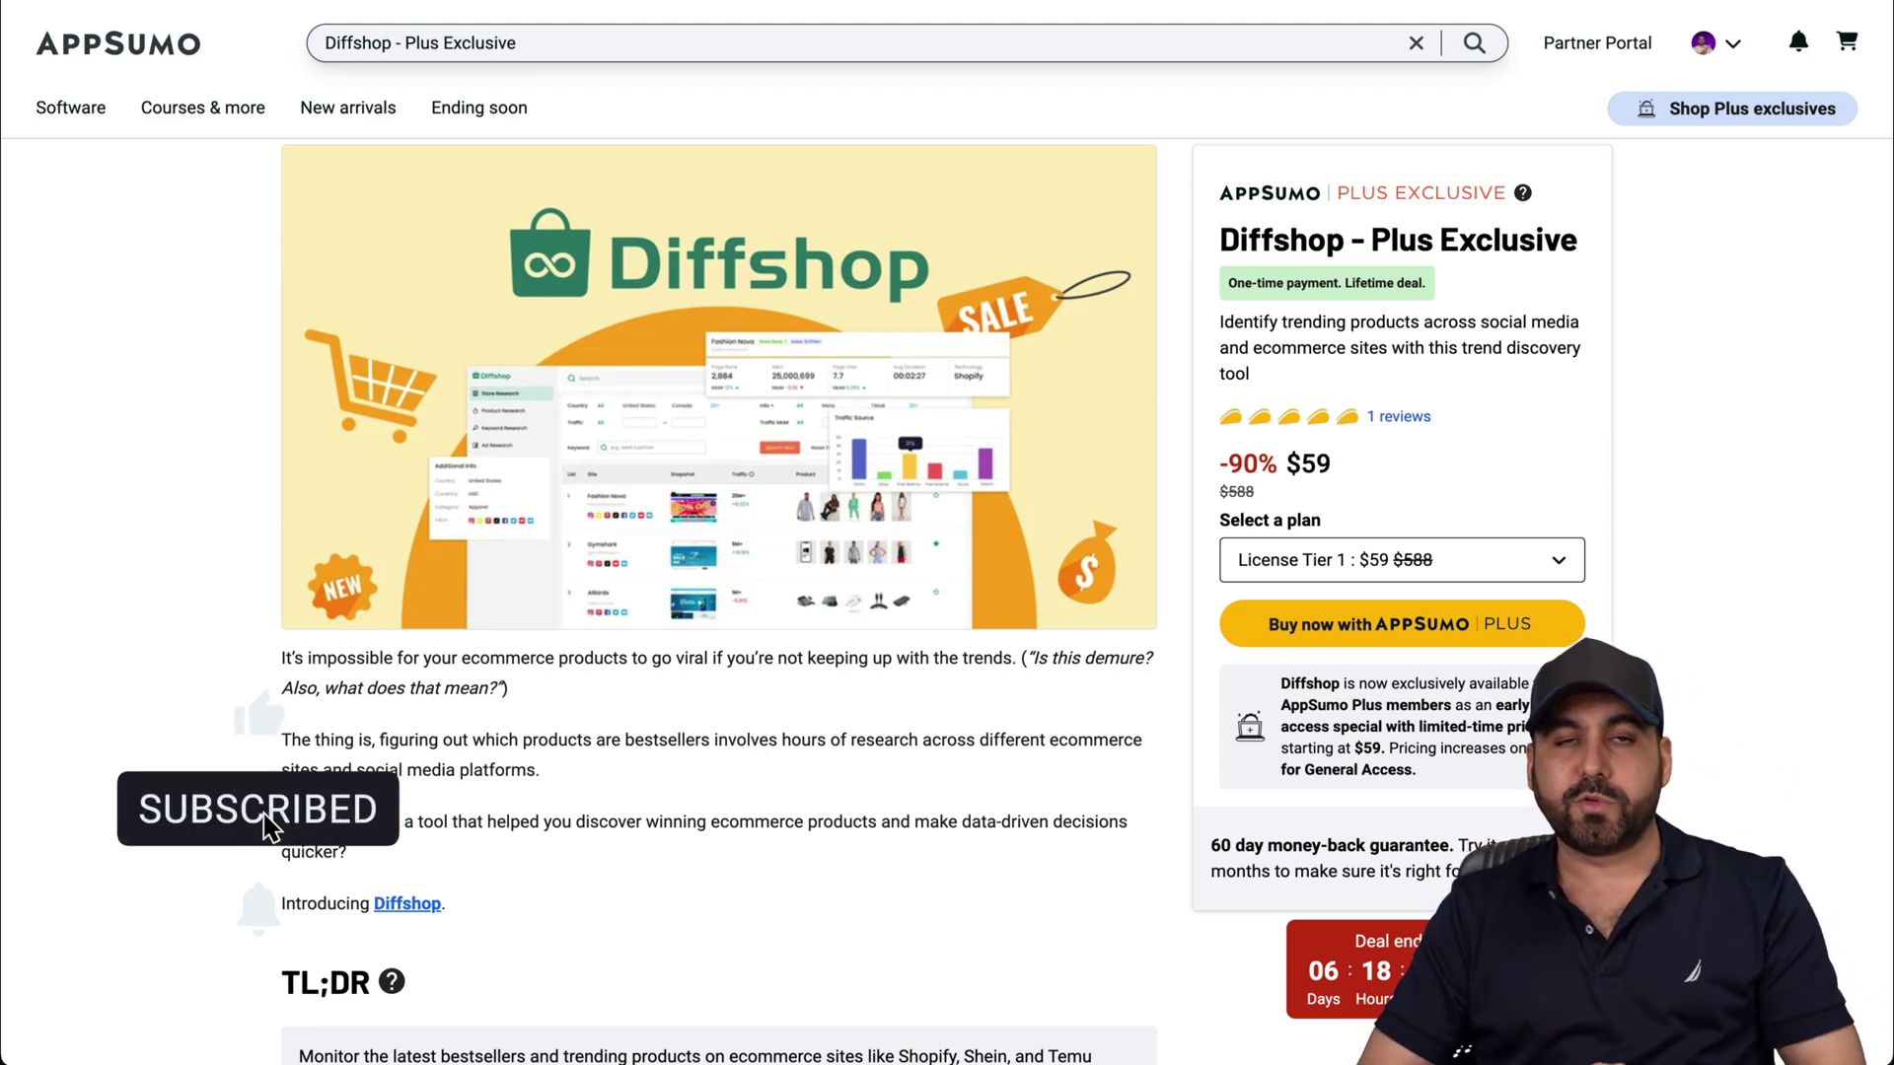